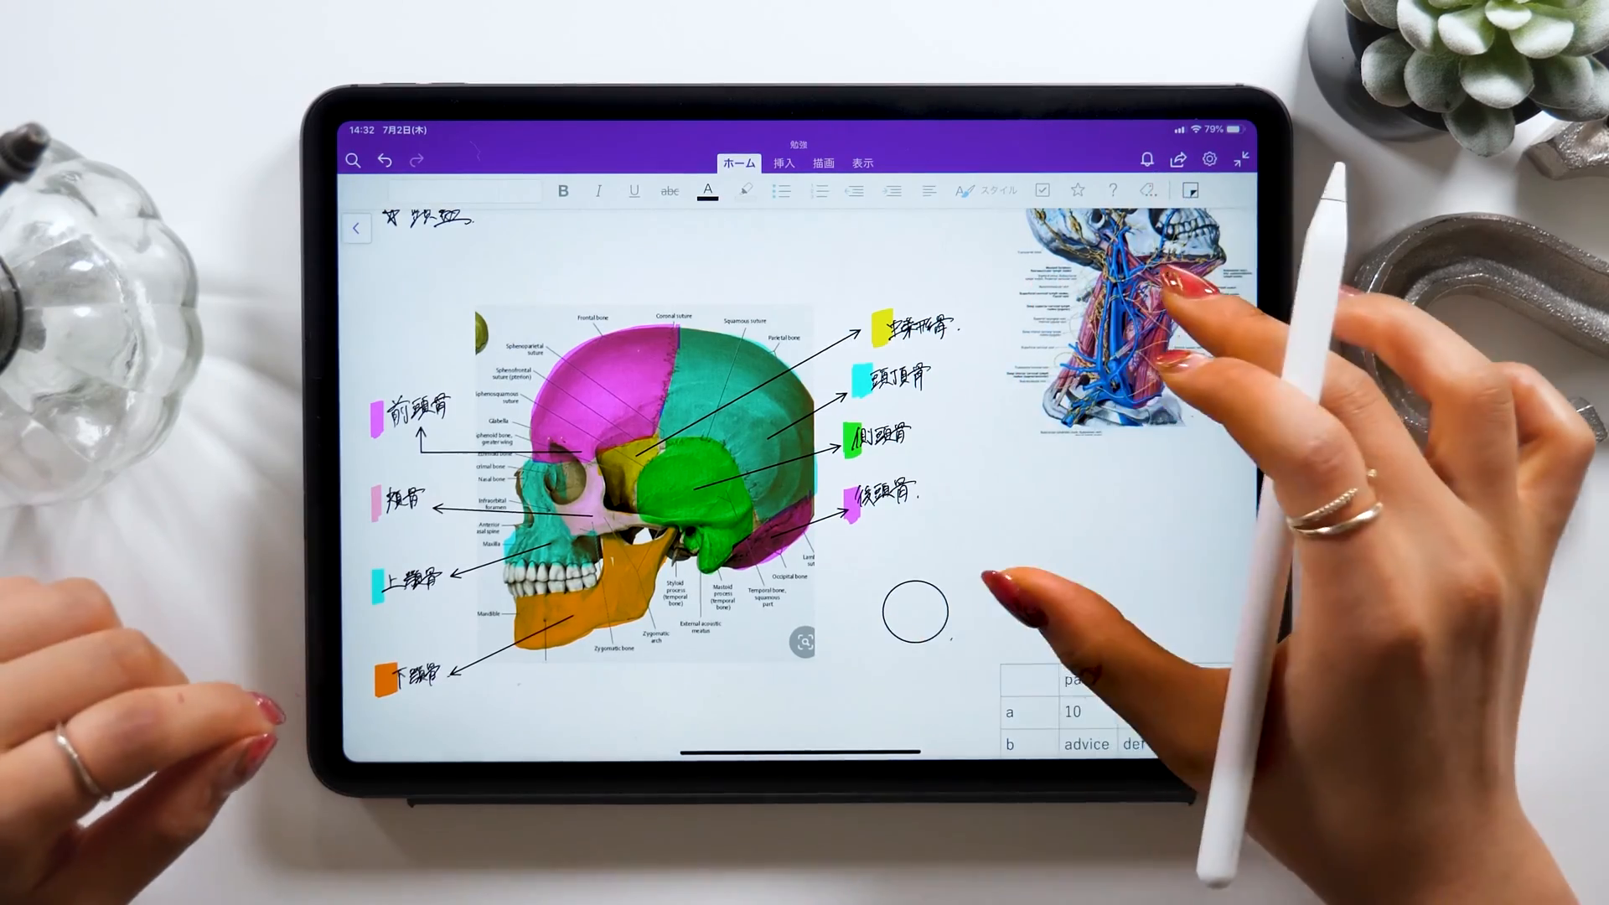
Browse past the 数学 section to the 料理 notebook's 水曜日 bento photo page
scroll("up", 3)
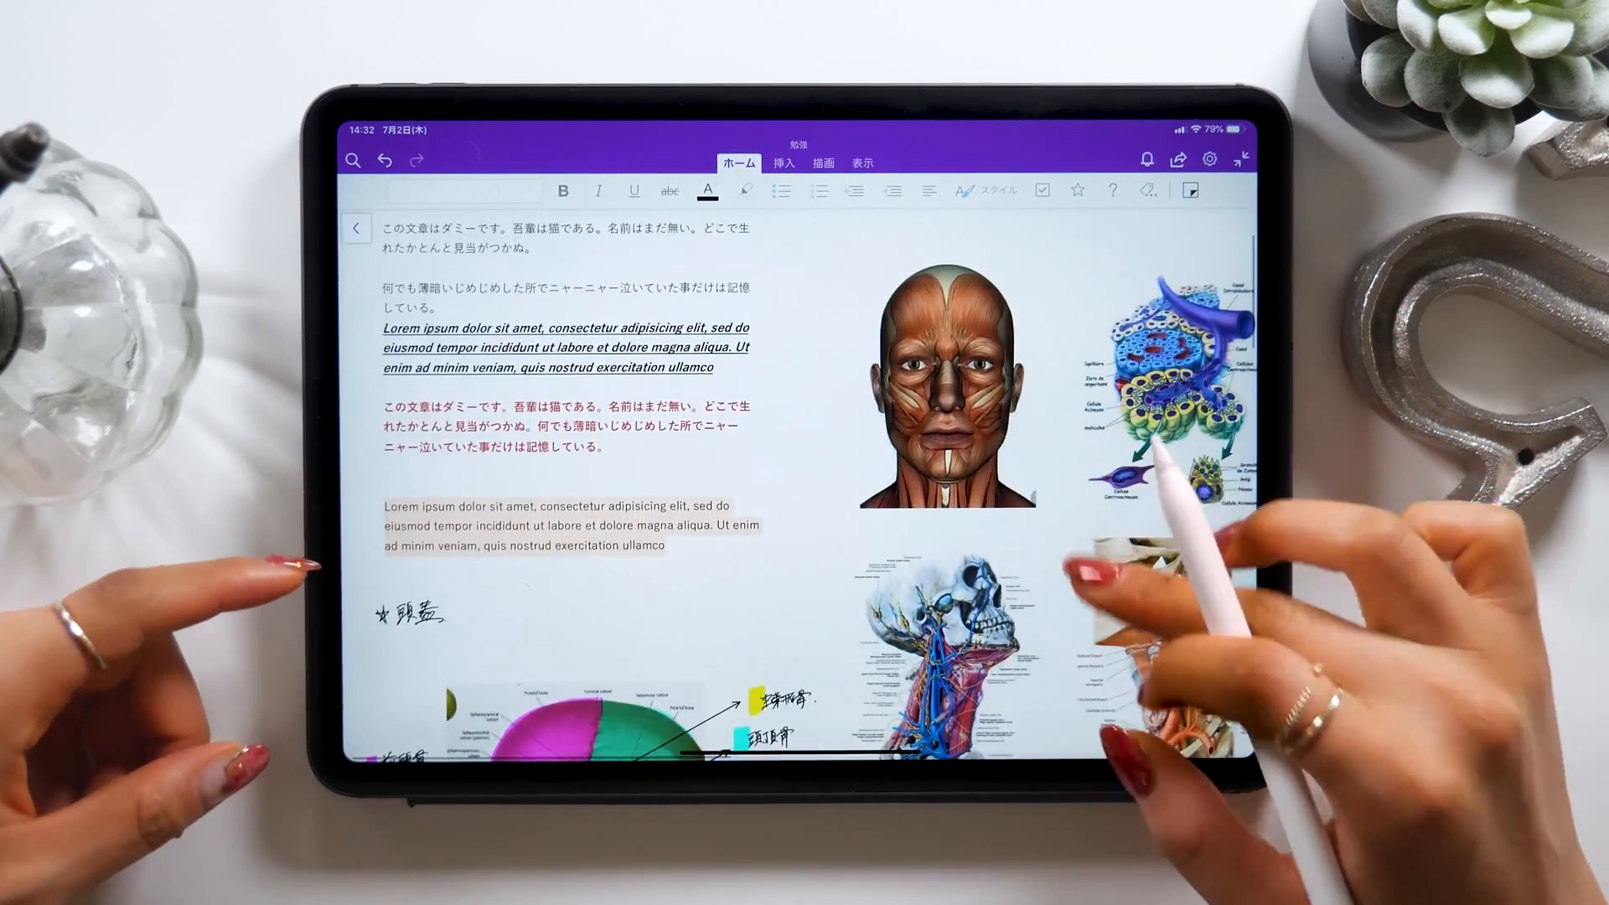
scroll("down", 3)
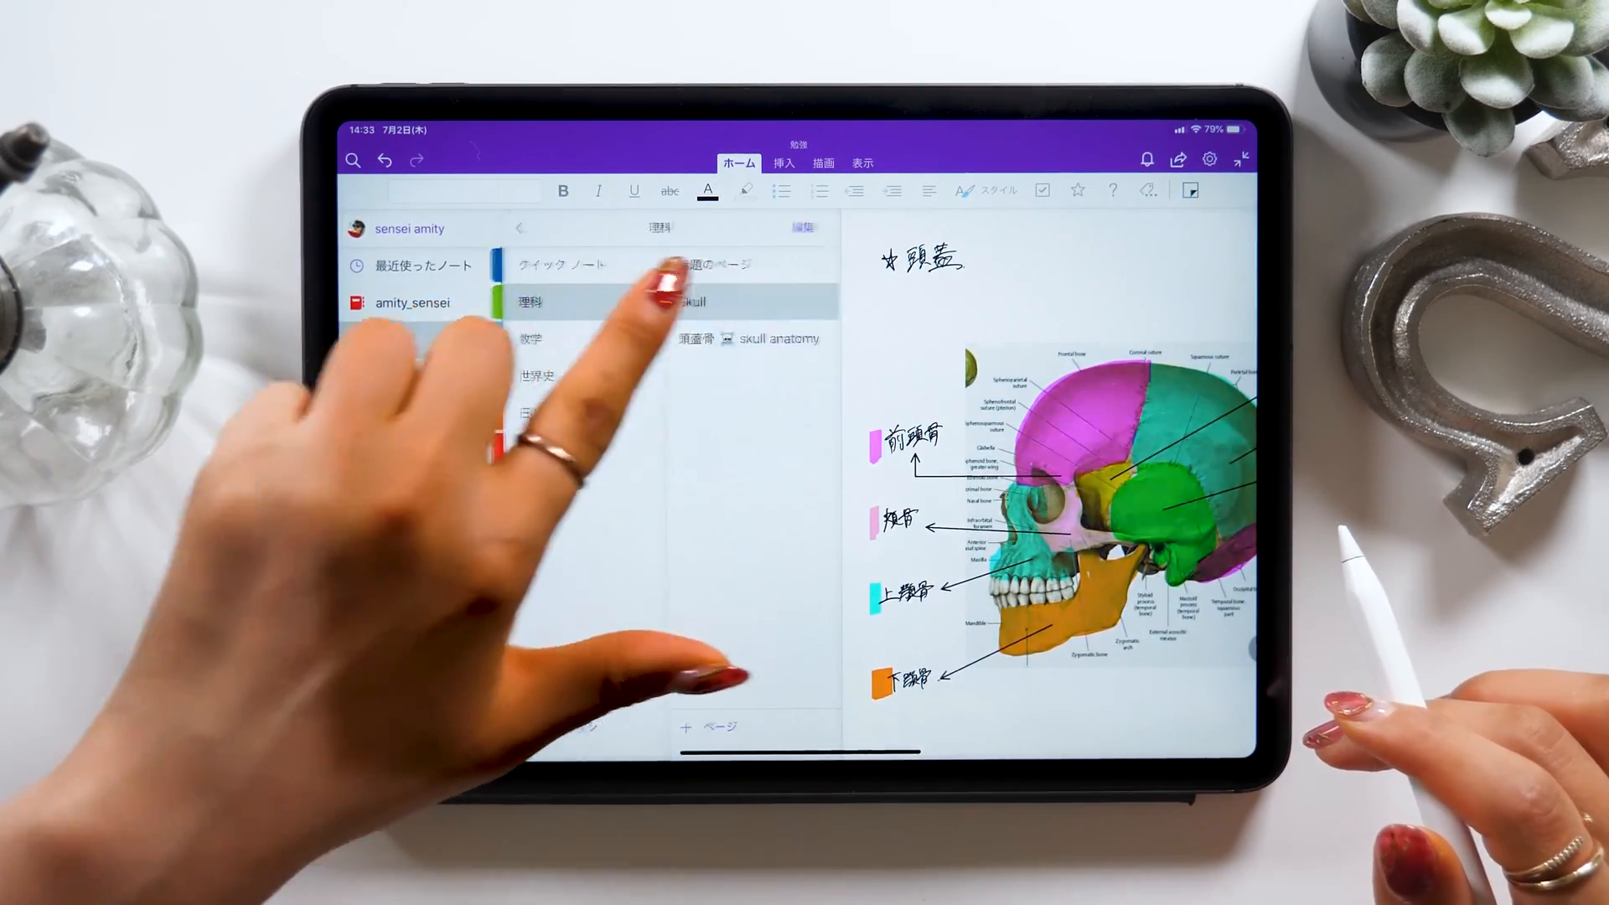
left_click(388, 339)
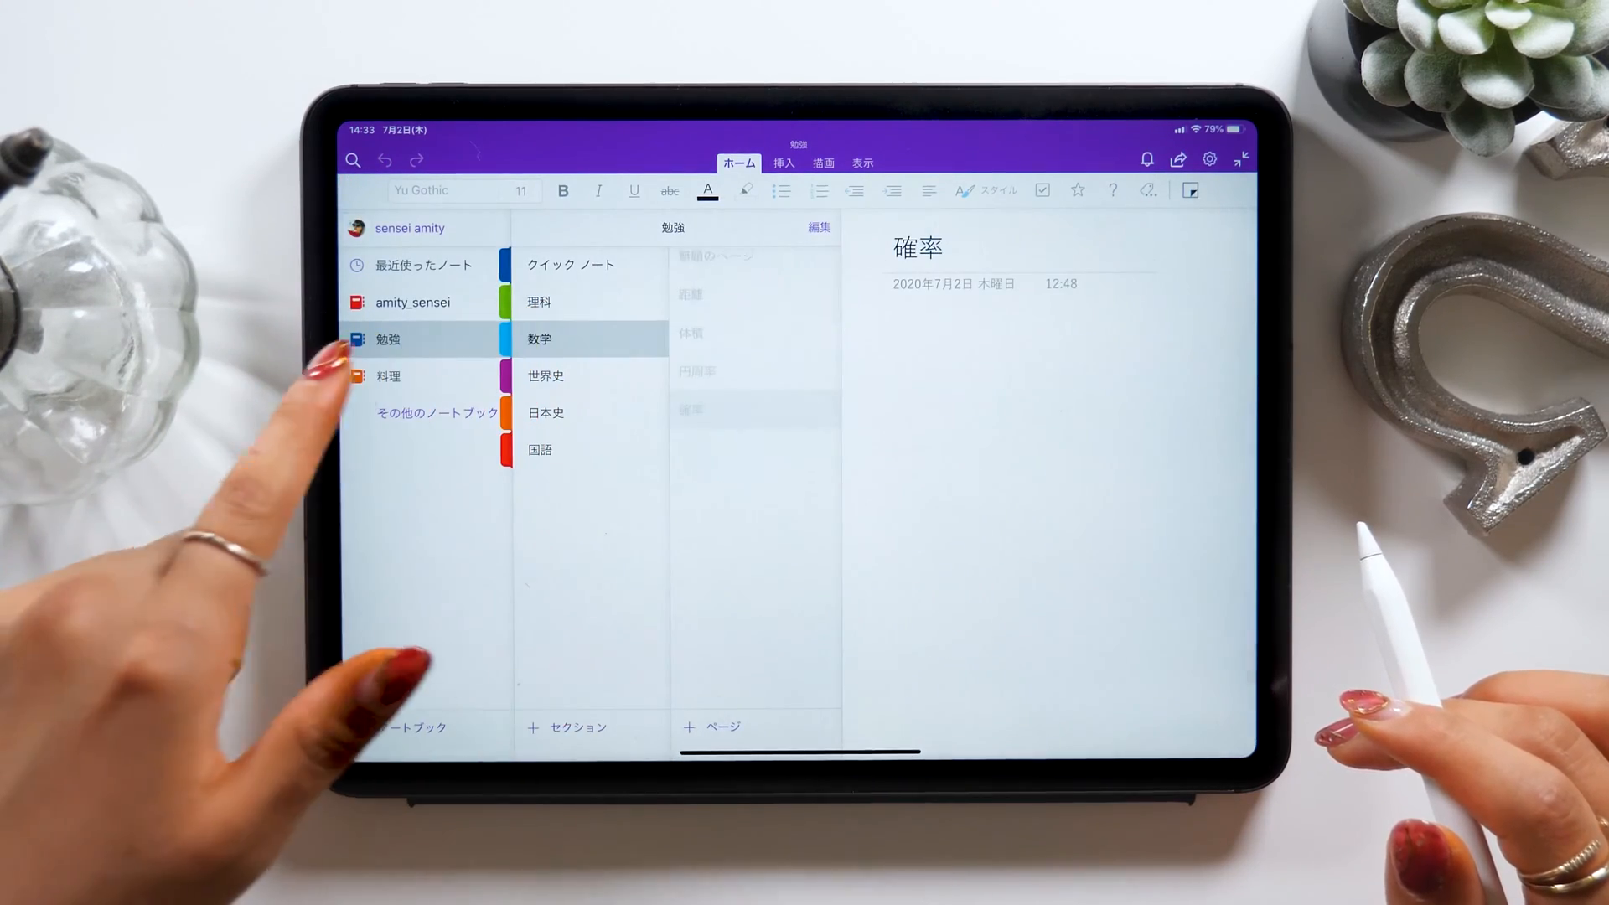
left_click(389, 375)
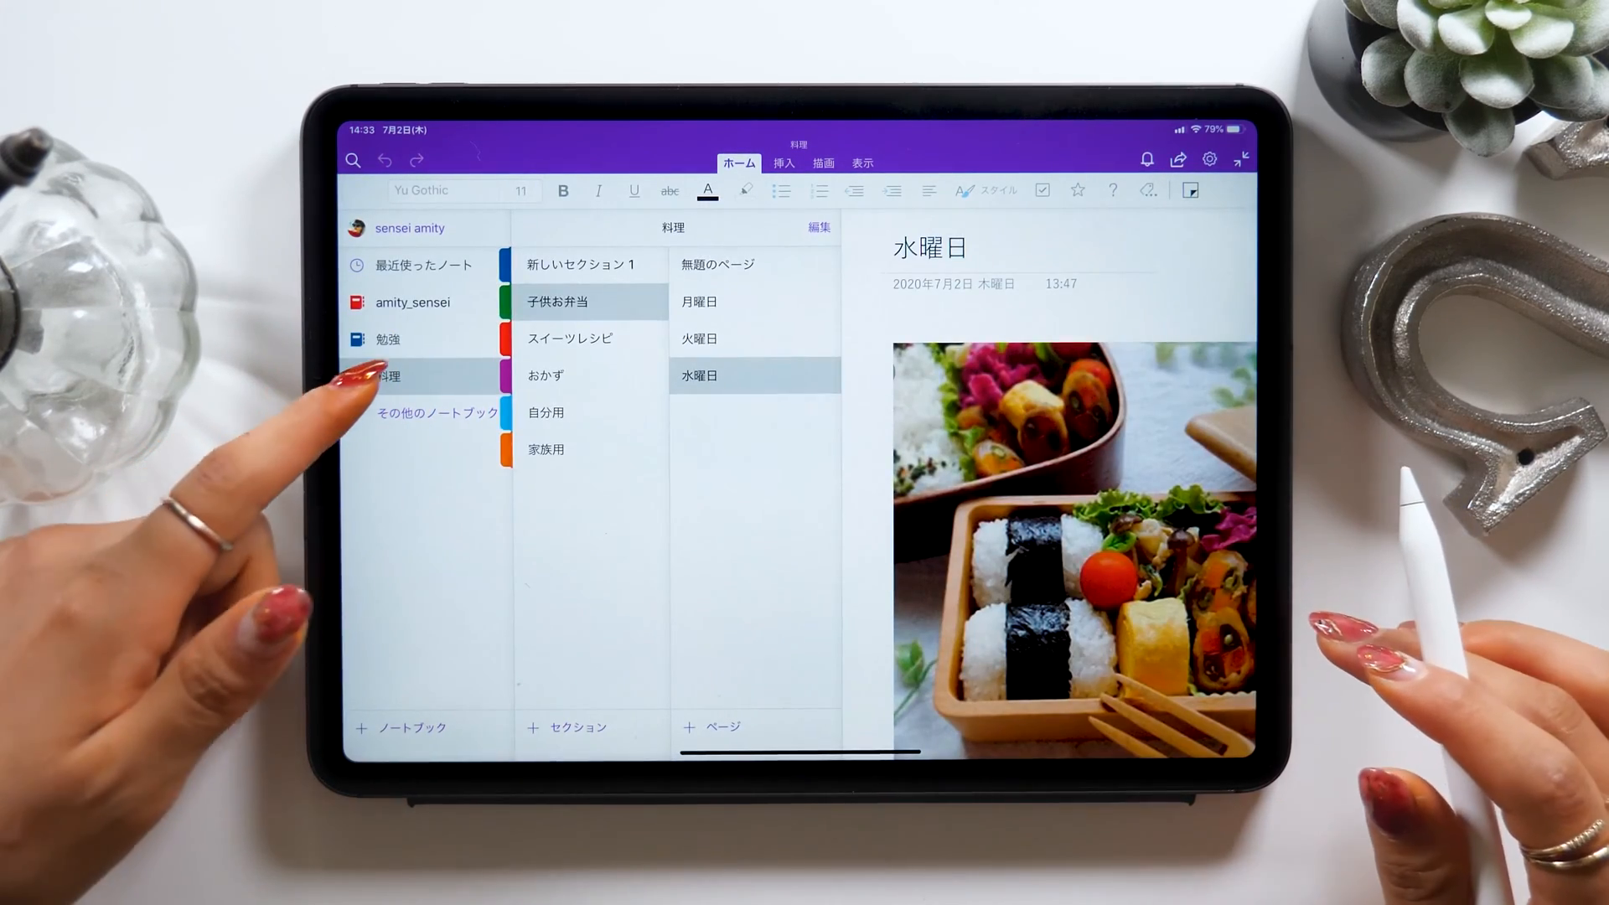
left_click(388, 340)
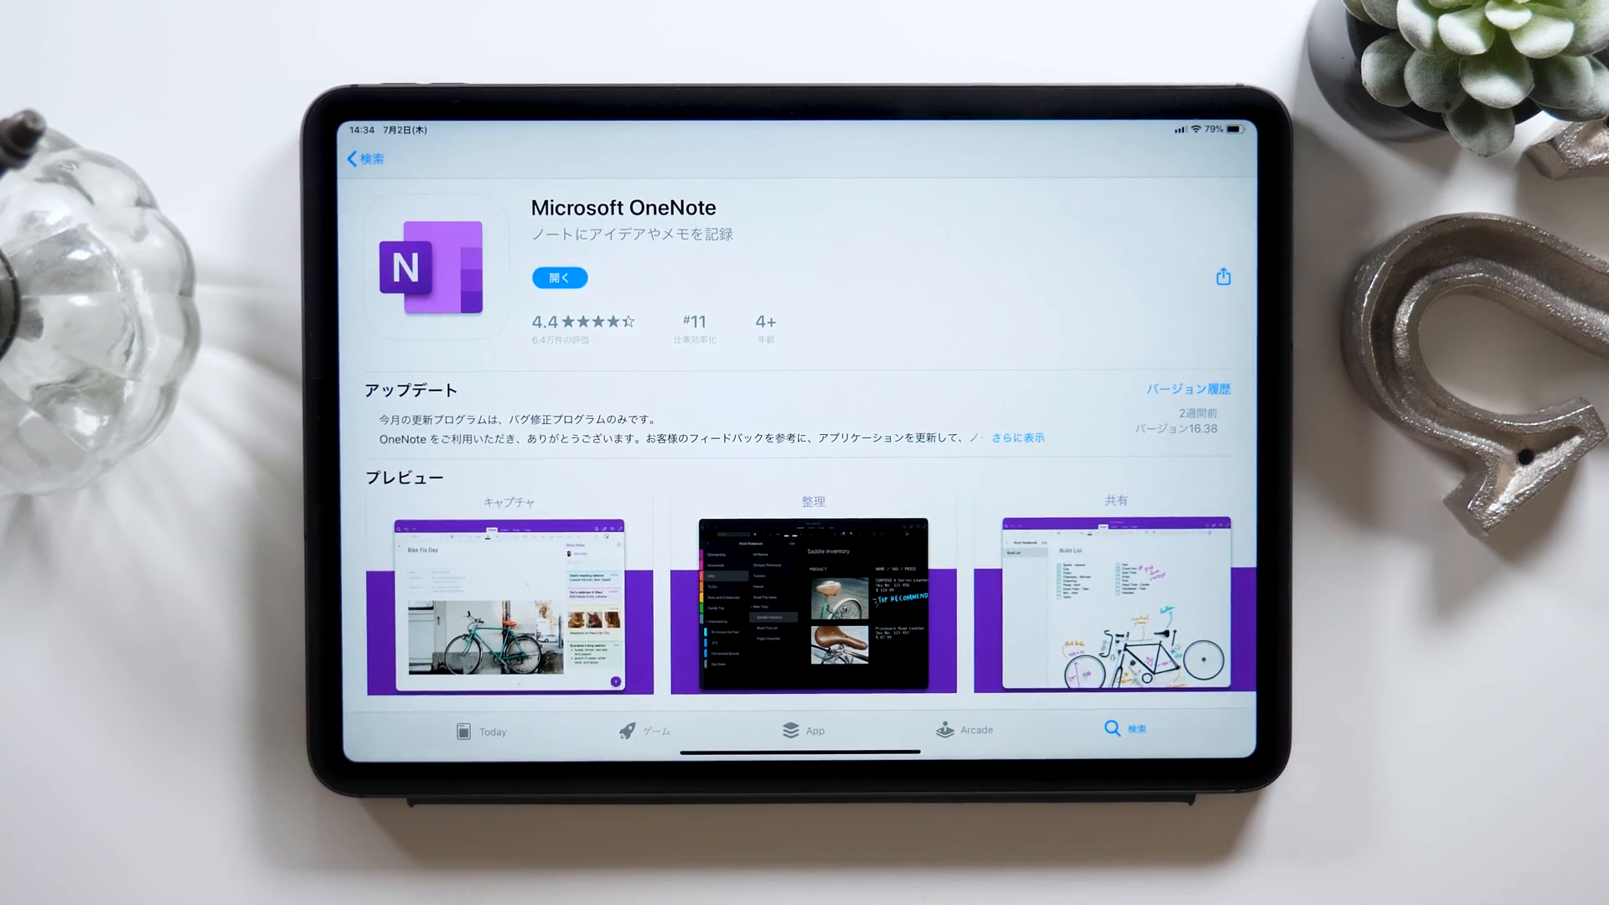
Open the Microsoft OneNote product page from the App Store search results
left_click(504, 603)
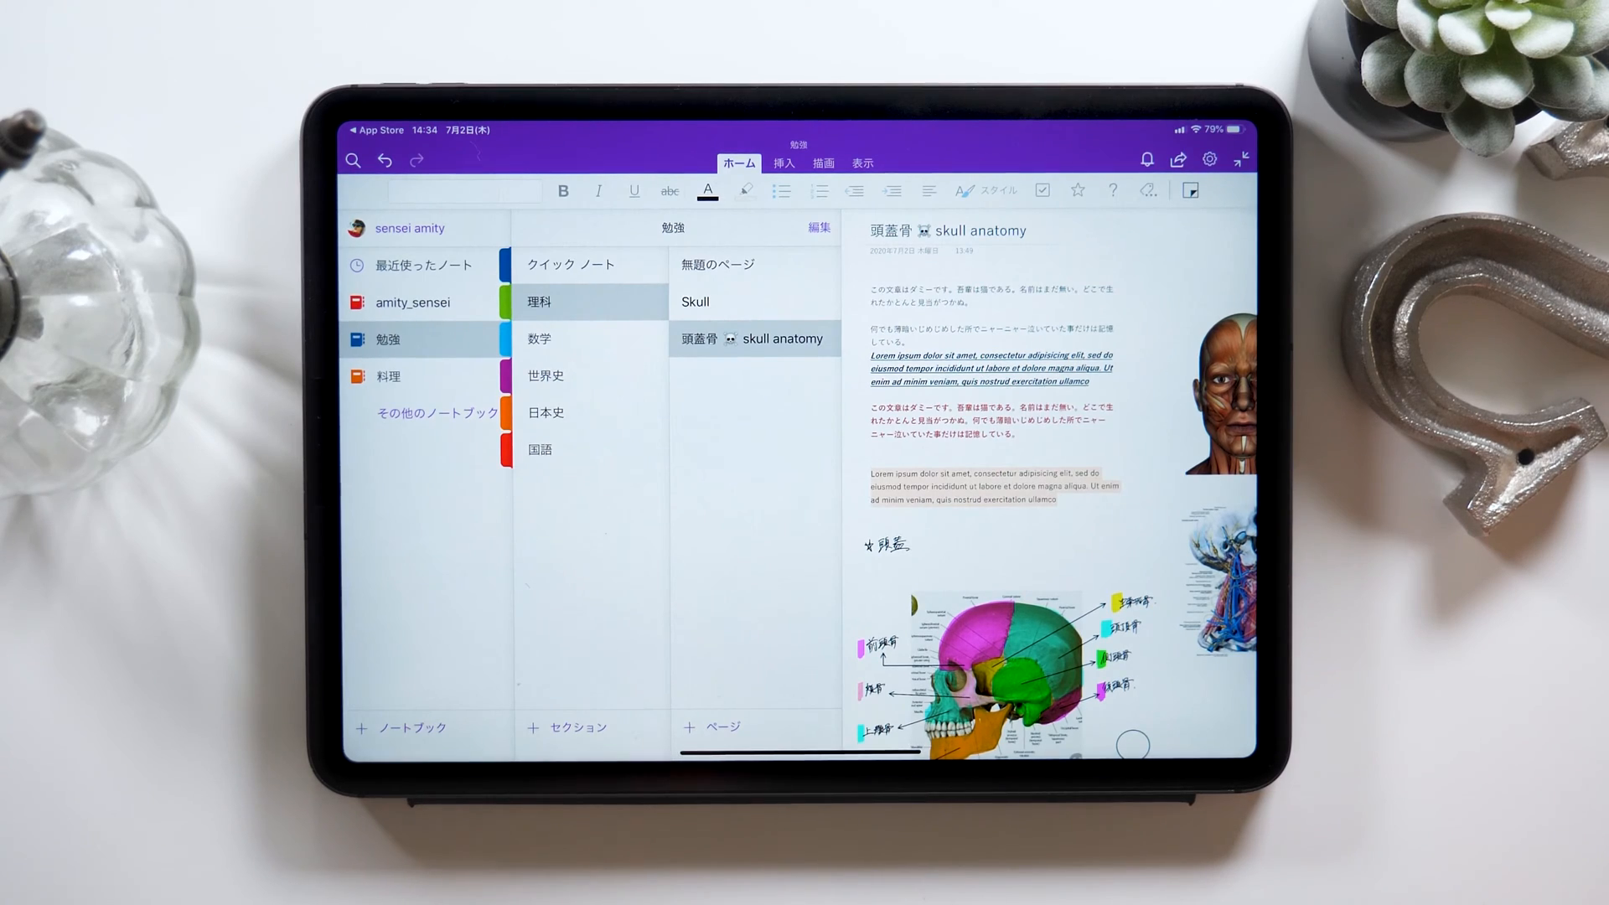
Select the 料理 notebook to show its 水曜日 bento page
left_click(388, 375)
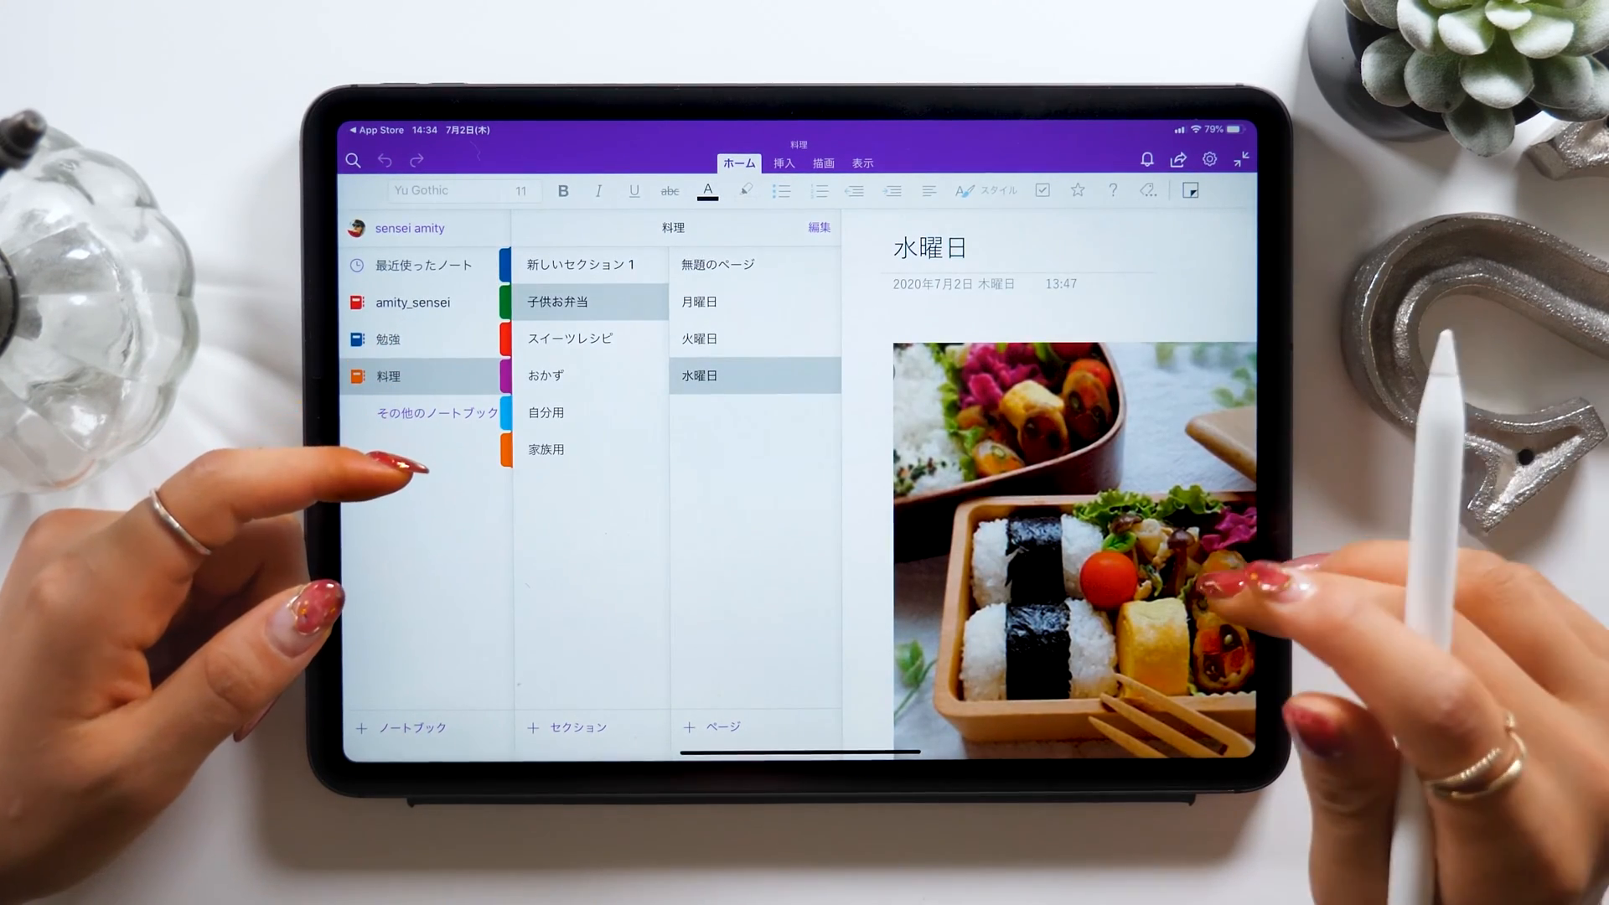
mouse_move(616, 616)
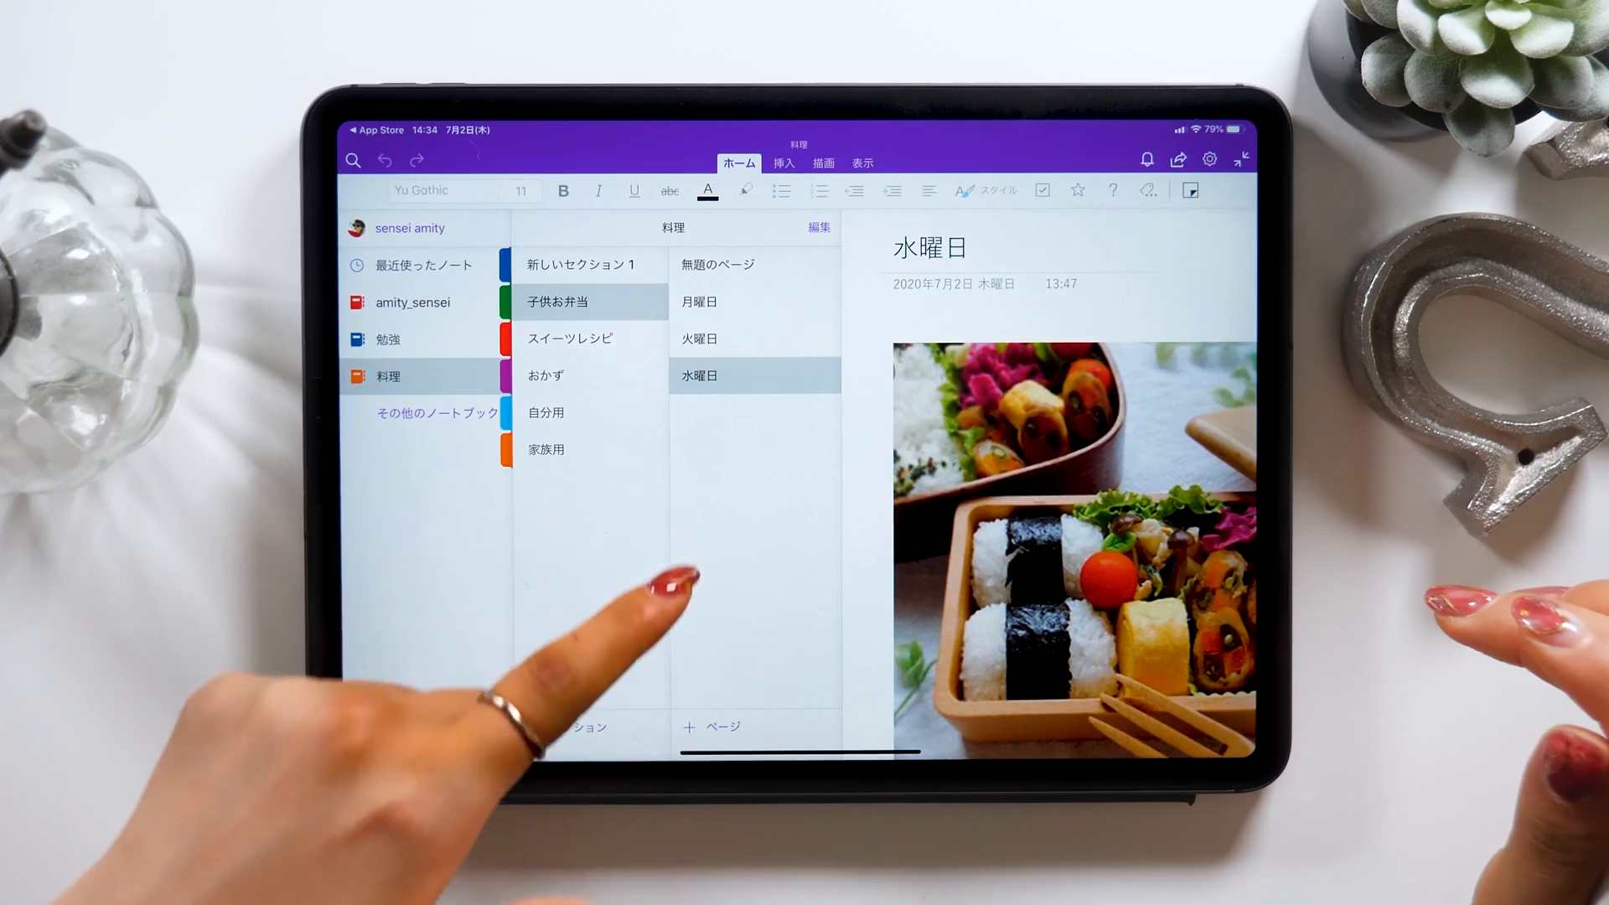
left_click(389, 302)
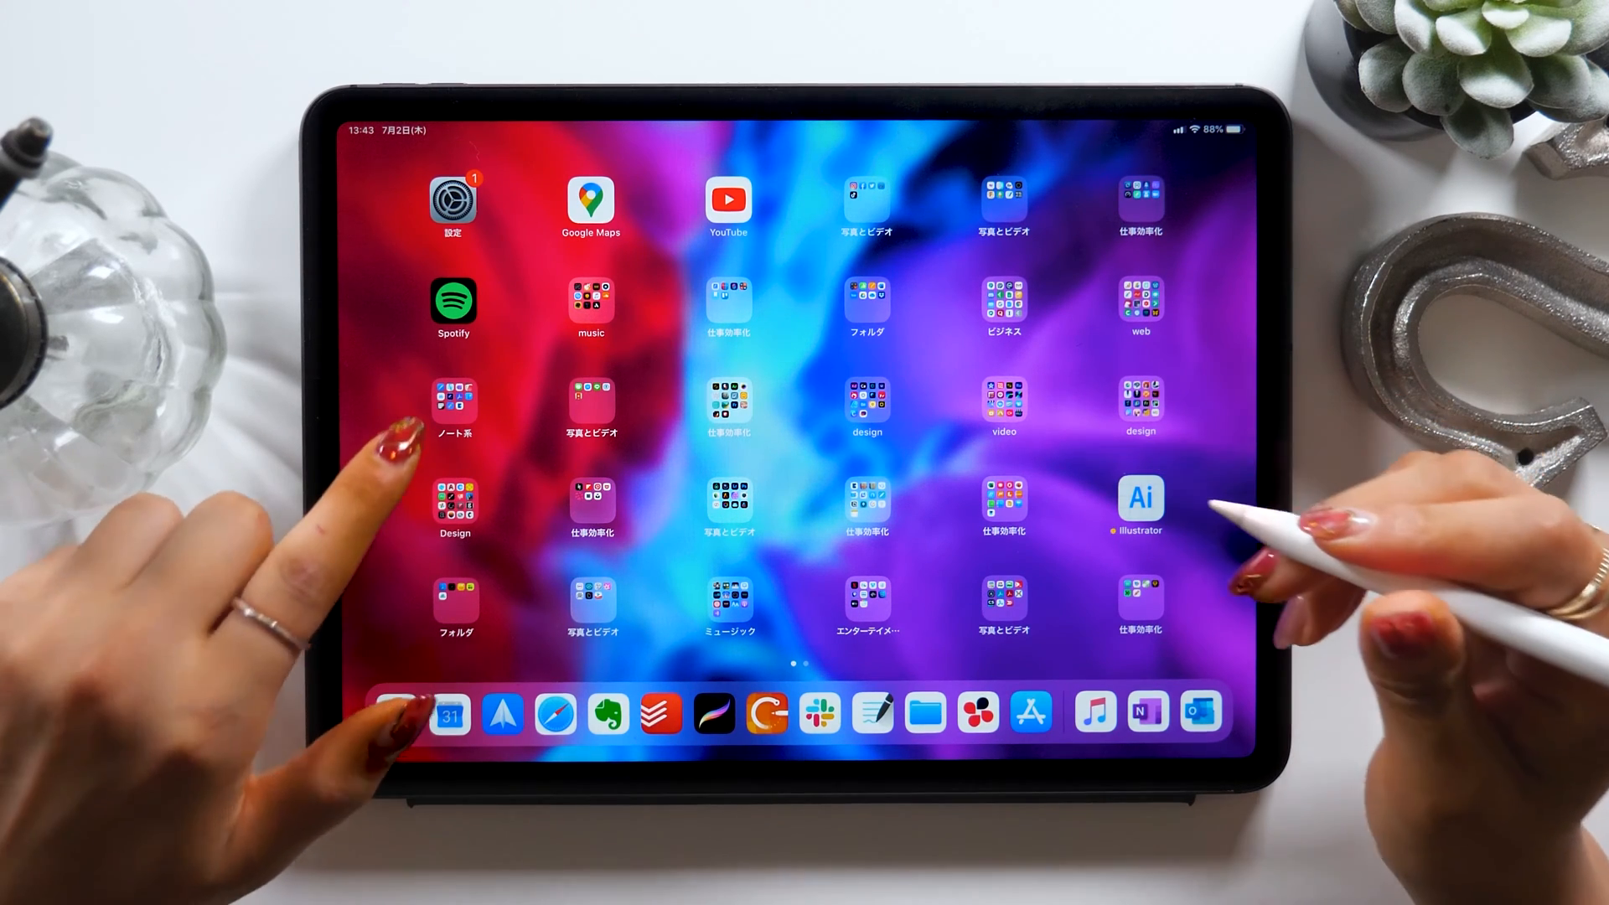
Launch OneNote from the ノート系 folder and return to the notebook and section lists
left_click(454, 401)
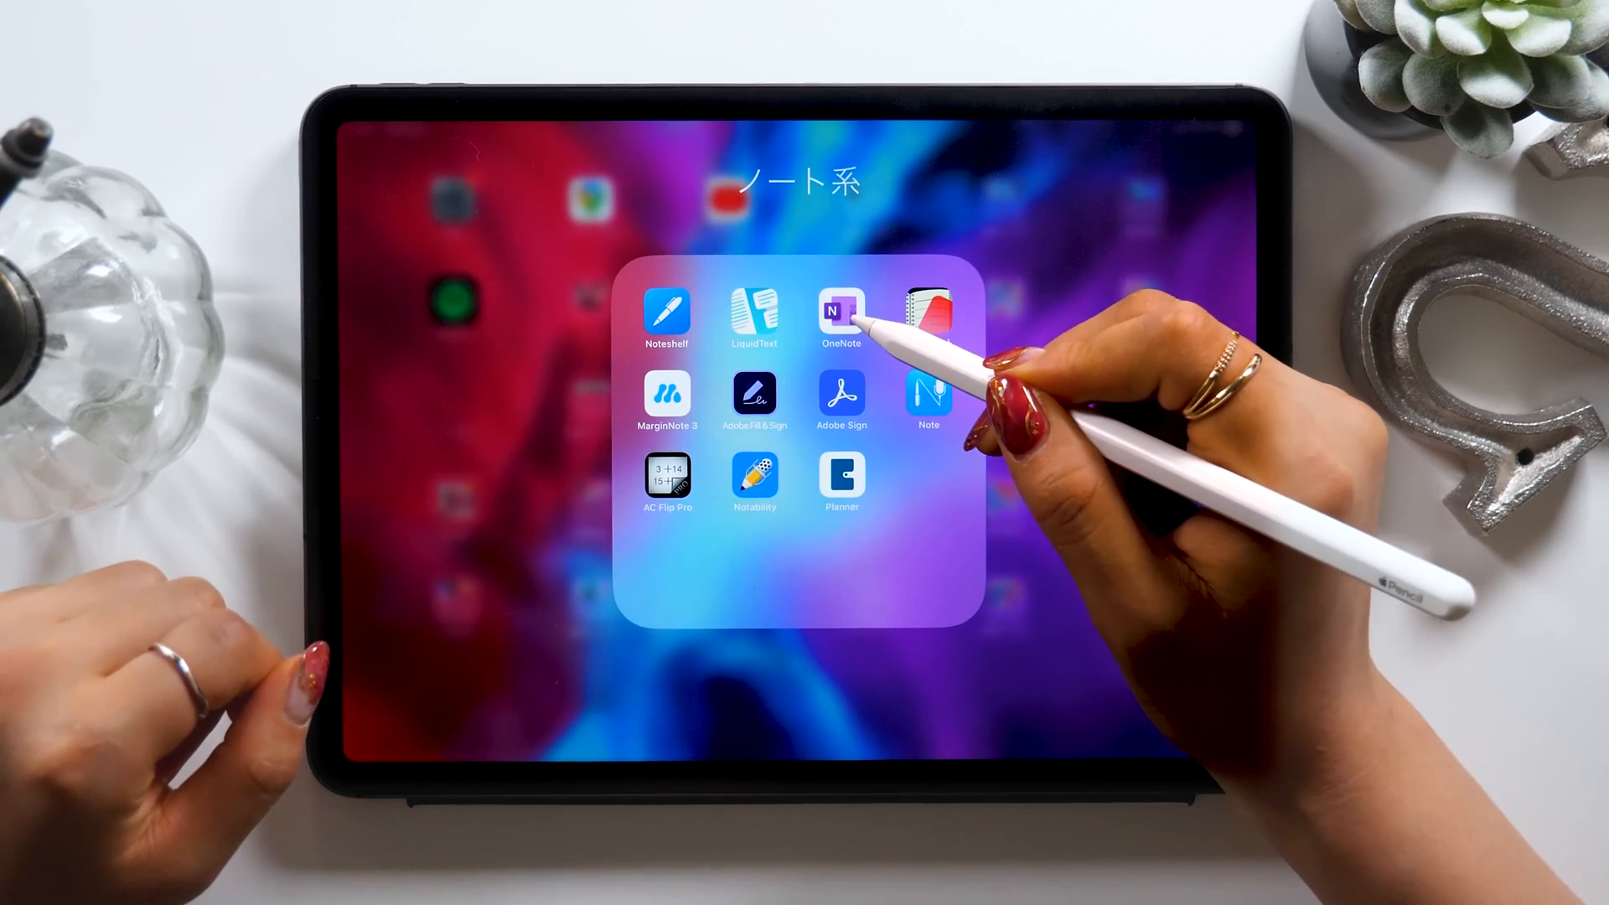
left_click(842, 312)
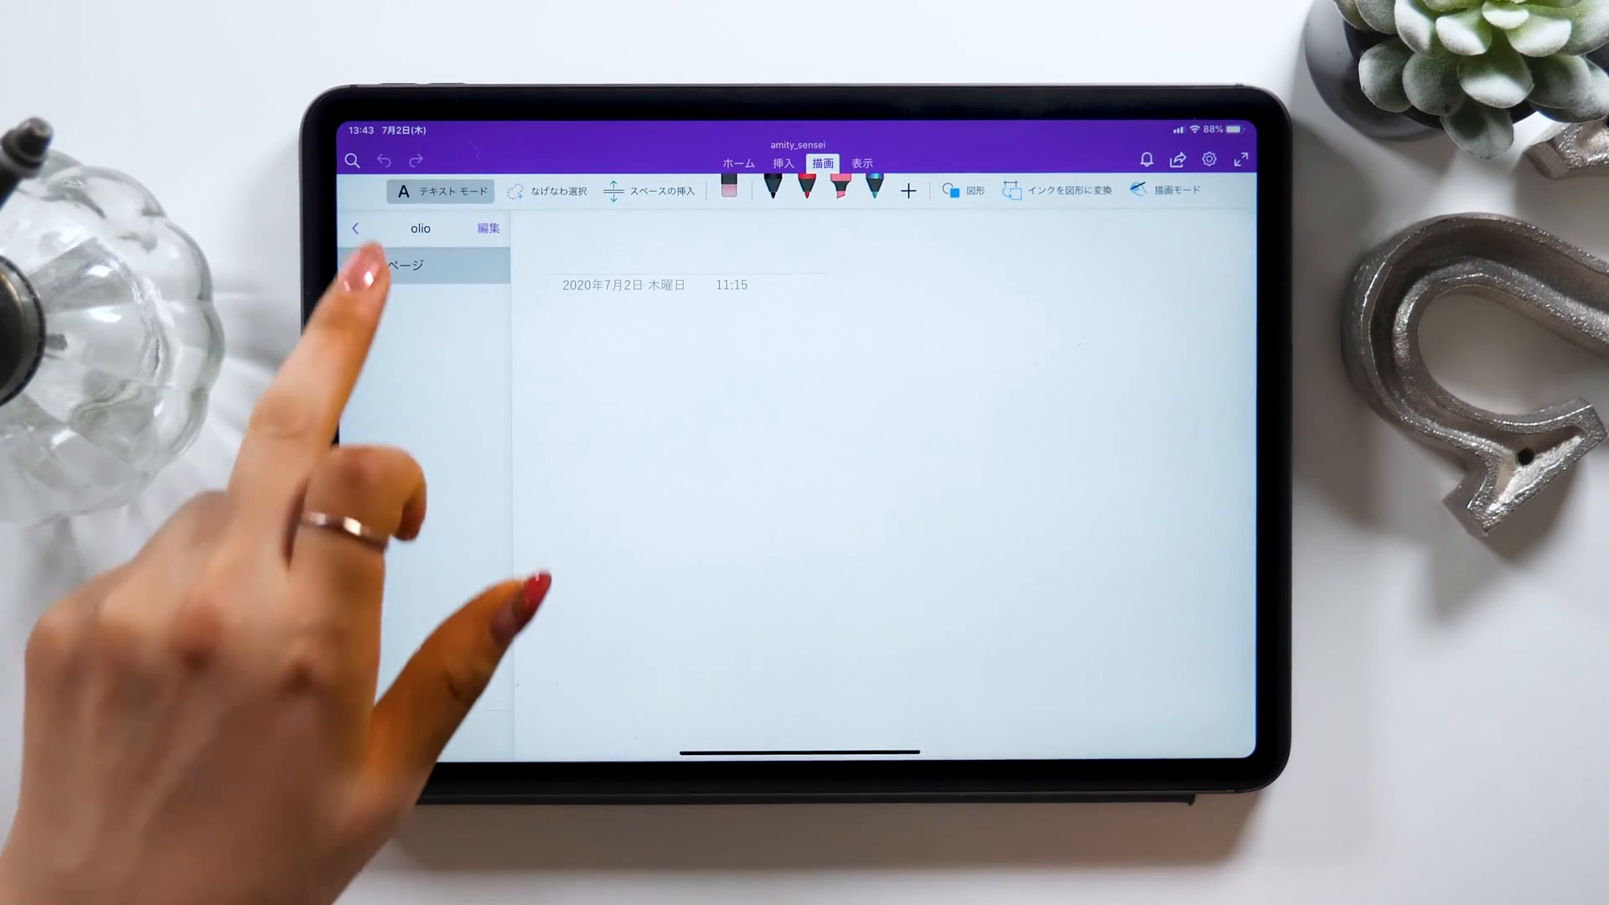
left_click(356, 228)
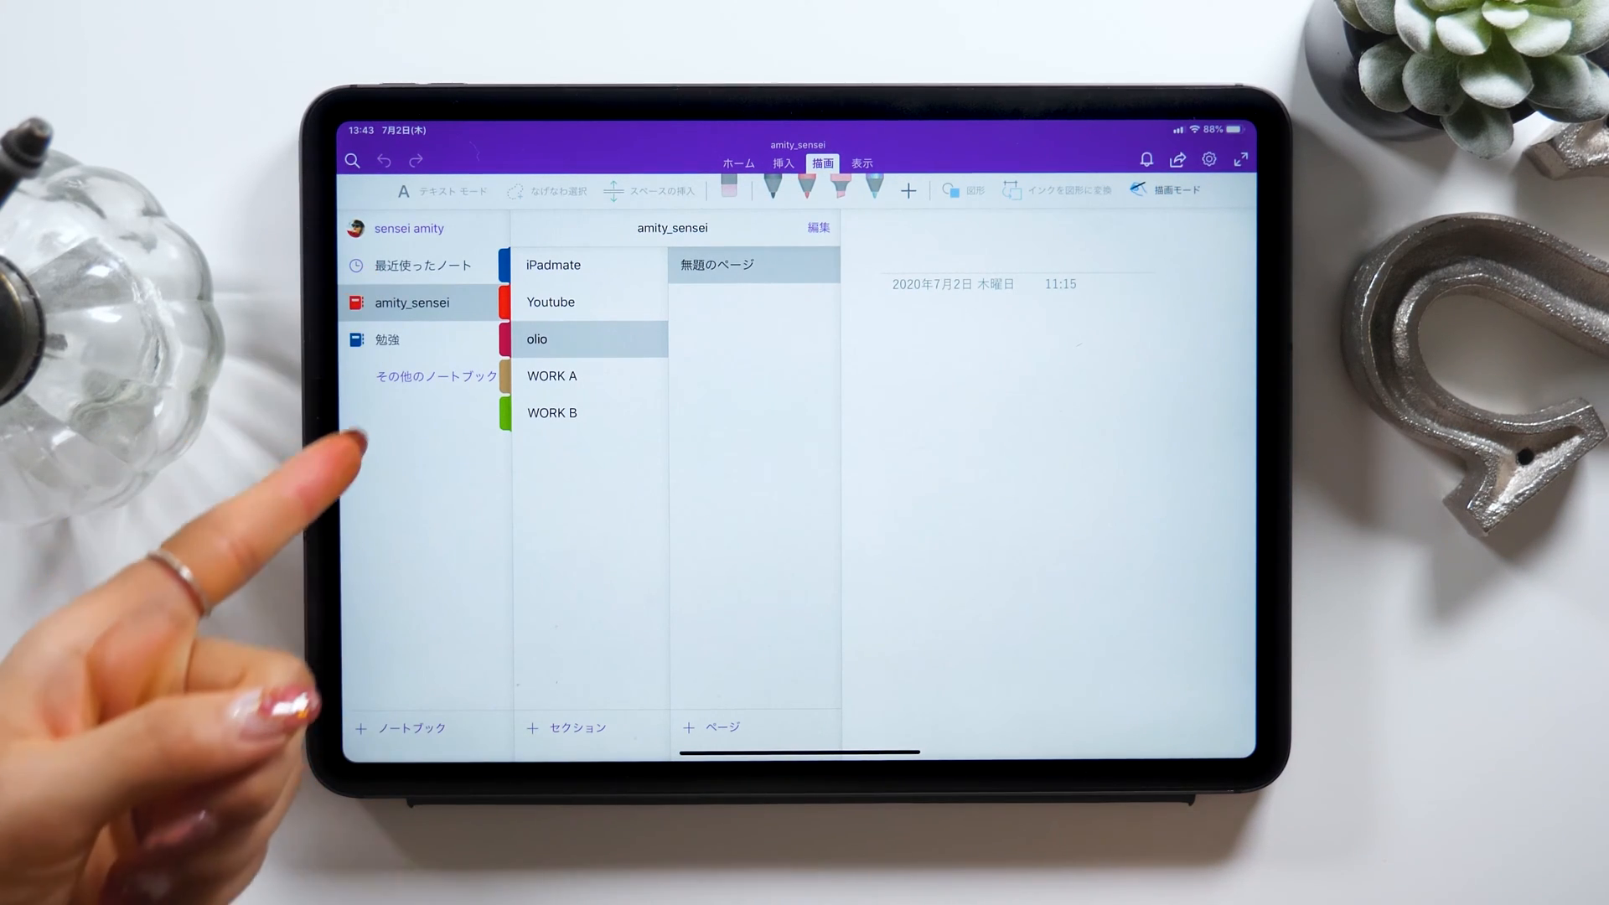
mouse_move(349, 605)
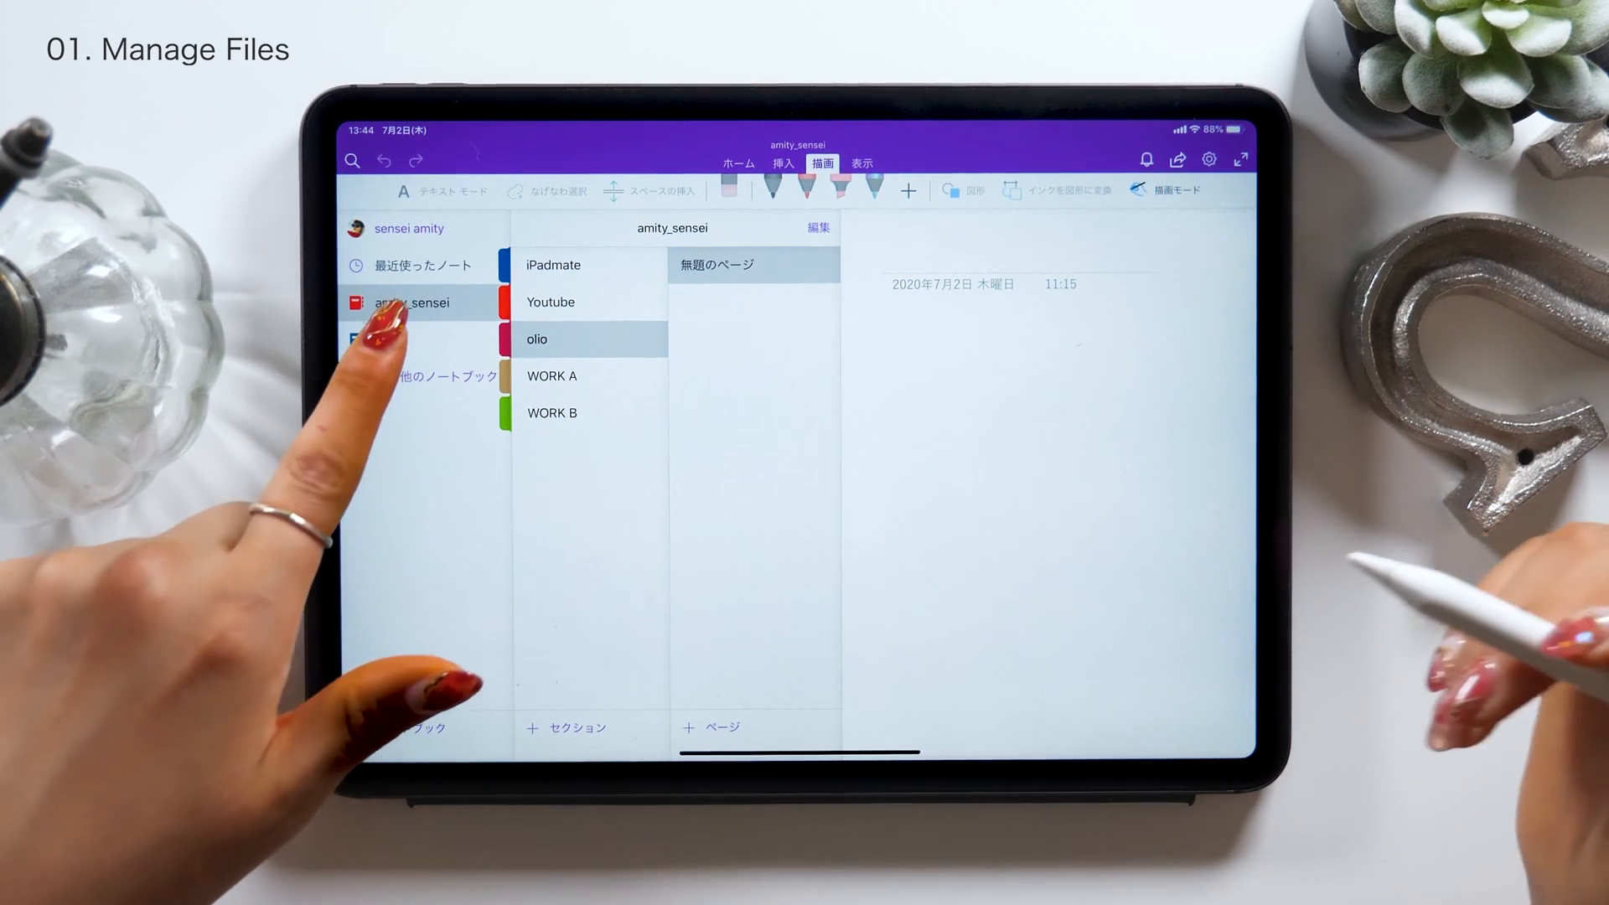
Switch between notebooks, view the Skull page, then return to 勉強's 数学 確率 page
left_click(410, 339)
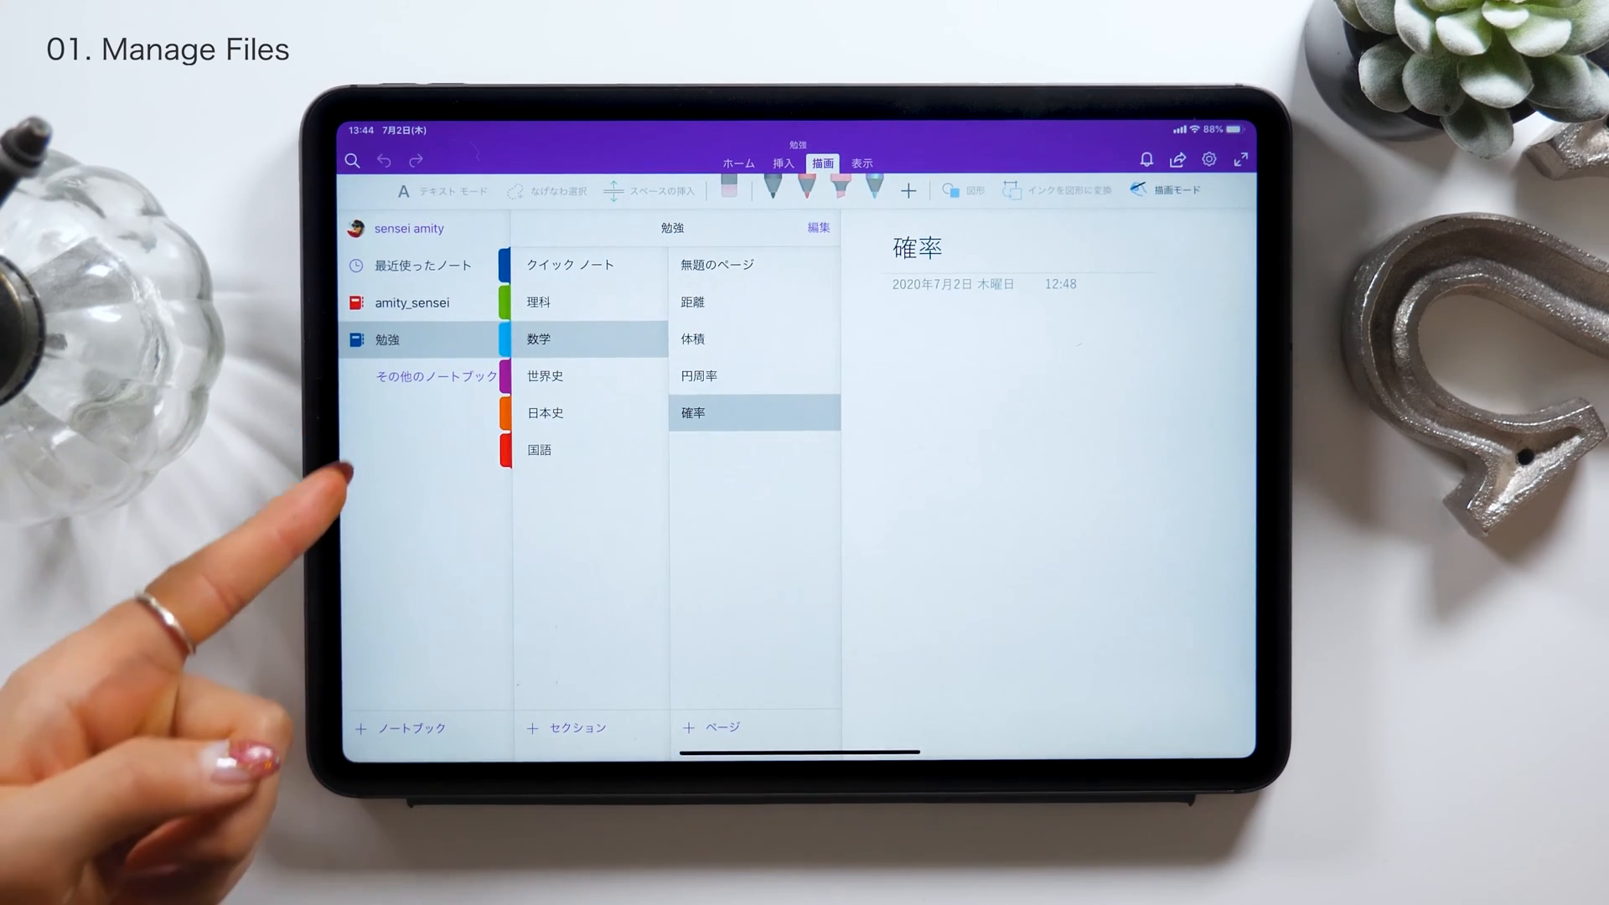
left_click(424, 301)
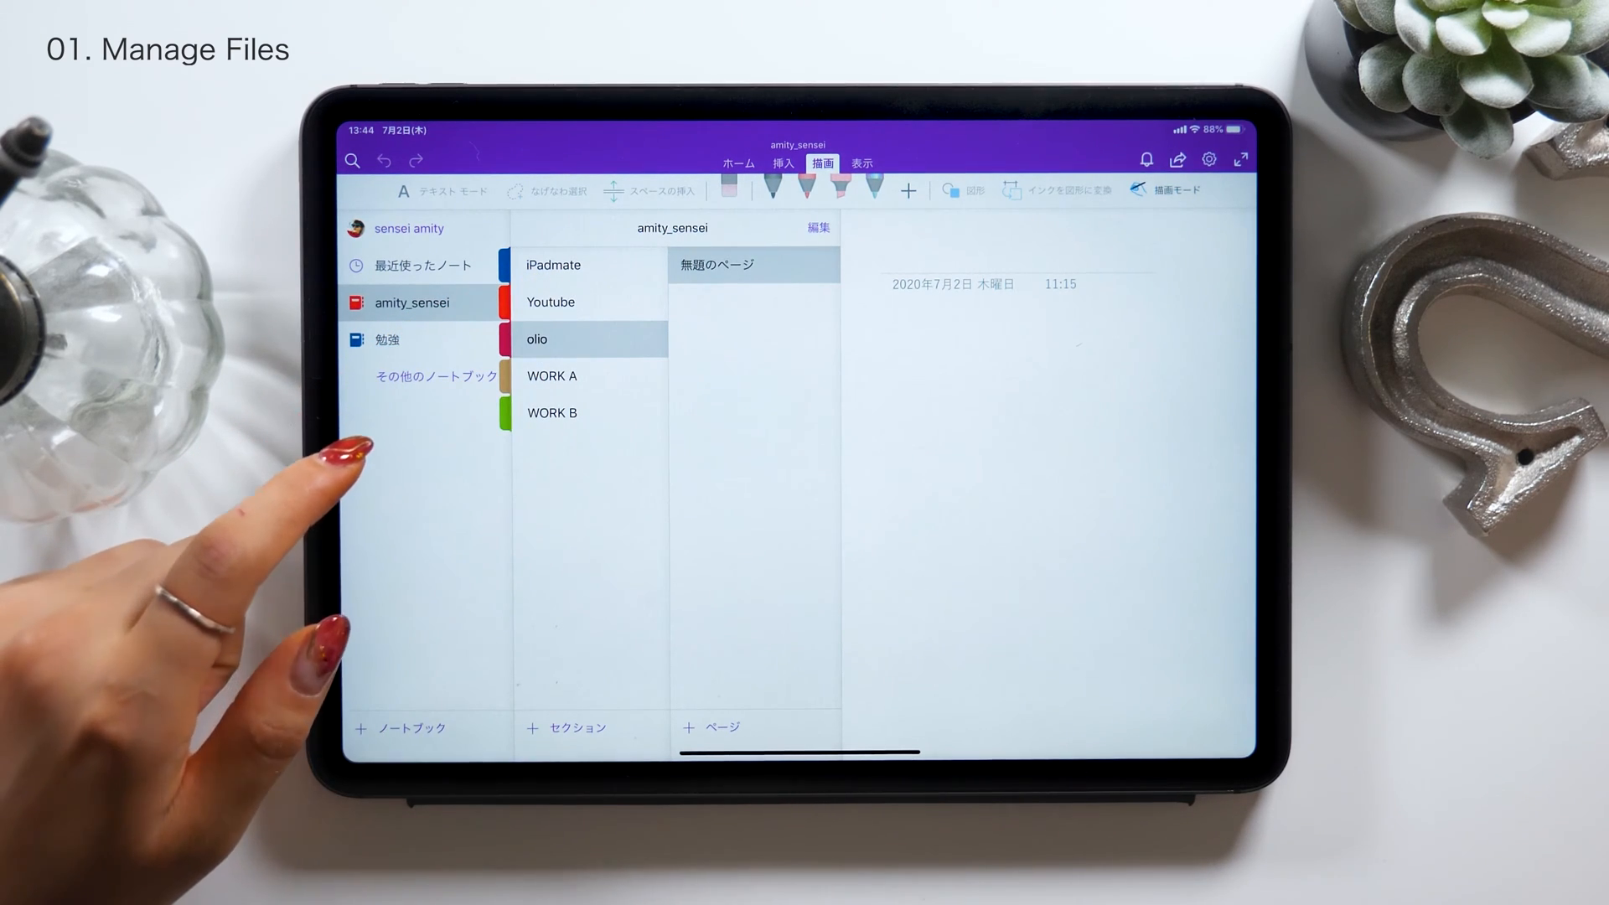
left_click(387, 339)
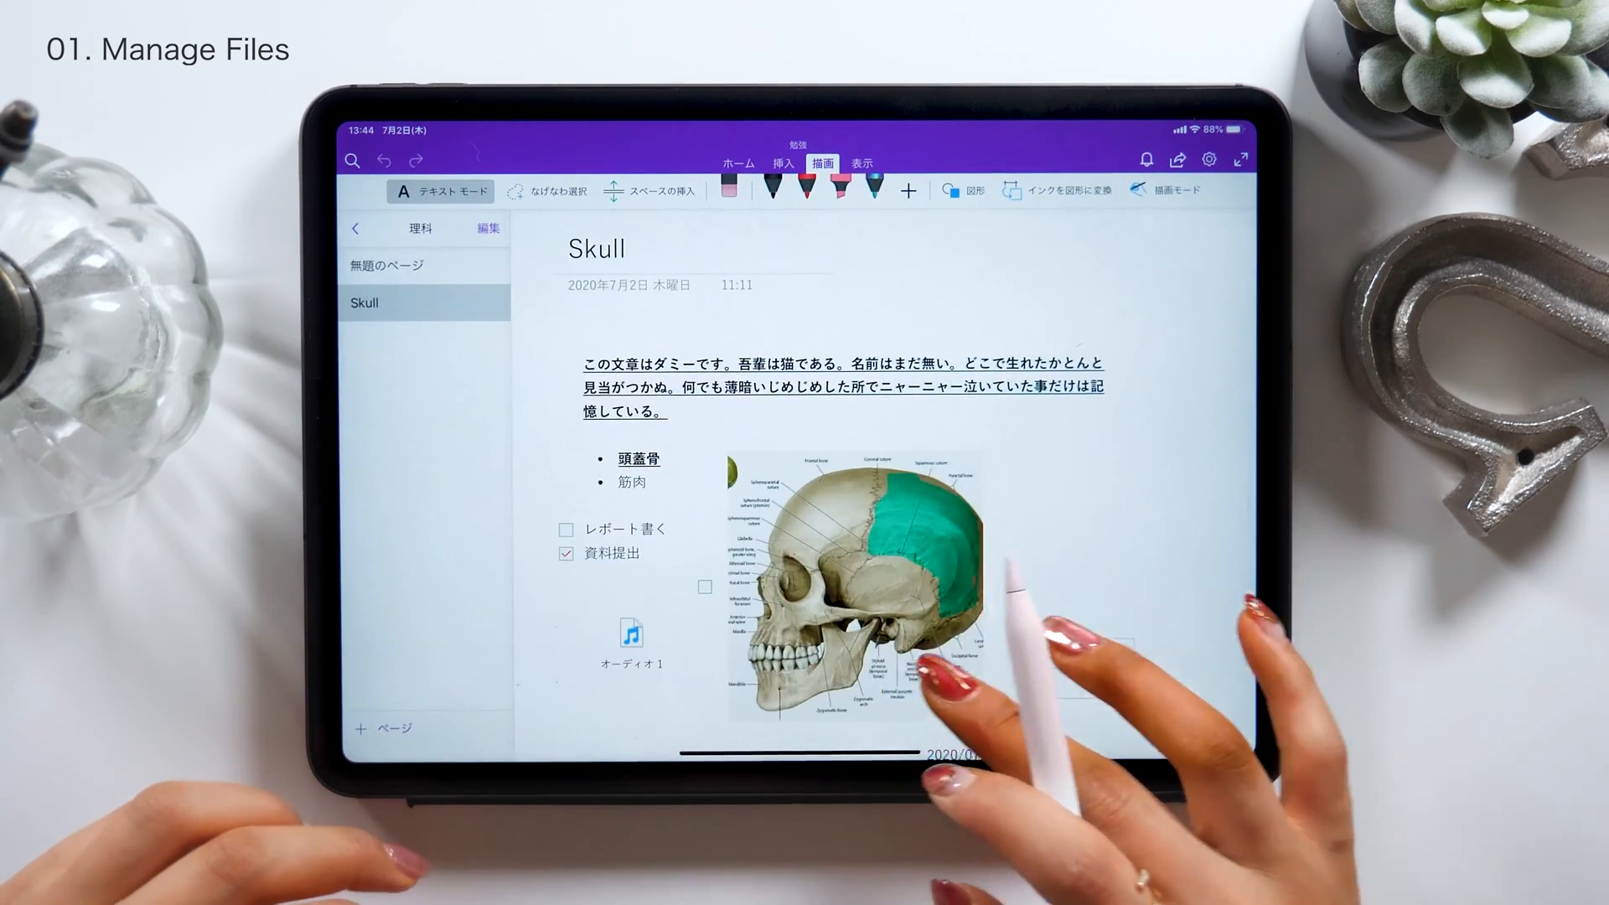
left_click(356, 228)
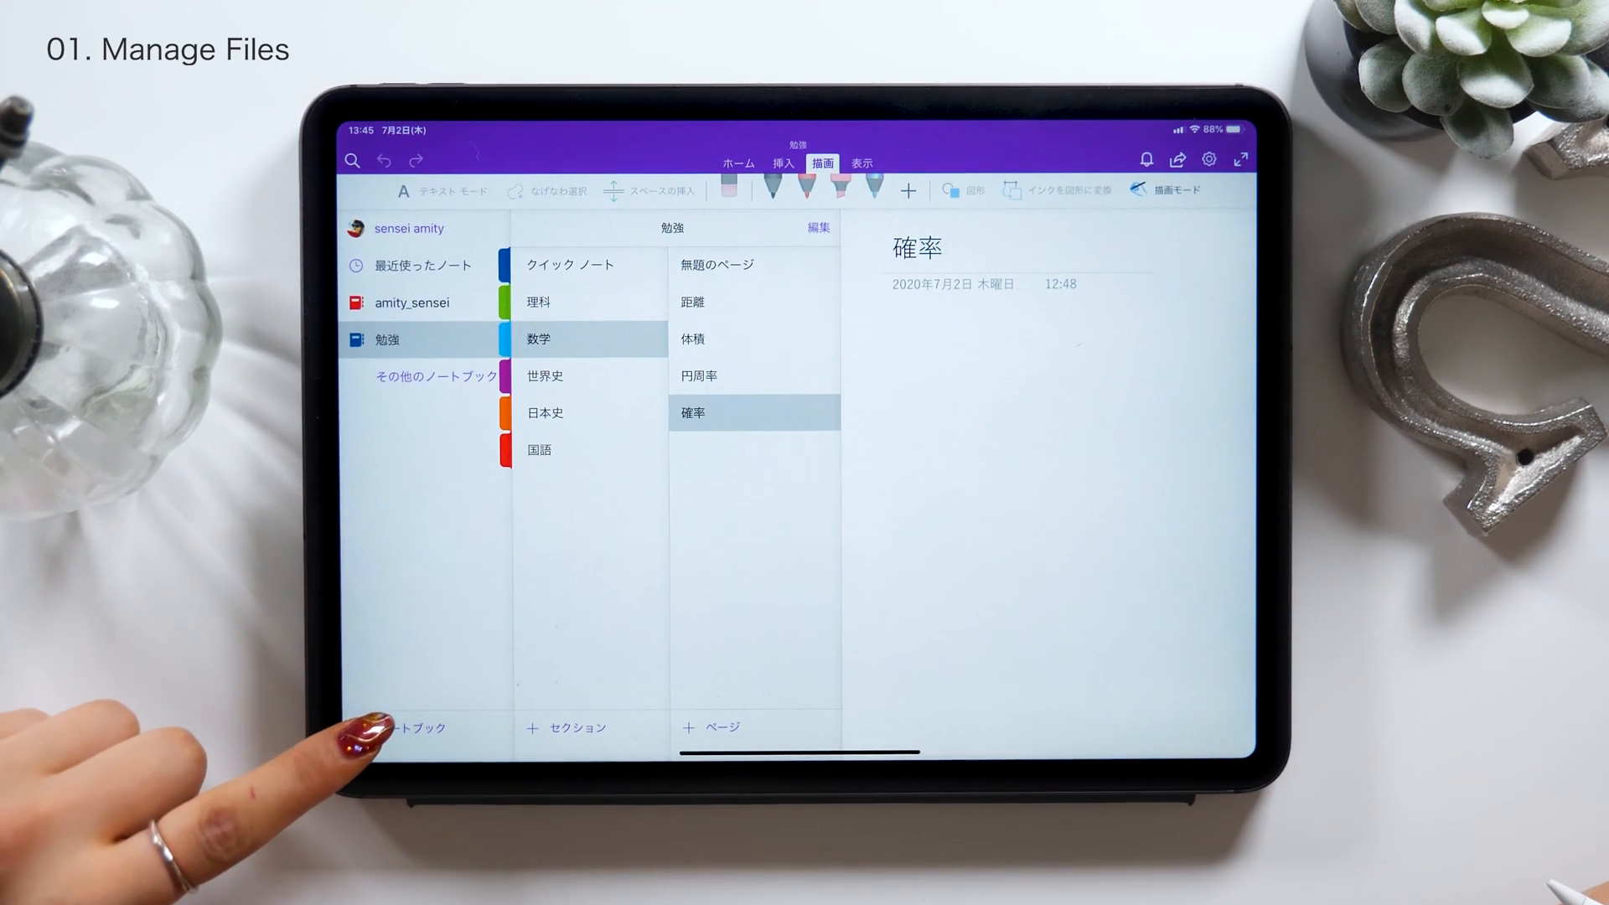
Add a notebook named 料理, set its colour to orange, and create it
left_click(411, 727)
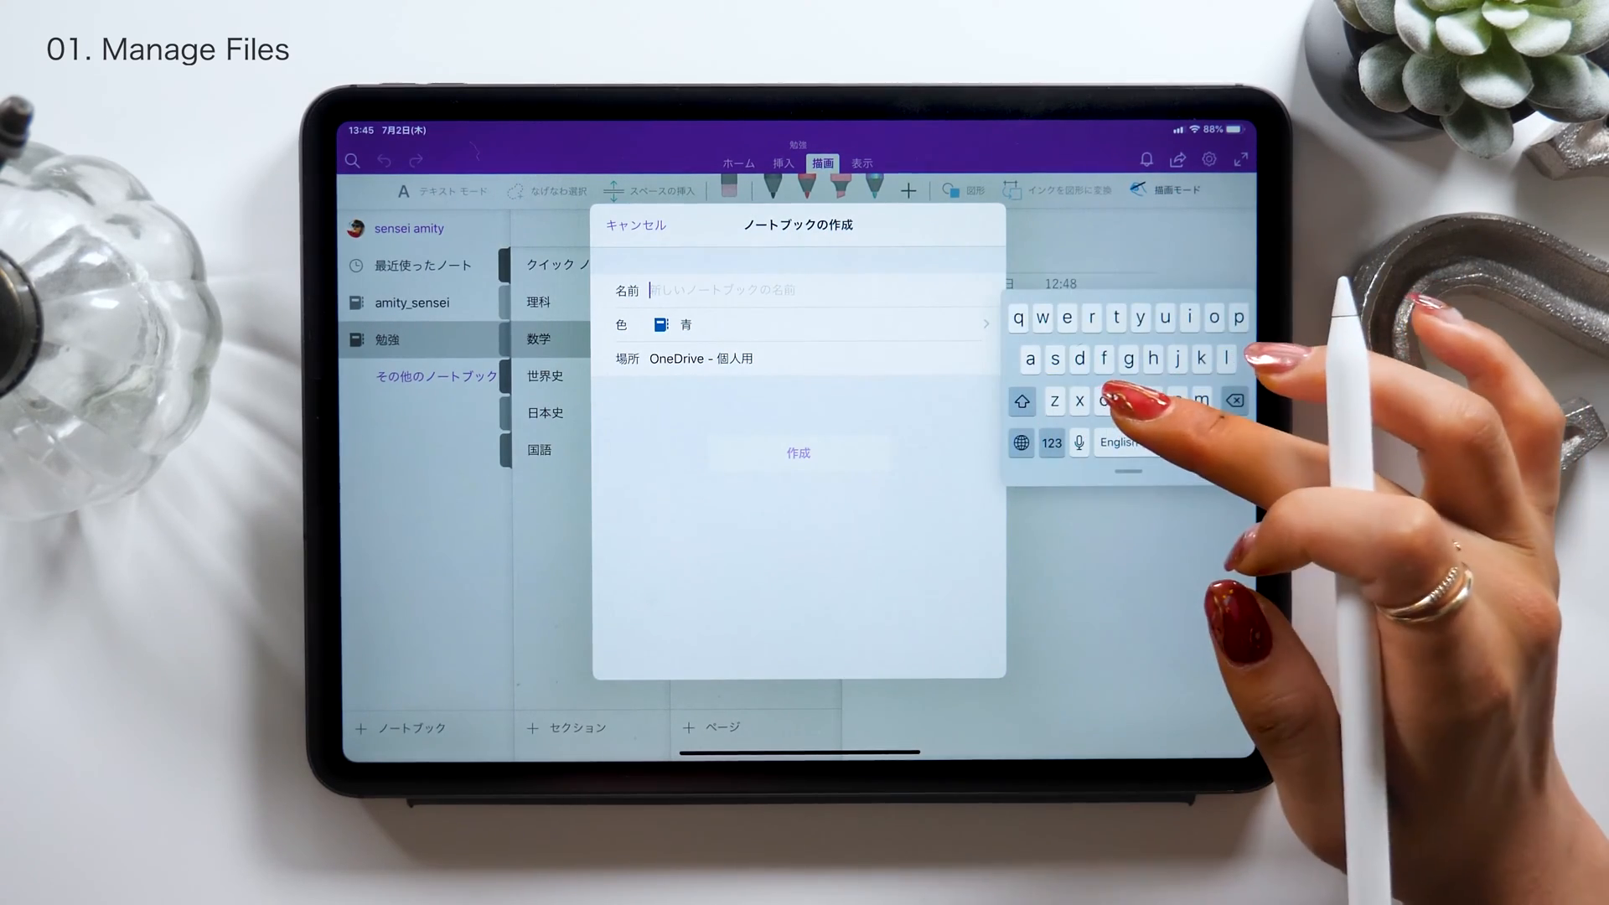
type("りょうり")
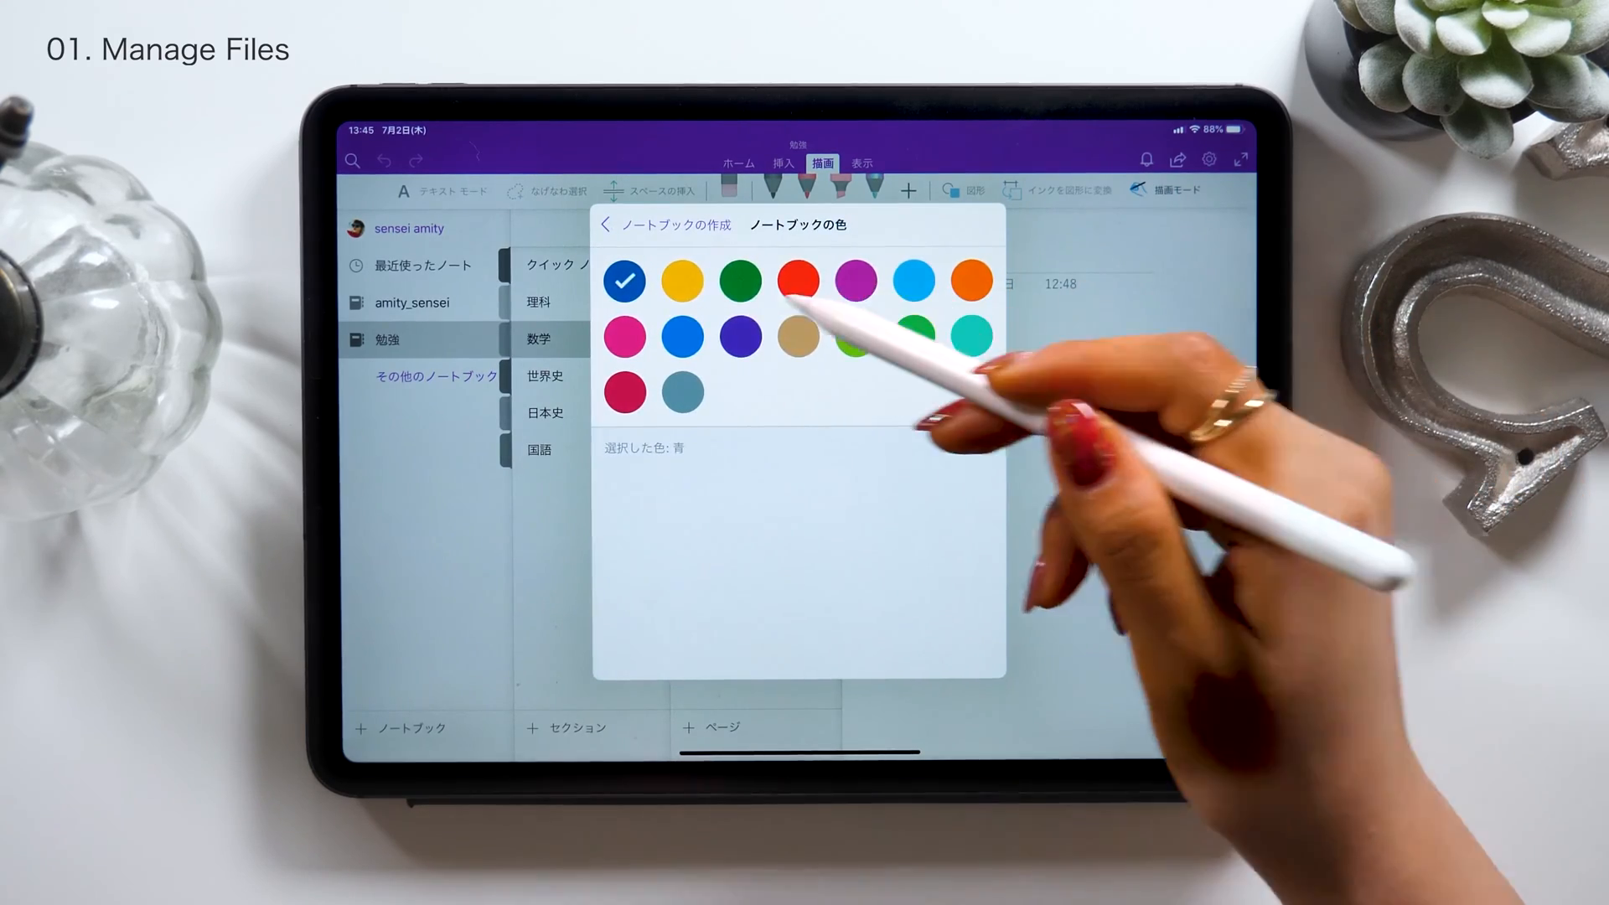
left_click(971, 281)
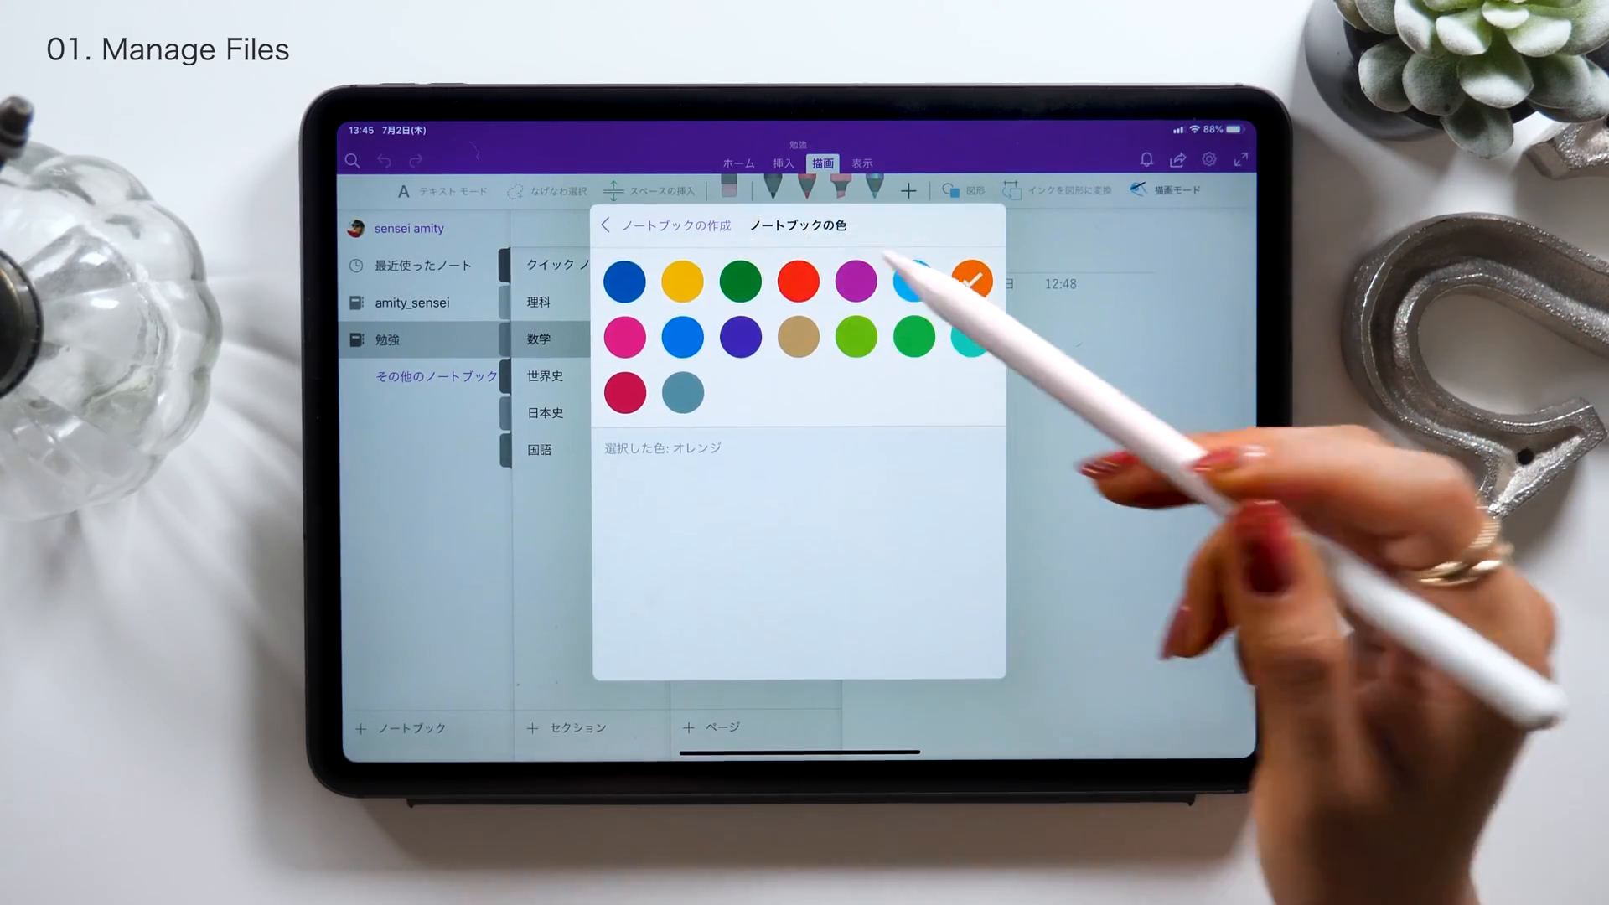
left_click(970, 279)
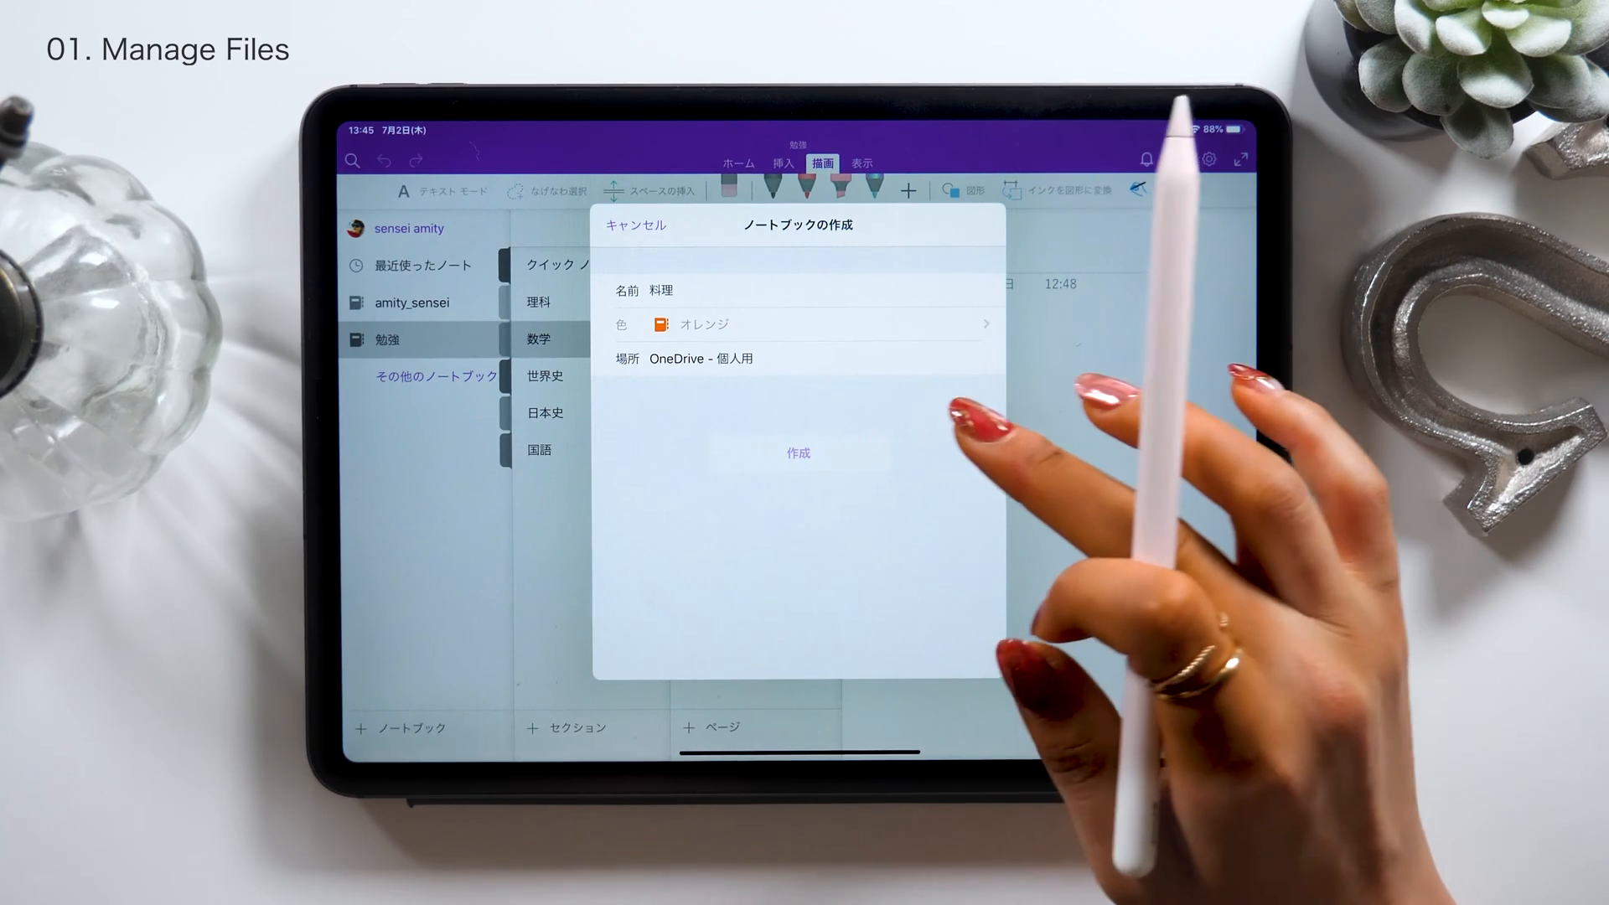
left_click(797, 452)
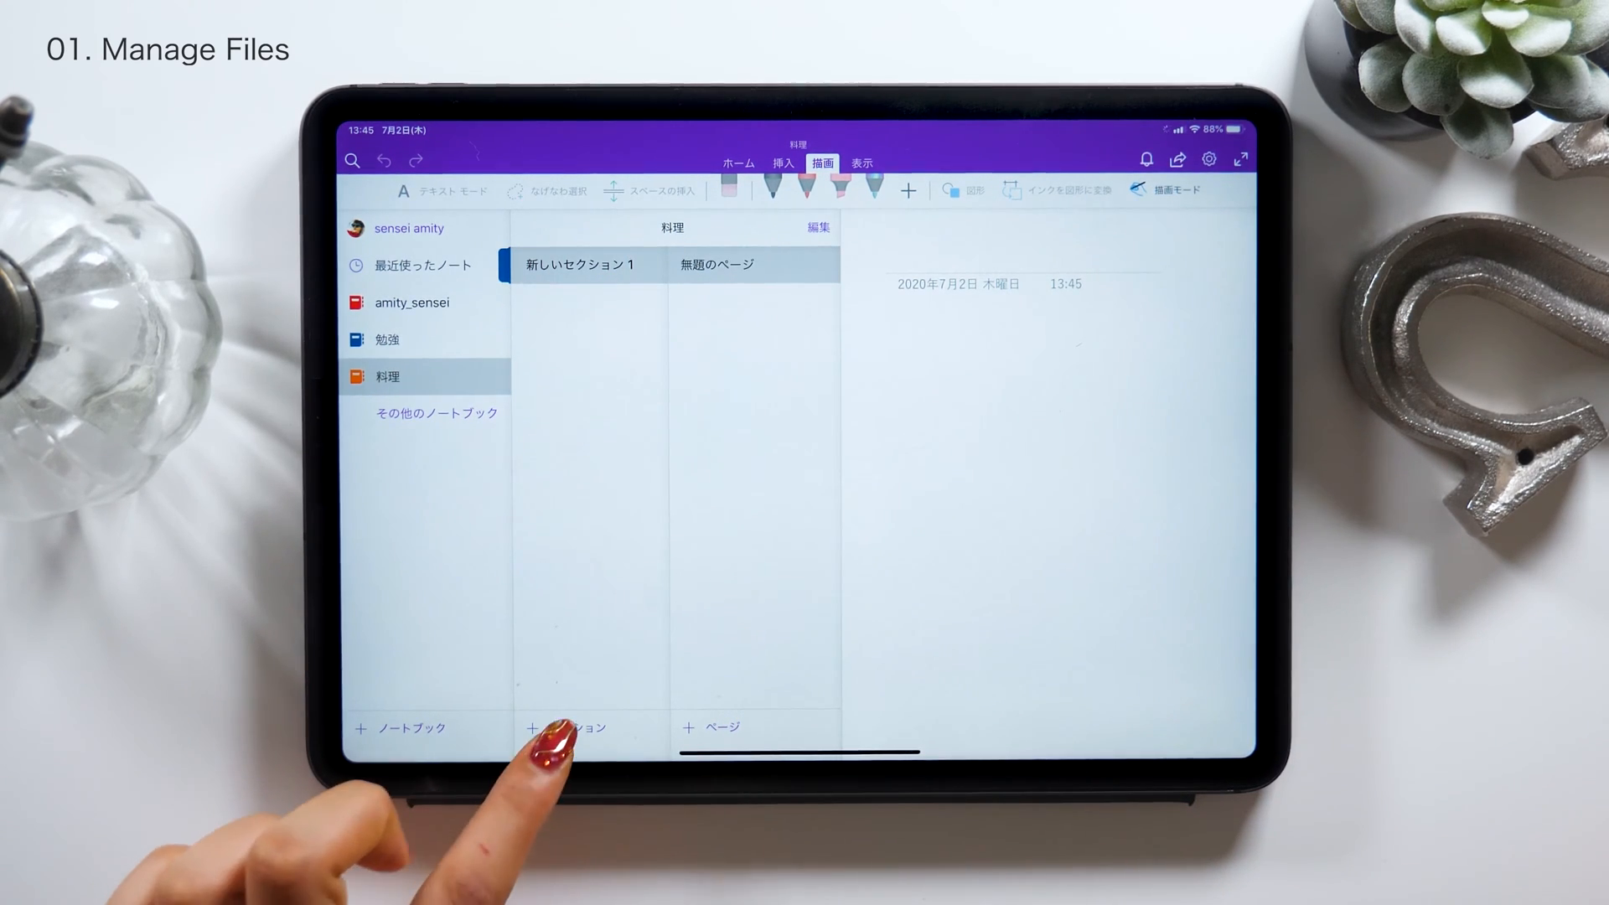
Add sections お弁当 and スイーツレシピ to the 料理 notebook
left_click(559, 728)
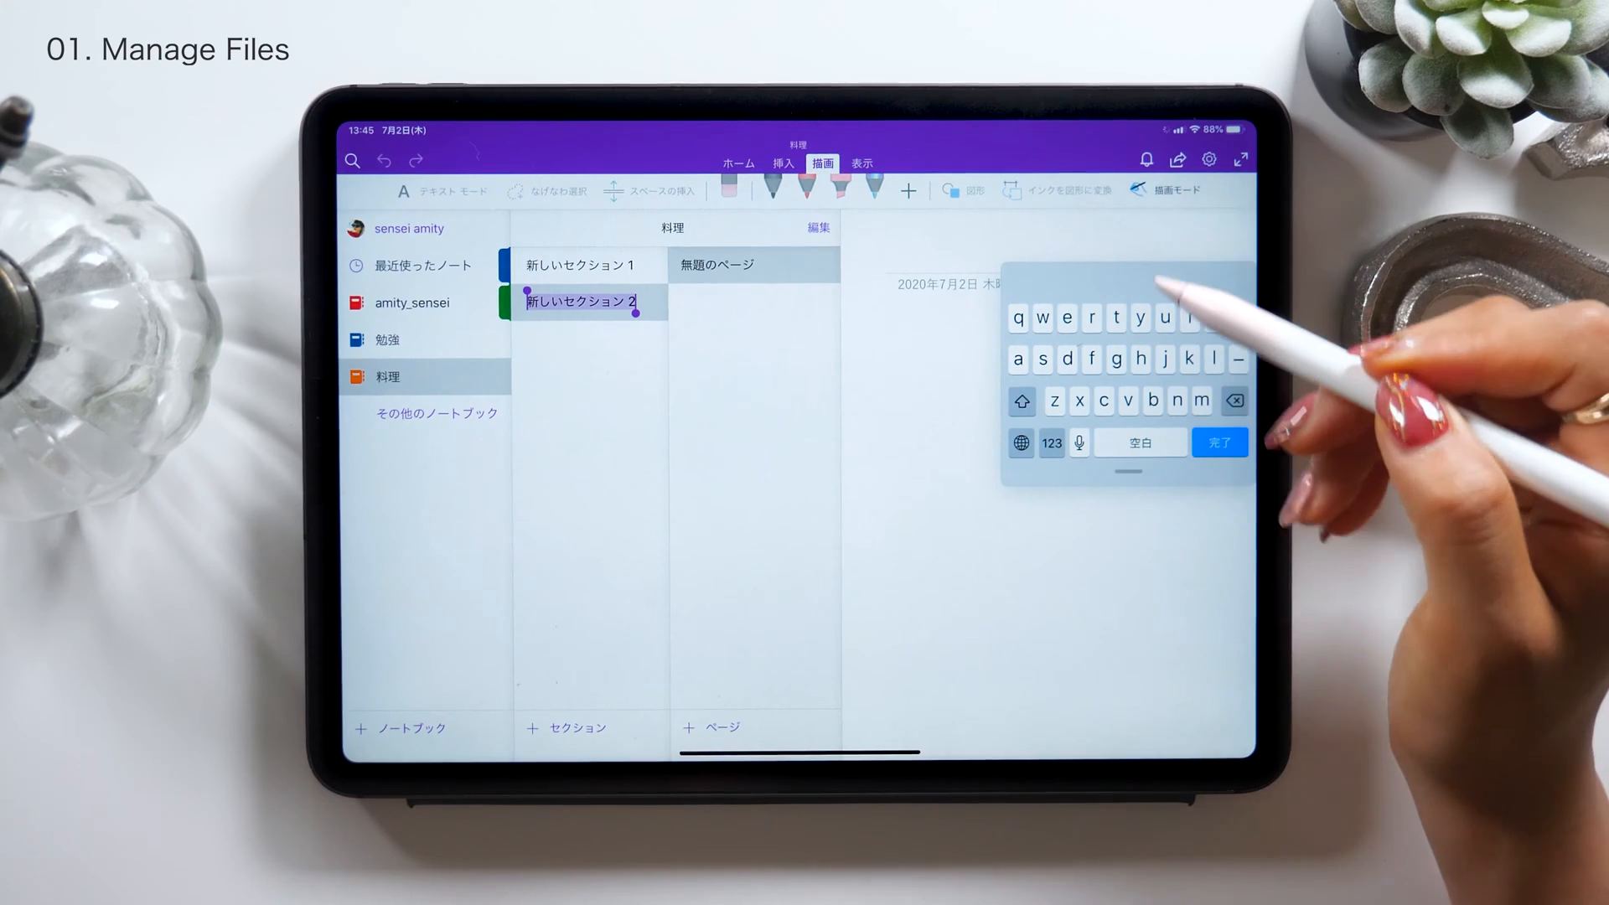
type("おb")
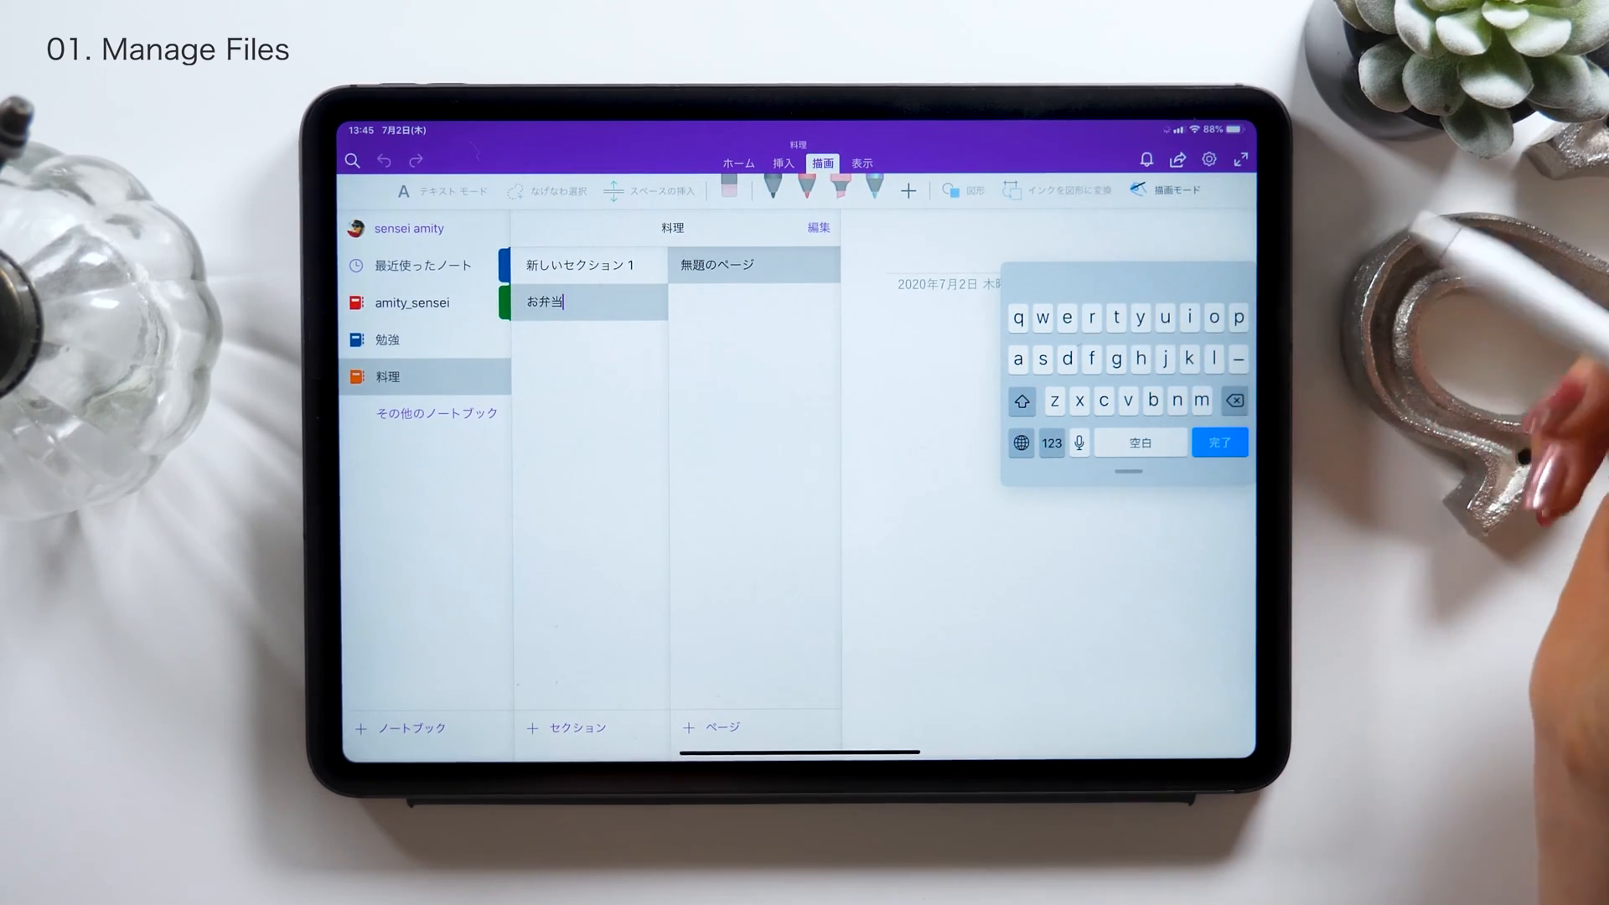
left_click(1218, 442)
type("す")
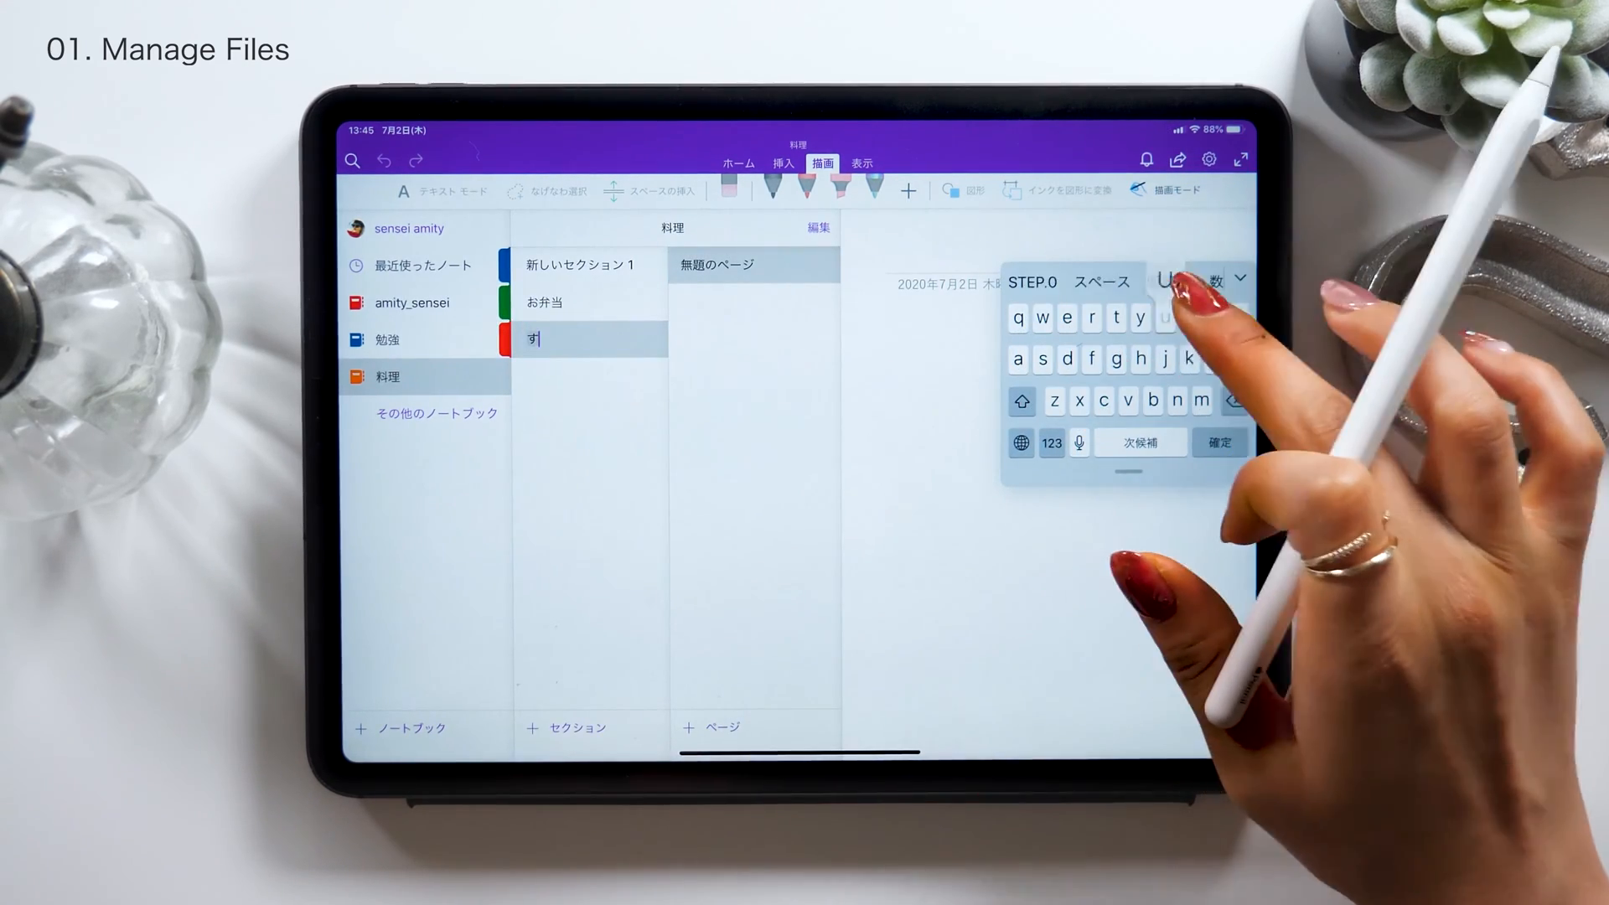
type("いーつれs")
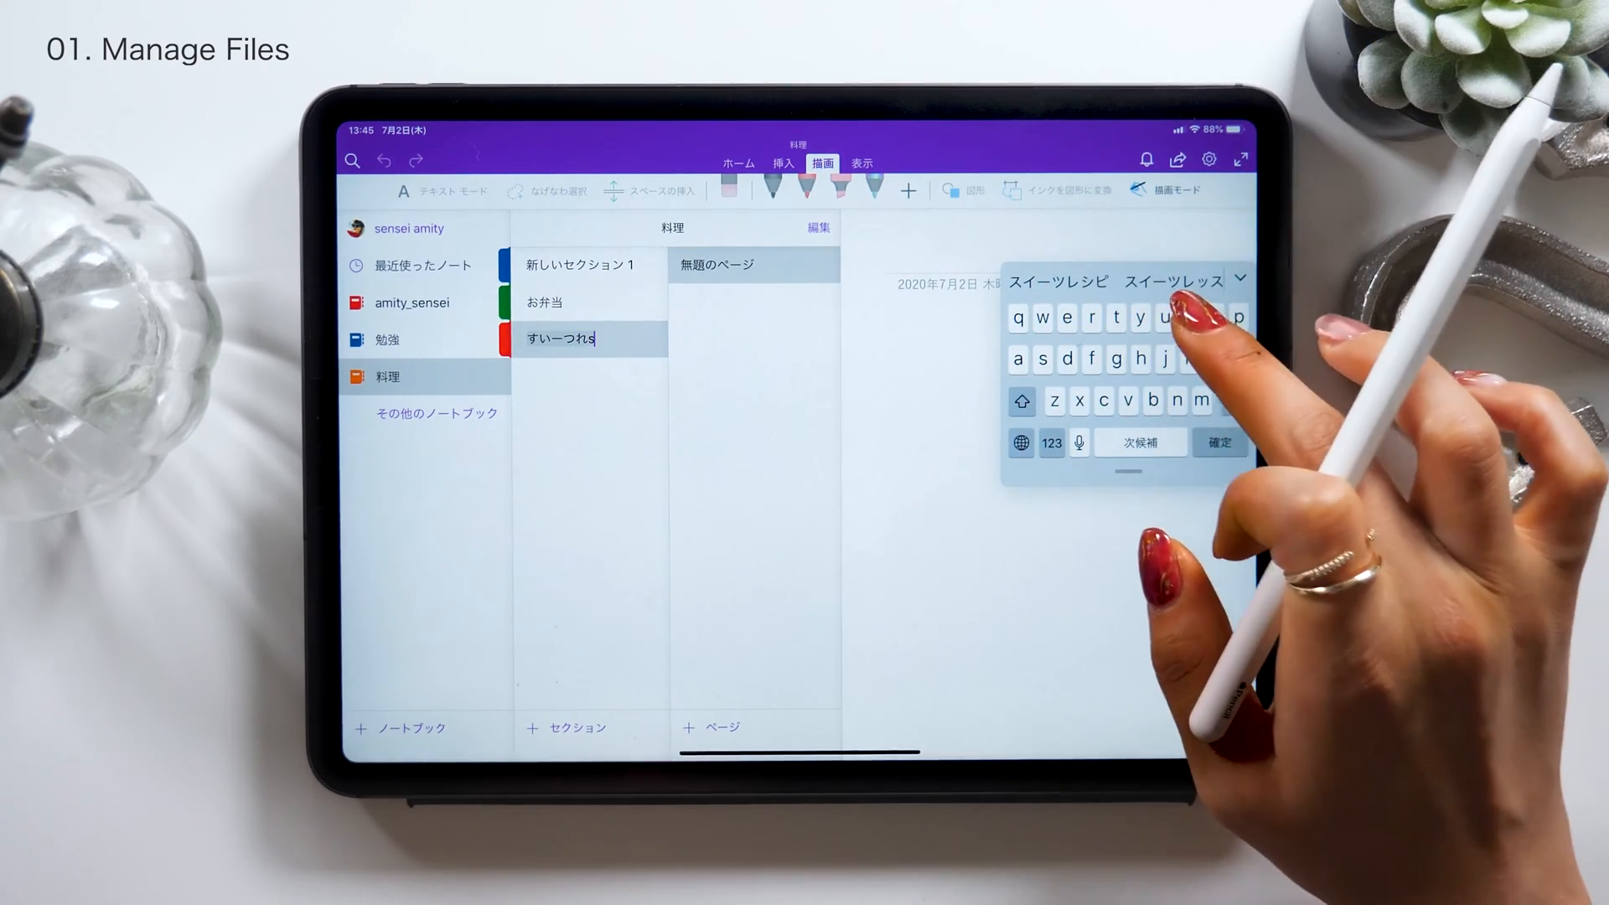
left_click(1218, 443)
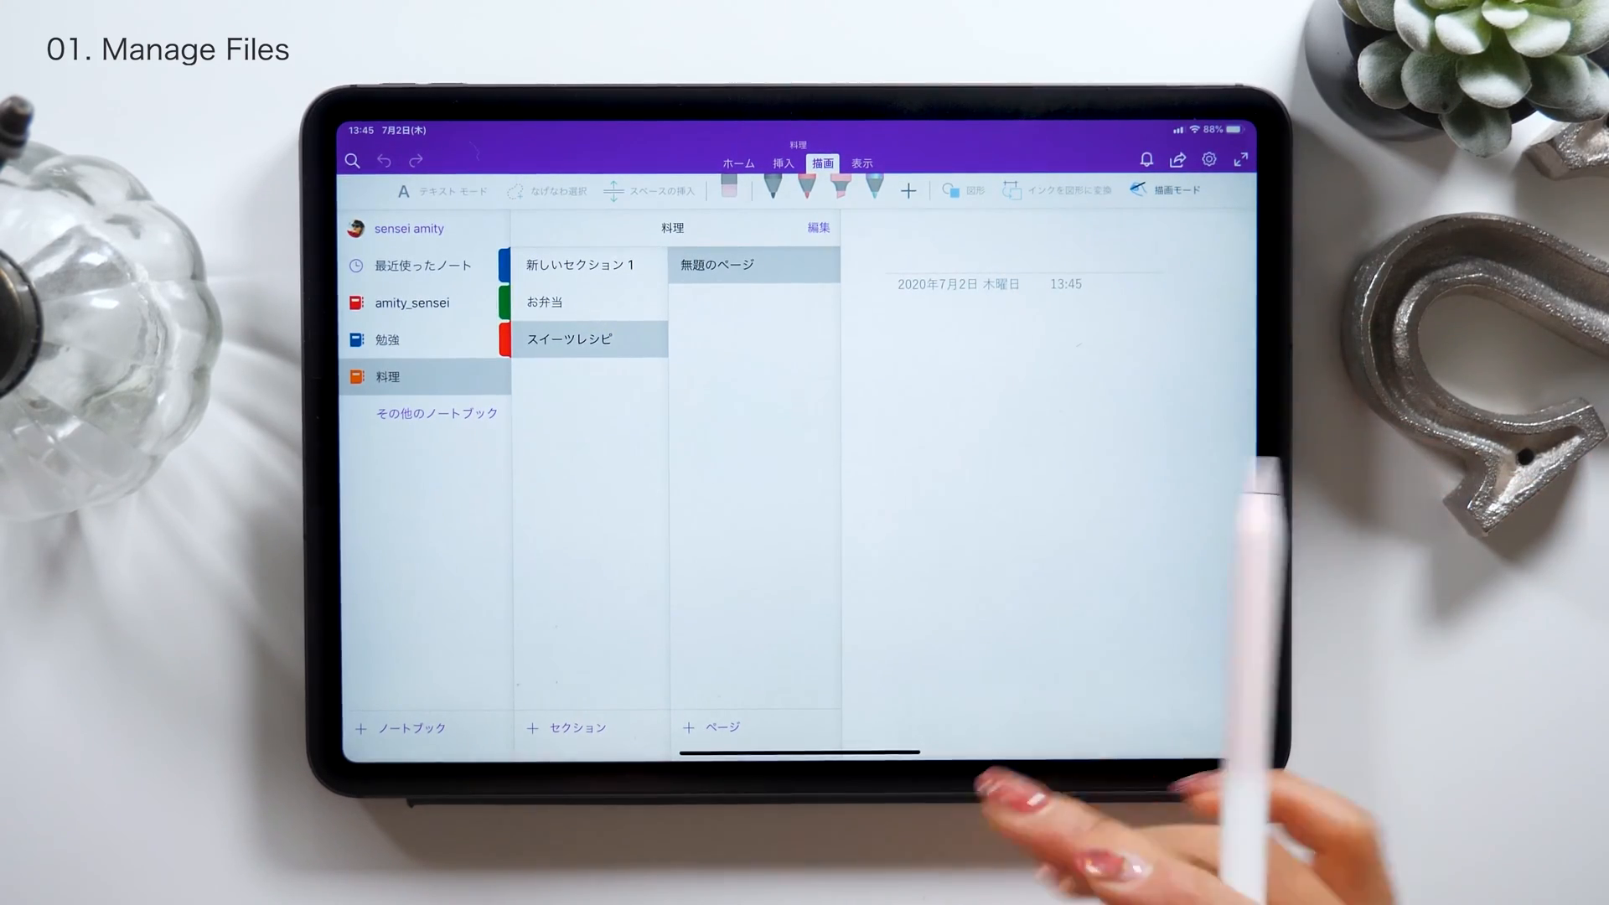
Add and name the sections おかず, 自分用 and 家族用
left_click(564, 728)
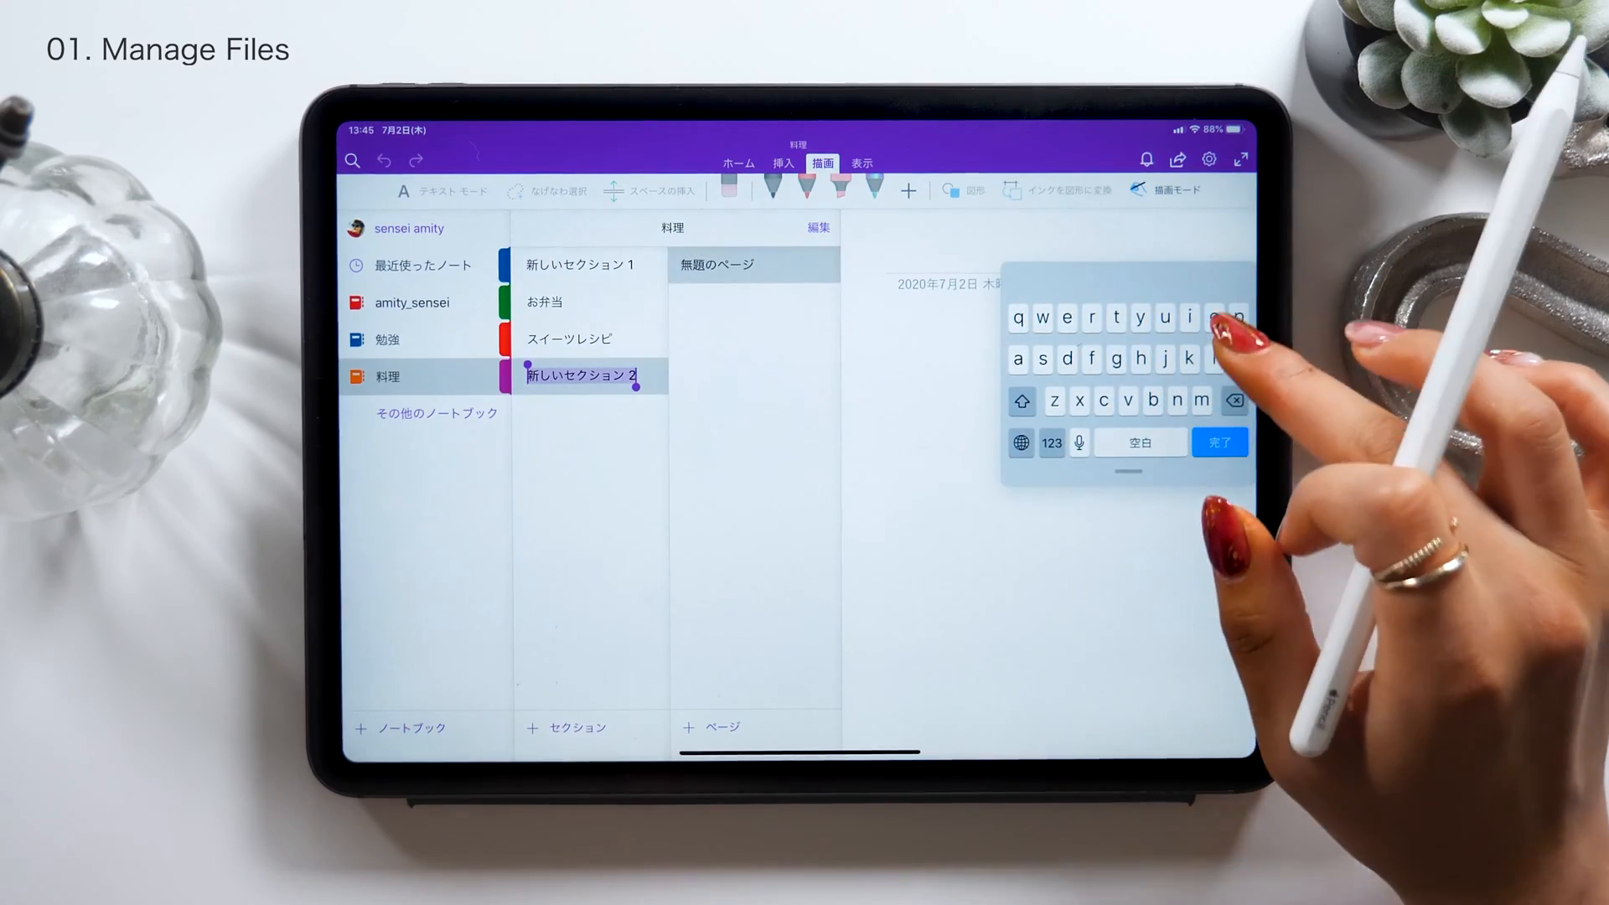
type("おかz")
type("かぞく")
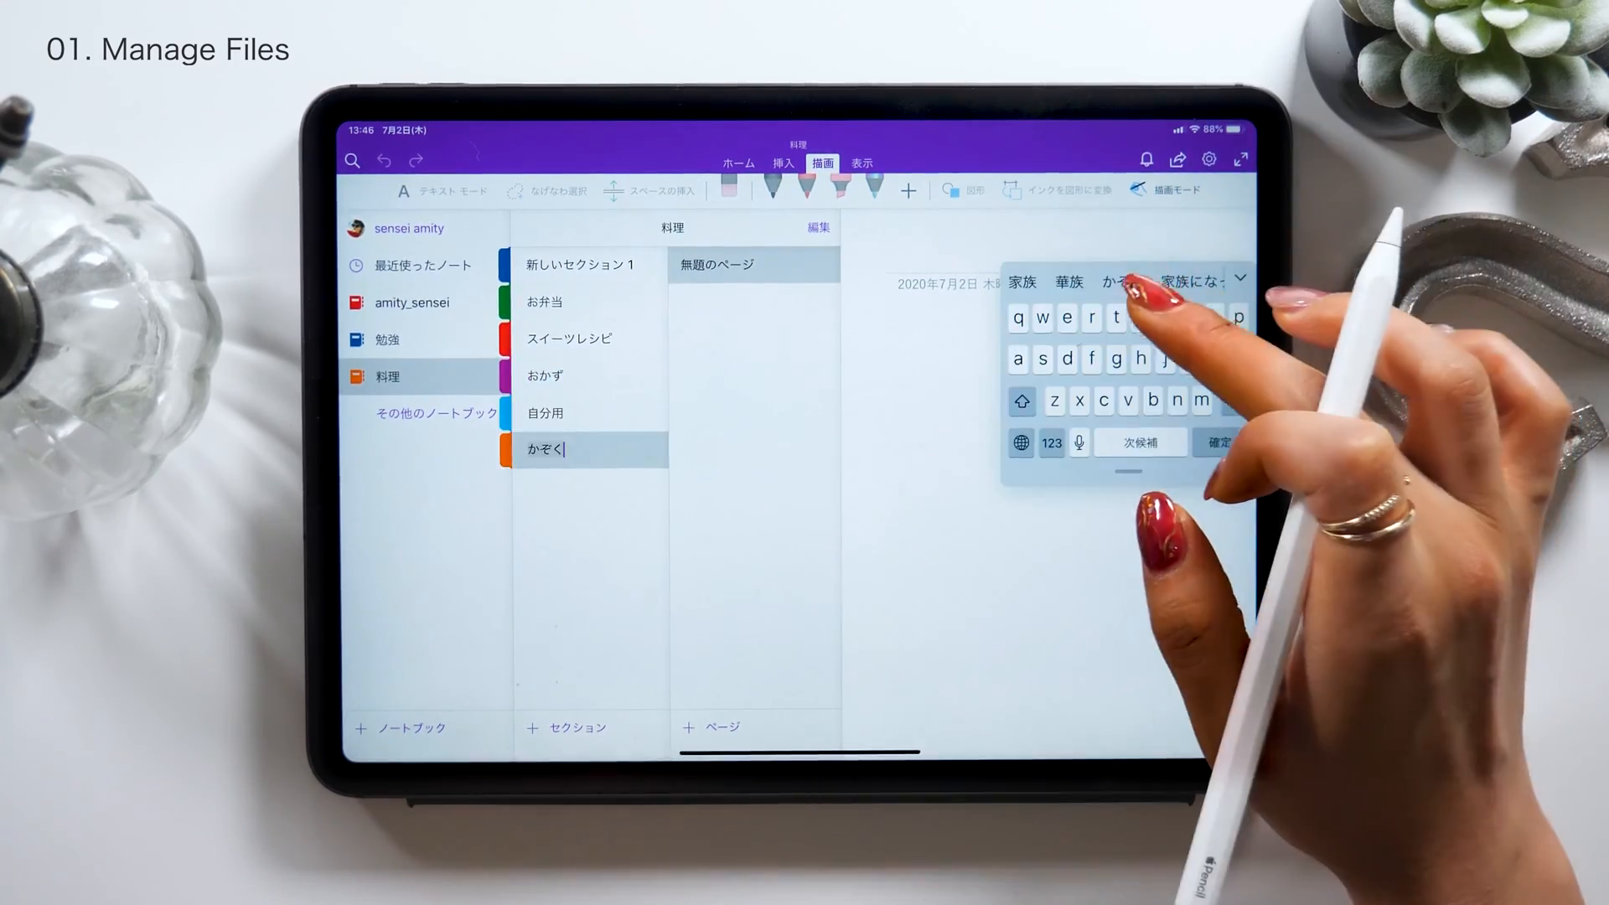
left_click(1215, 443)
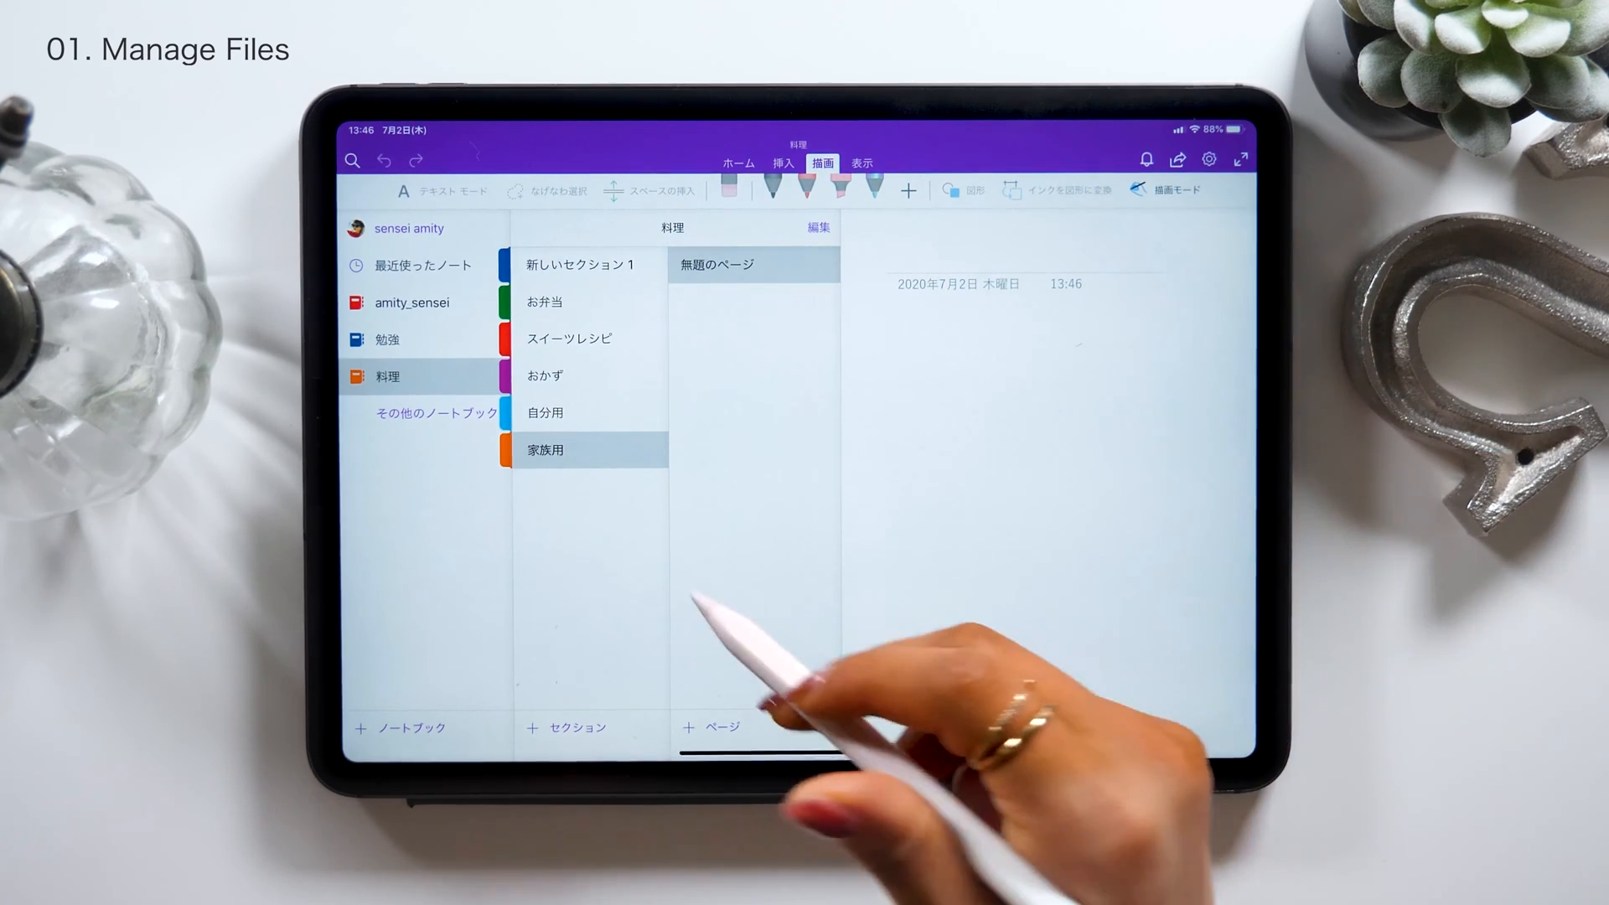
mouse_move(780, 667)
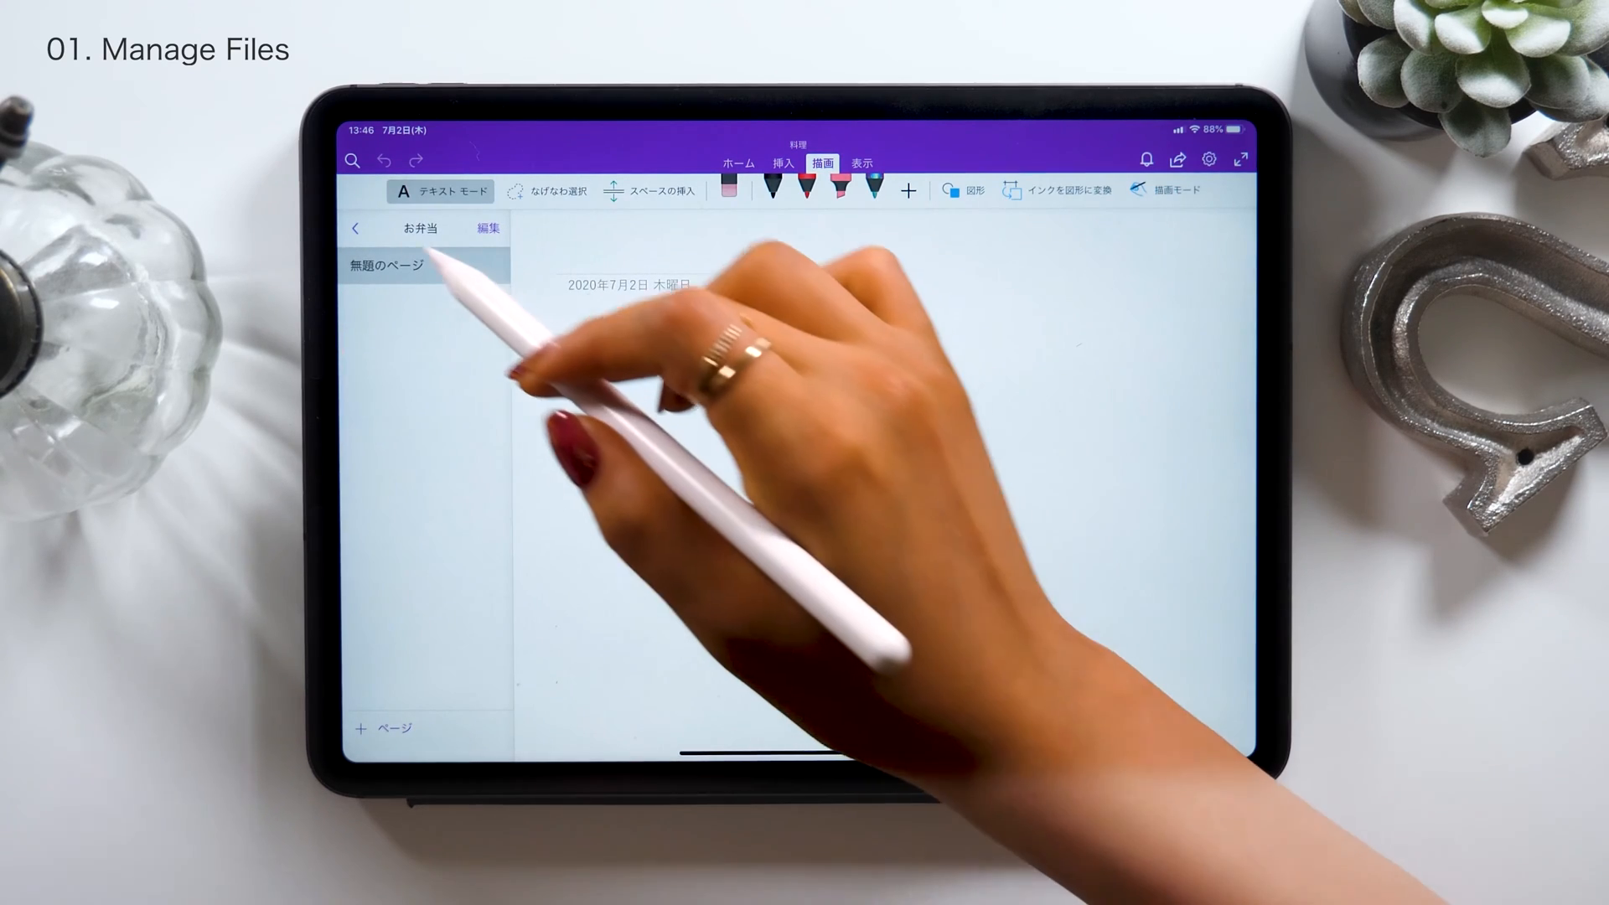
Add 月曜日, 火曜日 and 水曜日 pages to お弁当 and insert a bento photo
left_click(356, 228)
type("水曜日")
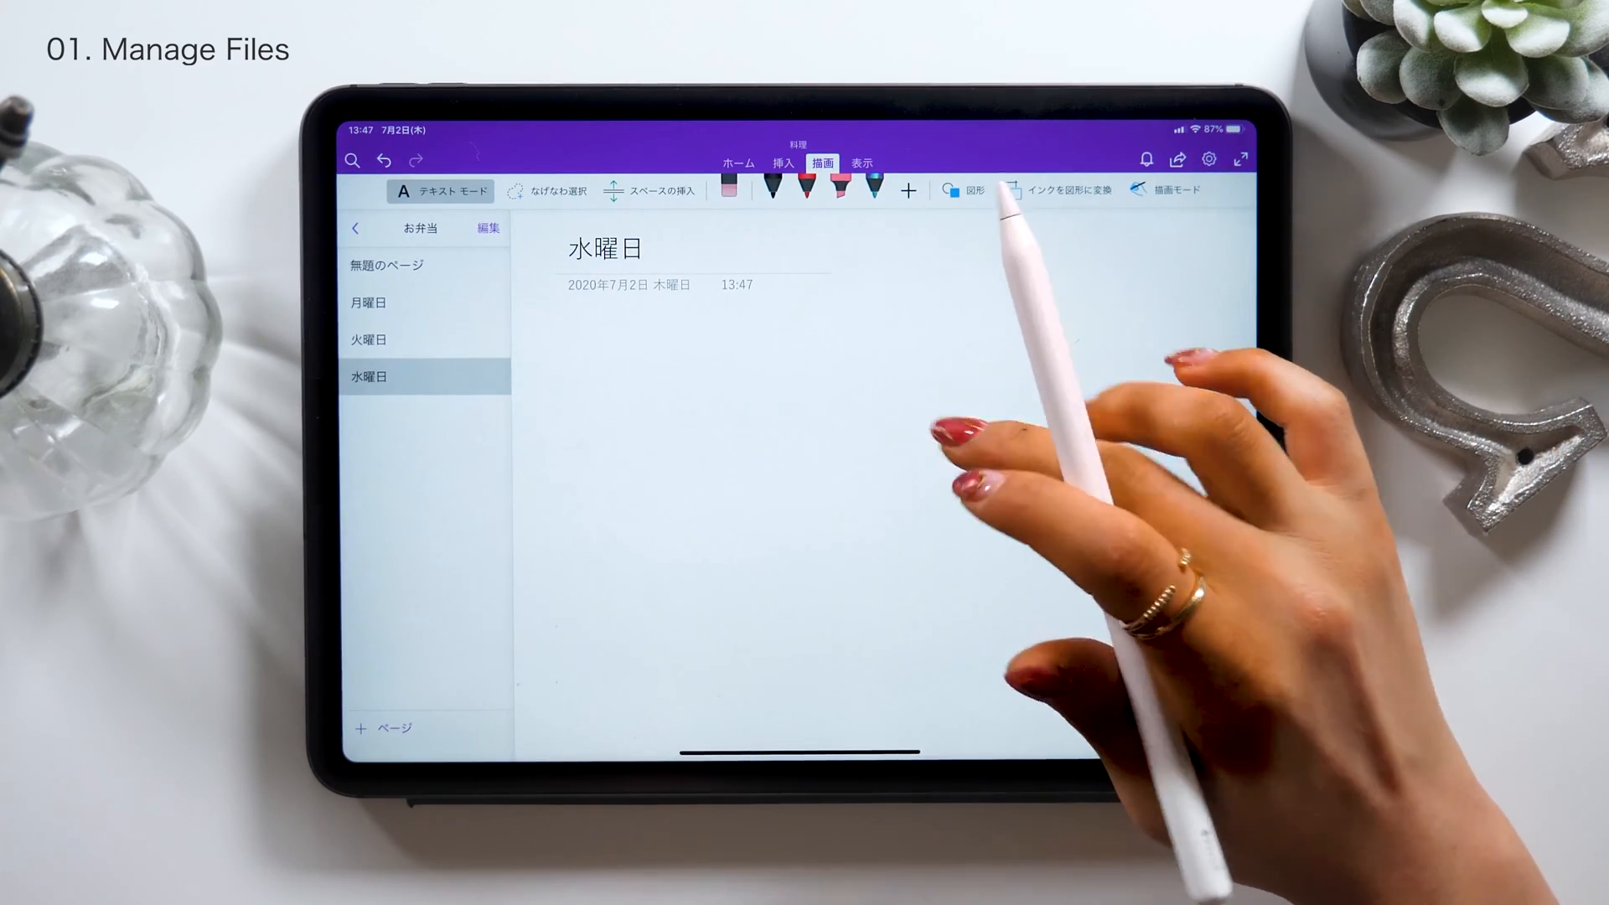
left_click(782, 162)
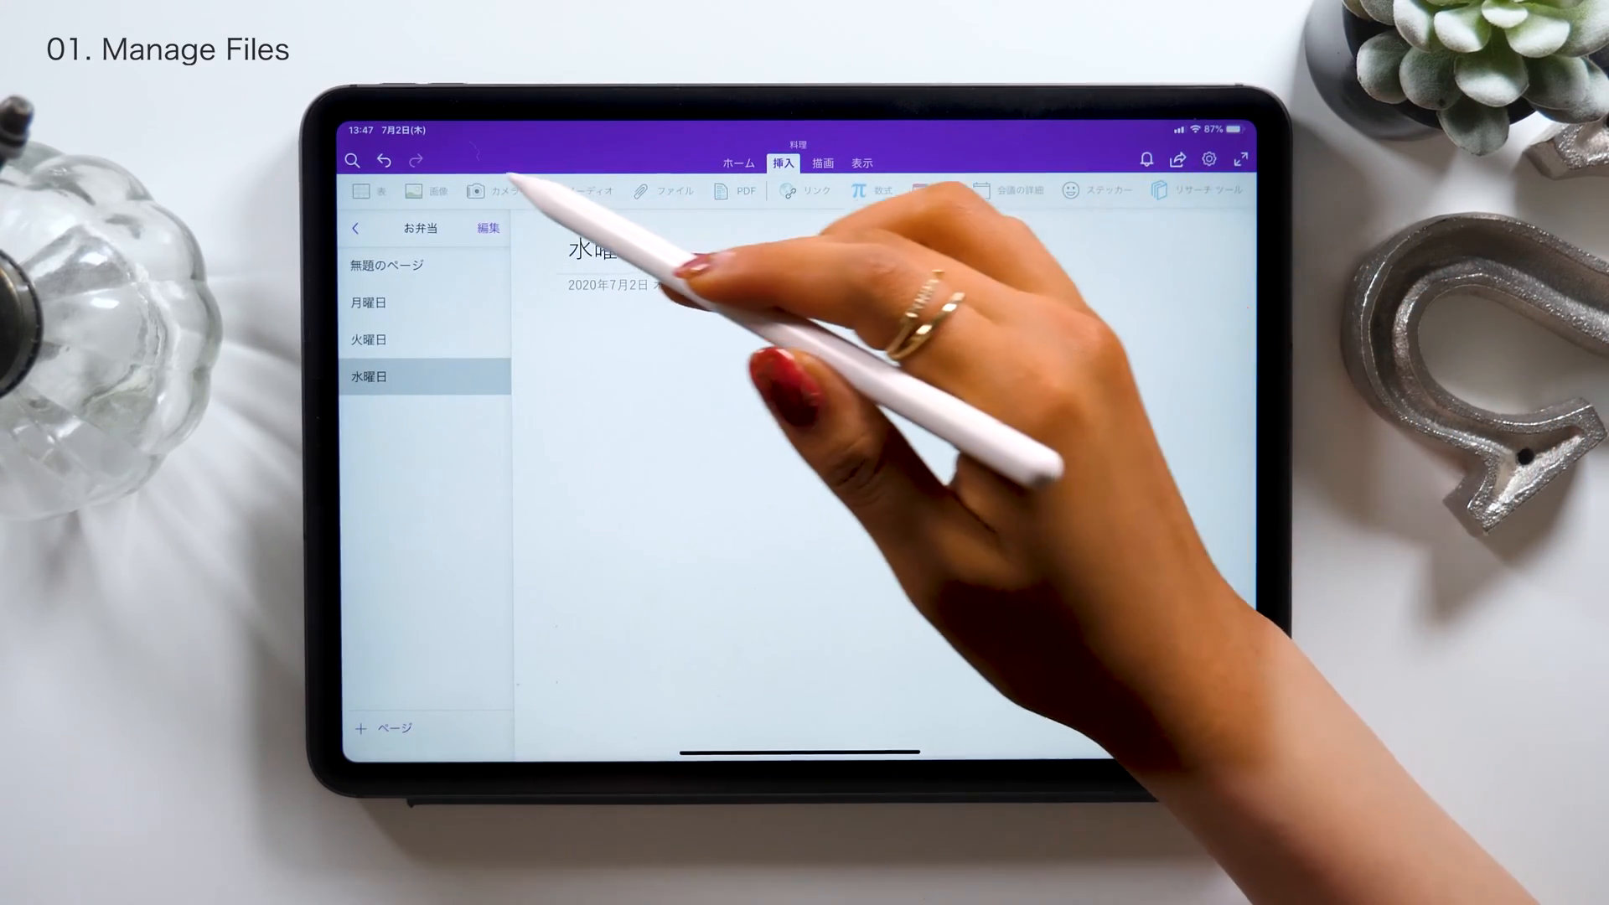
left_click(424, 190)
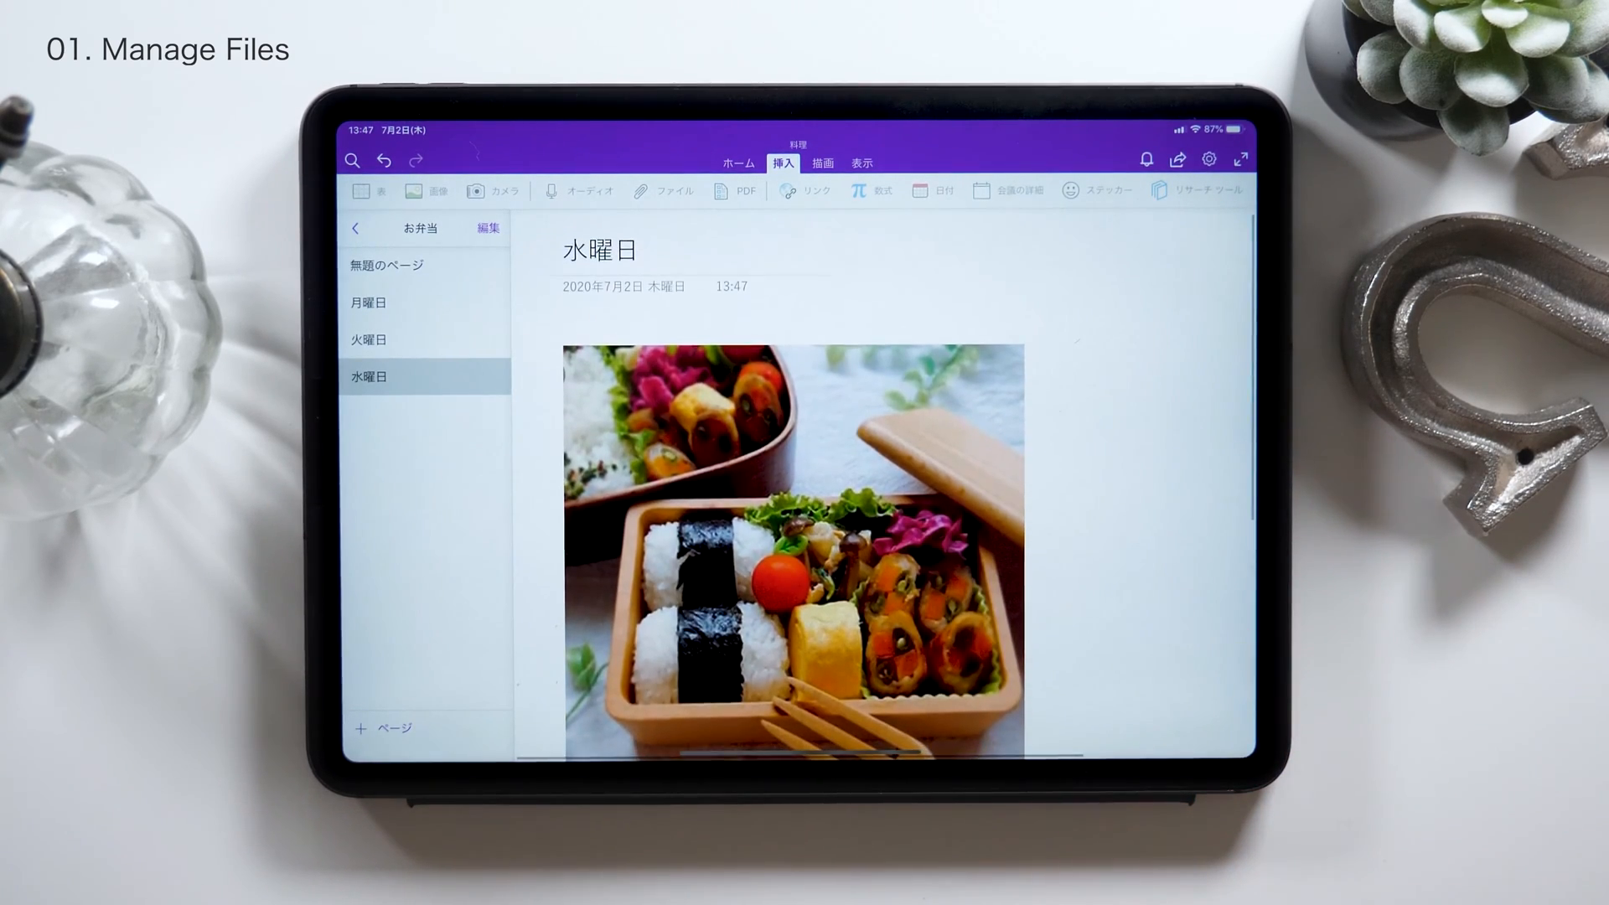
Rename the お弁当 section to 子供お弁当 from the section list
left_click(356, 228)
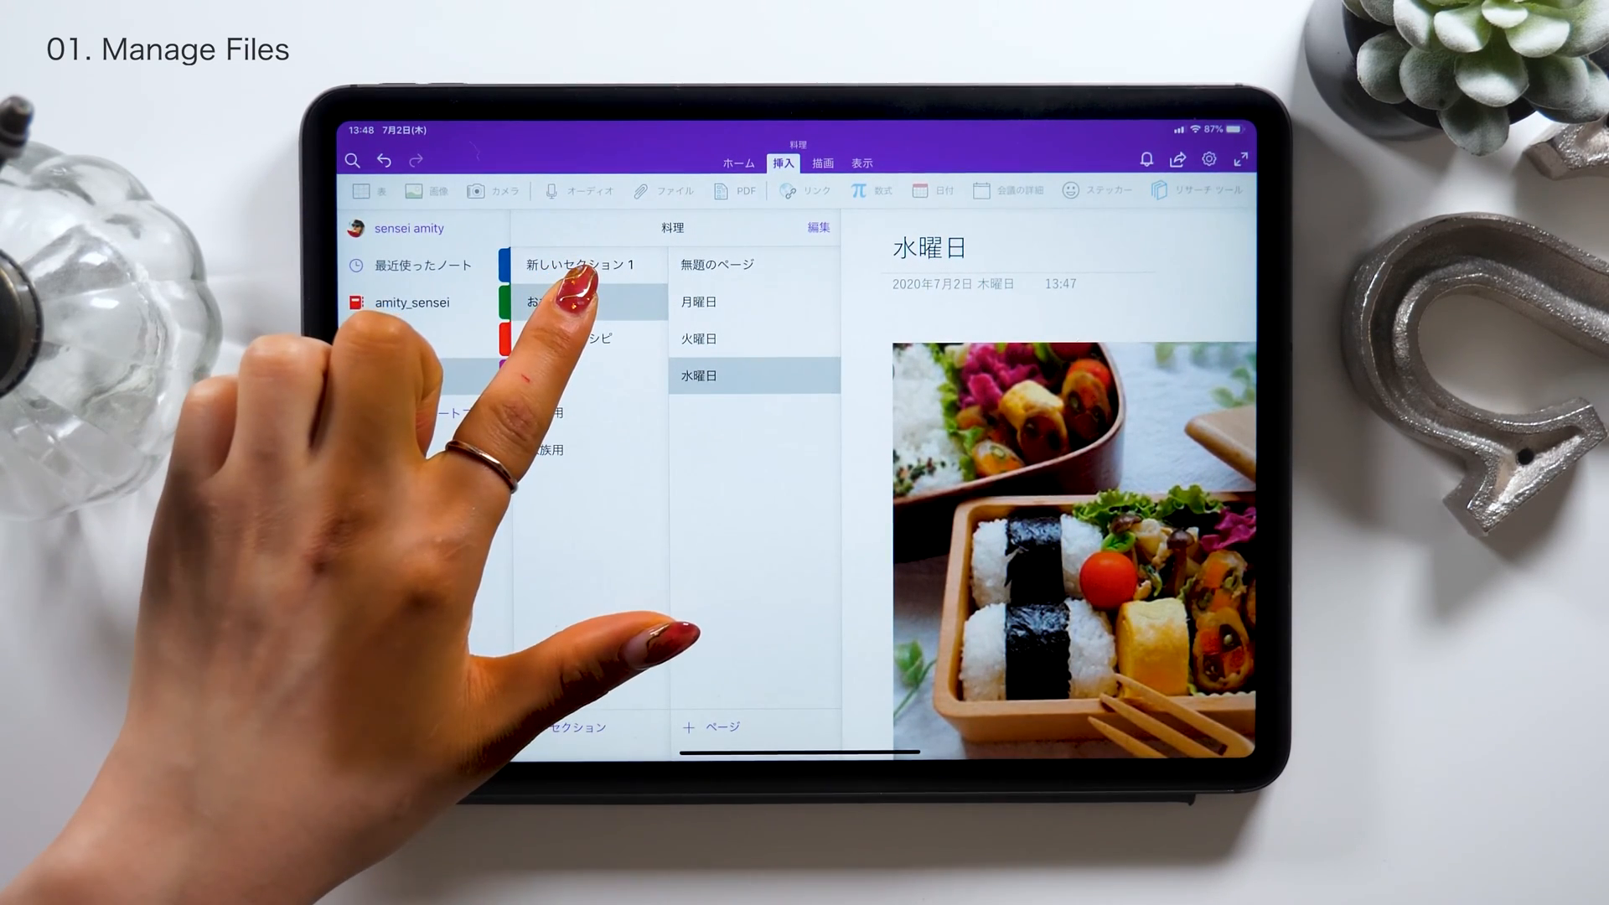
left_click(817, 227)
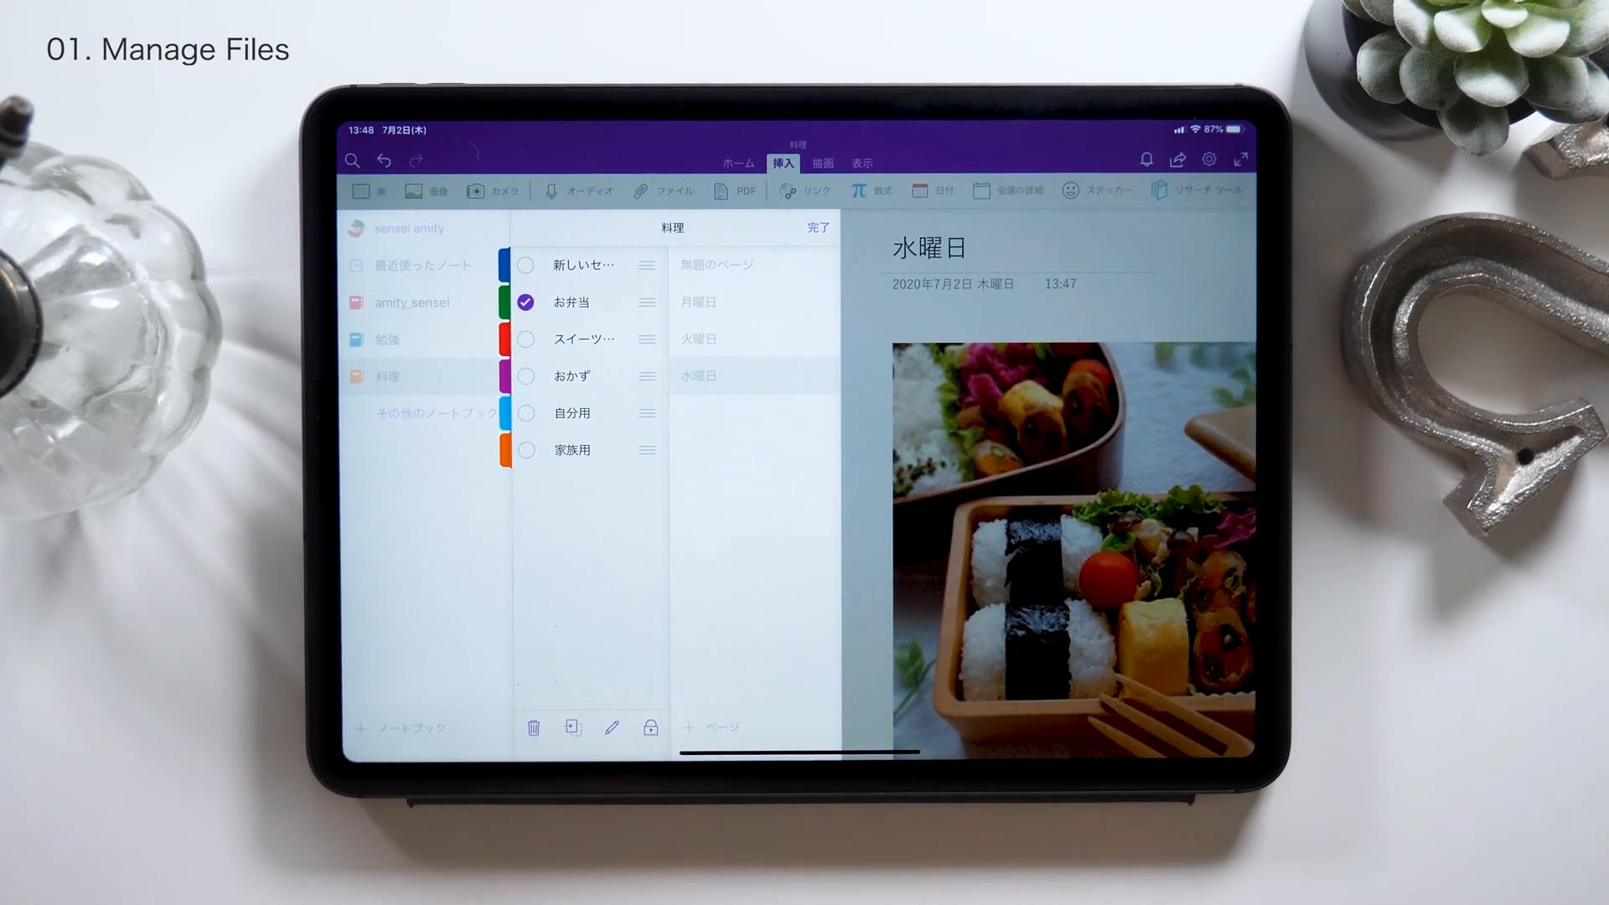
left_click(612, 727)
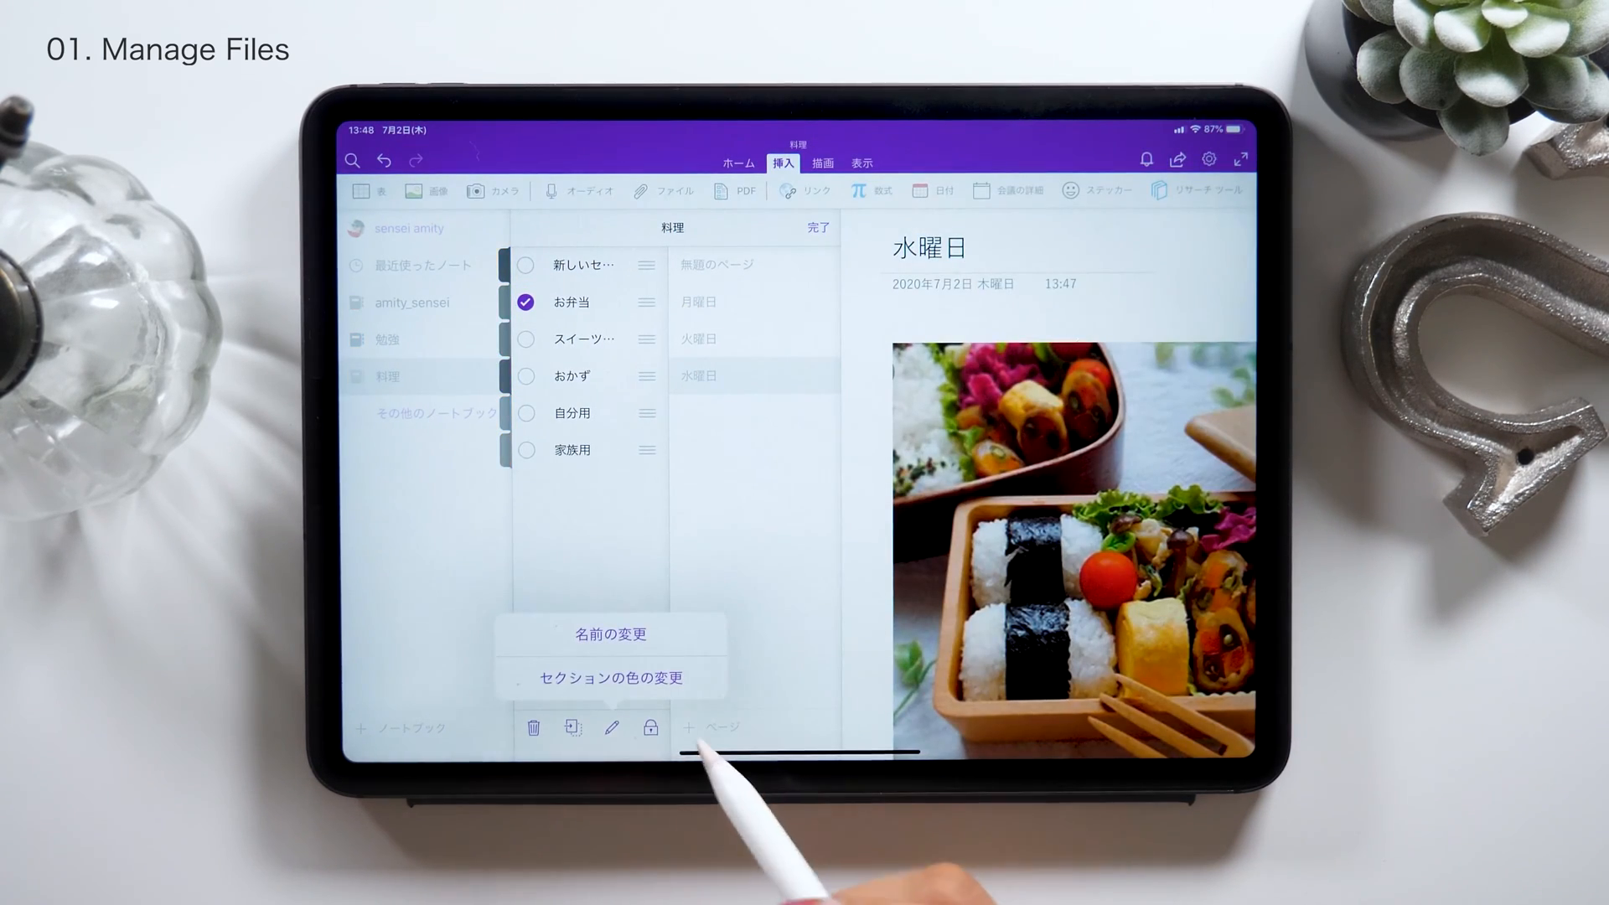
left_click(609, 634)
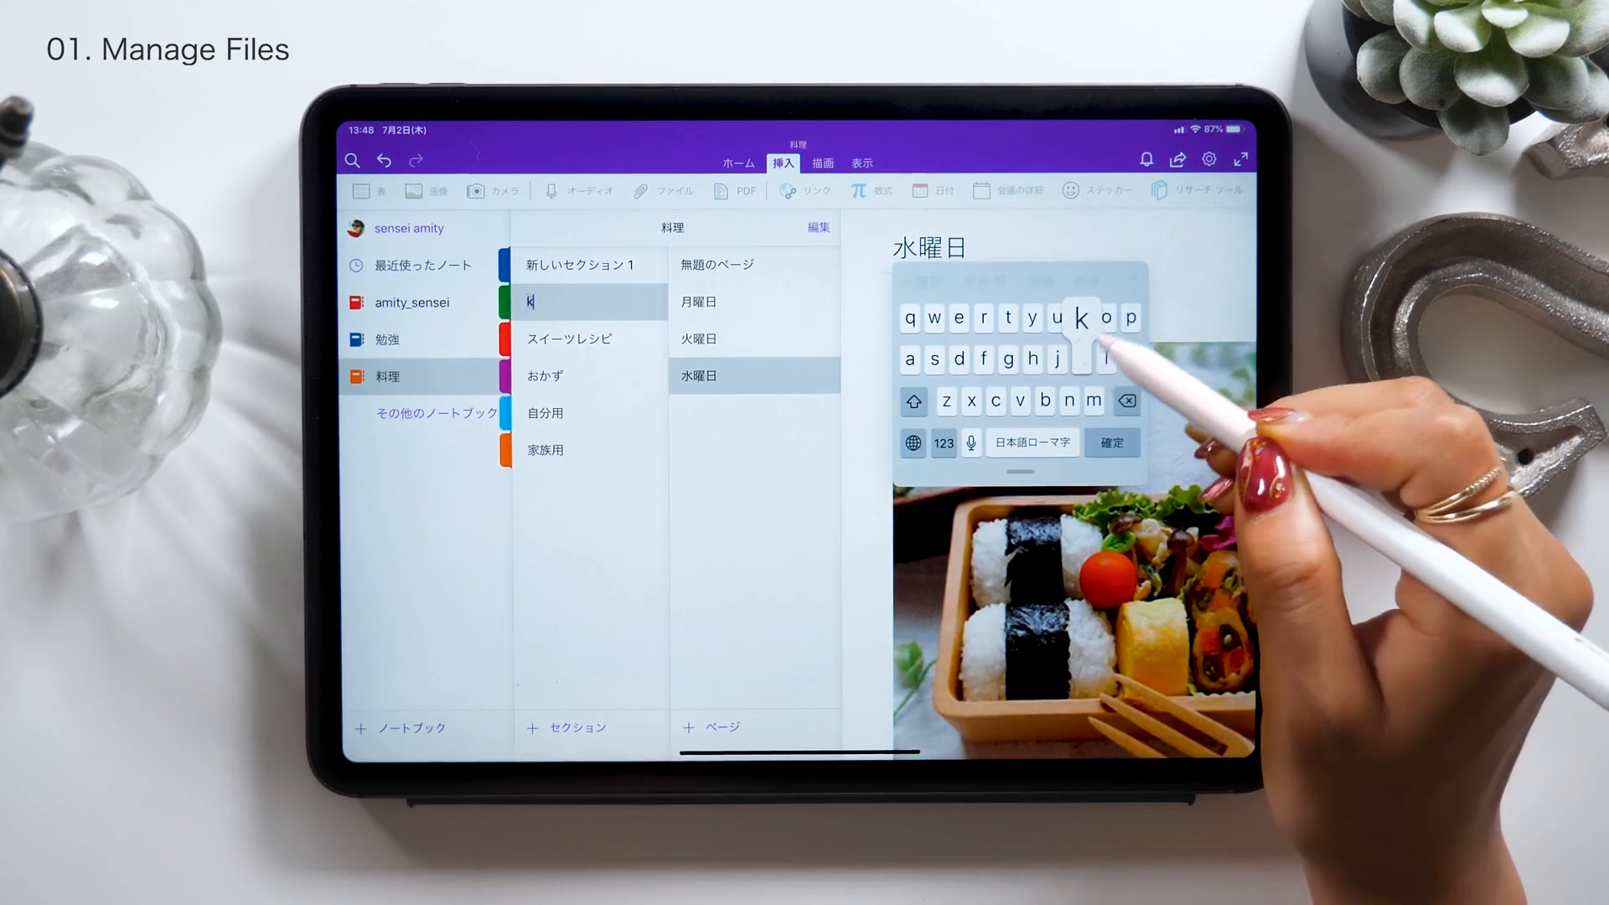
type("こども")
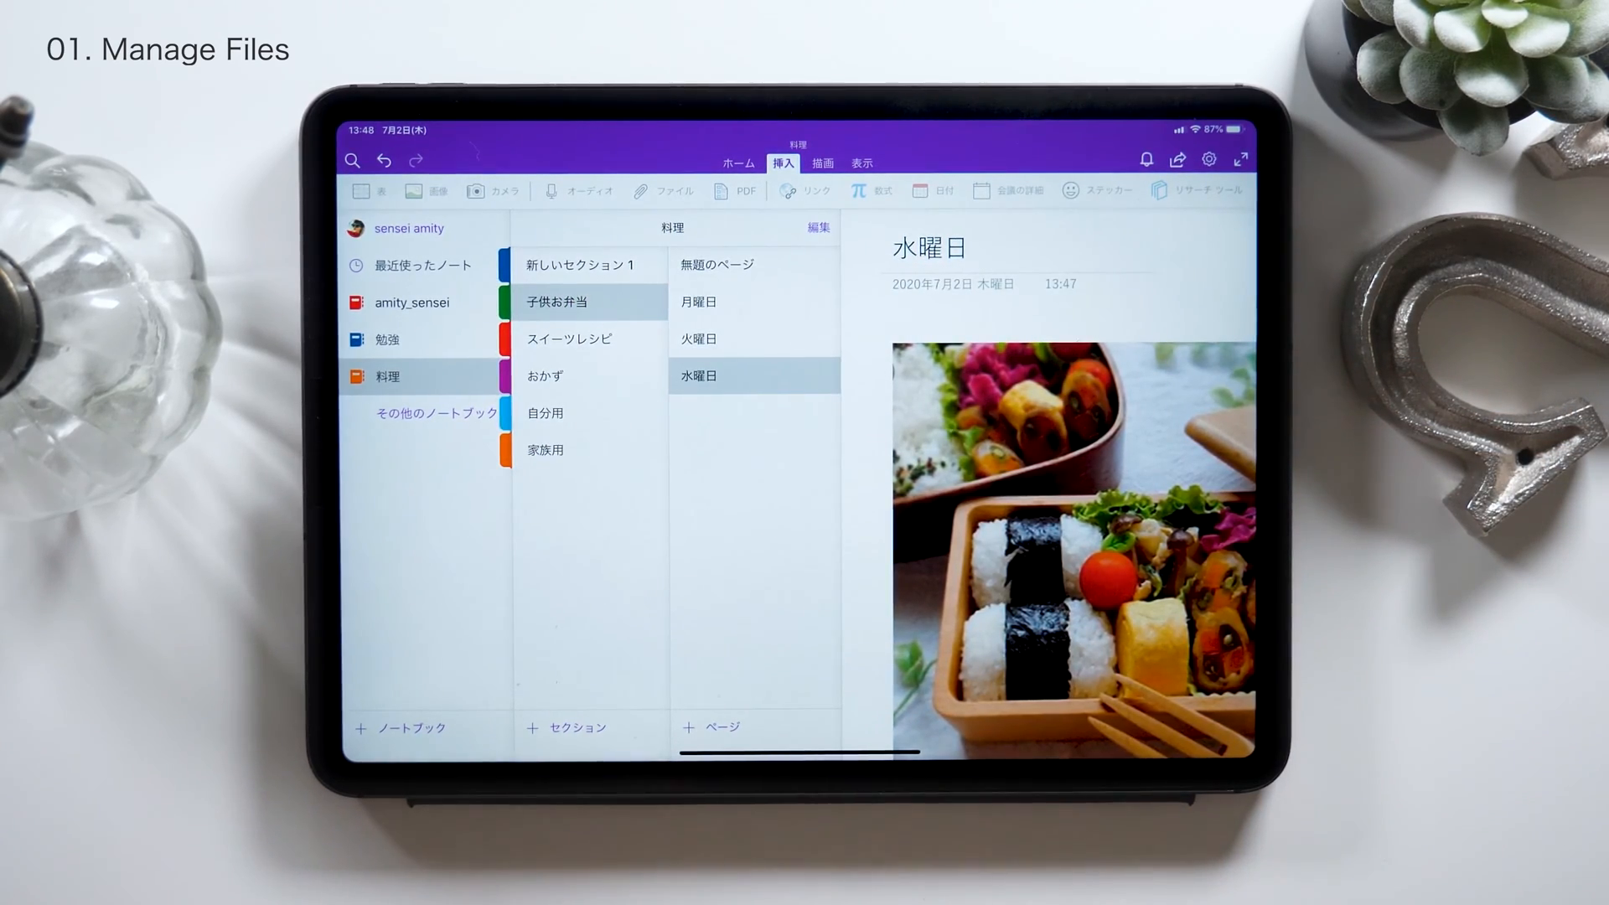
left_click(388, 339)
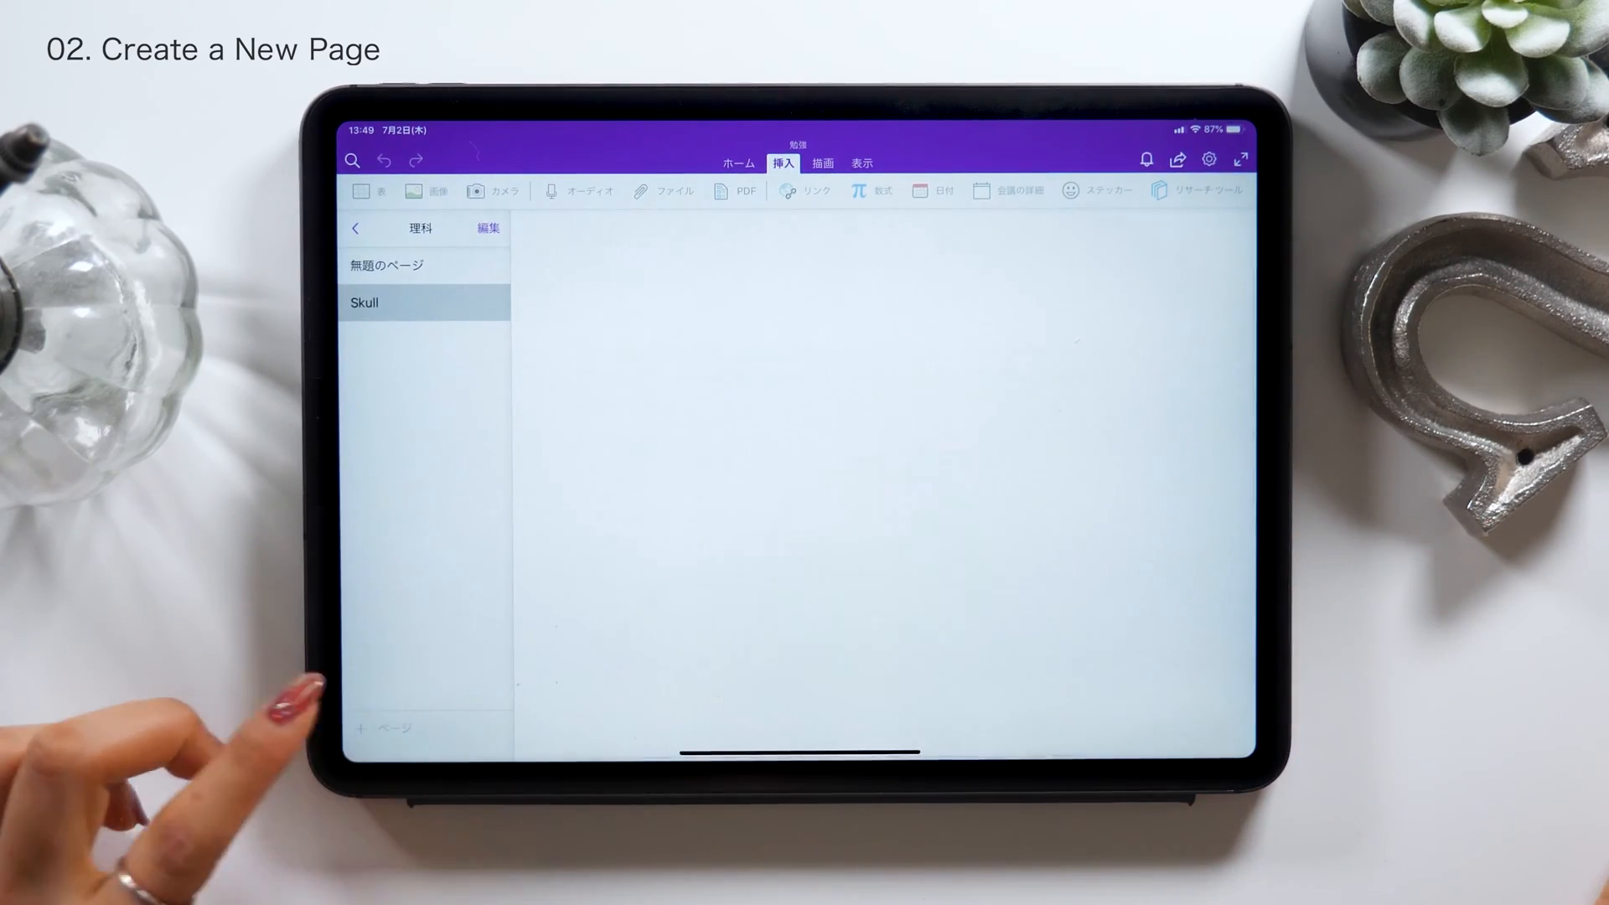
Add a page to the 理科 section titled 頭蓋骨 ☠ skull anatomy
left_click(388, 728)
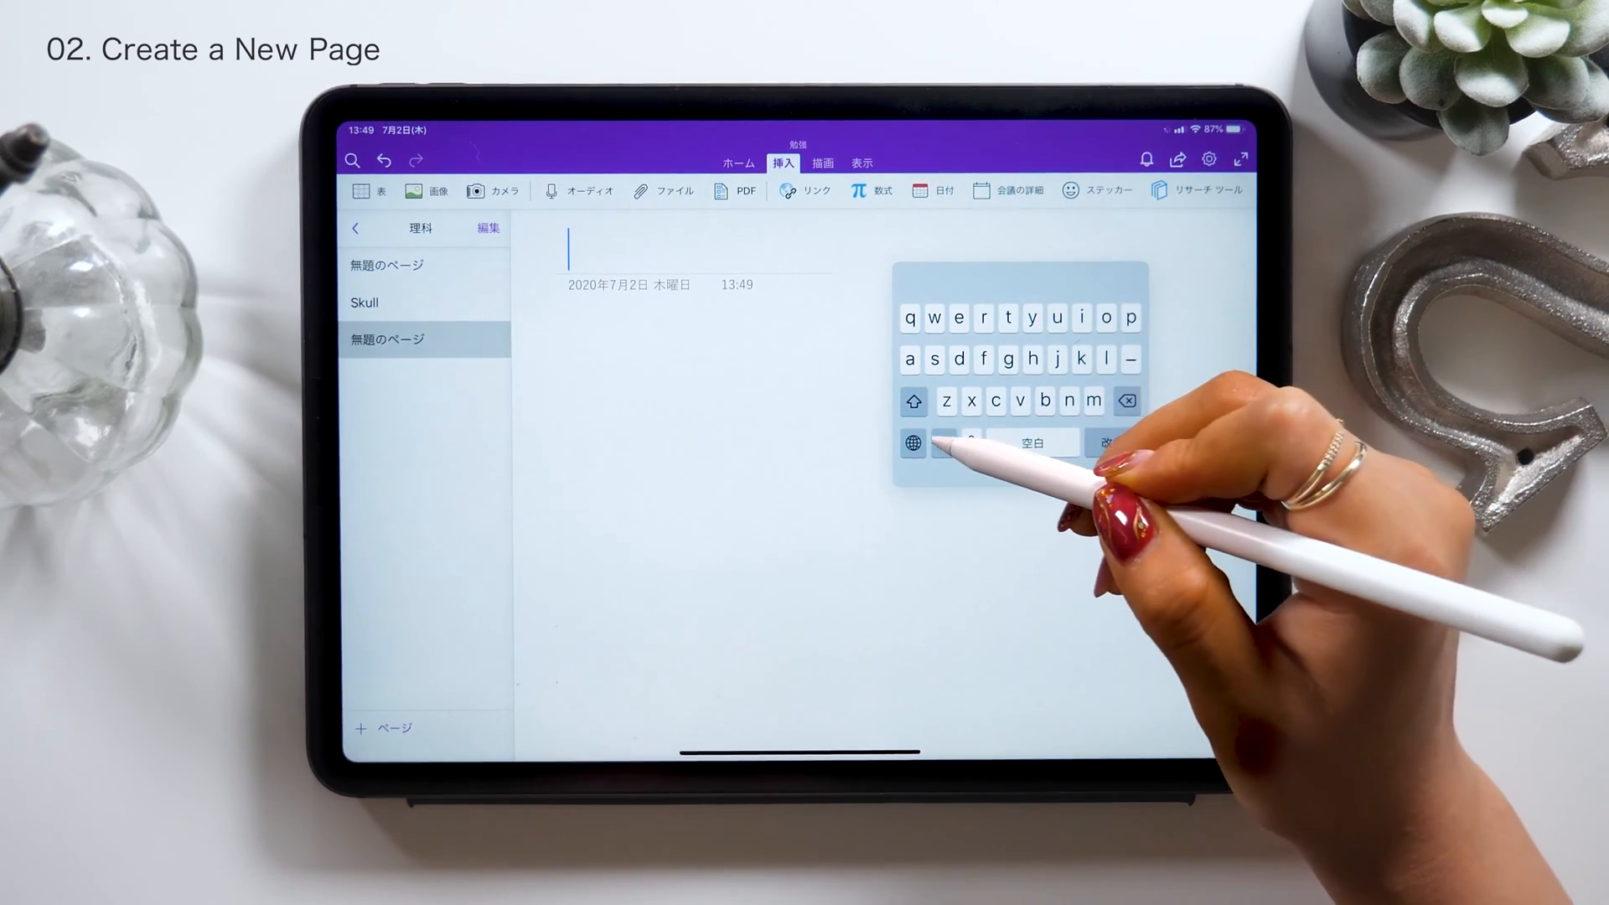
type("頭蓋骨")
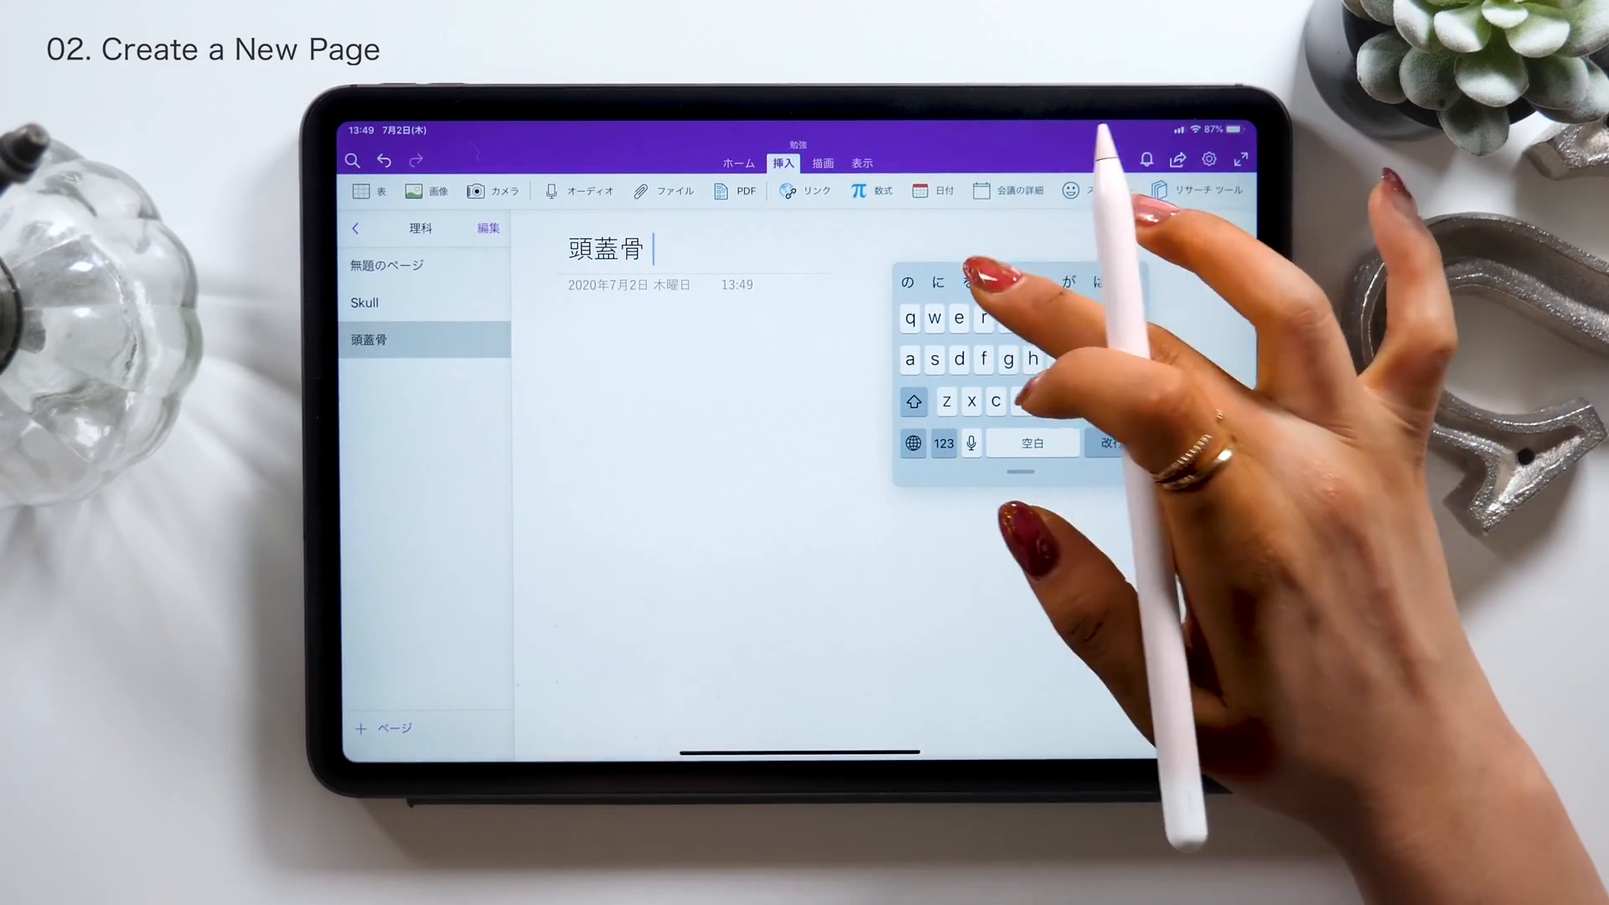
type("skull anatomy")
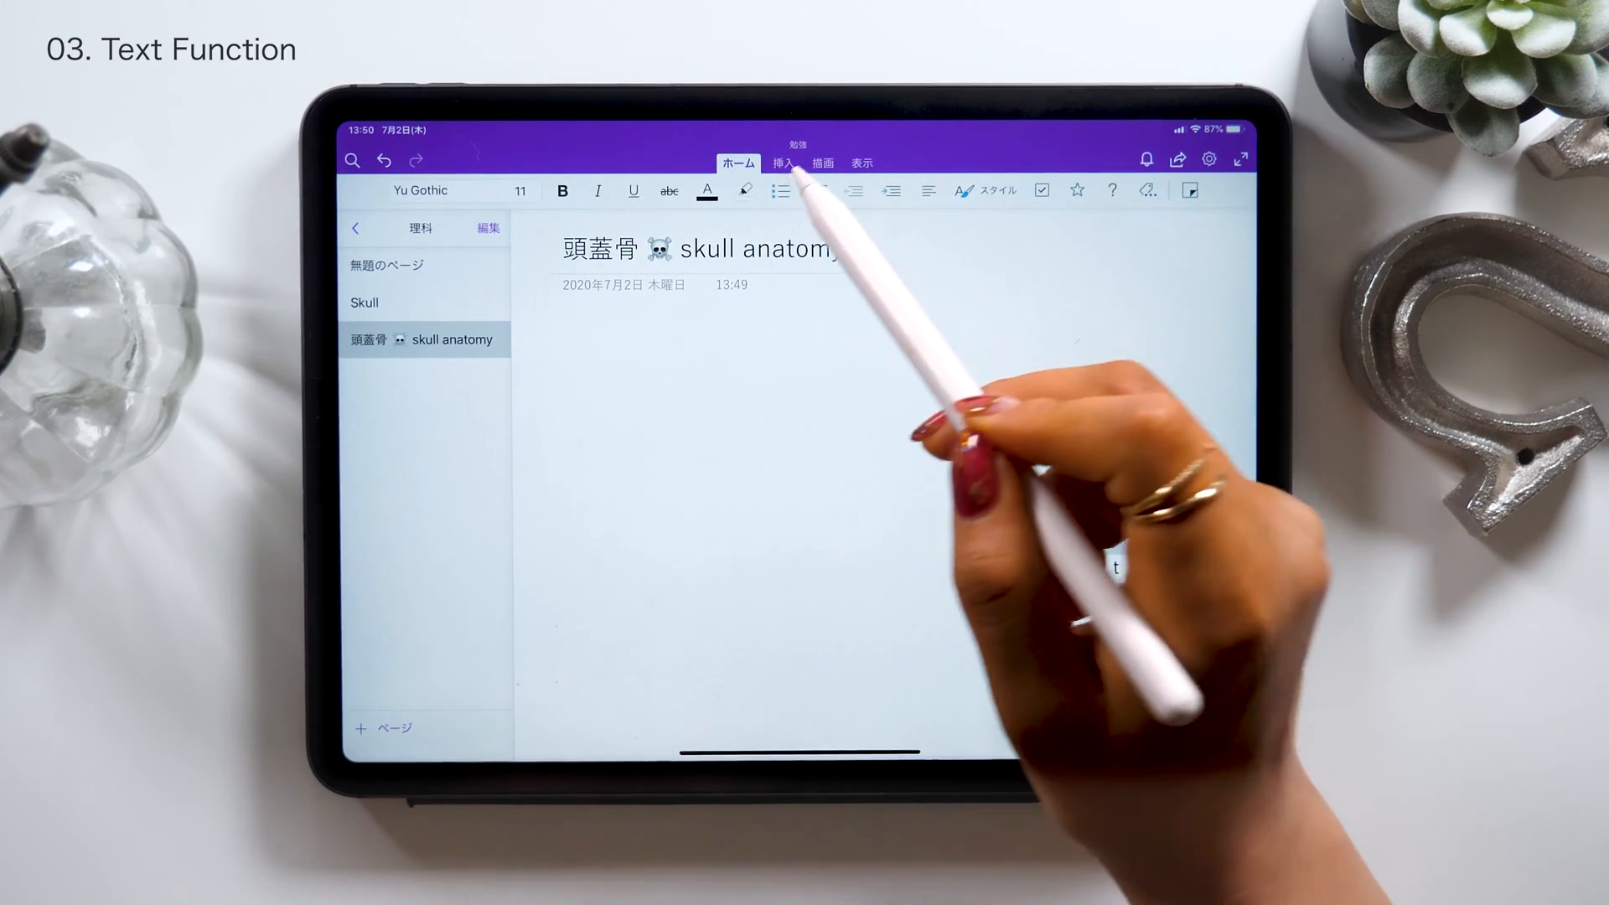
Add a text box with Lorem ipsum and Japanese dummy text to the skull page
left_click(782, 162)
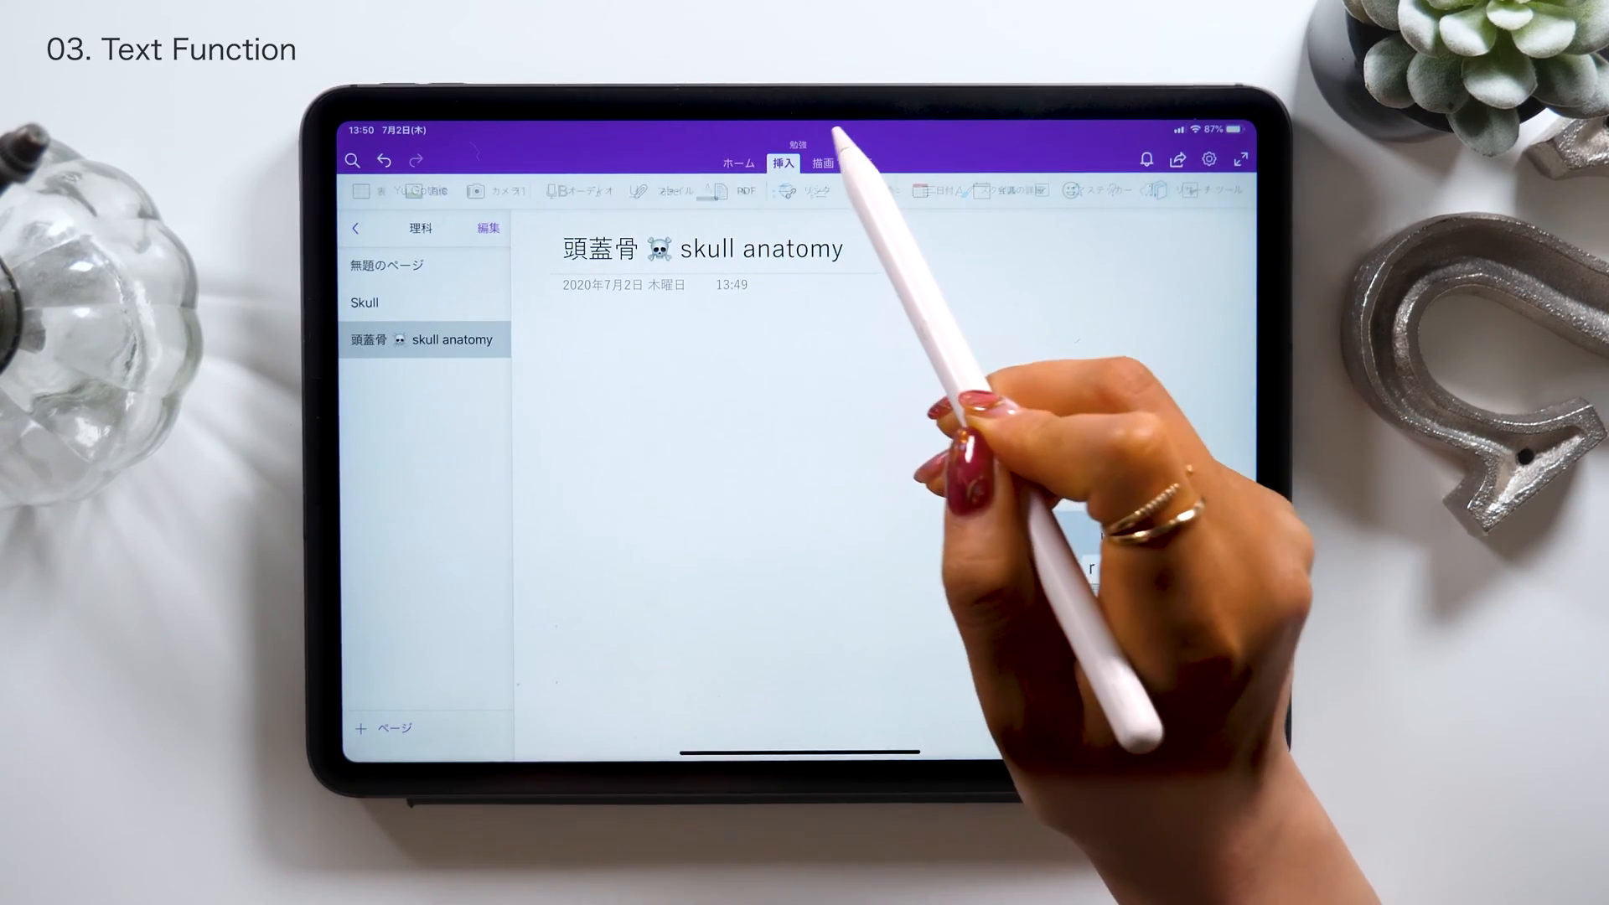
left_click(823, 162)
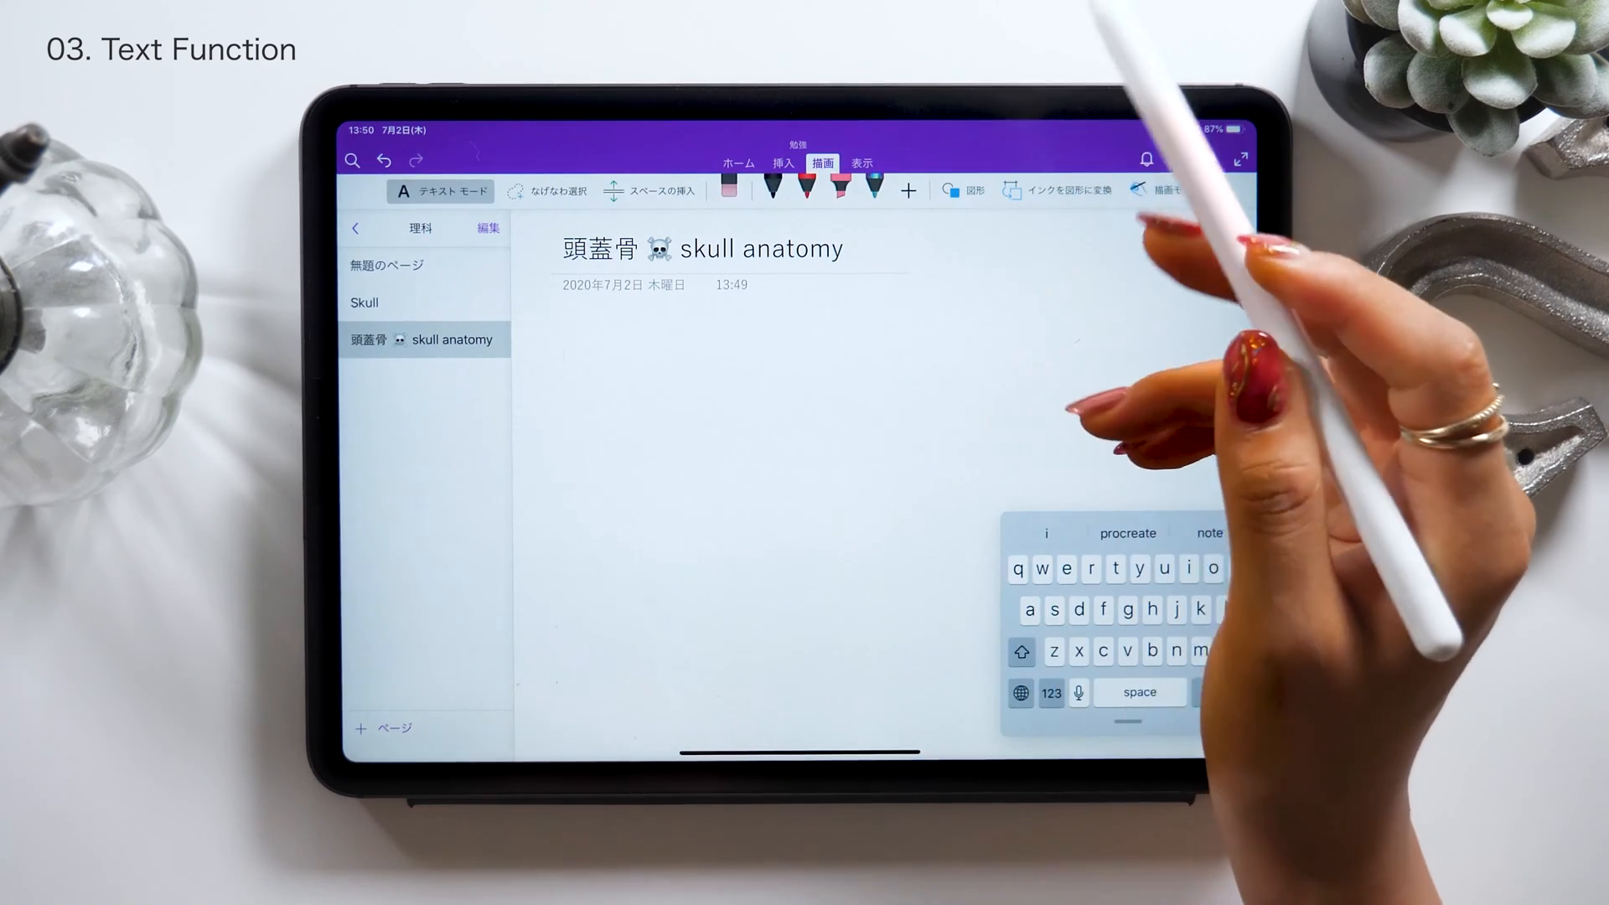
left_click(863, 161)
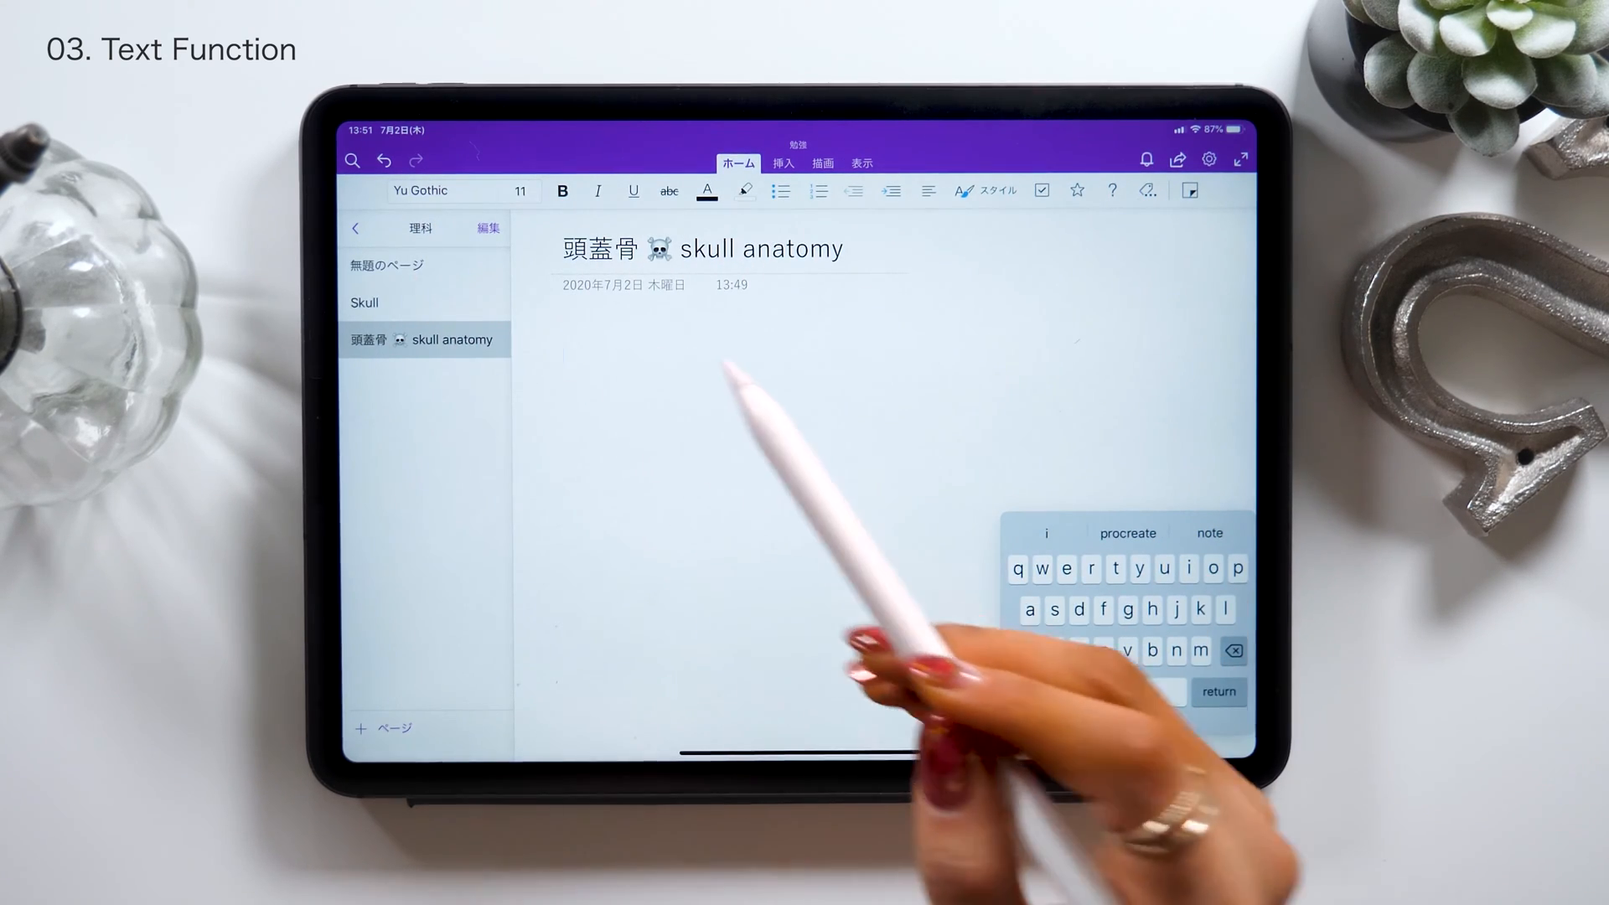
type("da")
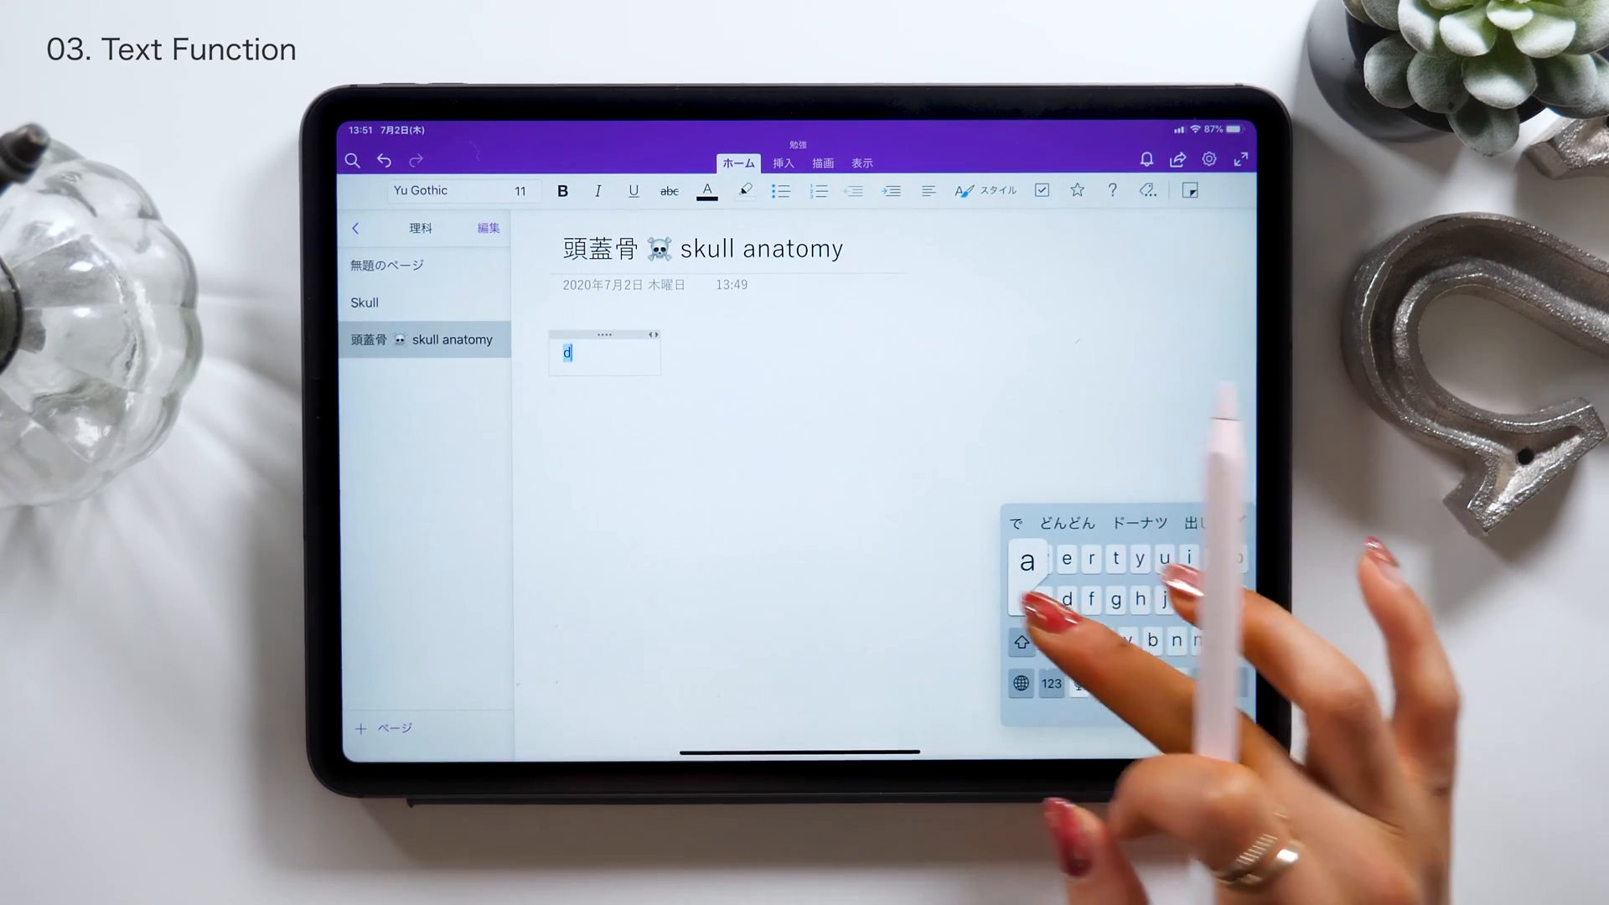
type("だみ")
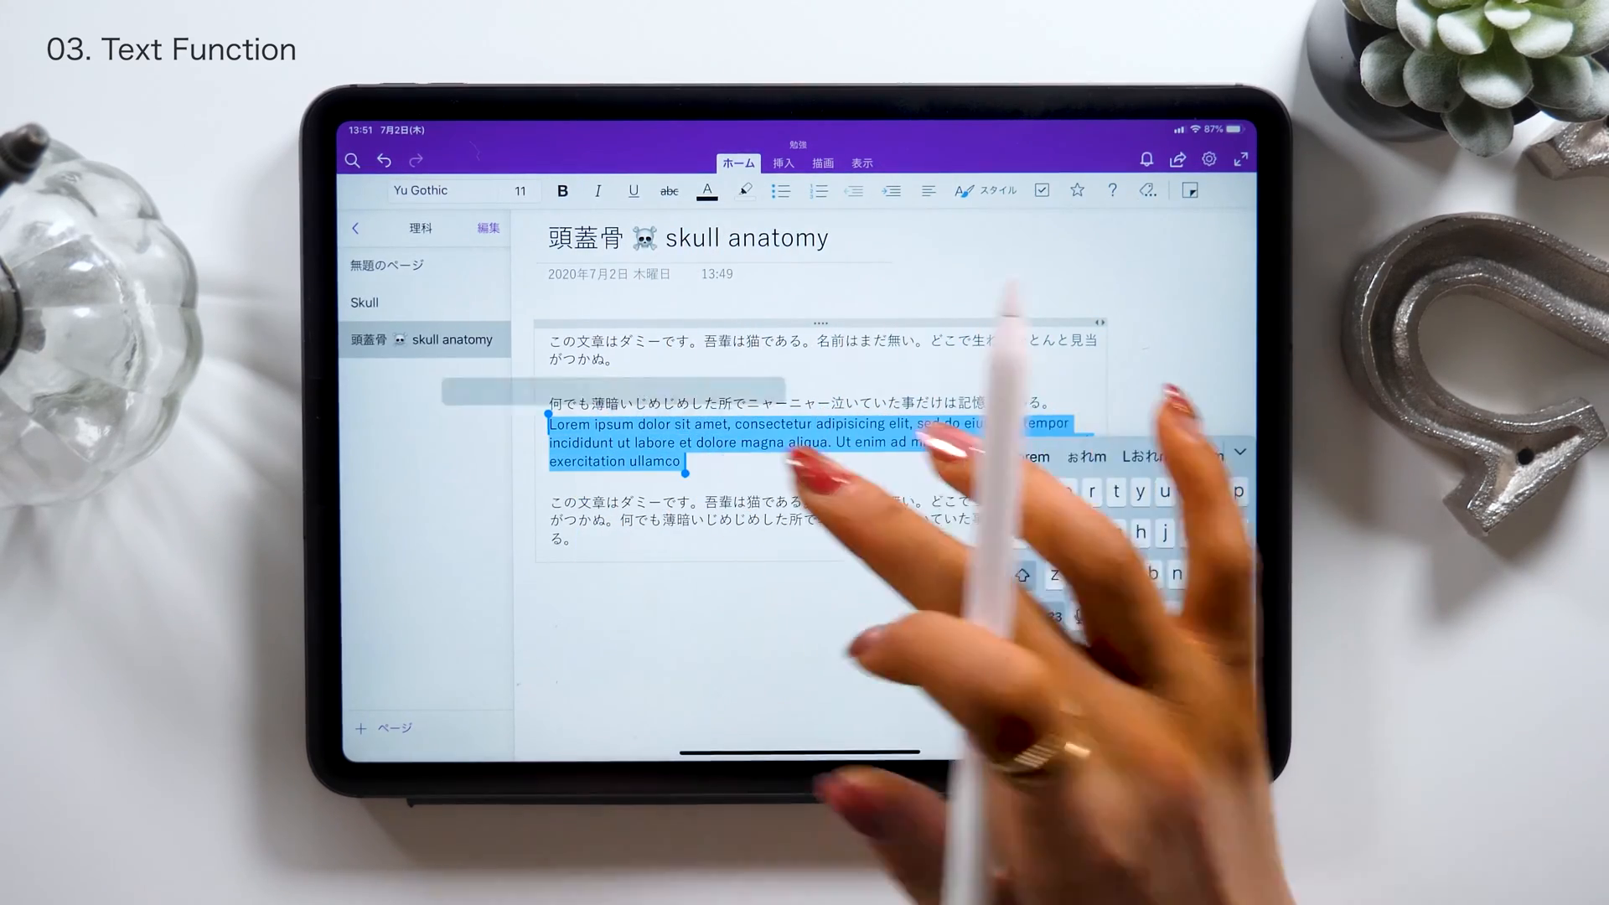
Make the first Lorem ipsum paragraph bold, italic and underlined; highlight the second
left_click(563, 191)
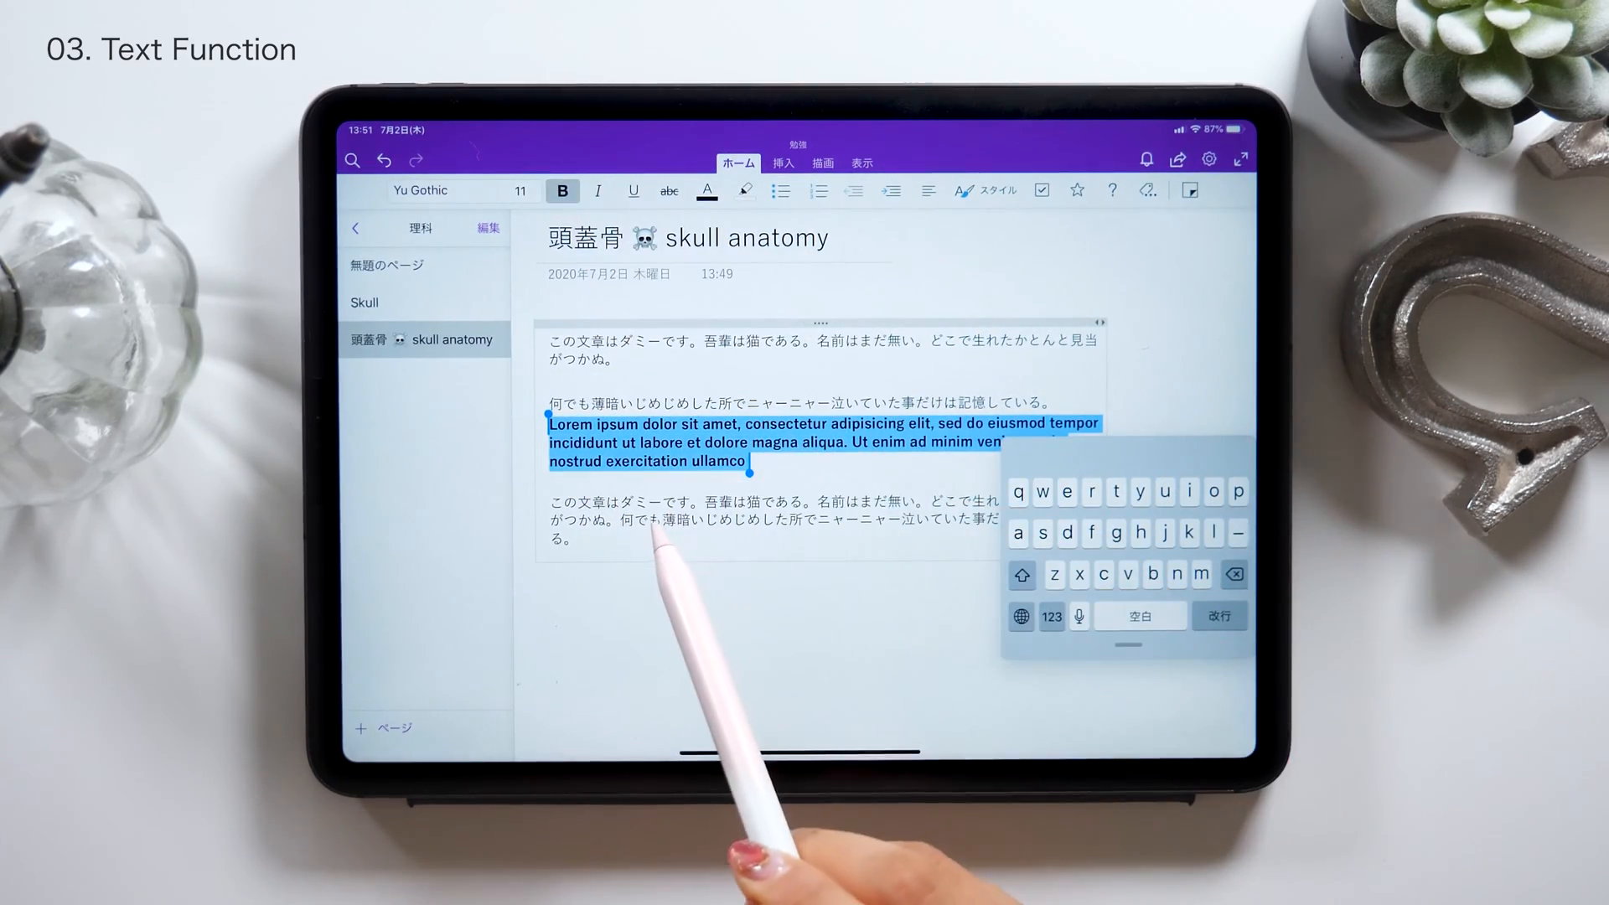
left_click(598, 191)
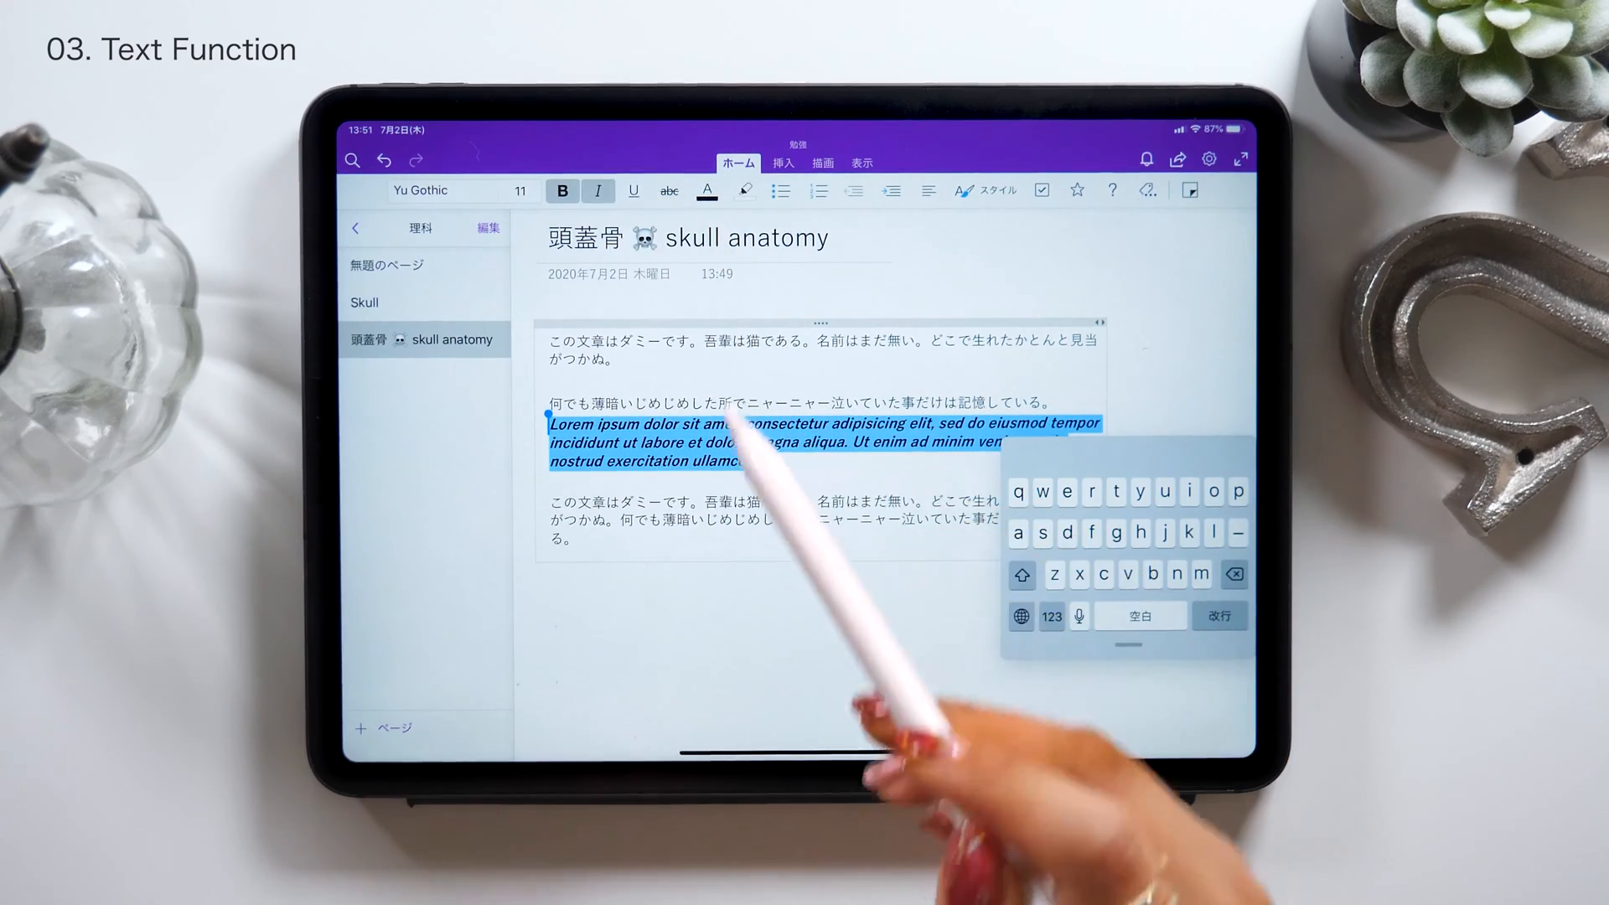
left_click(707, 191)
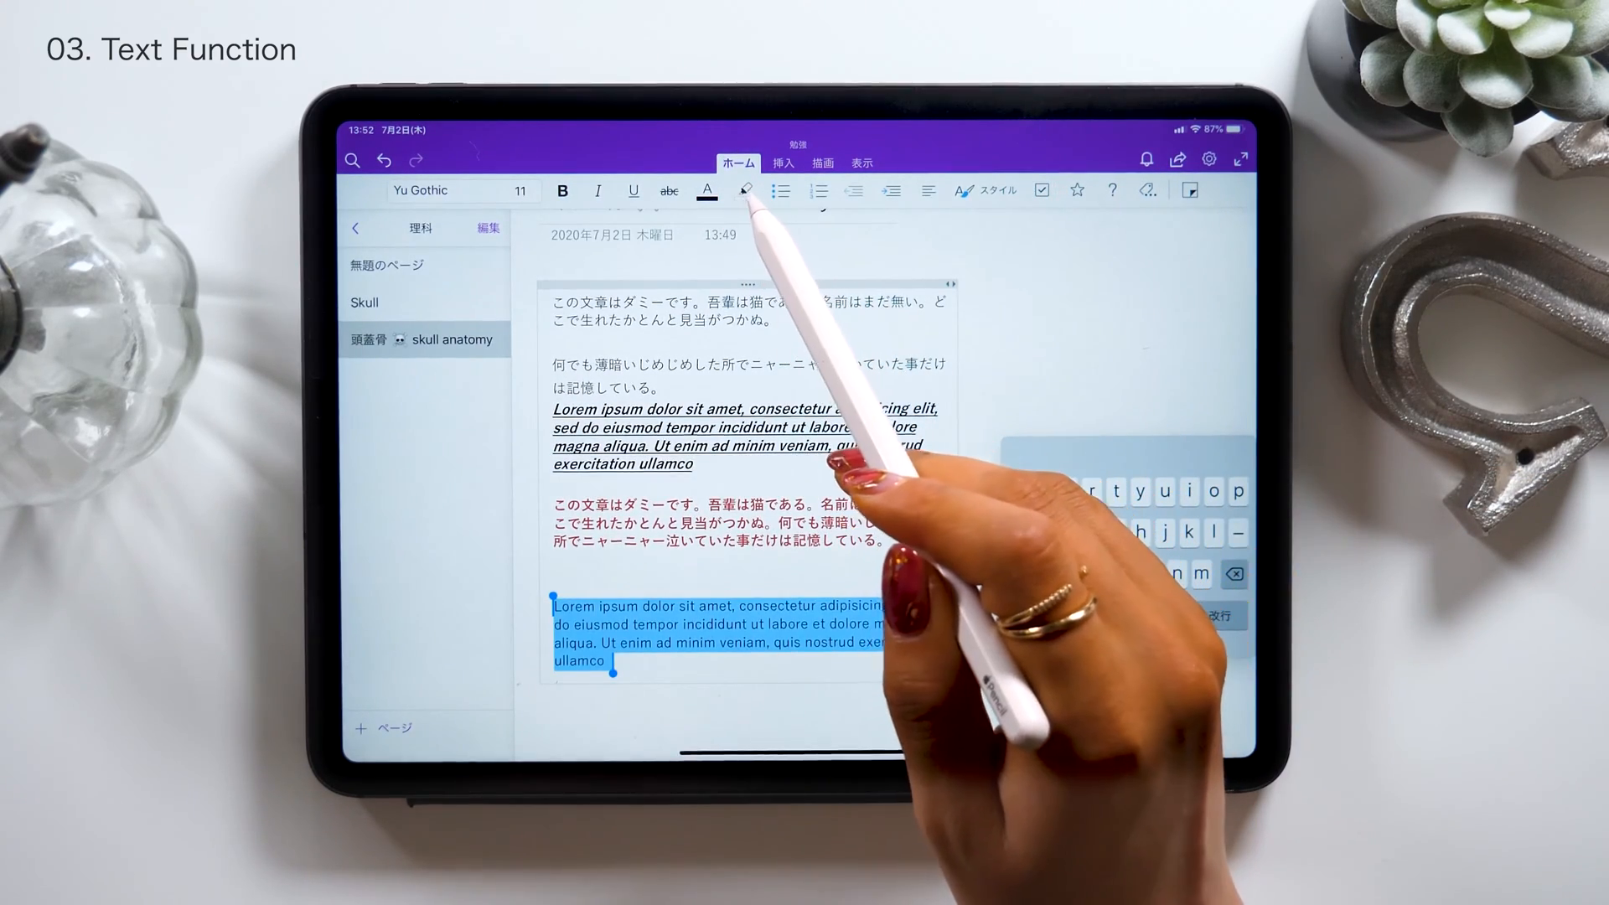
left_click(745, 191)
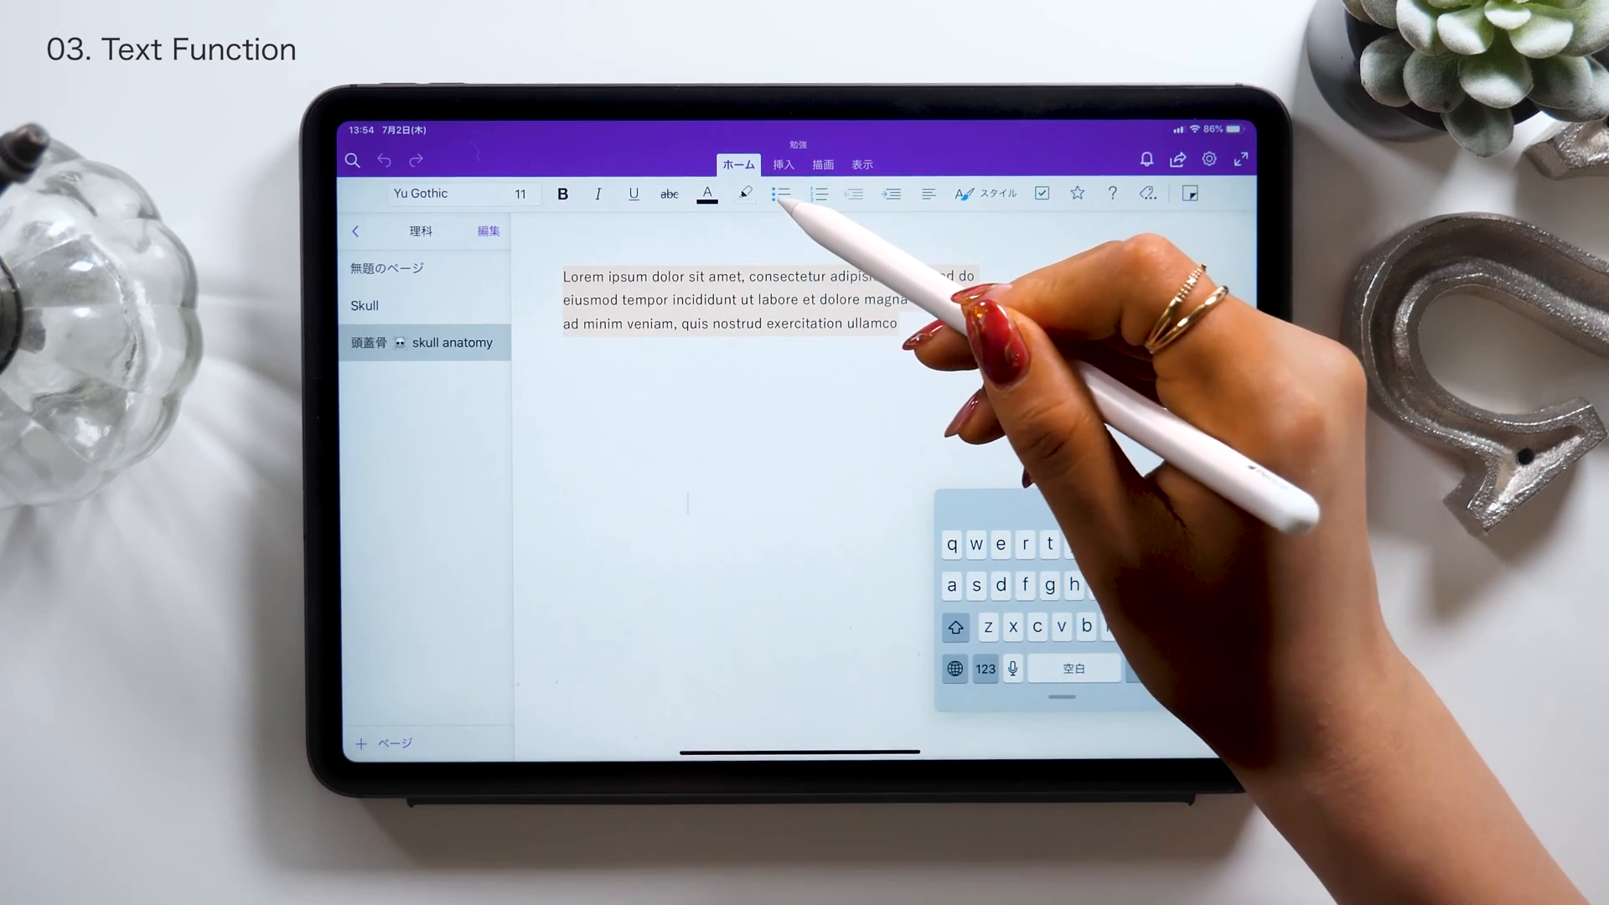
Start a bulleted list with the bones 前頭骨 and 頭頂骨, converting readings to kanji
left_click(780, 194)
type("ぜ")
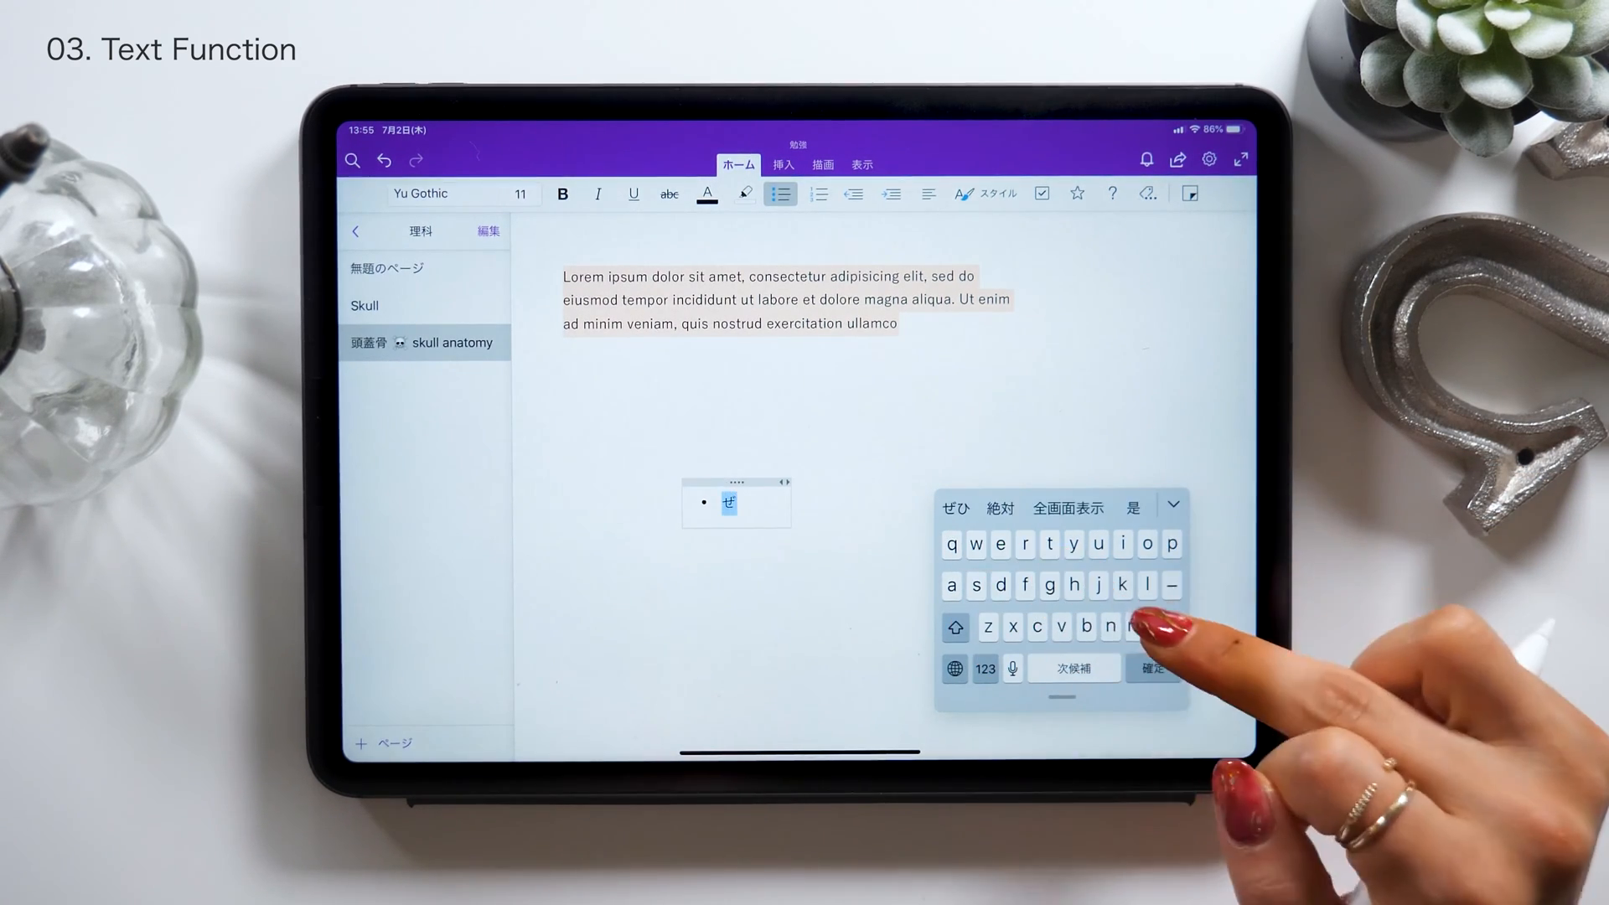
type("んとう")
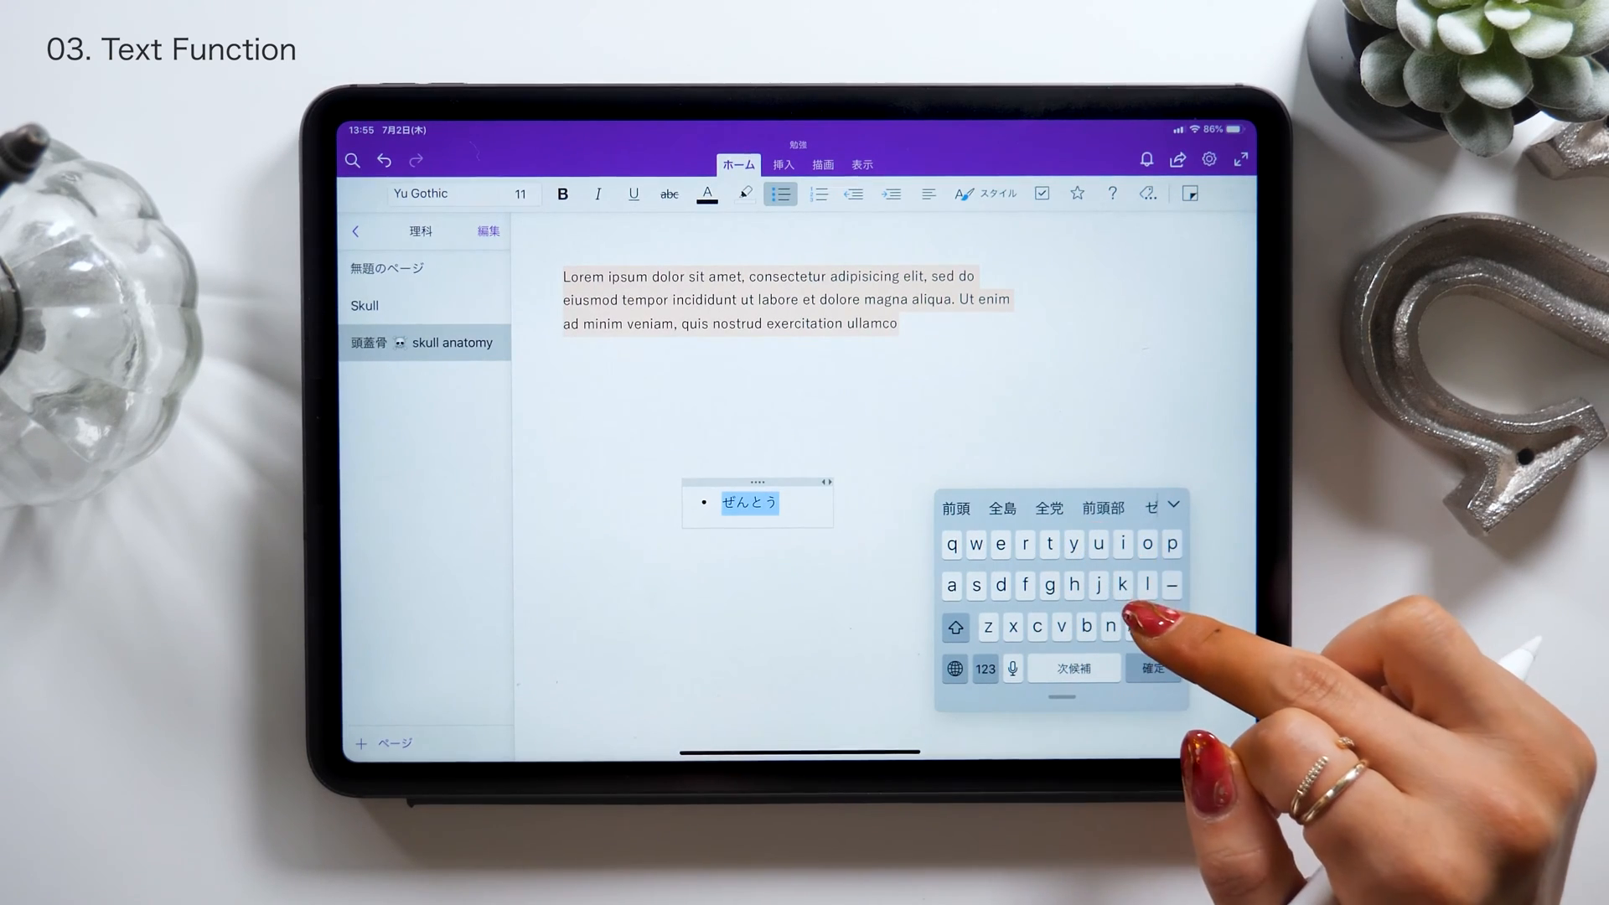
left_click(1096, 542)
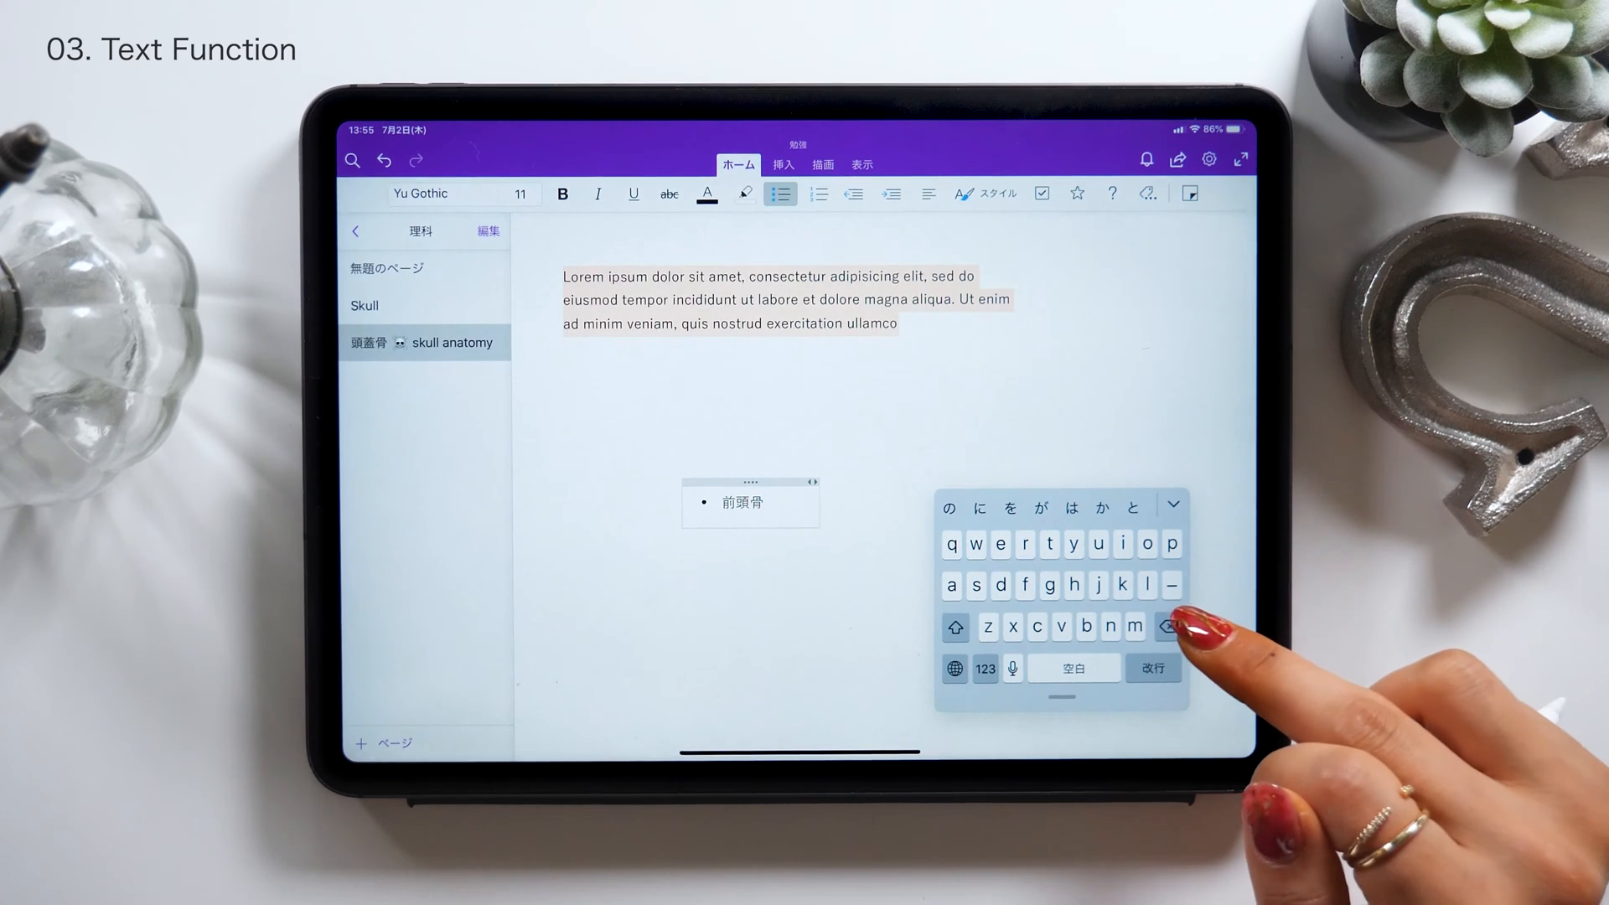
left_click(1153, 668)
type("頭頂骨")
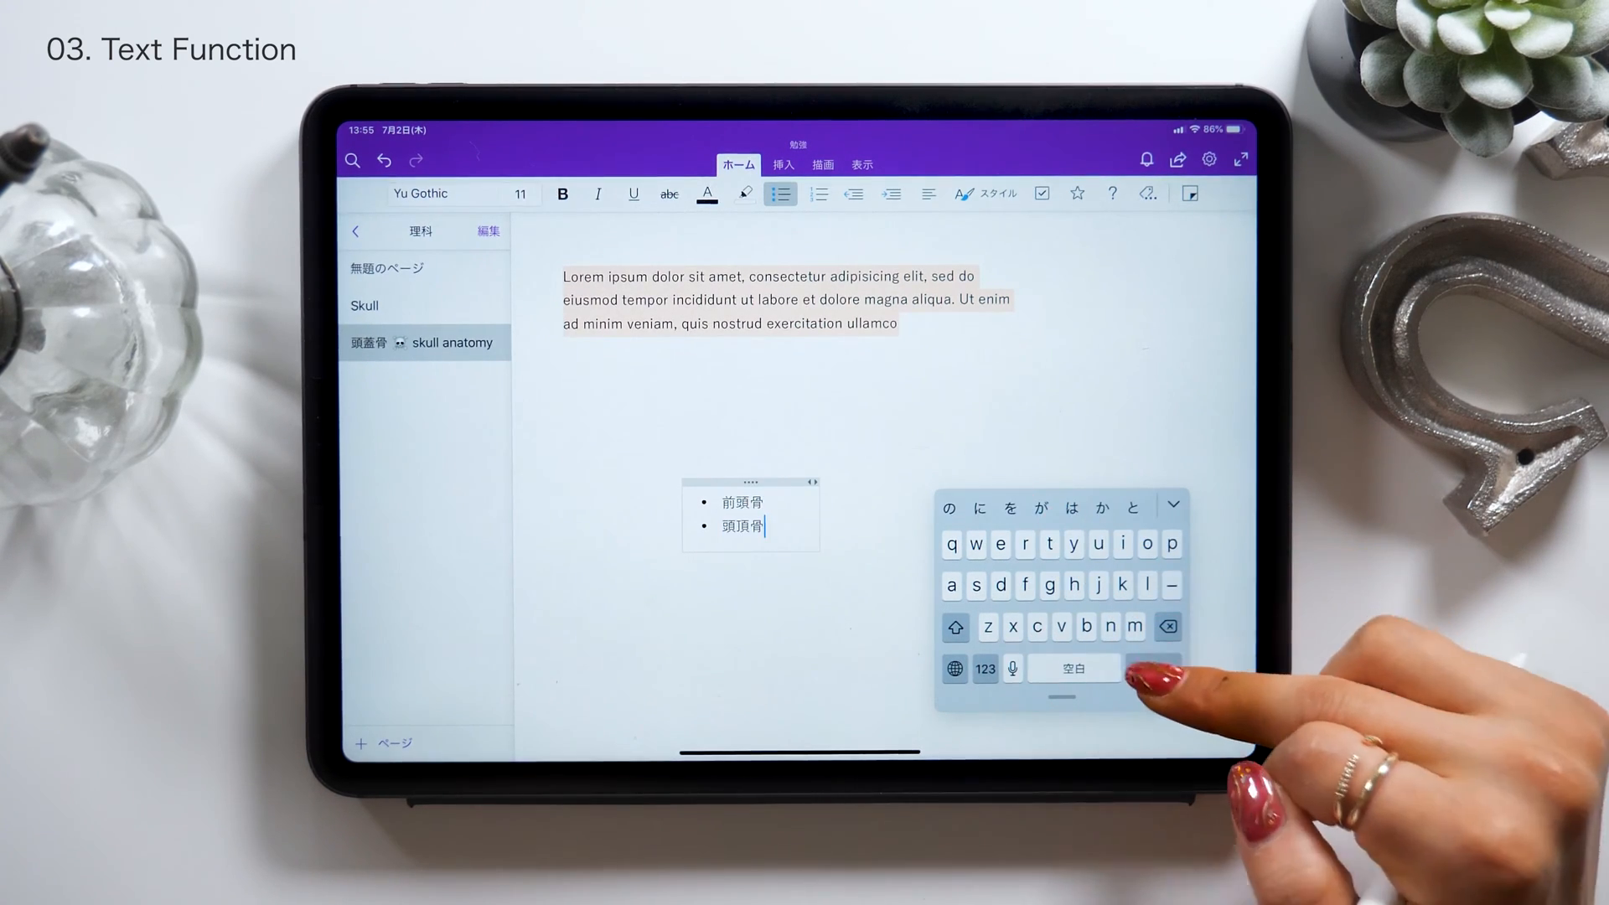
key("return")
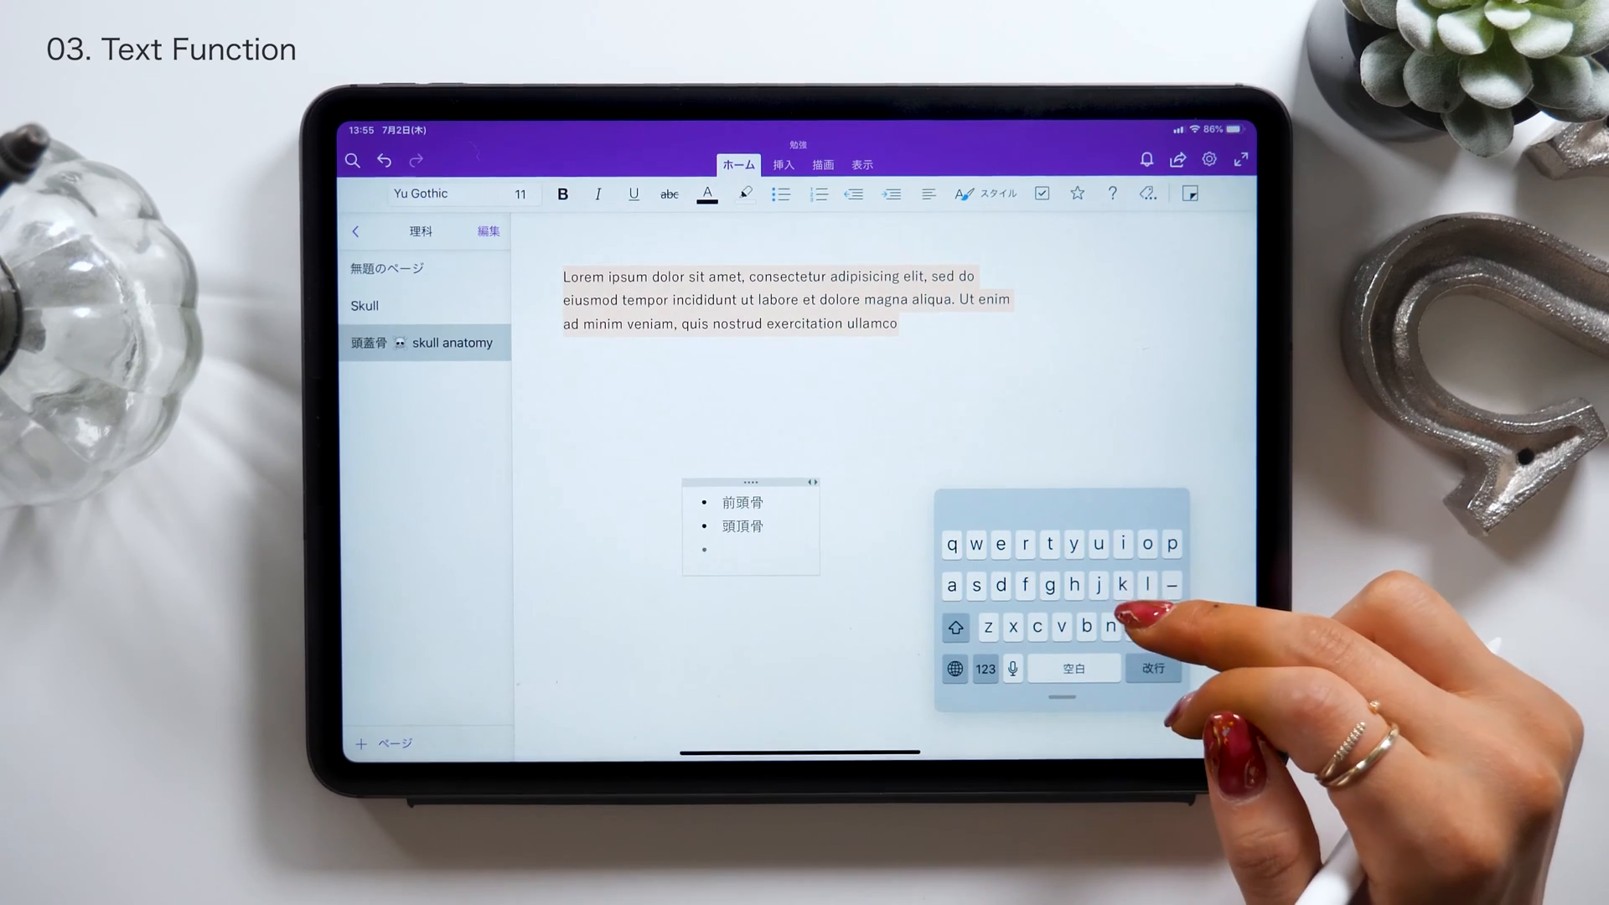
Add bullets for 蝶形骨, 側頭骨 and 後頭骨 using kanji conversion
type("ちょうk")
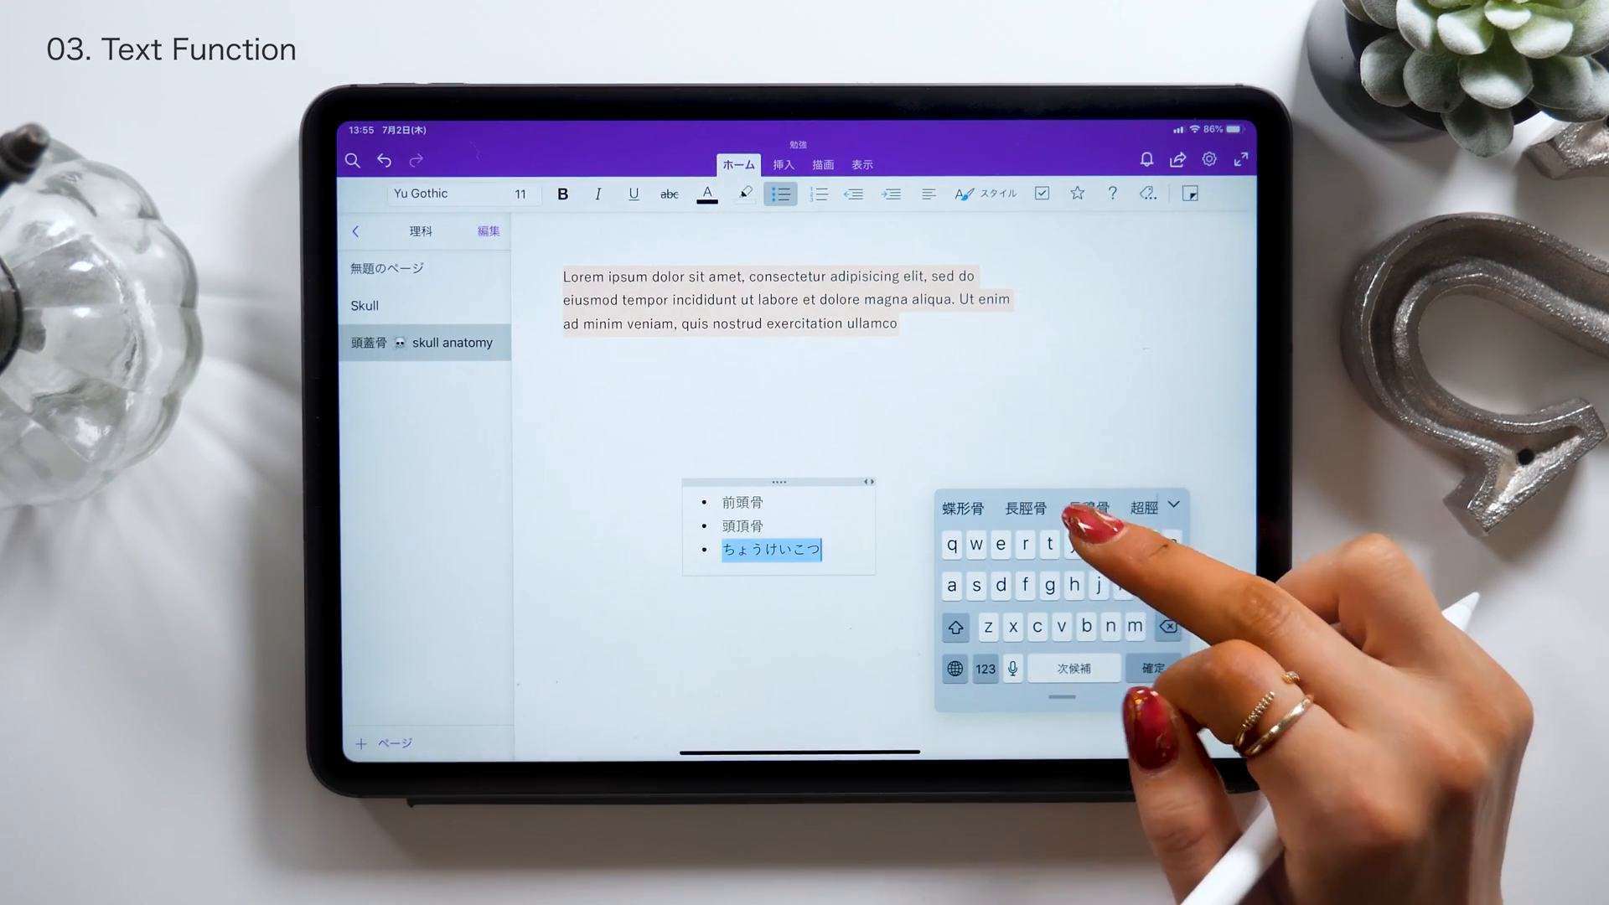
left_click(963, 506)
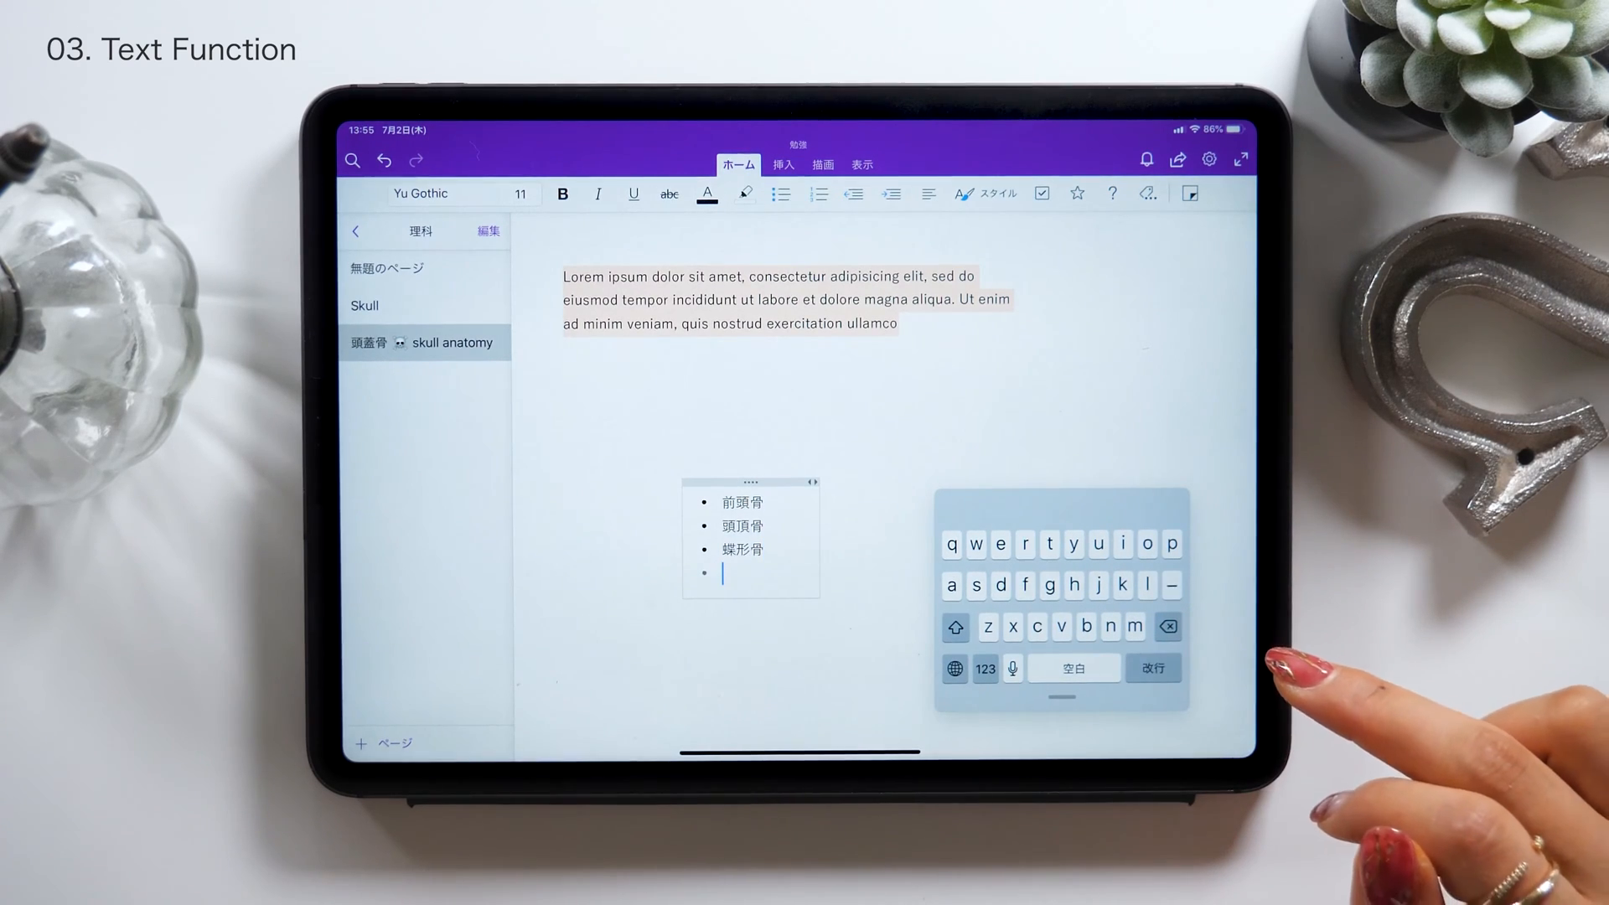
type("そくとう")
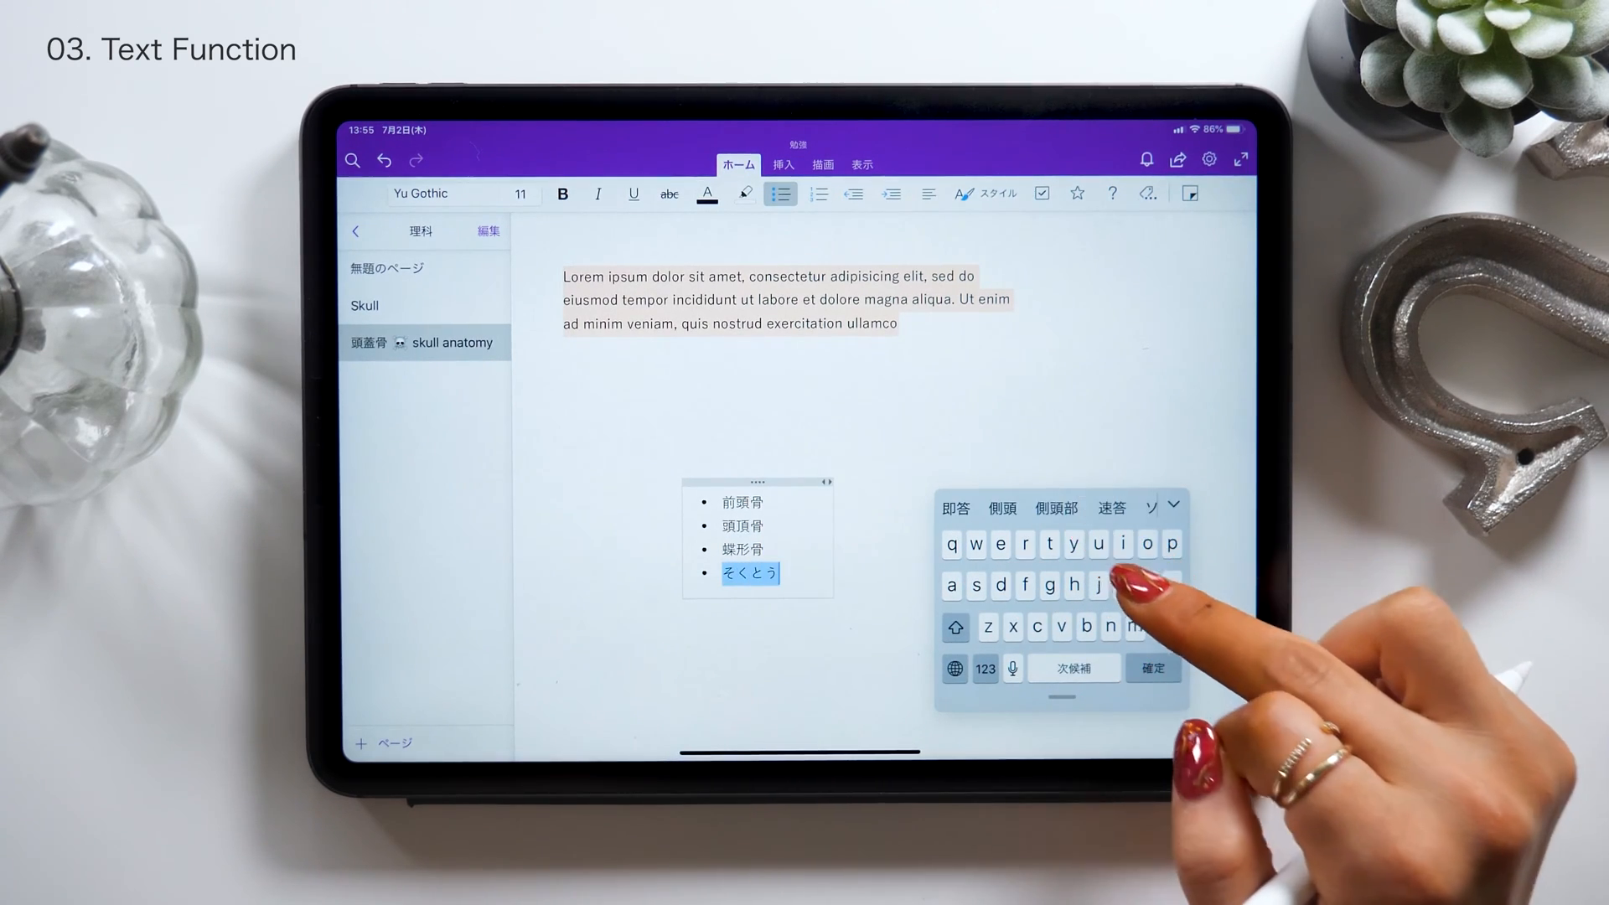
left_click(1152, 668)
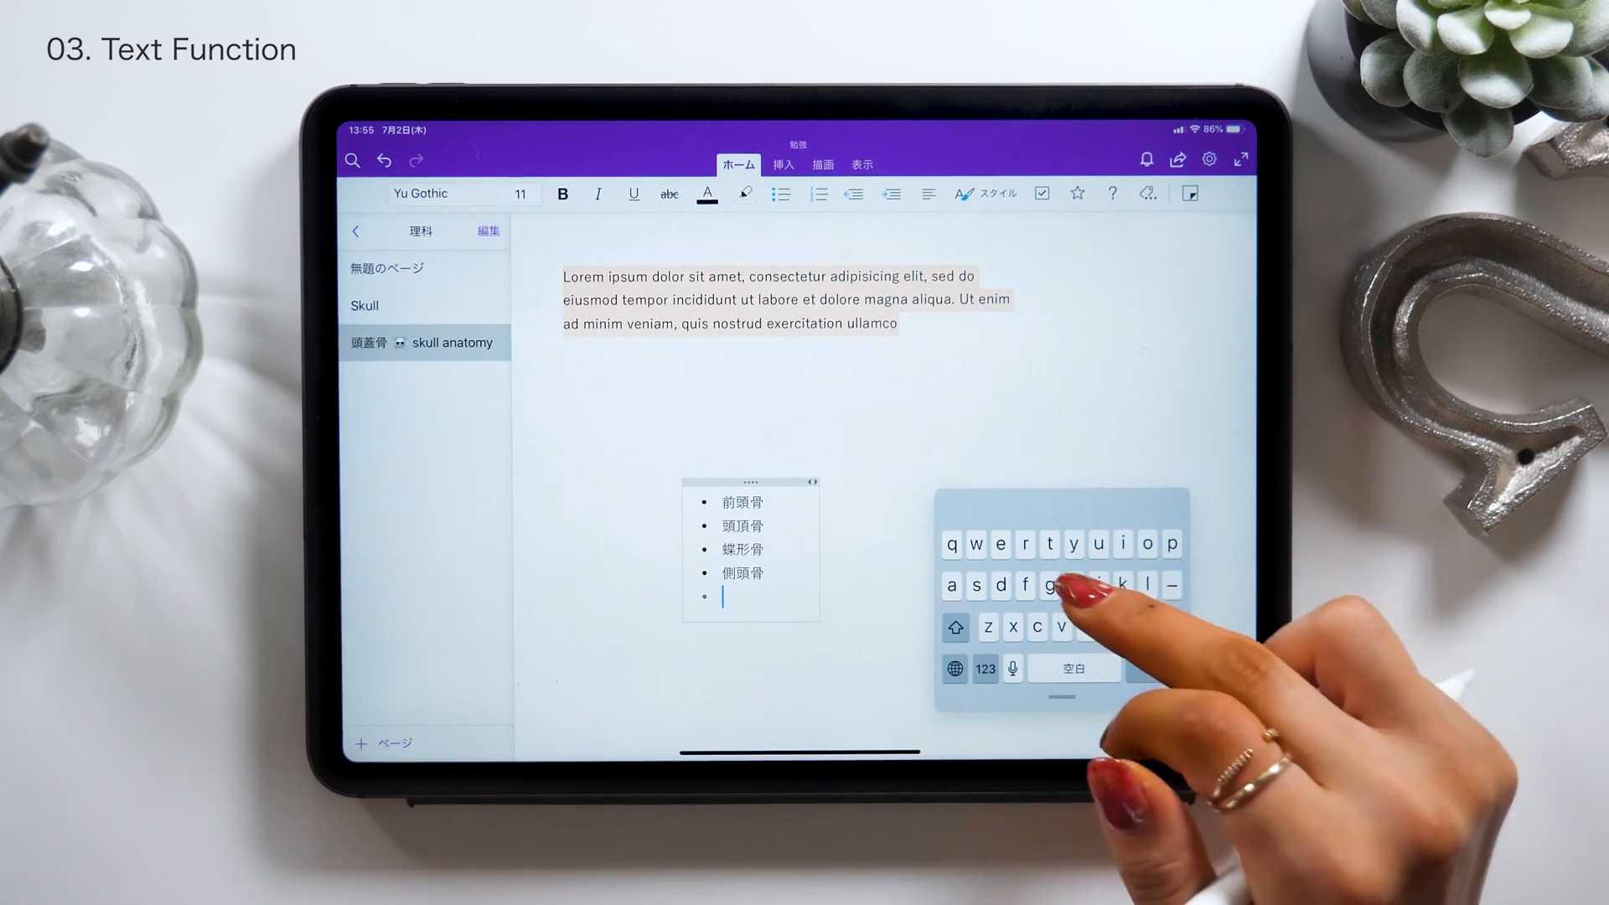
type("こうとうこ")
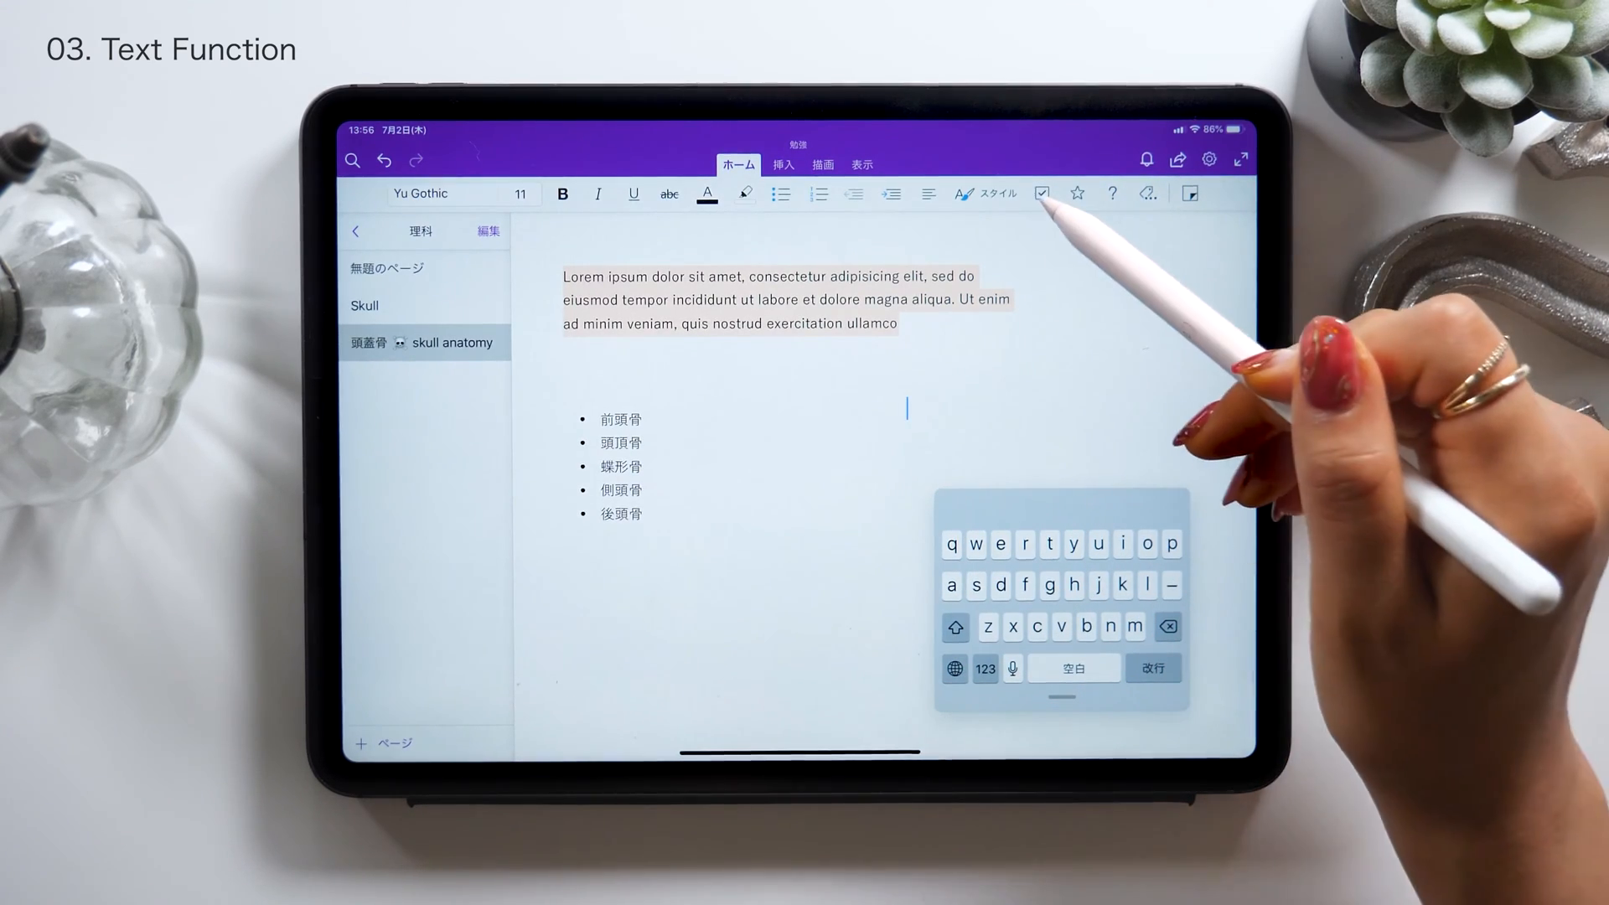
Add Anatomy to-do checkbox items and star-tagged Skull lines beside the bone list
type("ana")
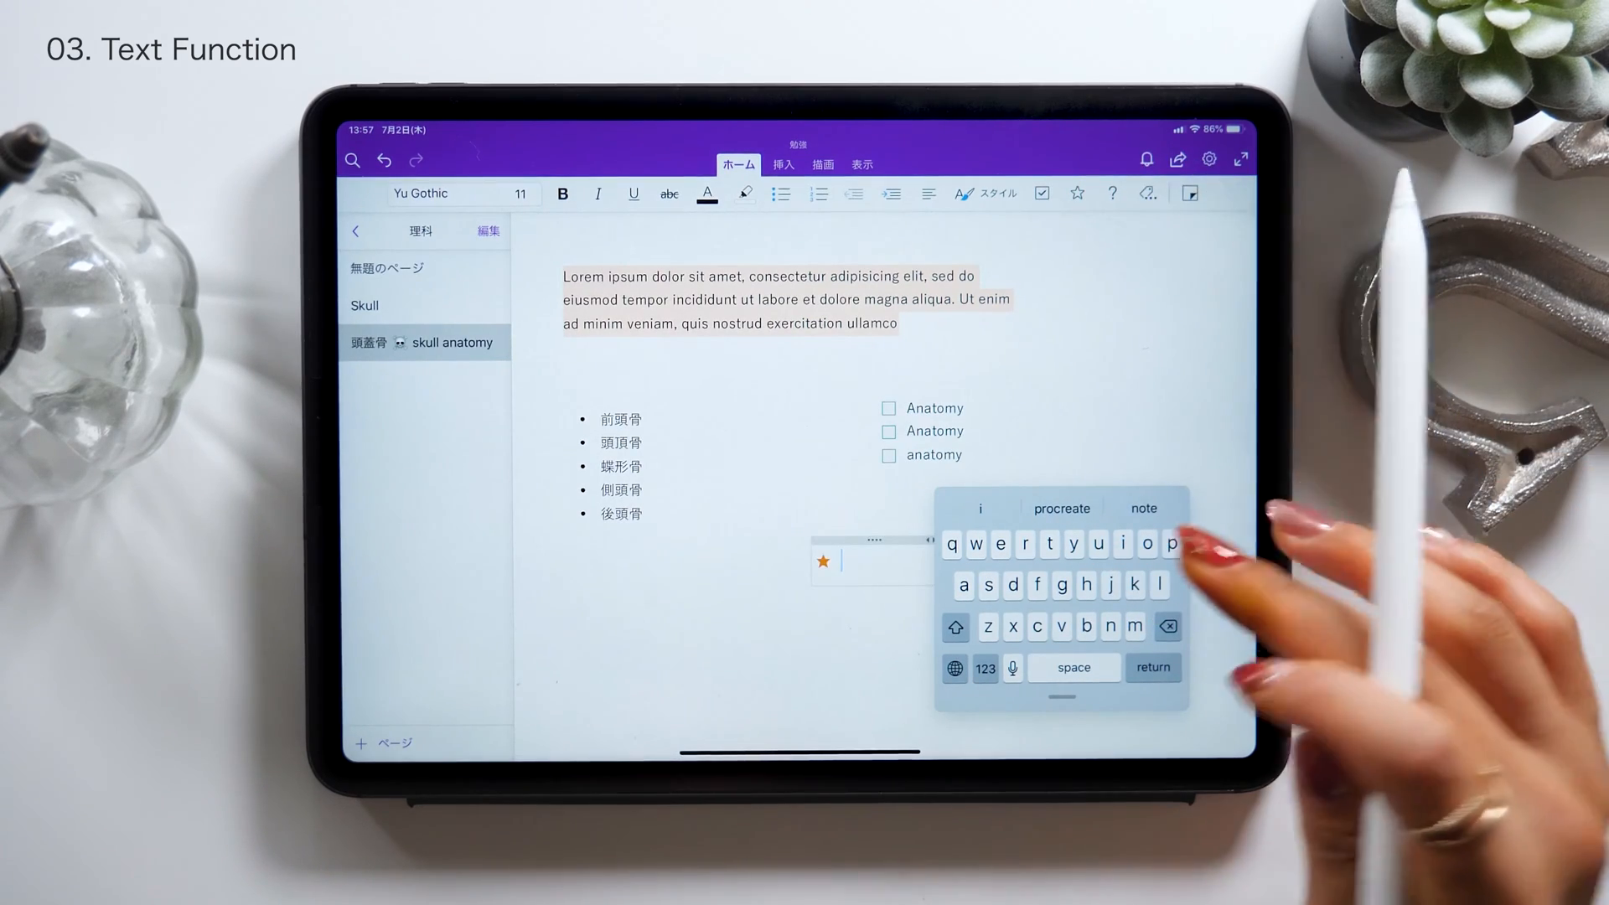
type("skull")
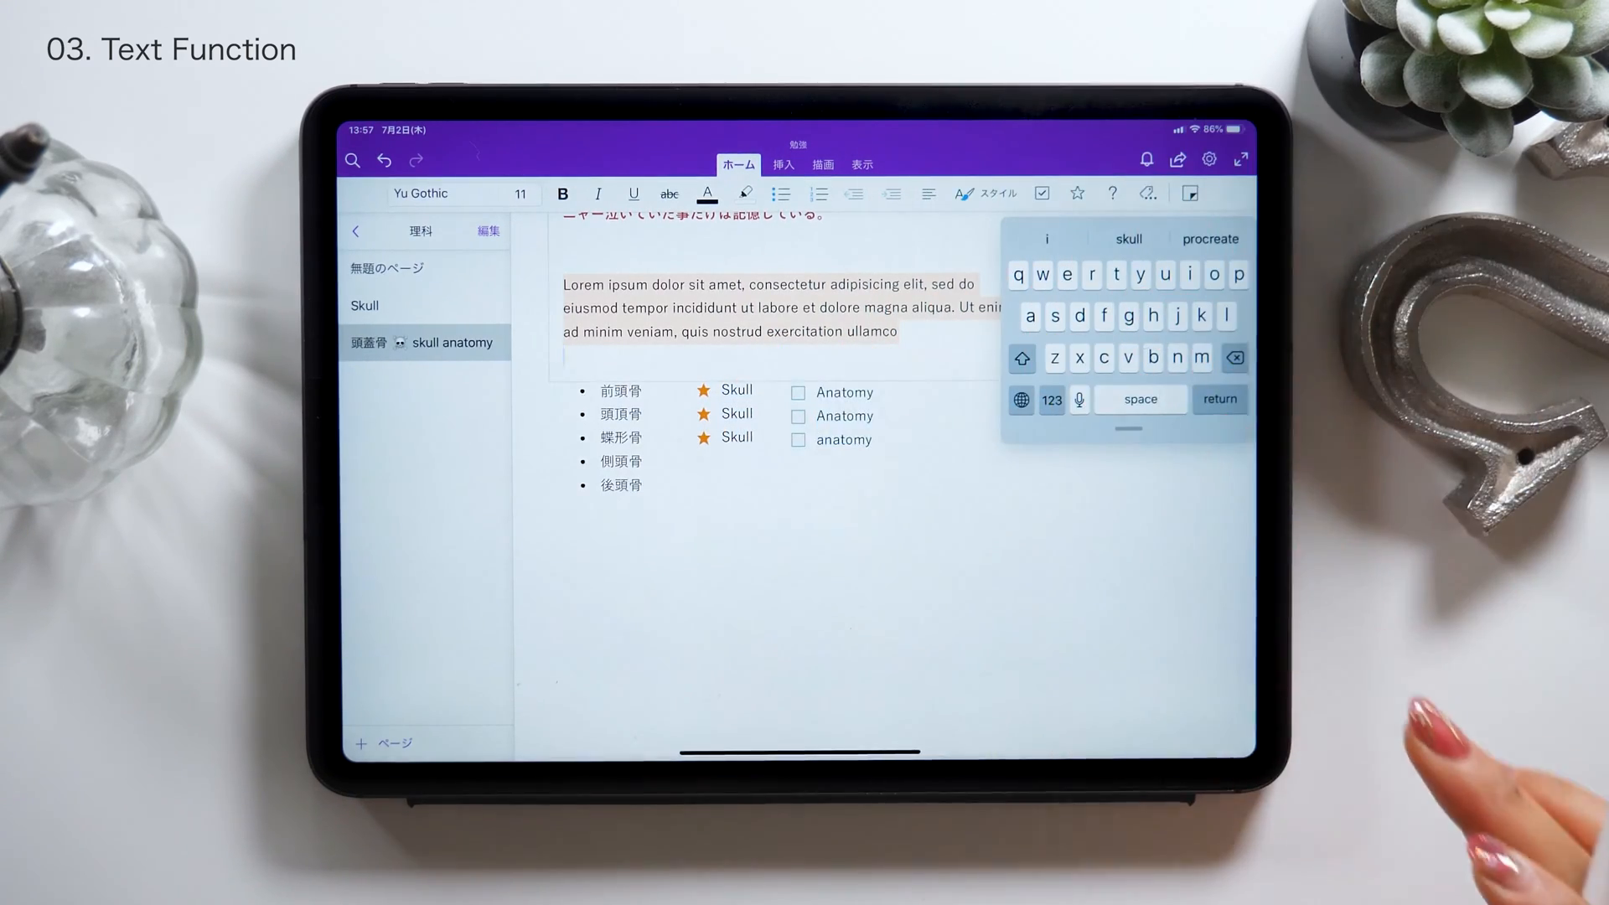
left_click(782, 165)
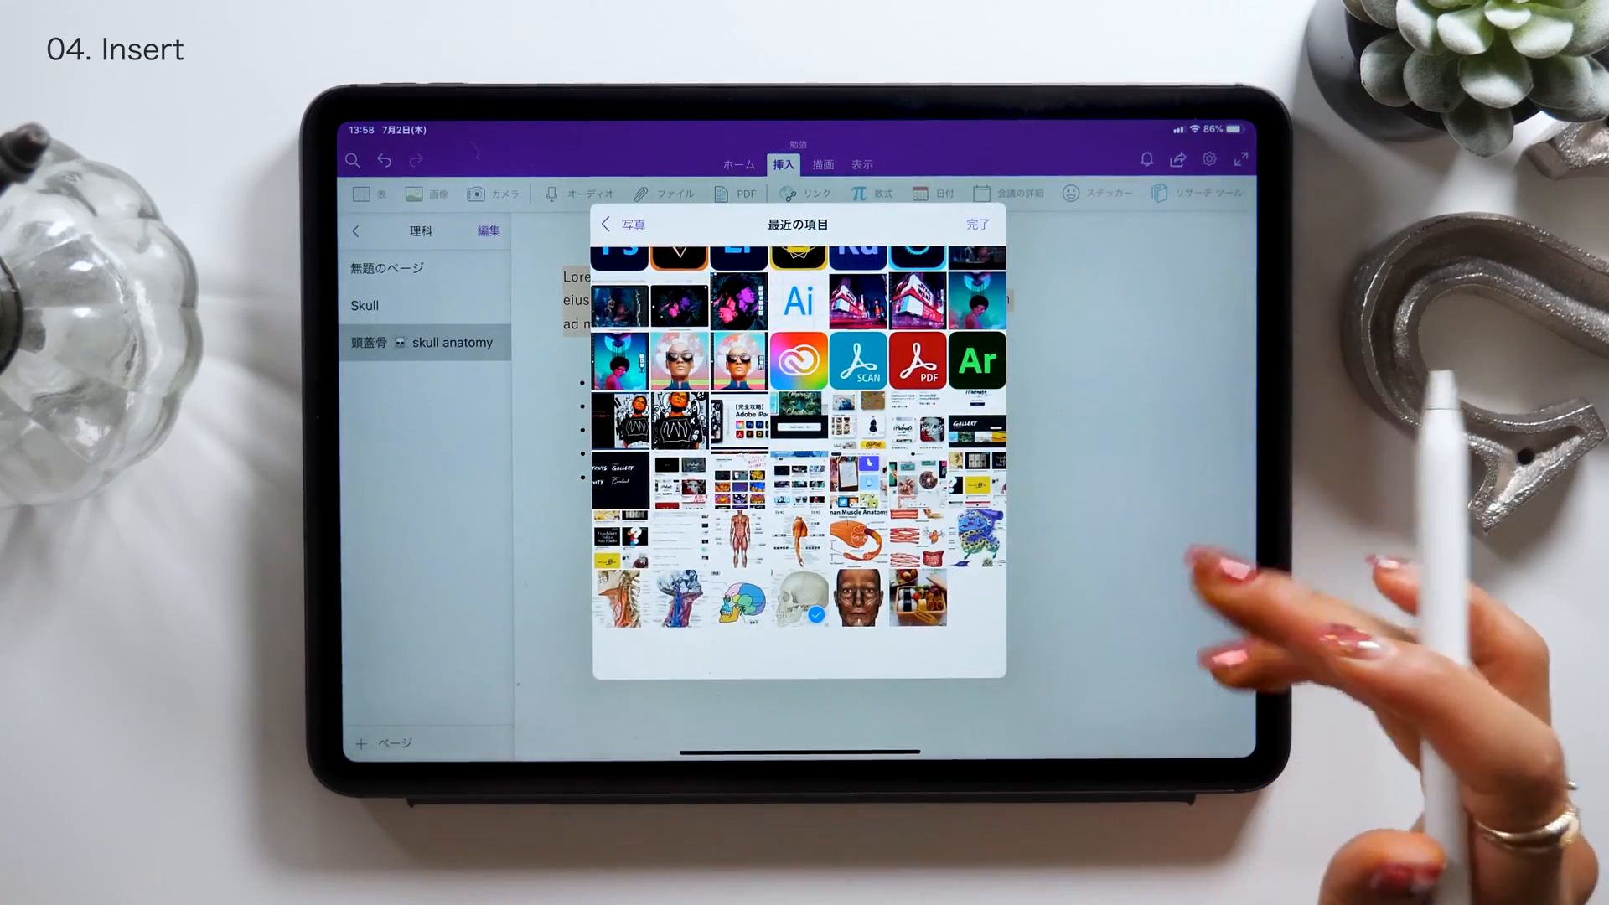
Insert the skull photo and reposition the neck dissection and facial muscle pictures
left_click(799, 595)
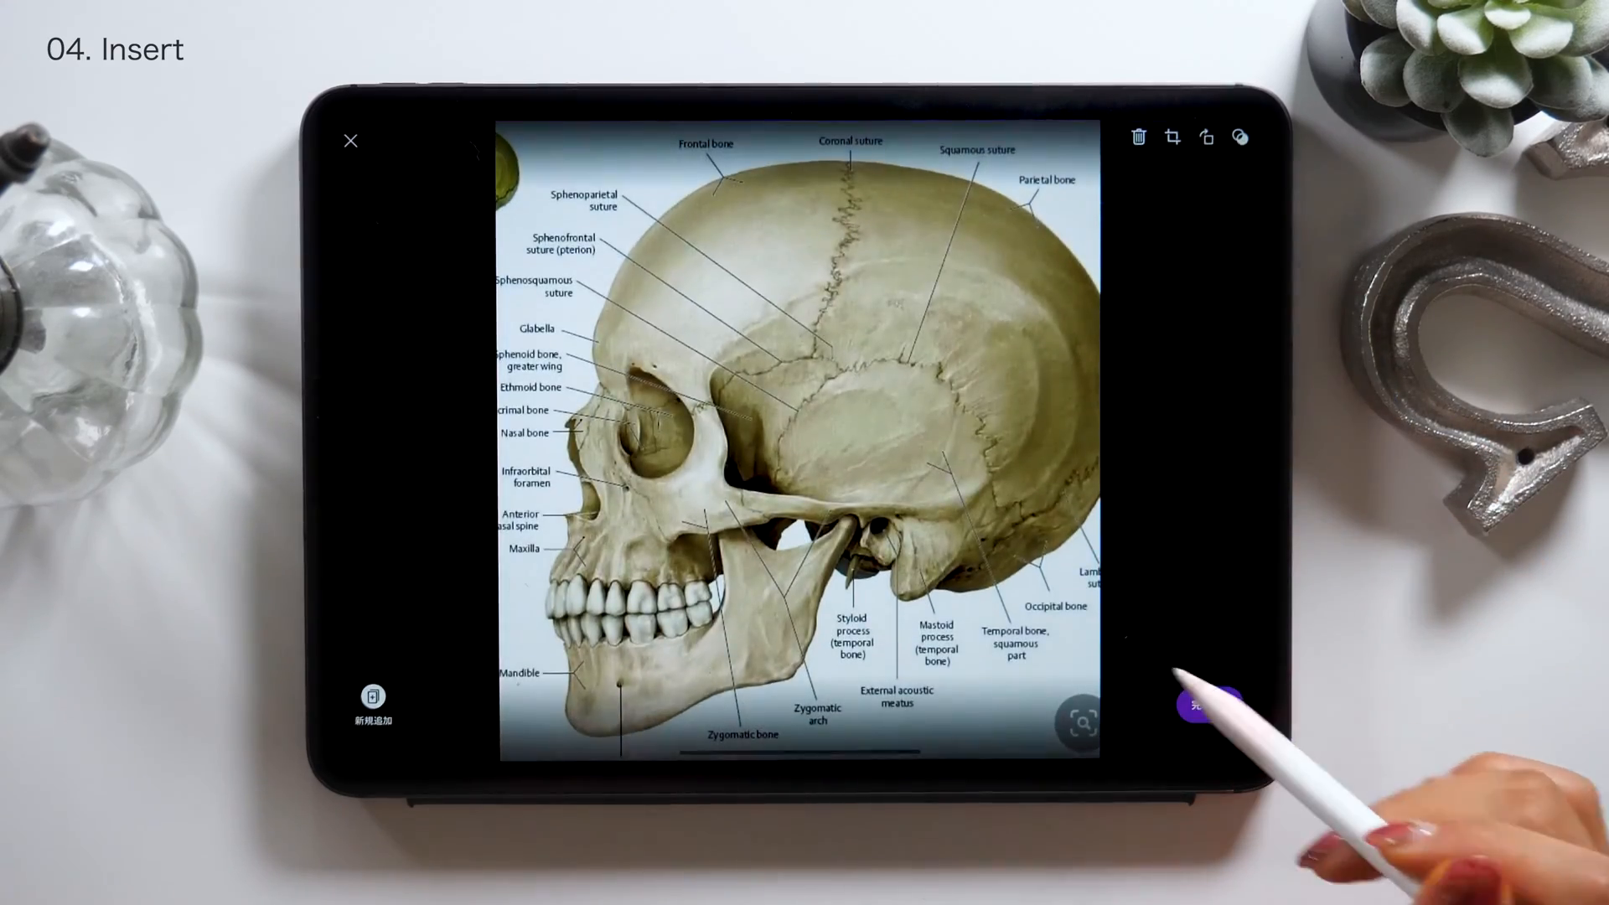
left_click(351, 140)
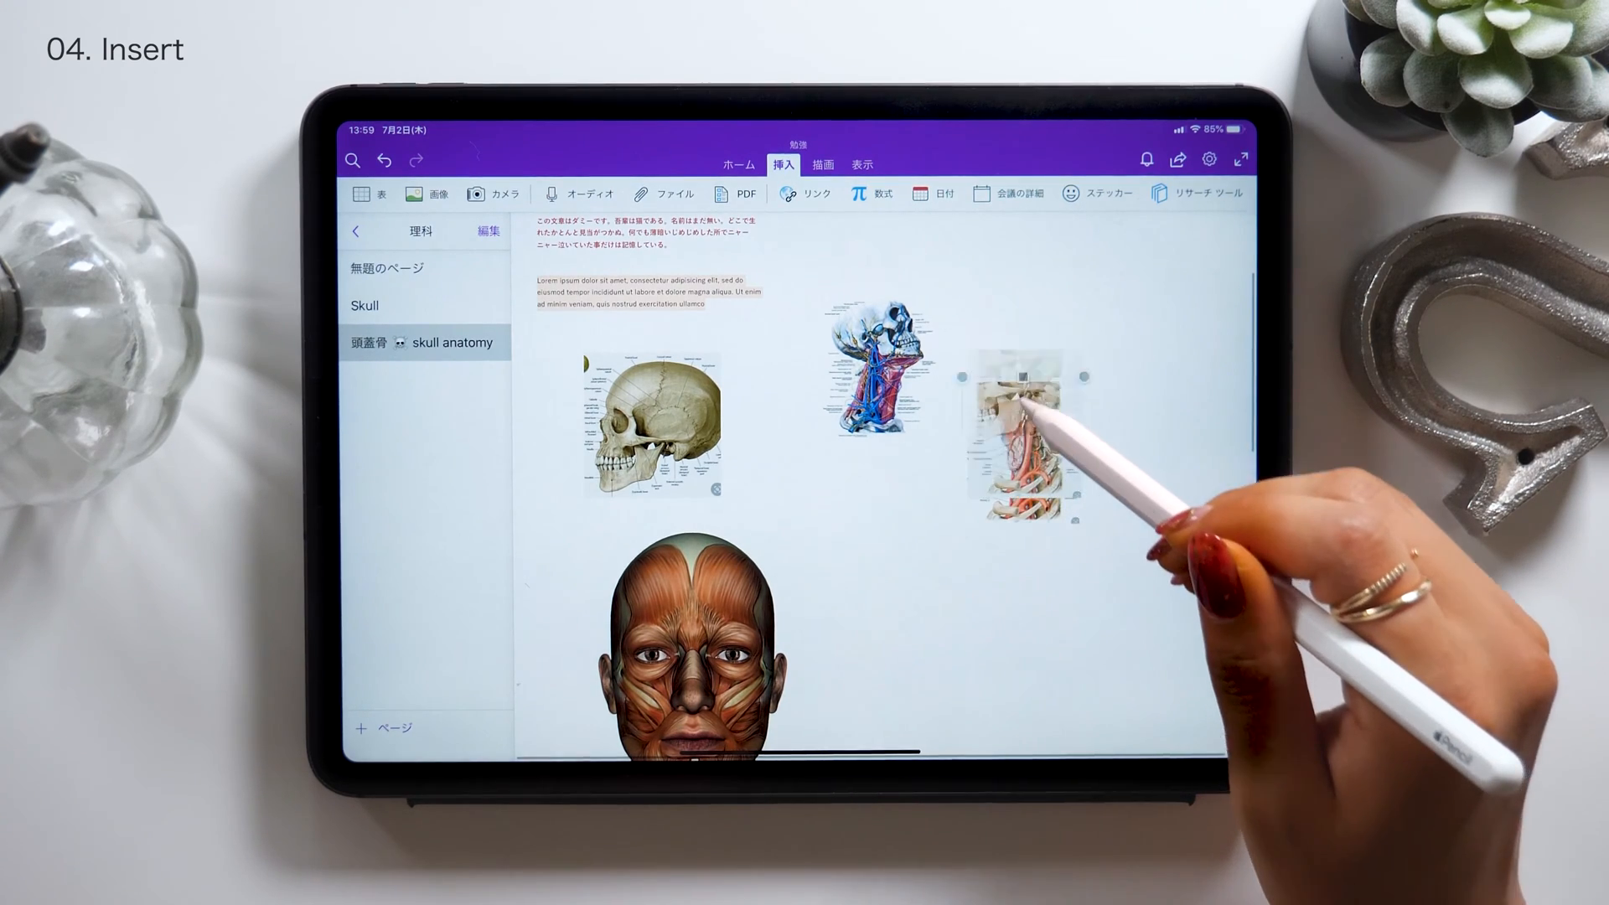
left_click(677, 636)
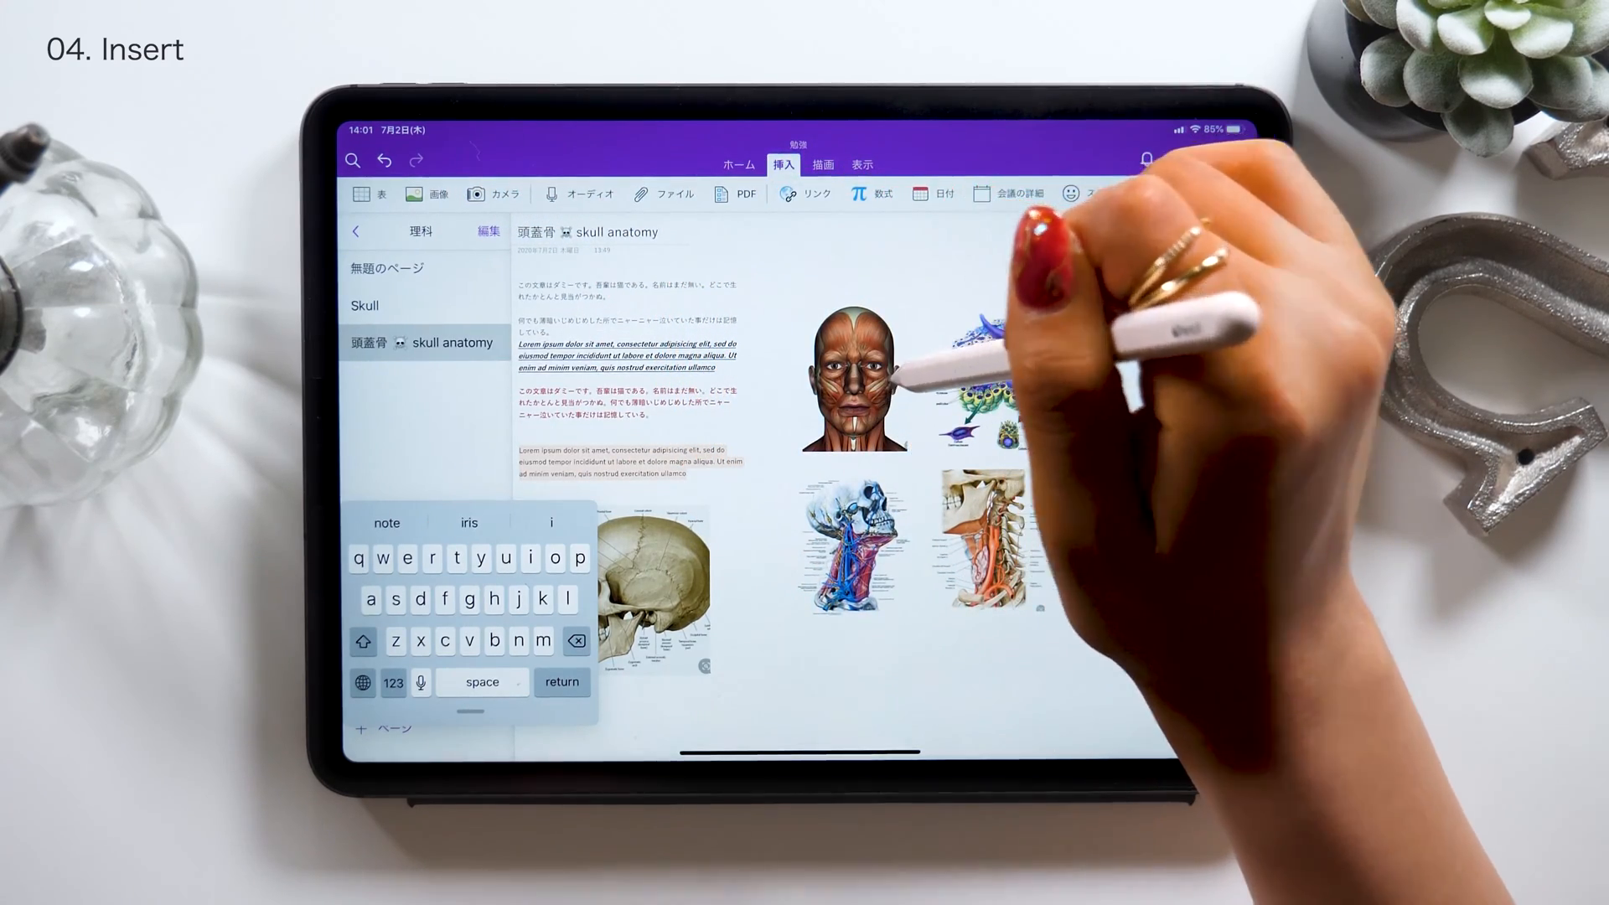
left_click(855, 380)
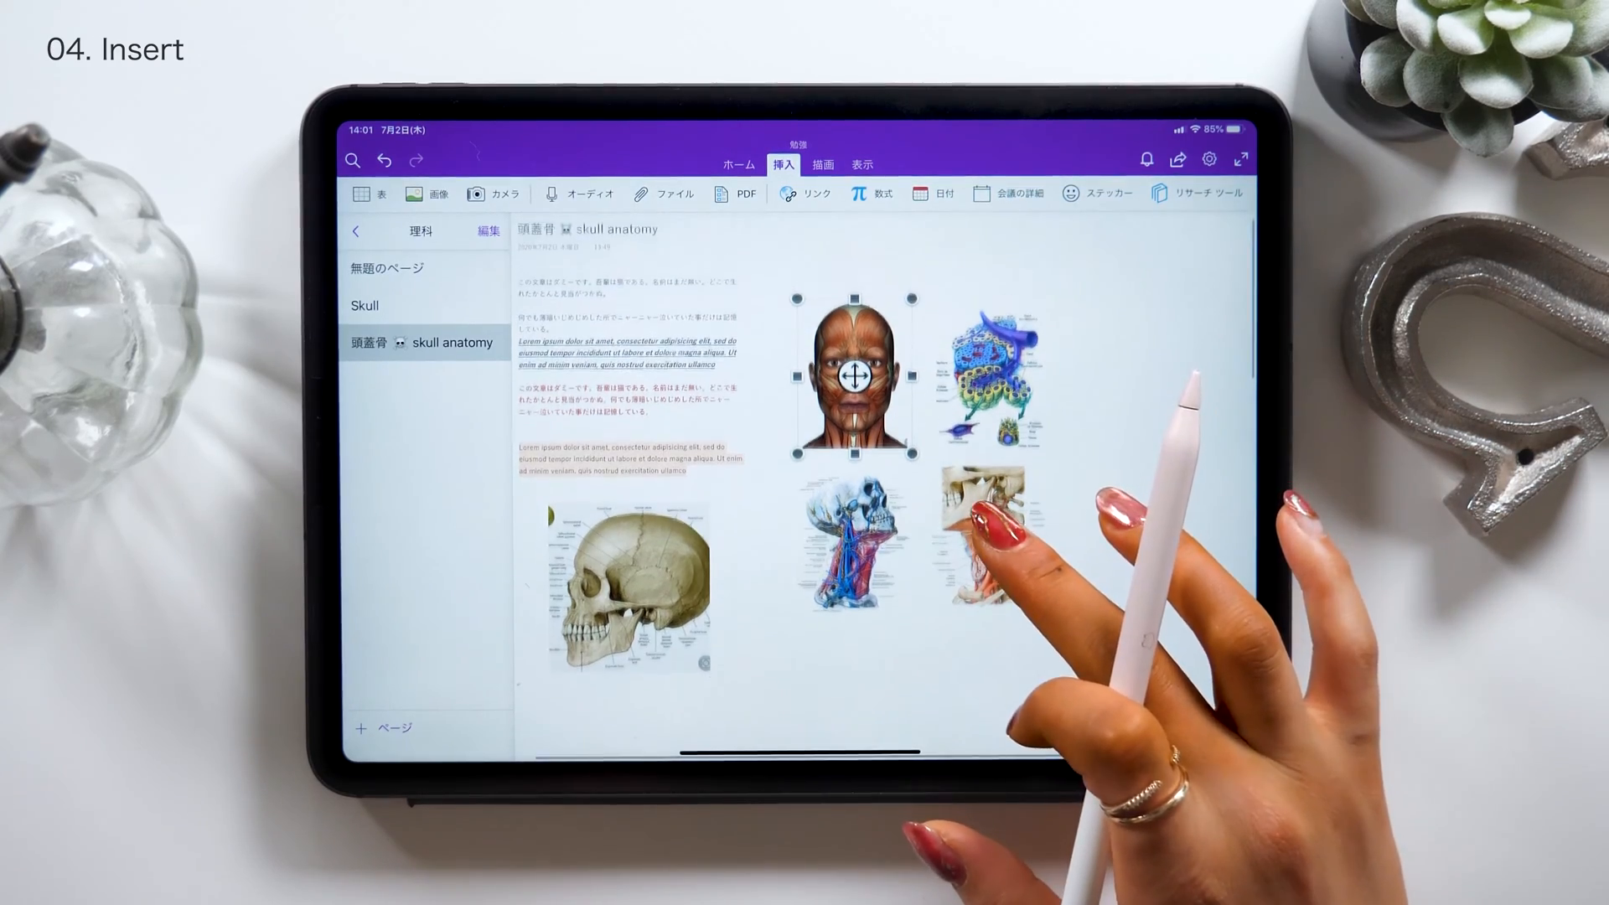
left_click(631, 590)
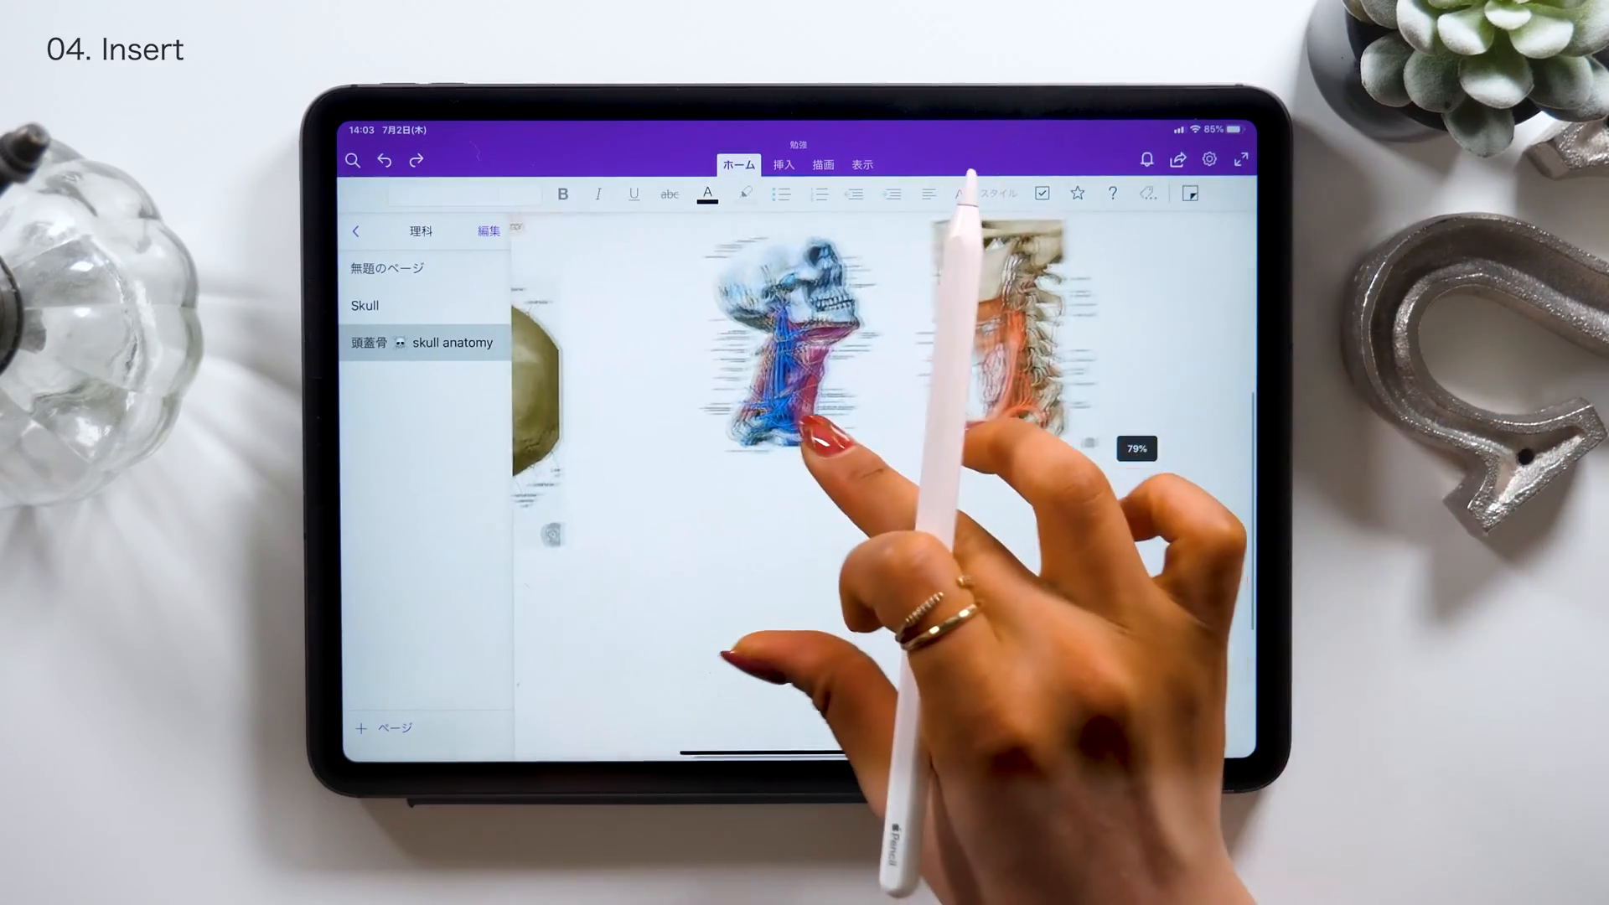
Insert a table below the pictures and add two more columns
left_click(661, 531)
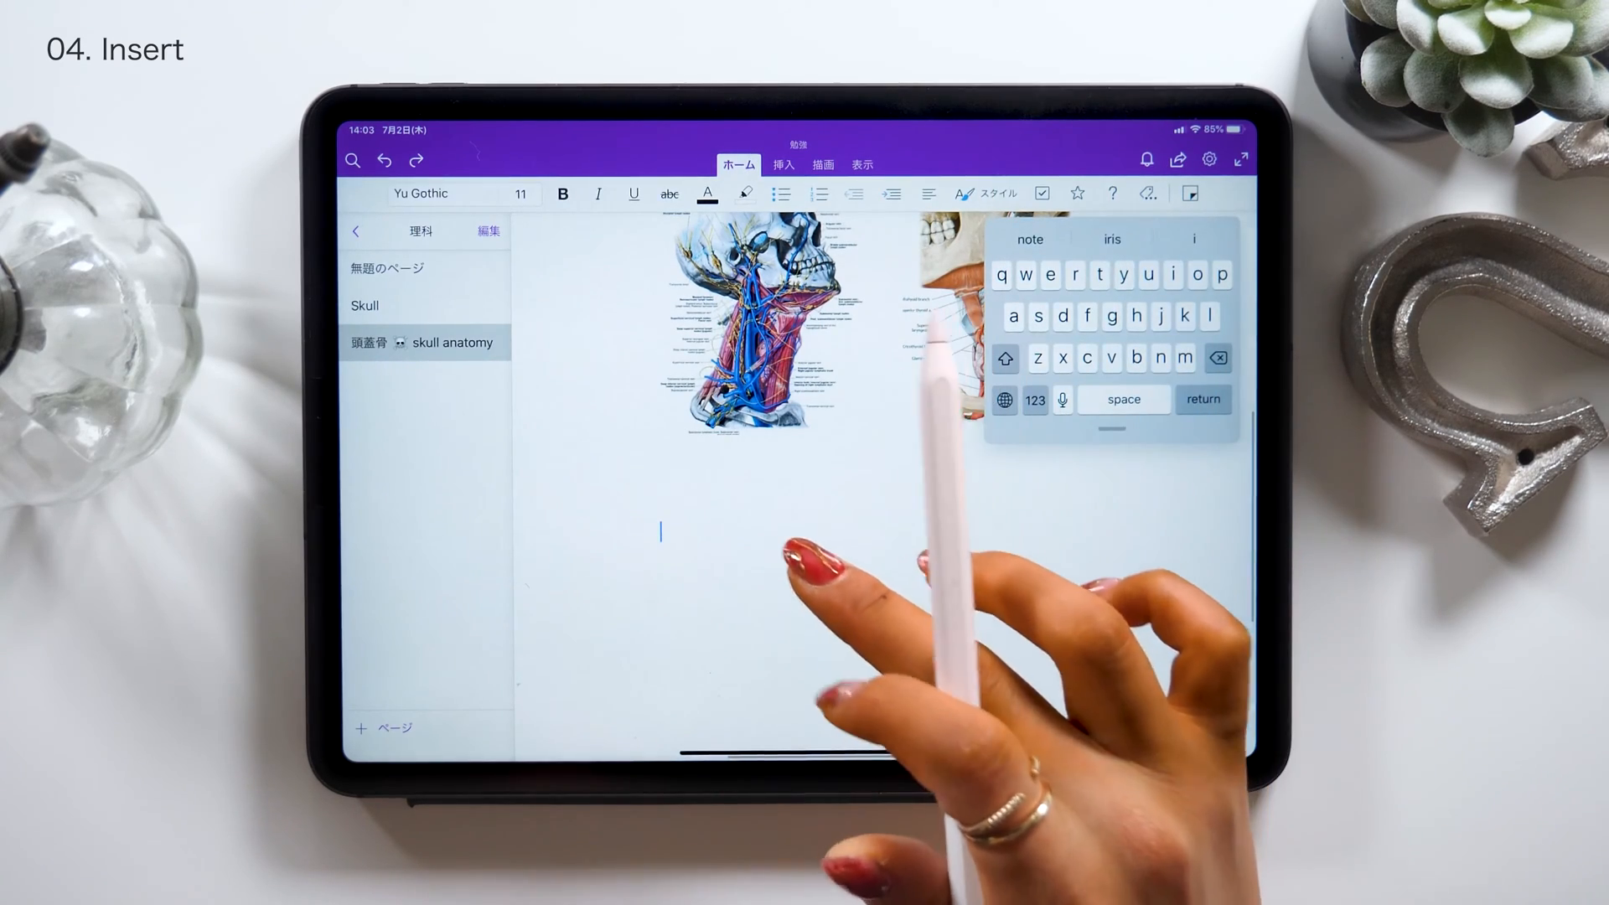
left_click(781, 164)
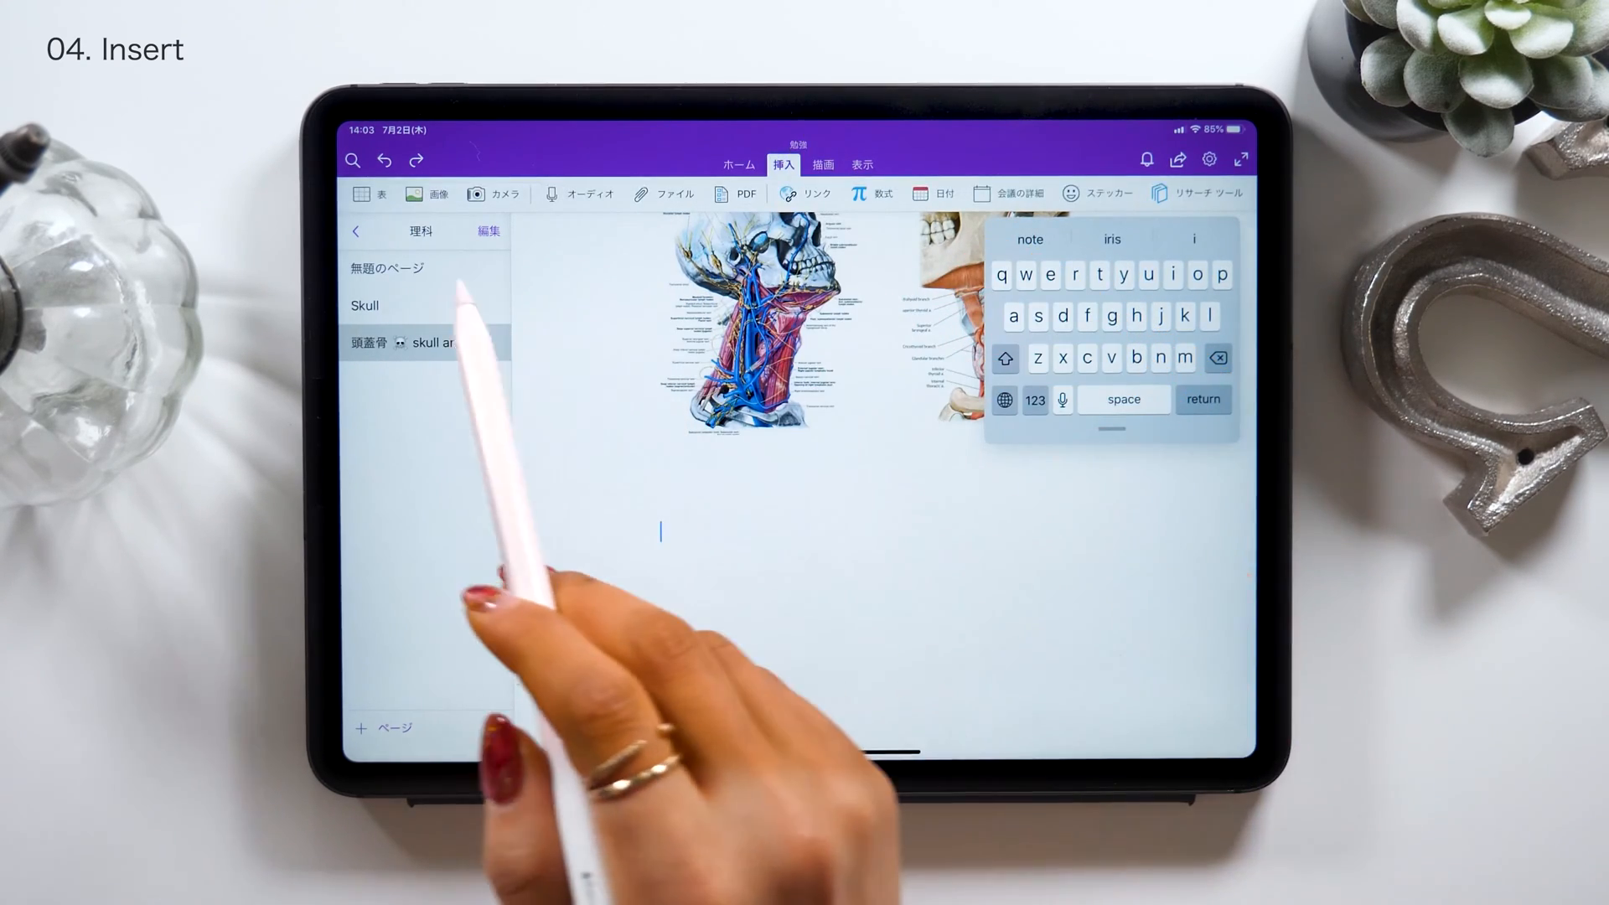
left_click(366, 193)
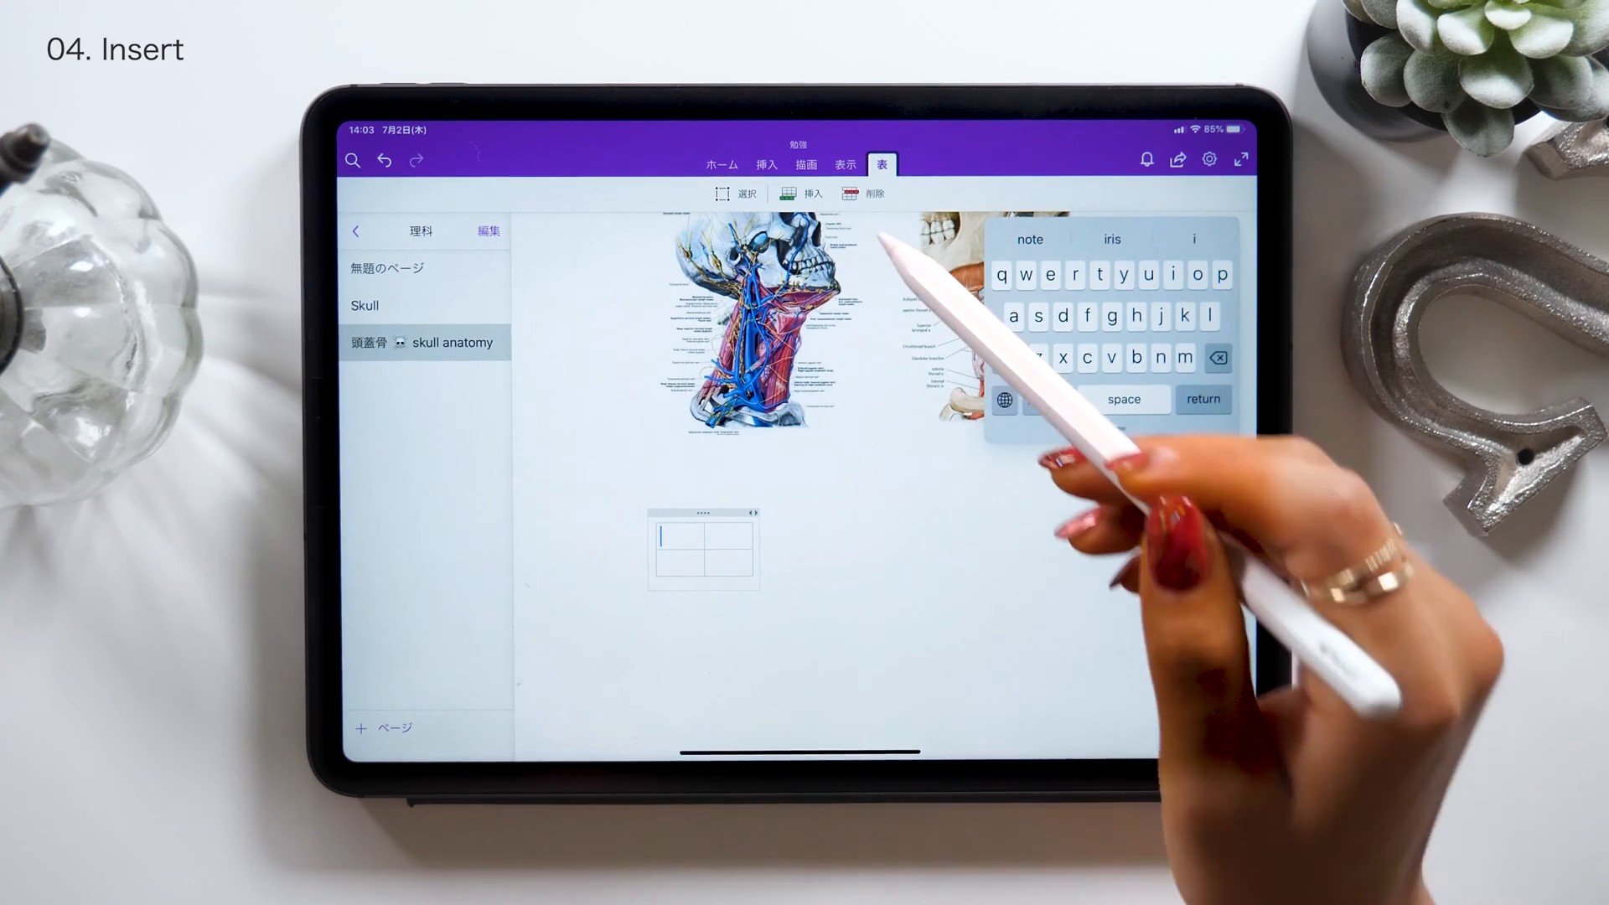
left_click(803, 193)
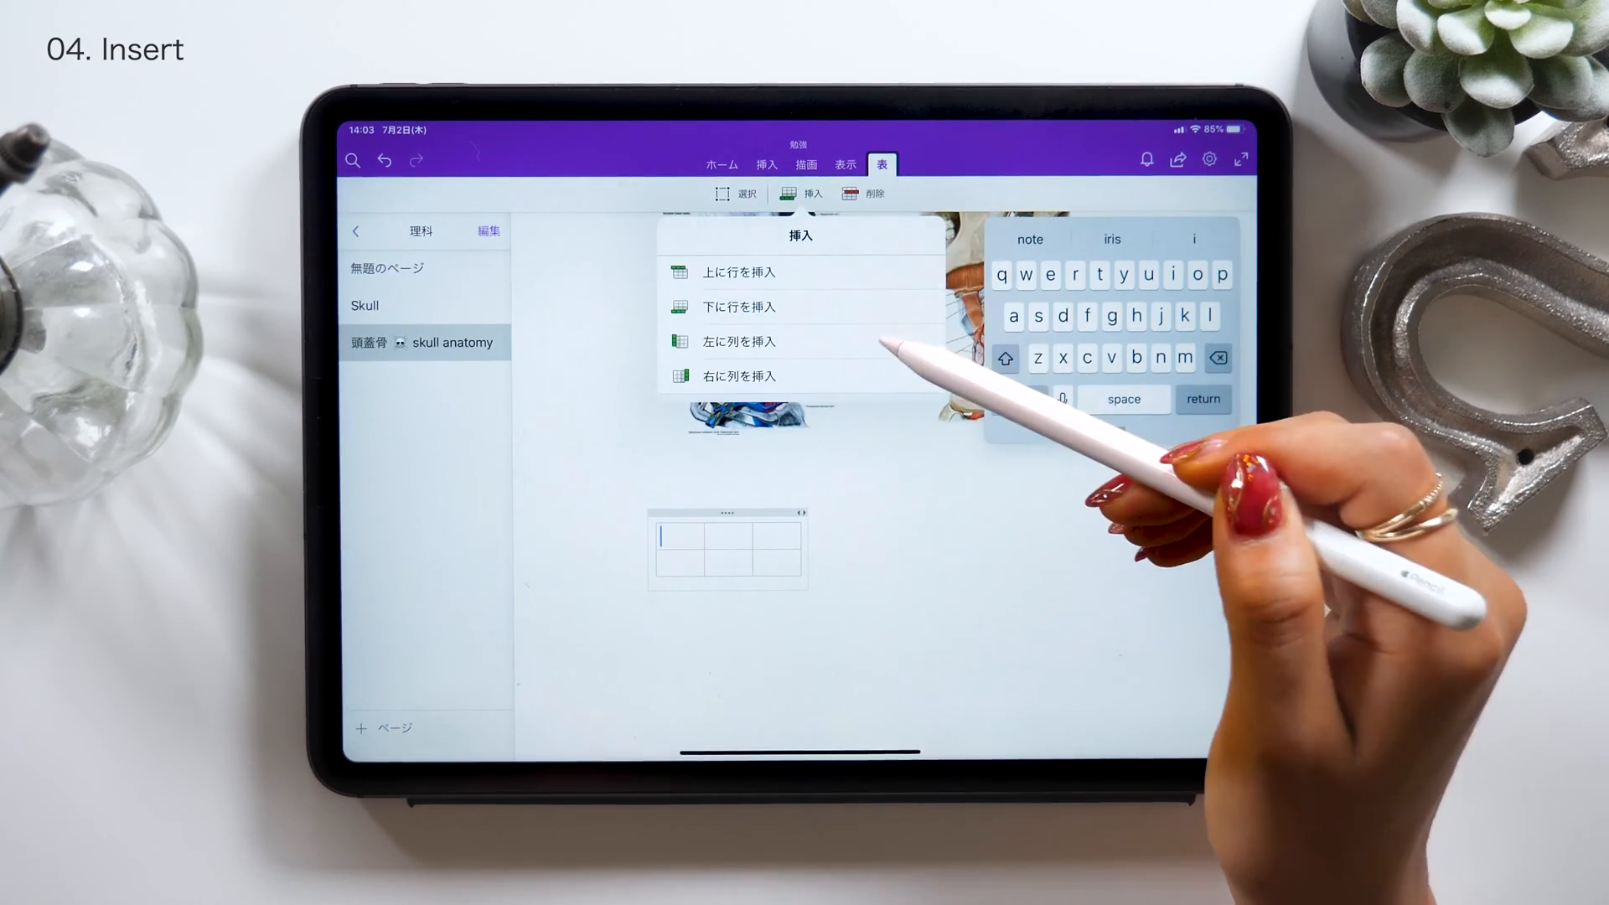
left_click(737, 376)
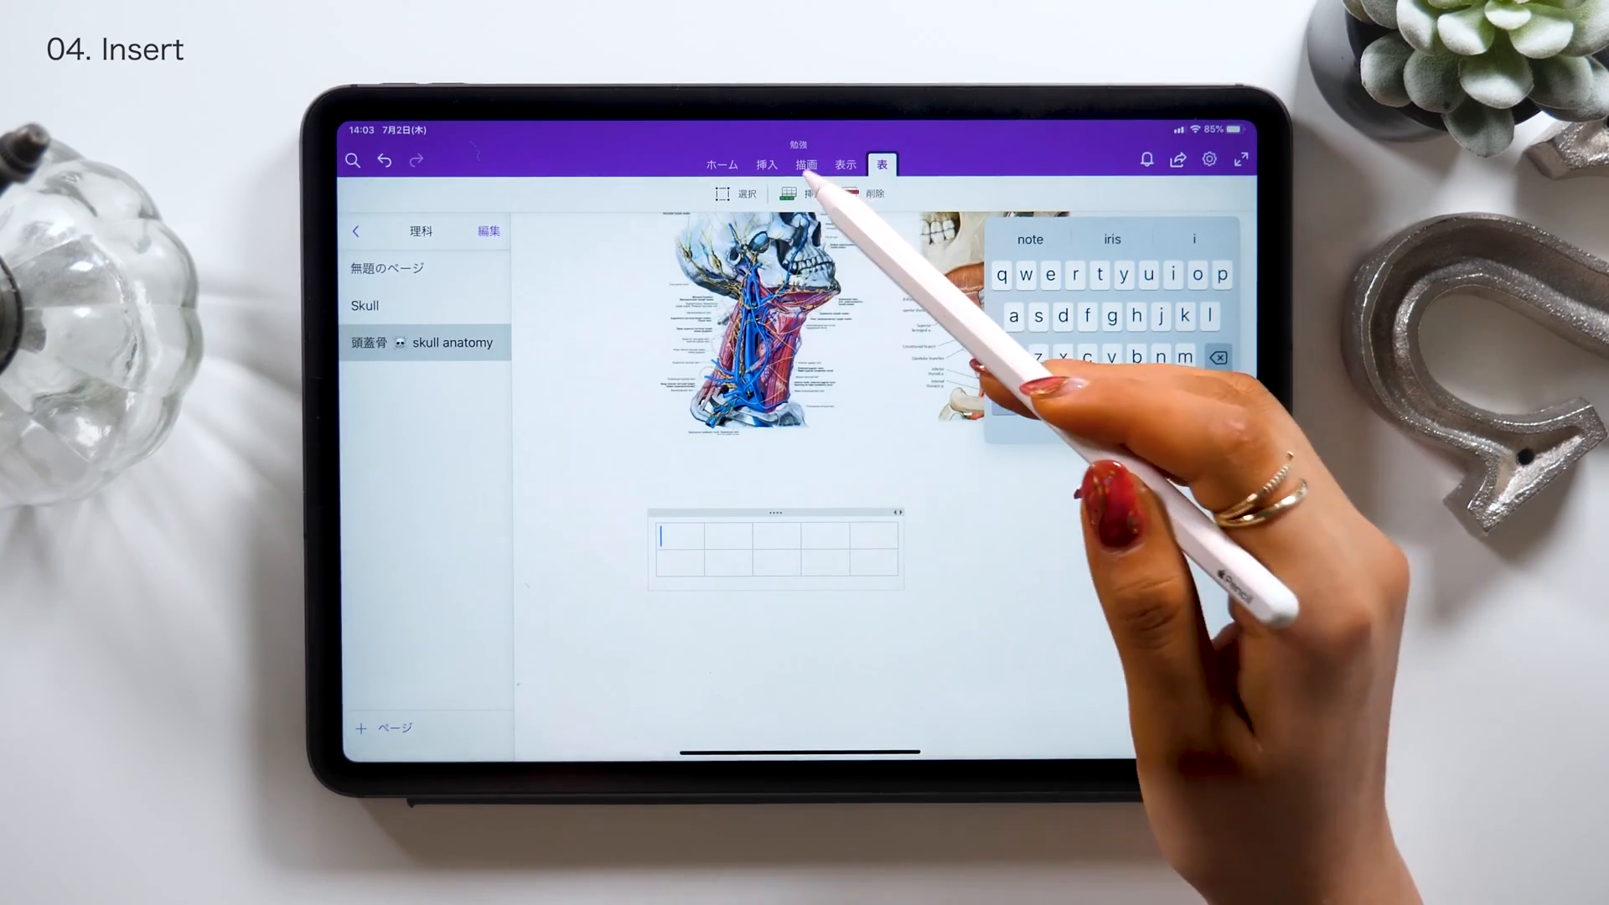
left_click(809, 193)
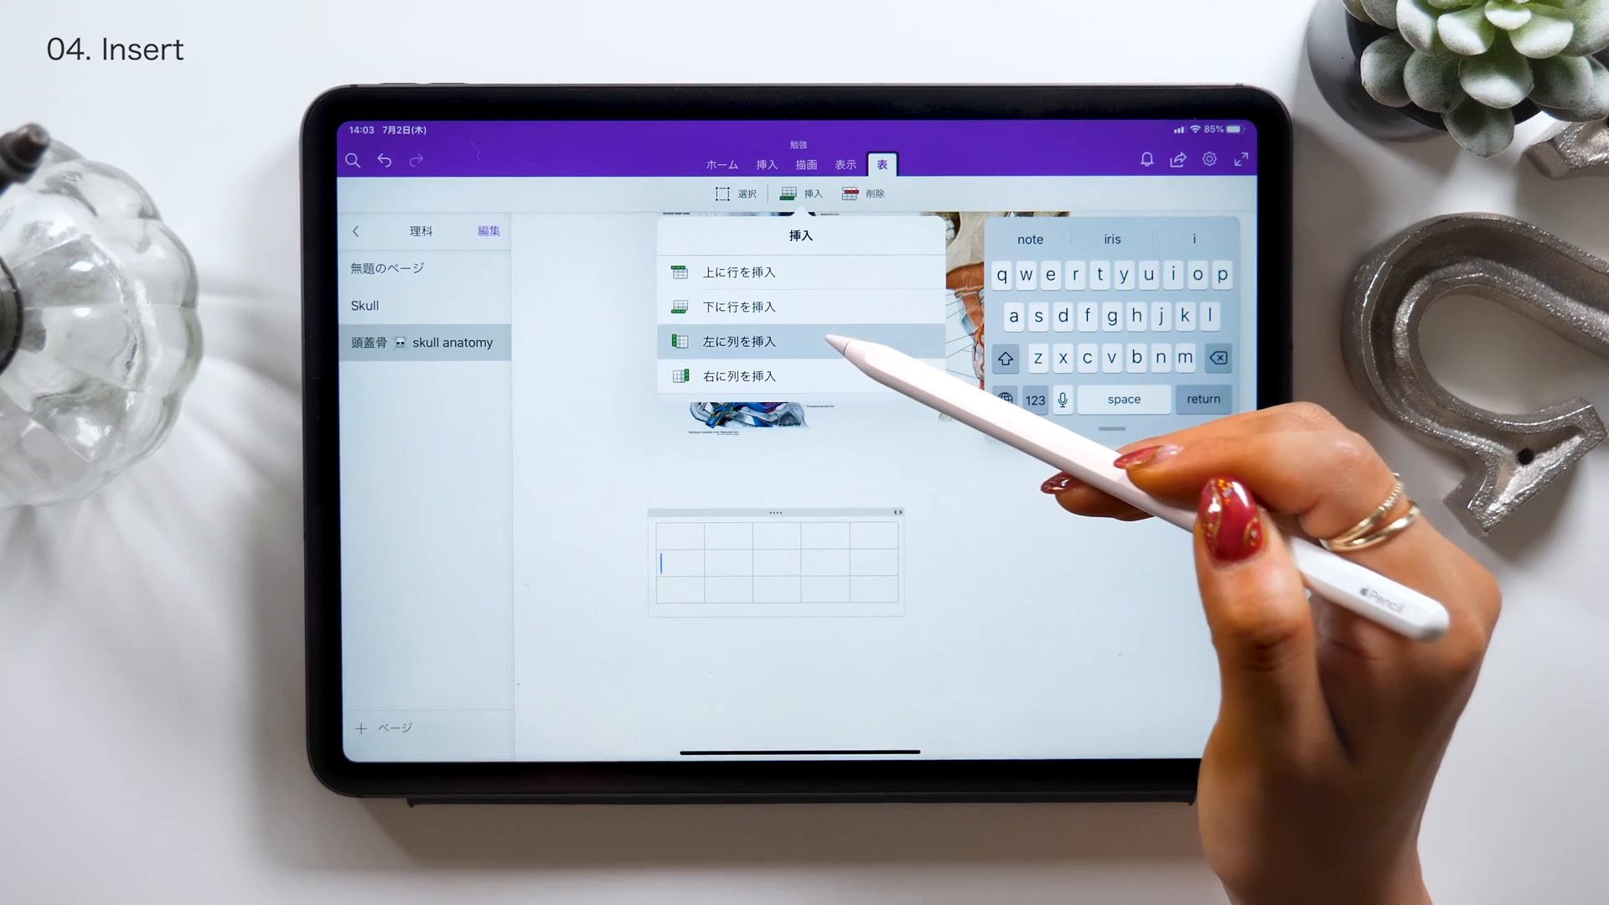
left_click(739, 342)
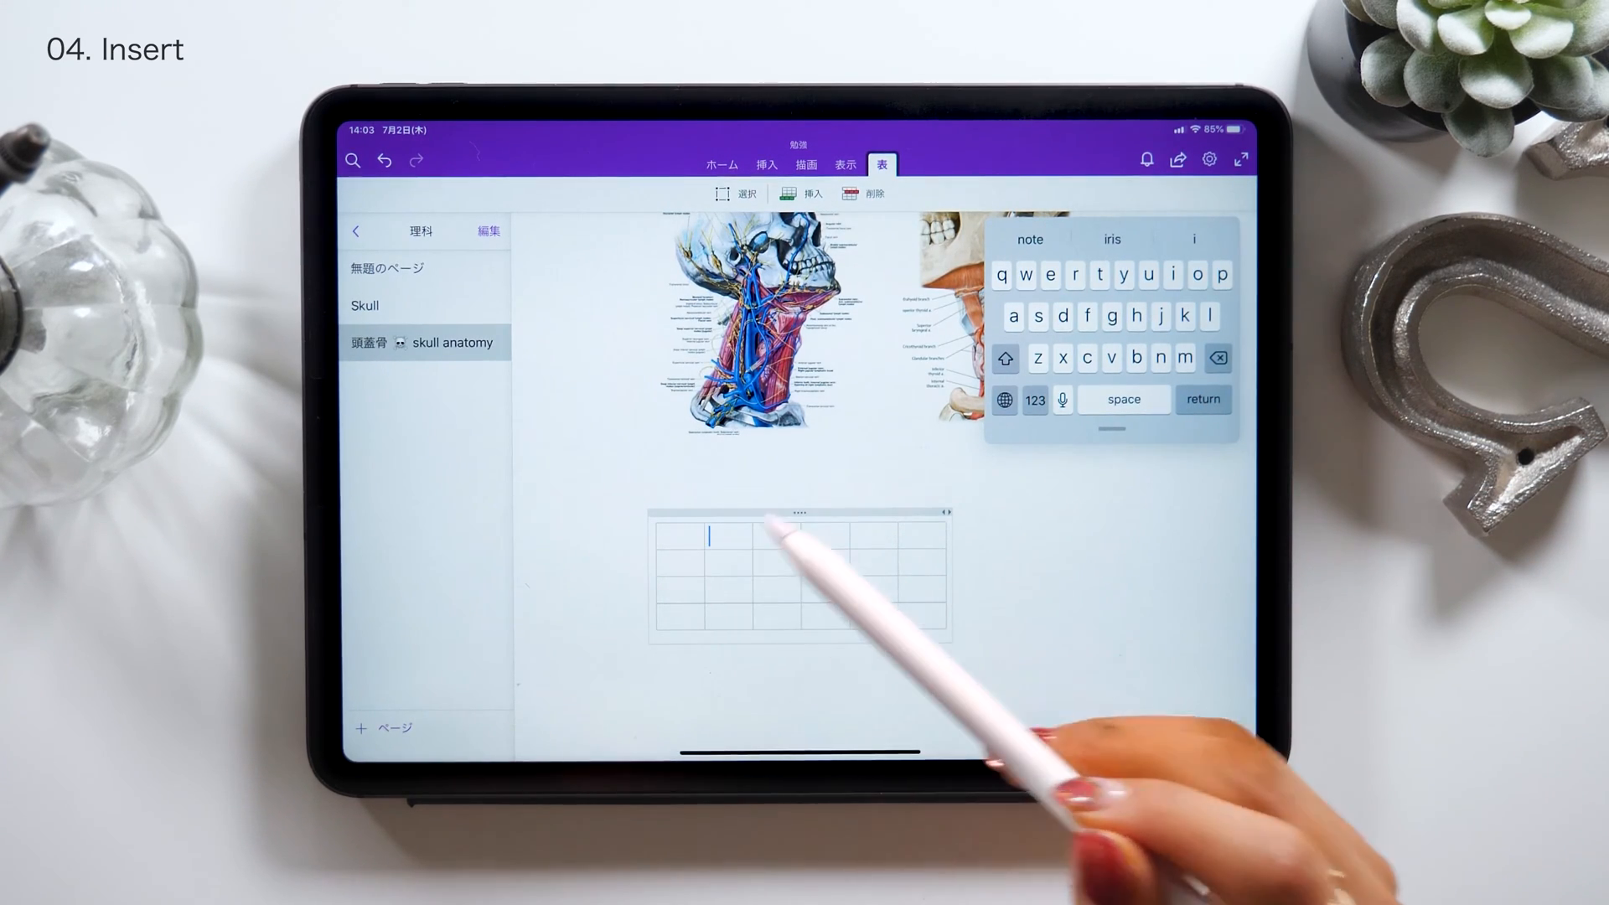
Fill the table with row labels a and b and part headers
type("adc")
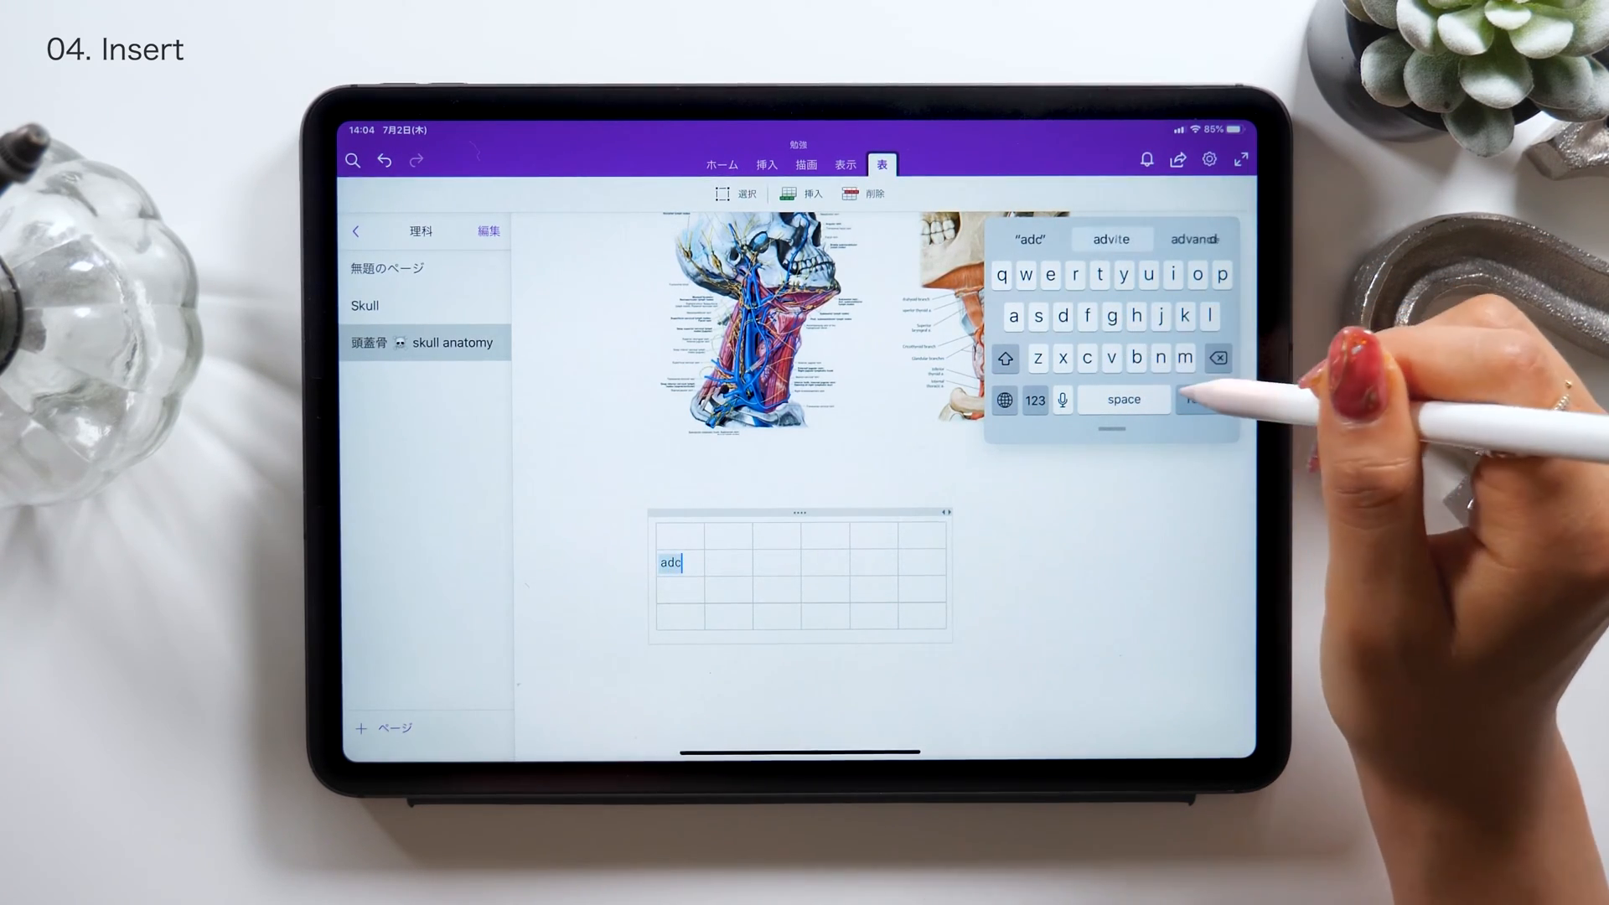
key("return")
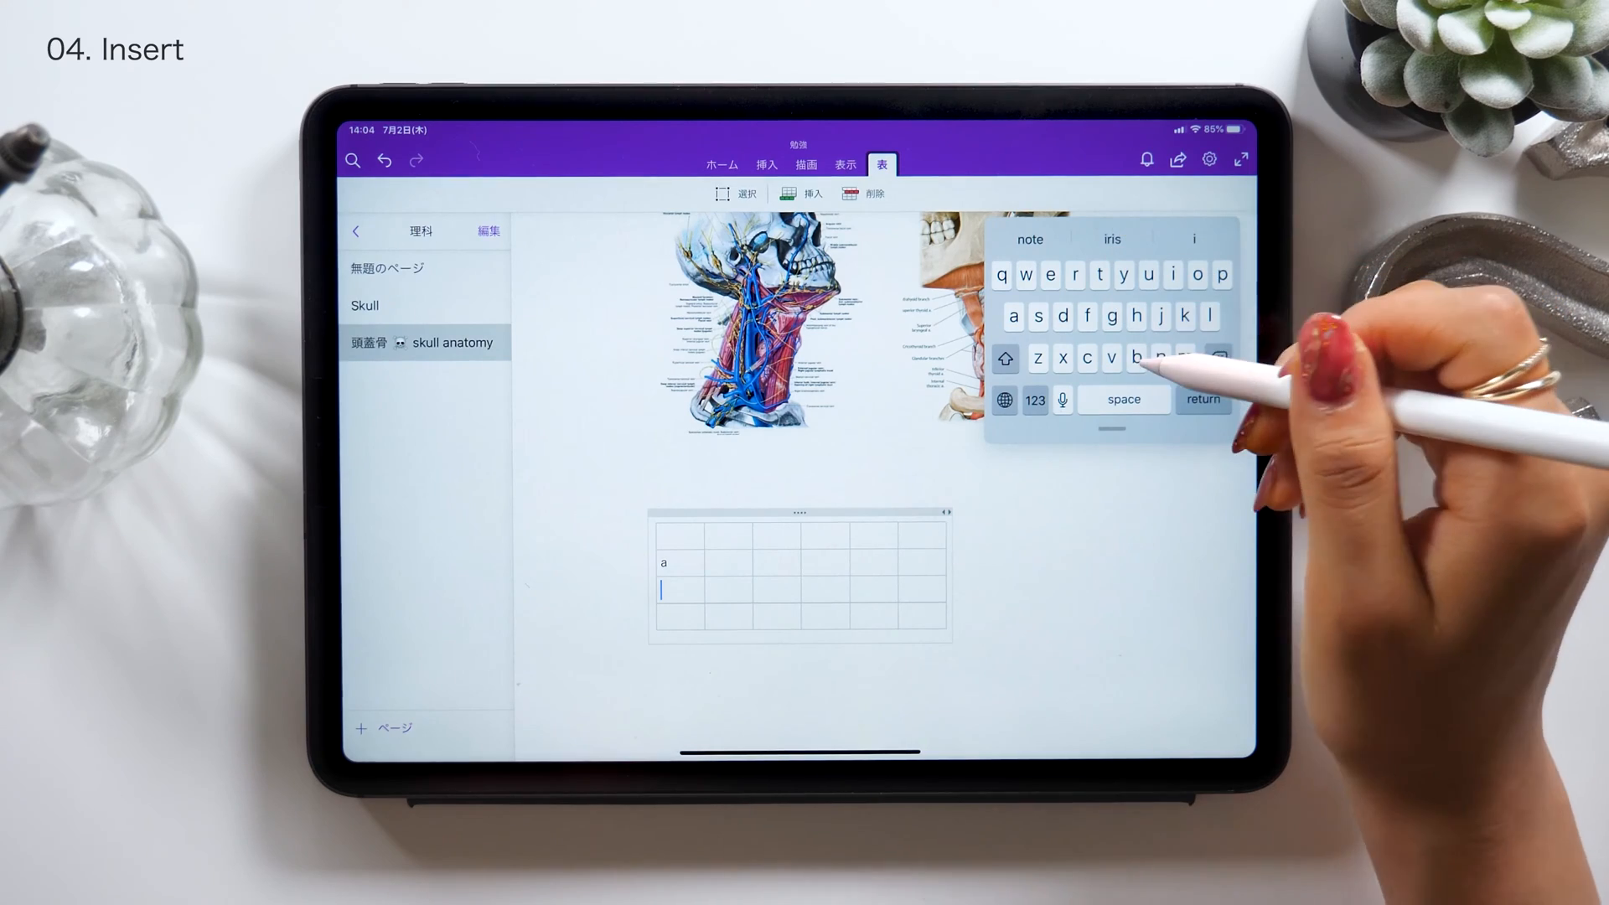
type("b")
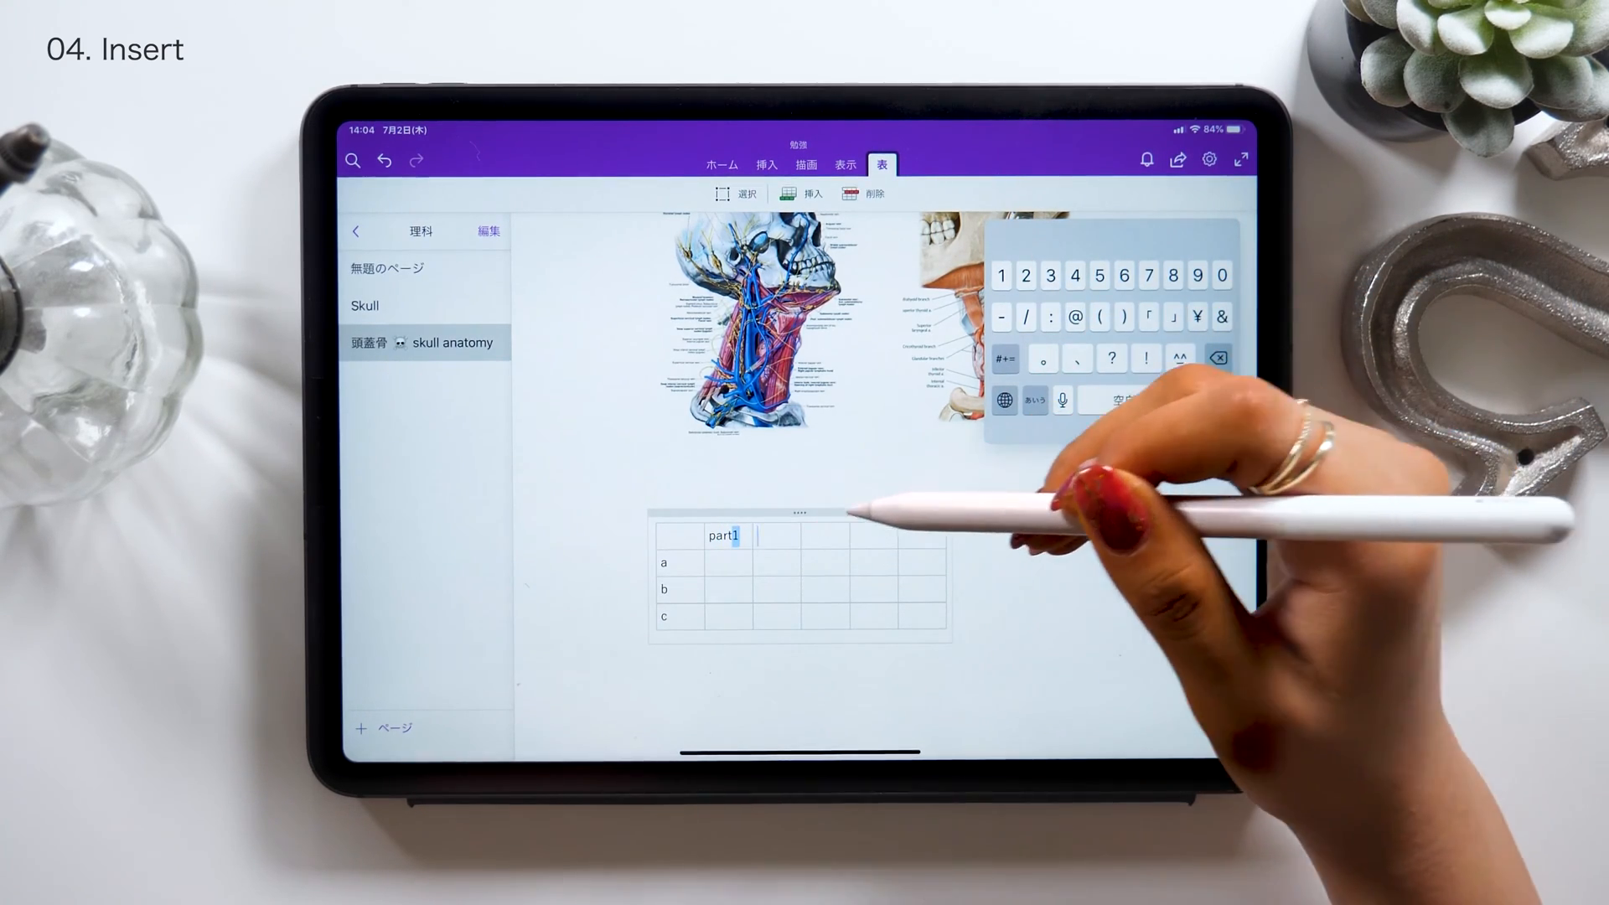
type("part")
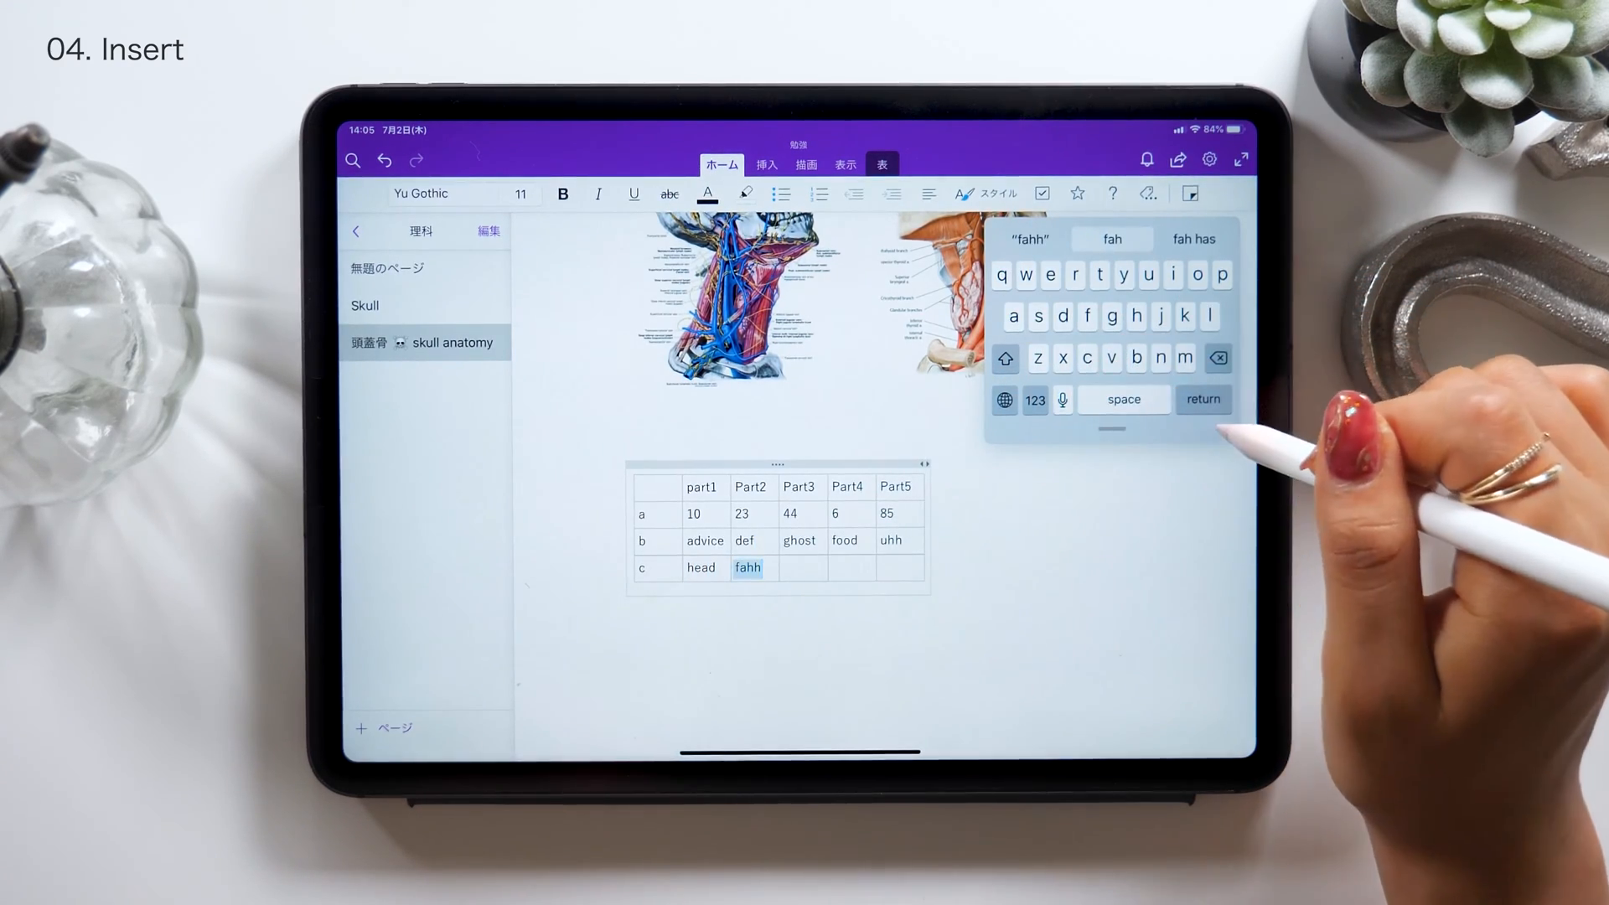
Record and stop an audio clip, オーディオ 1, below the table
left_click(736, 297)
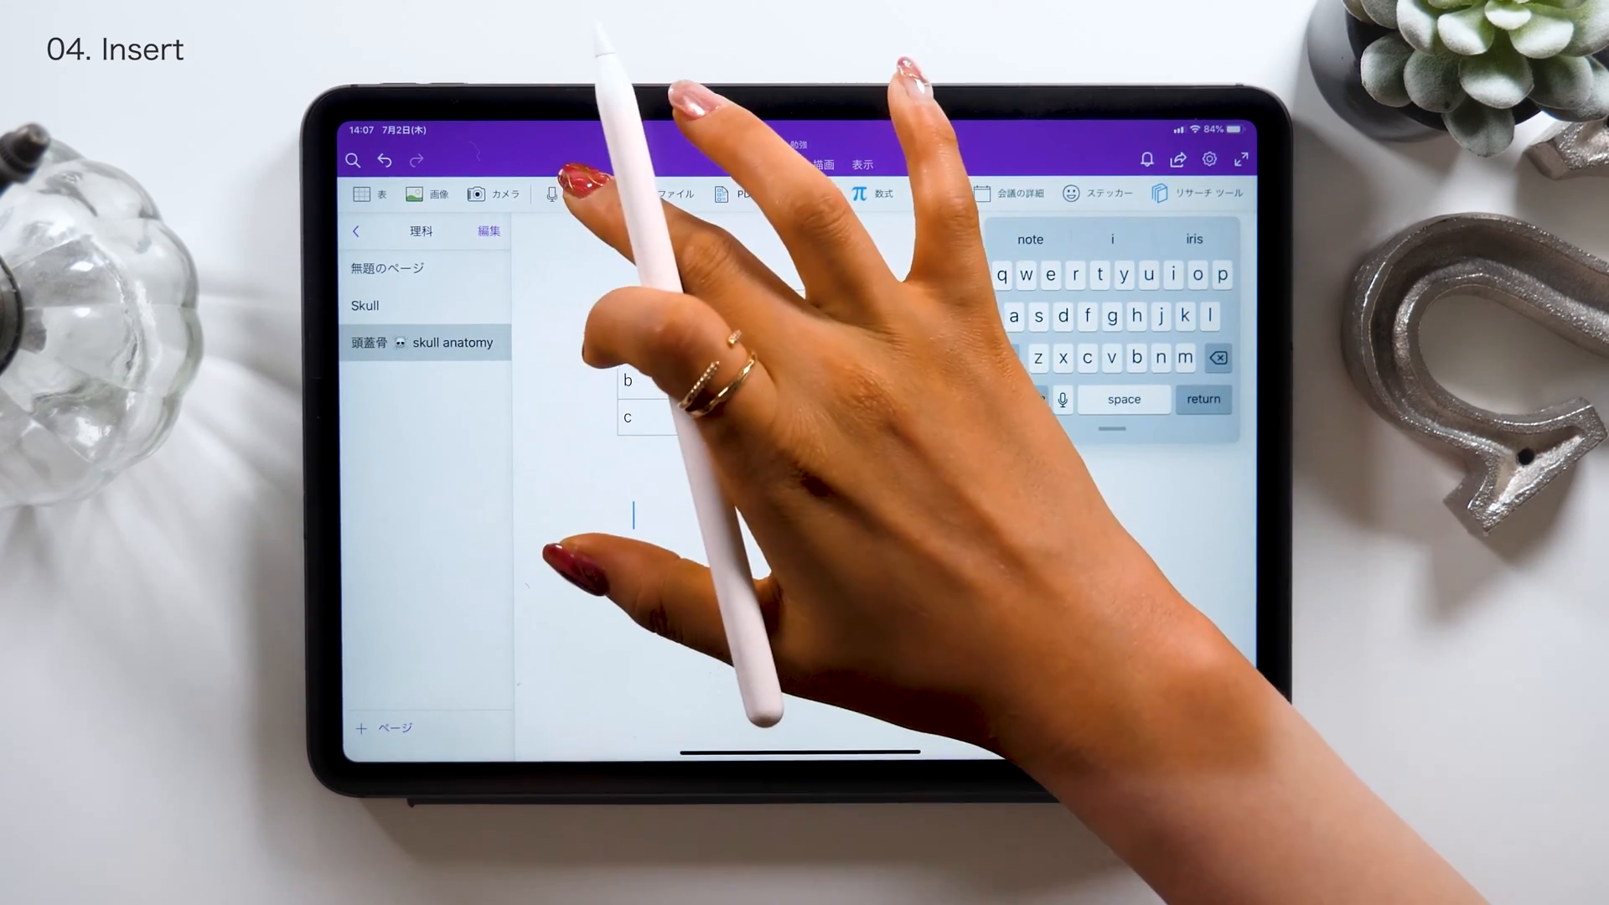
left_click(579, 192)
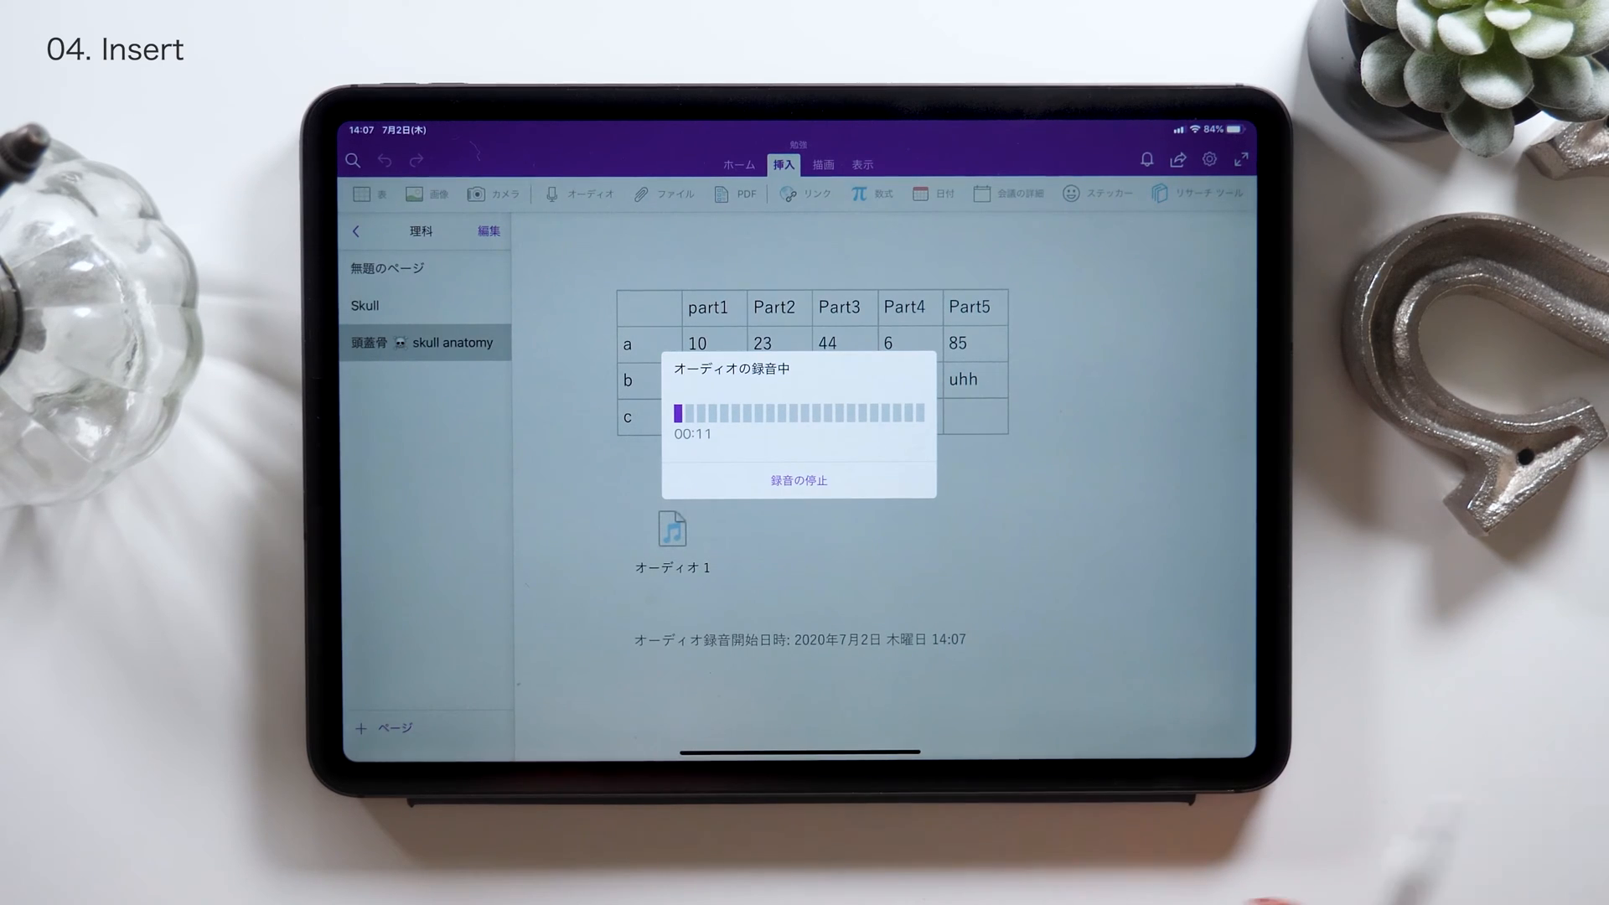
left_click(800, 480)
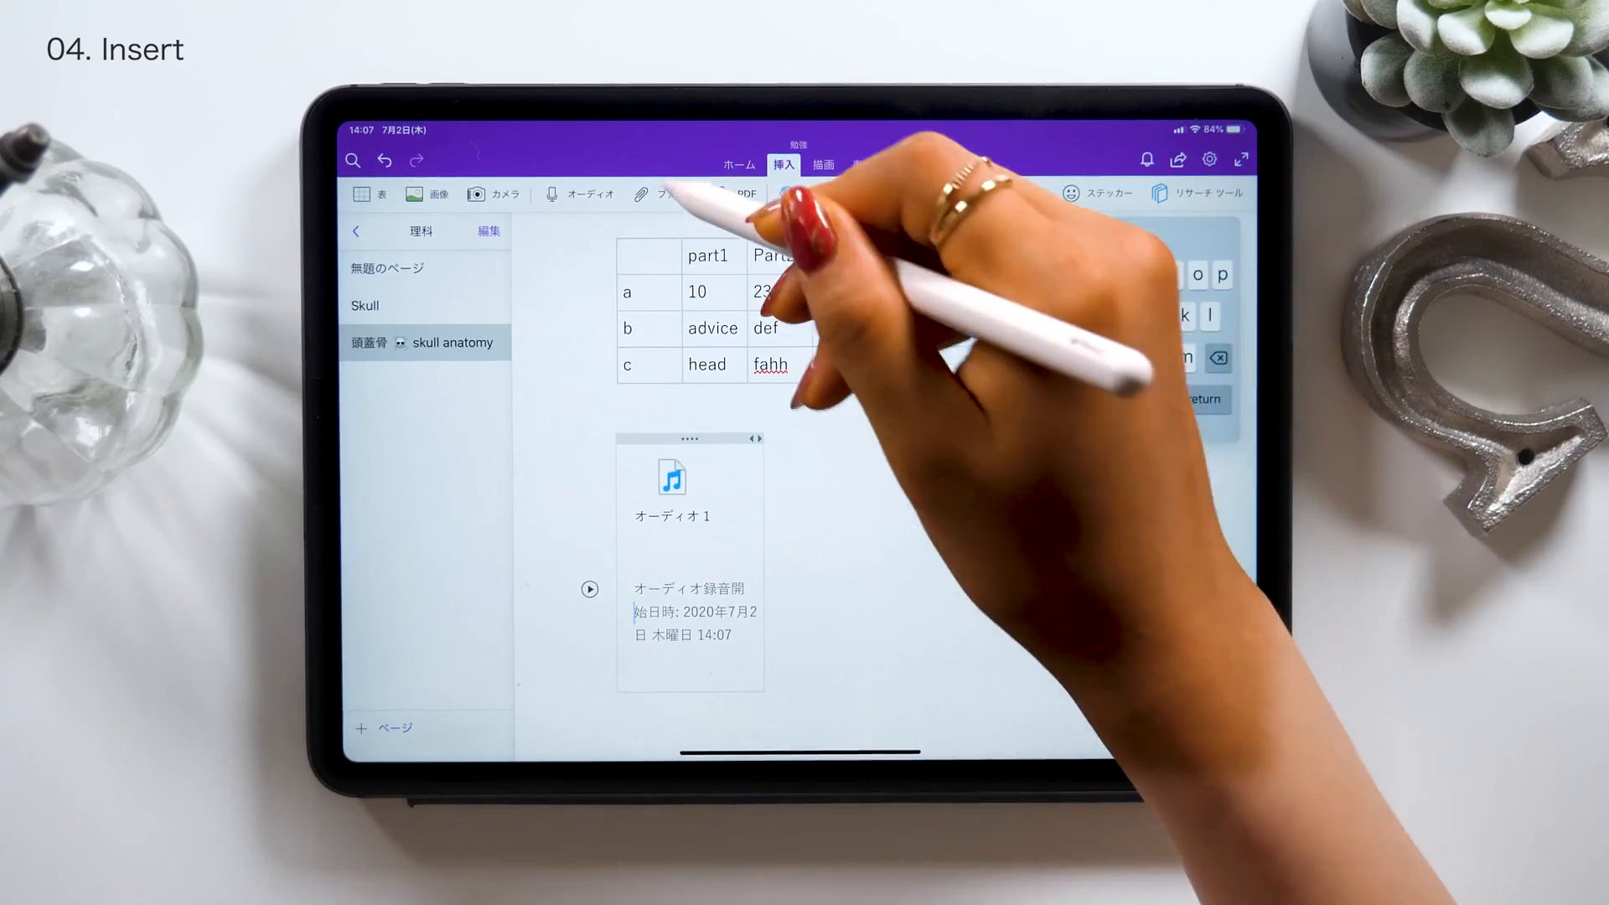
Attach the 簡単な予算 2 spreadsheet from the Numbers folder beside the audio clip
left_click(668, 193)
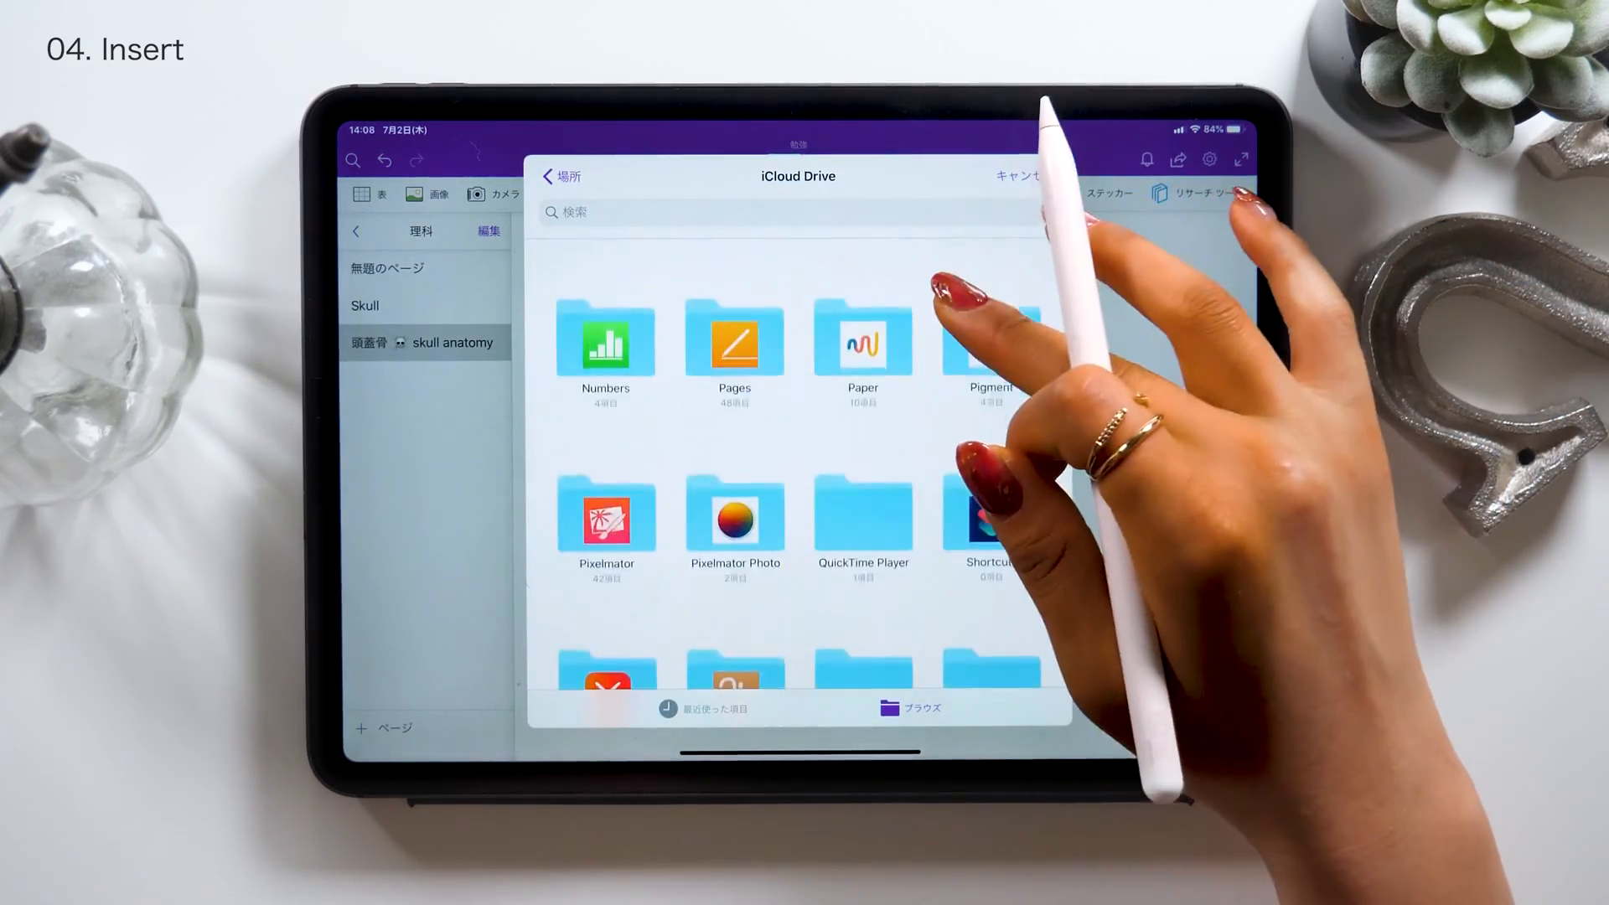
left_click(604, 344)
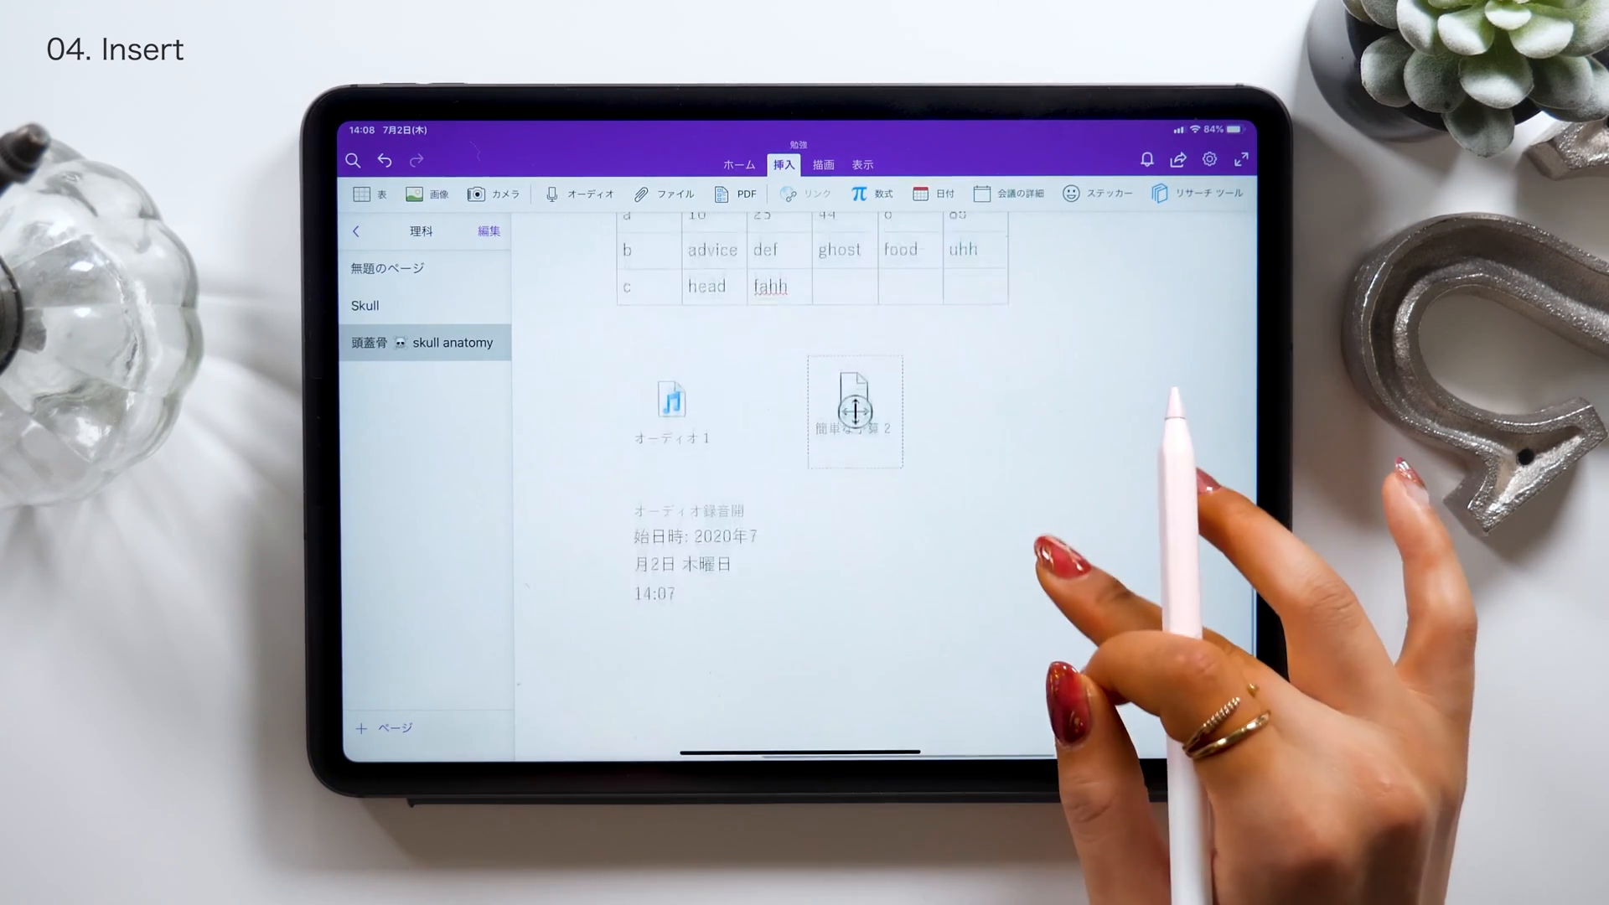
left_click(969, 508)
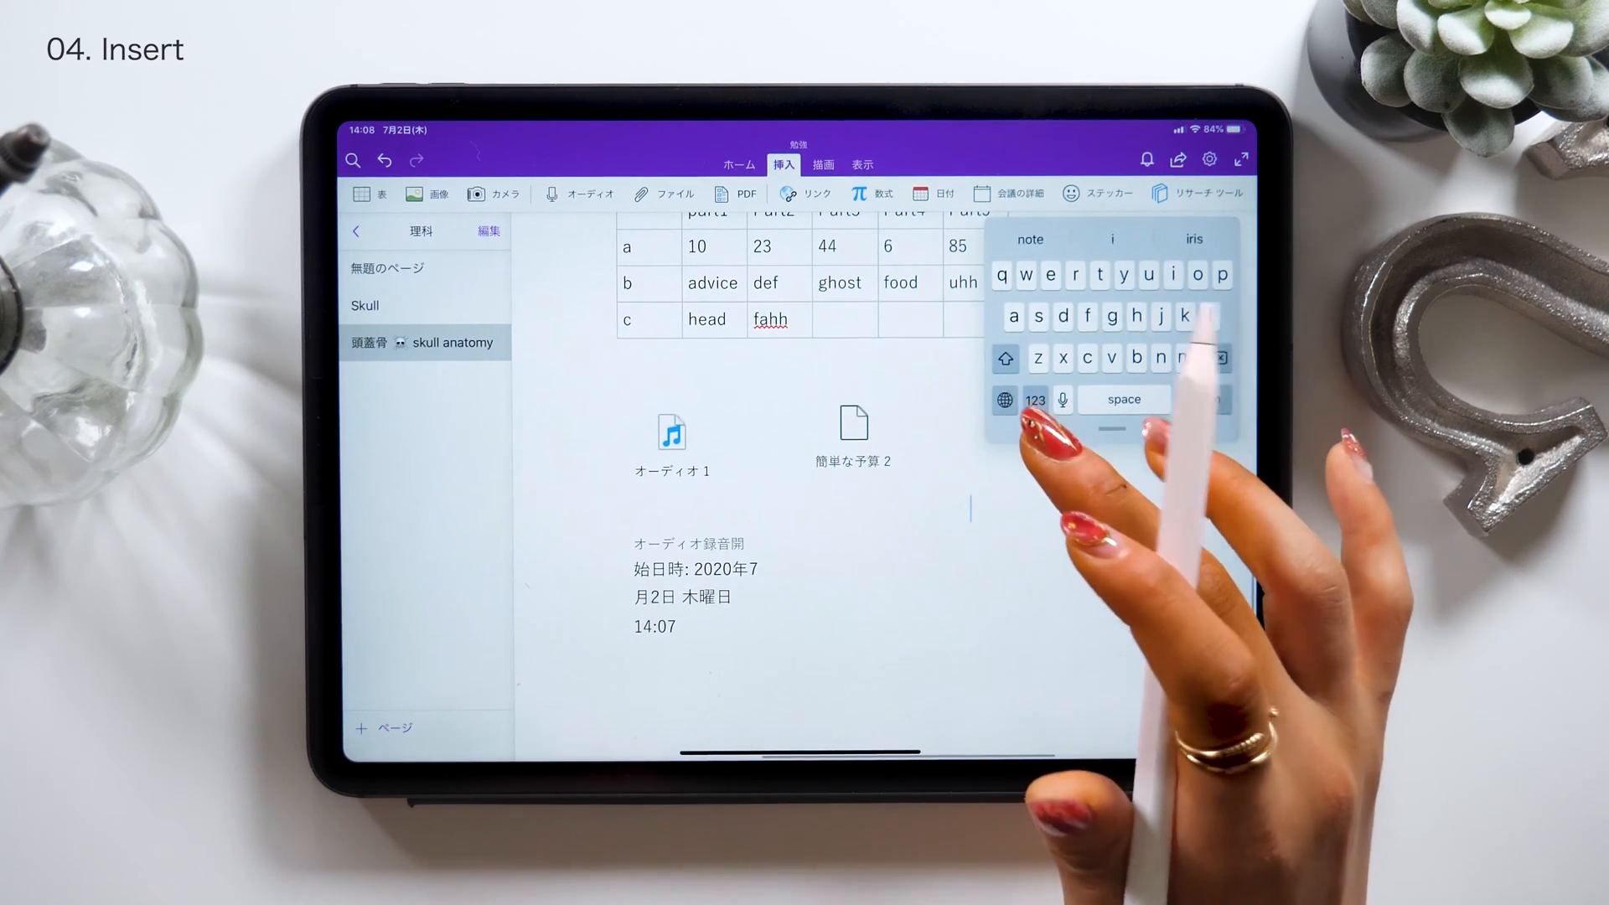
Preview the attached budget spreadsheet's contents
left_click(853, 431)
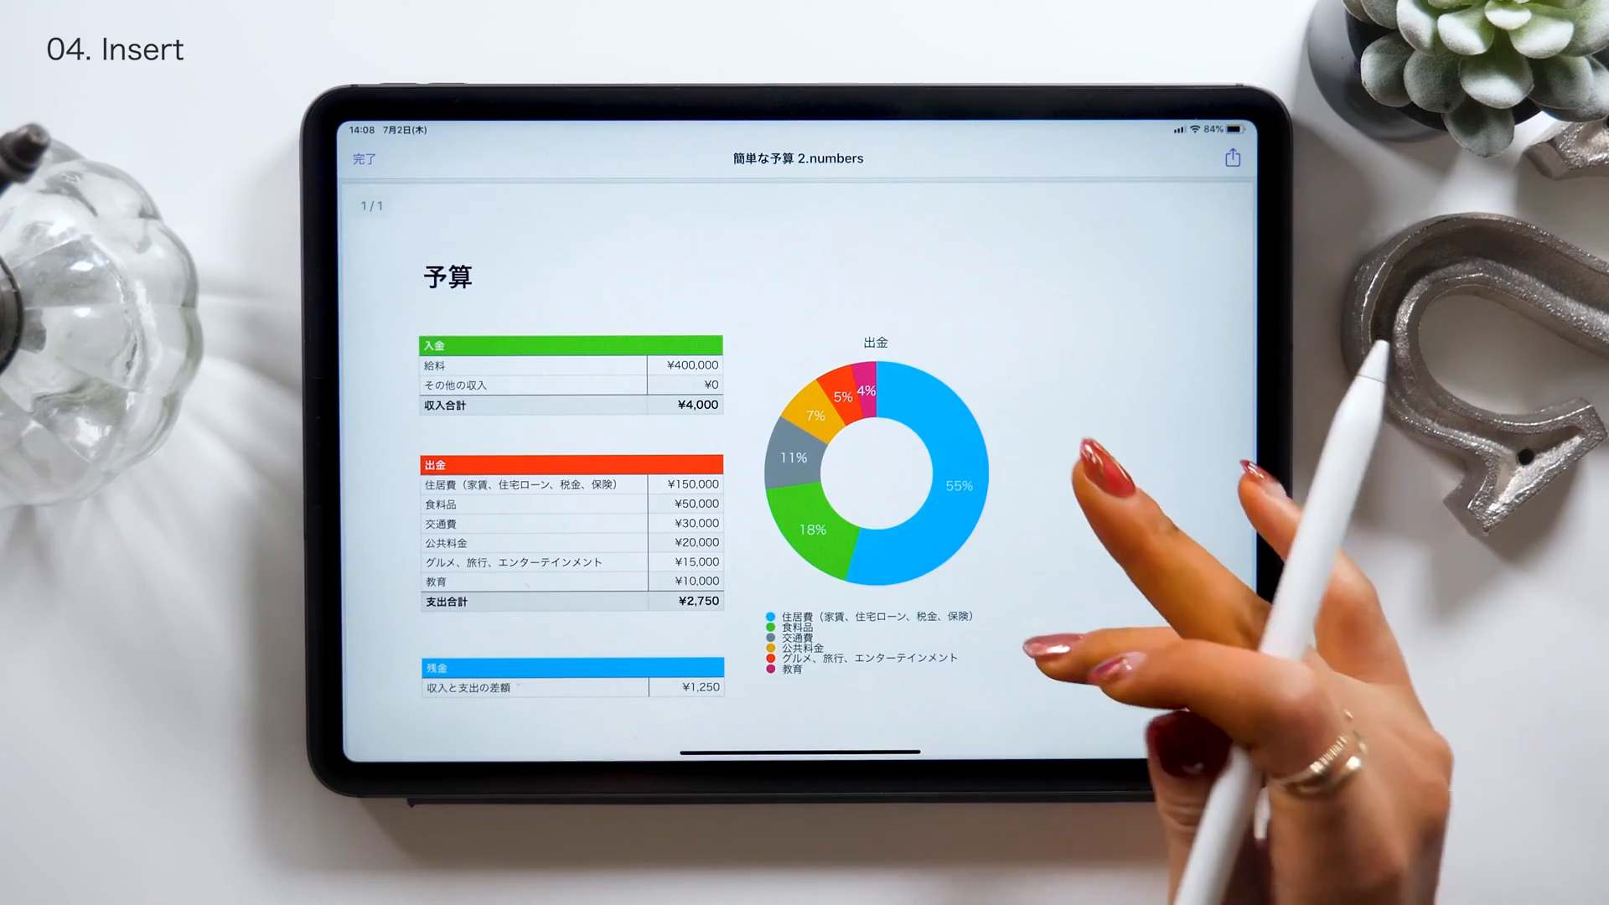
scroll("down", 3)
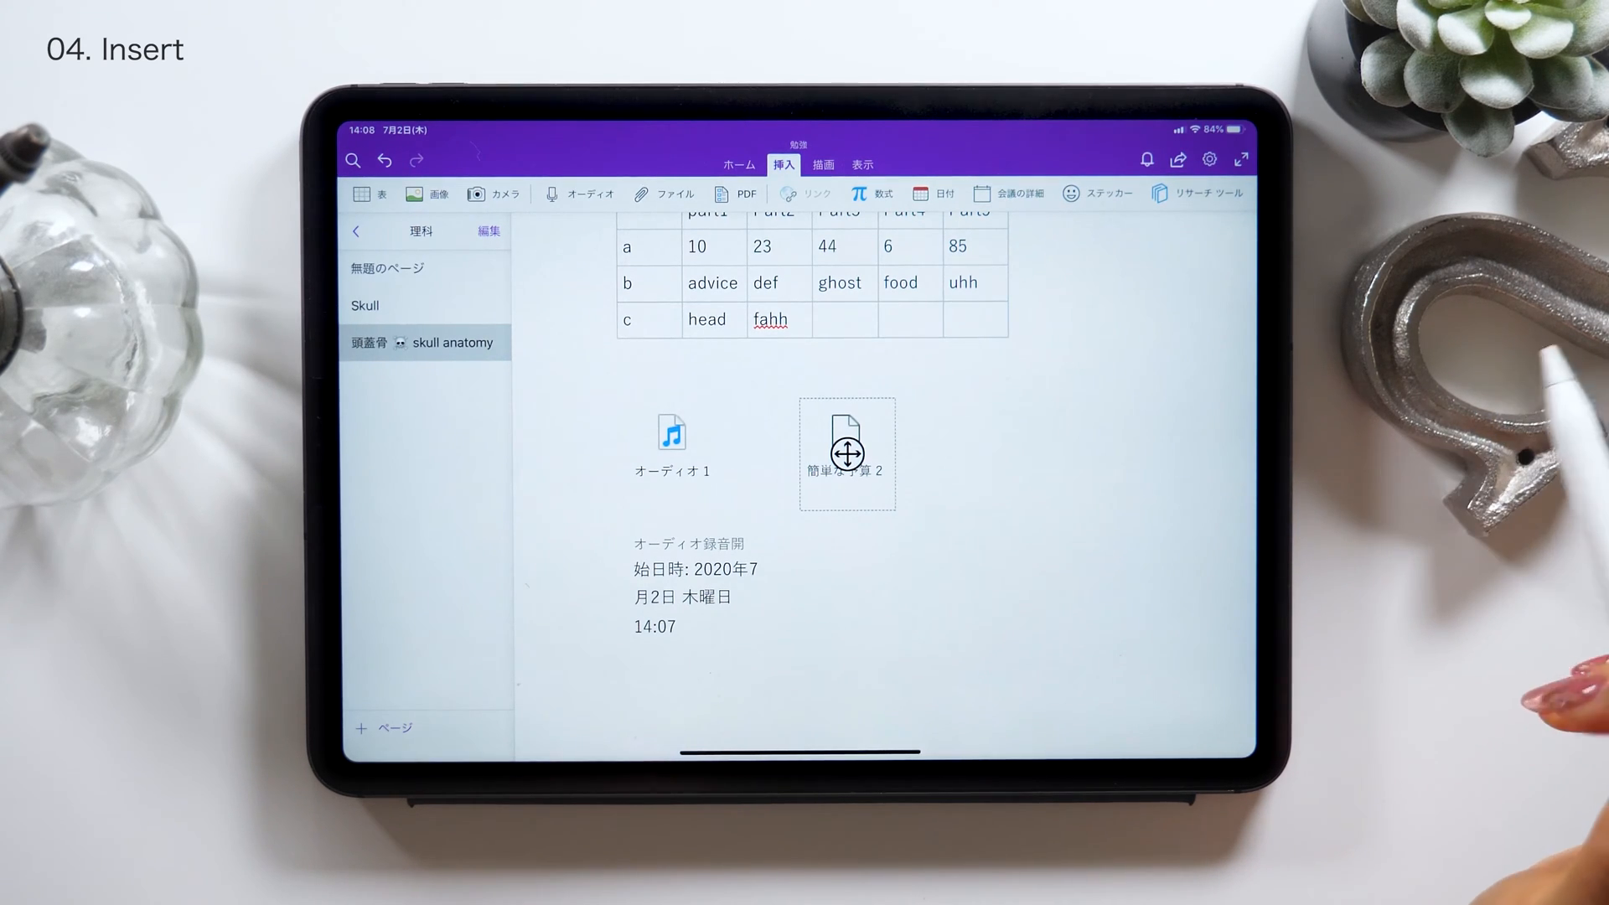
left_click(847, 451)
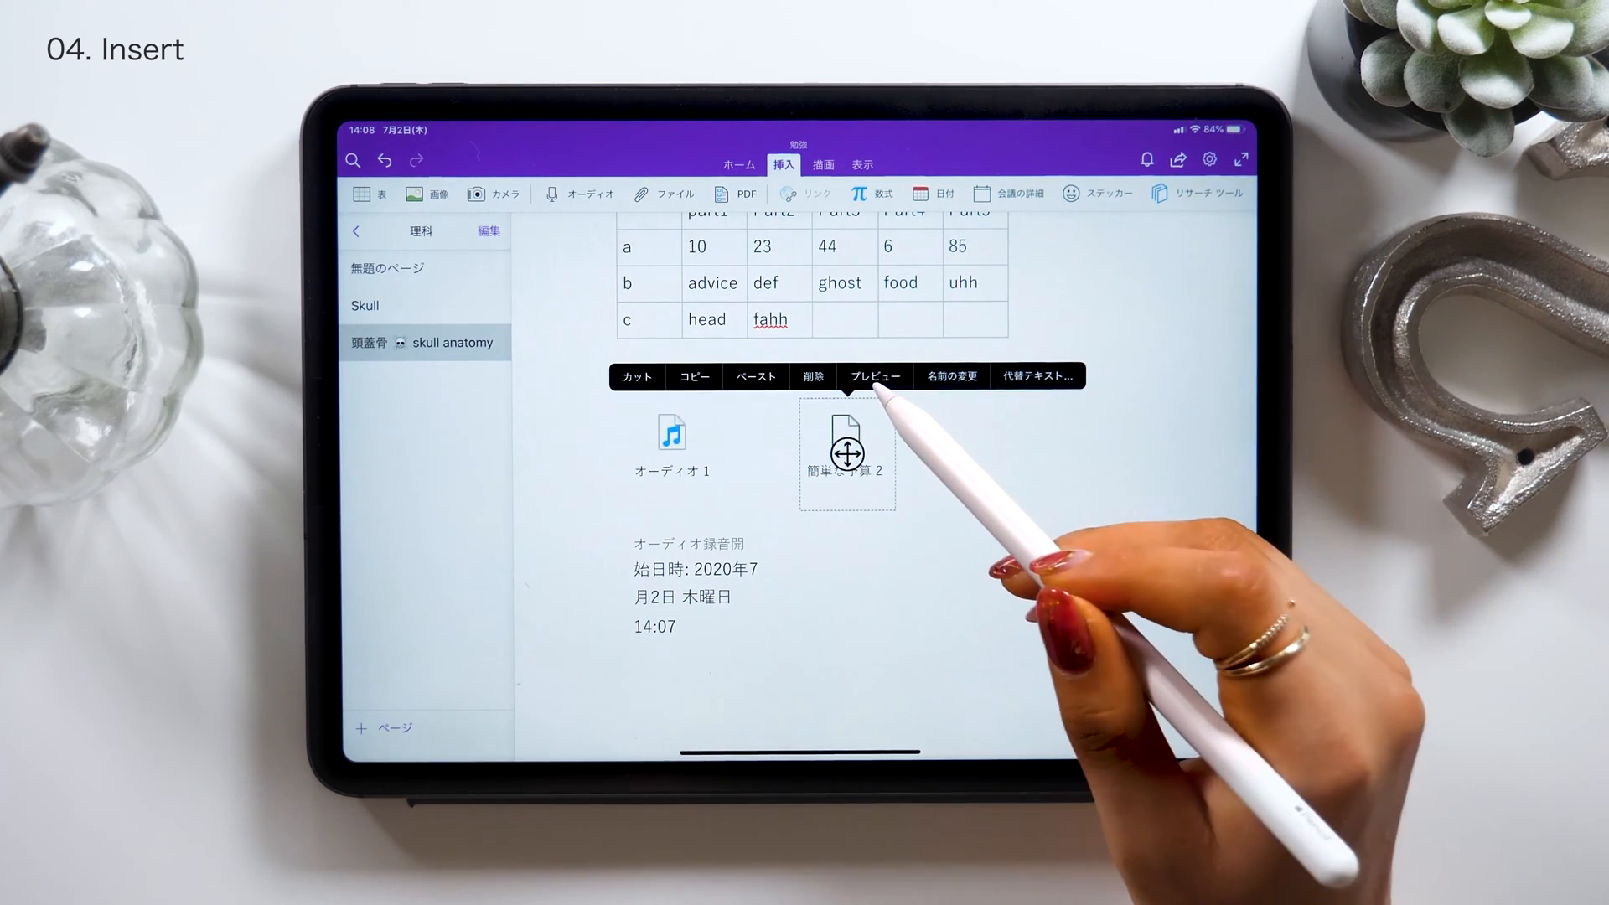
left_click(873, 377)
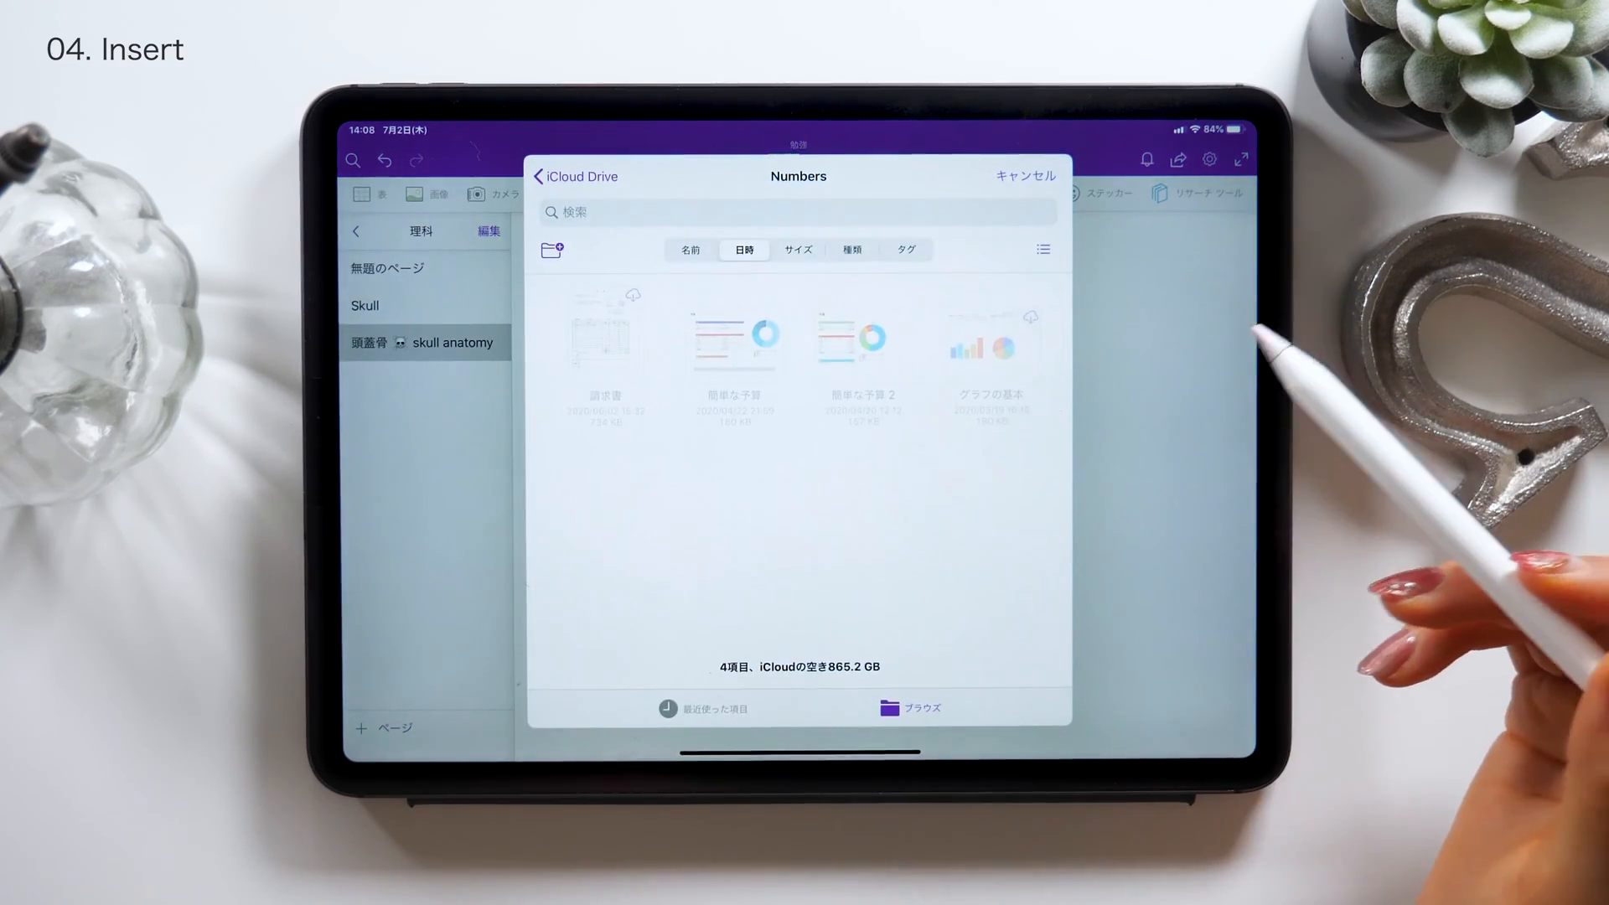
Attach the PDF H20rinkiso-kotu from another iCloud Drive folder beside the budget file
left_click(575, 175)
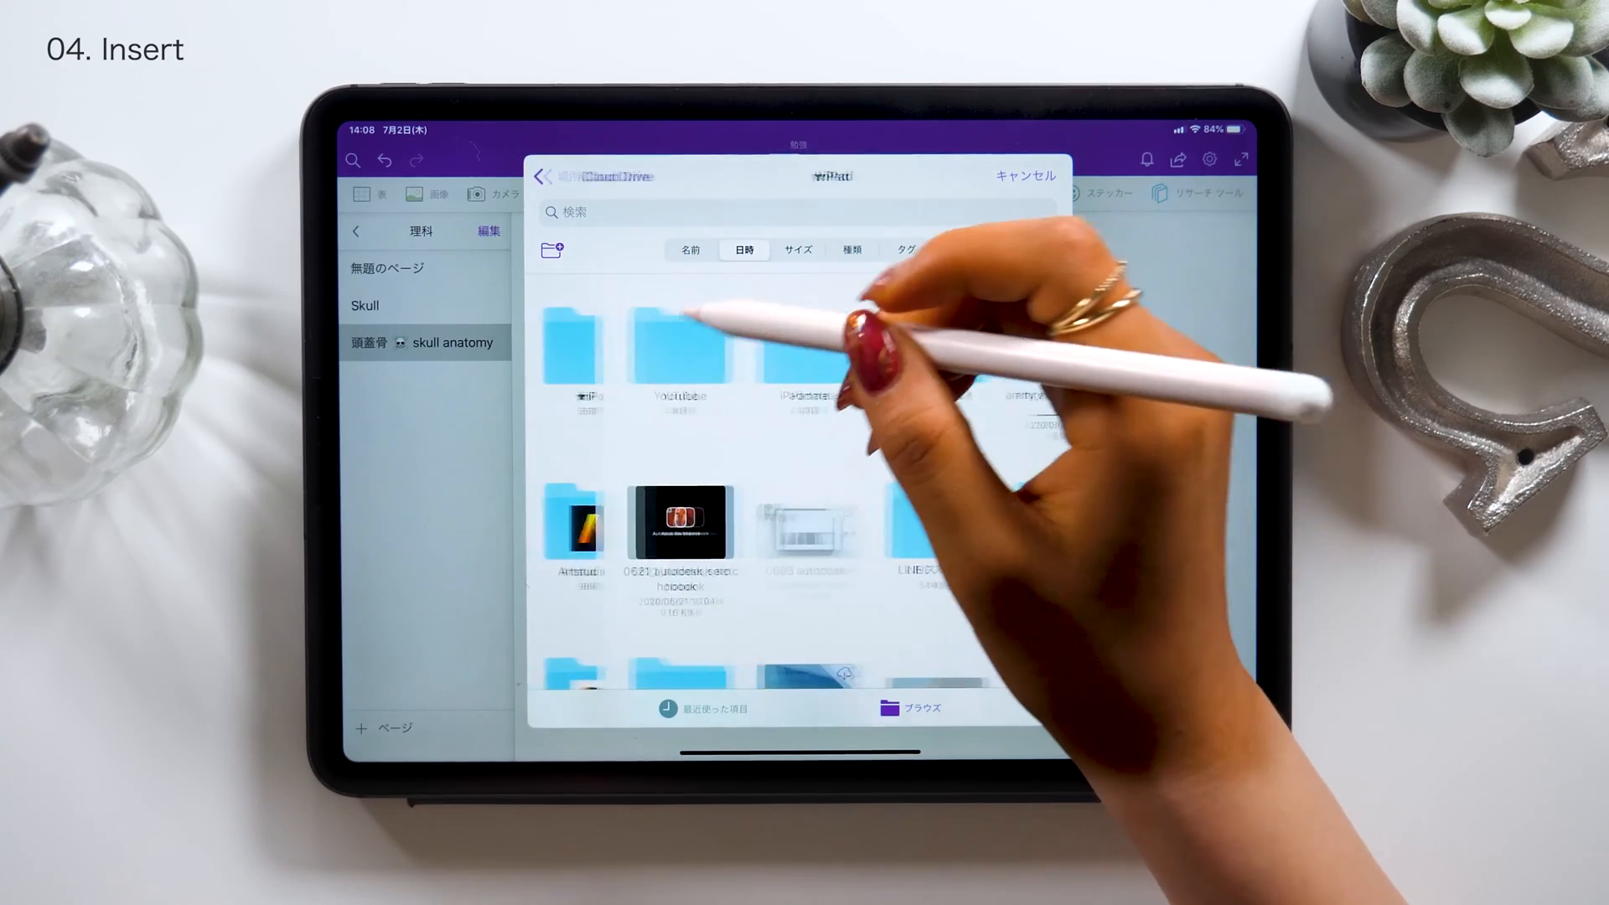
left_click(811, 359)
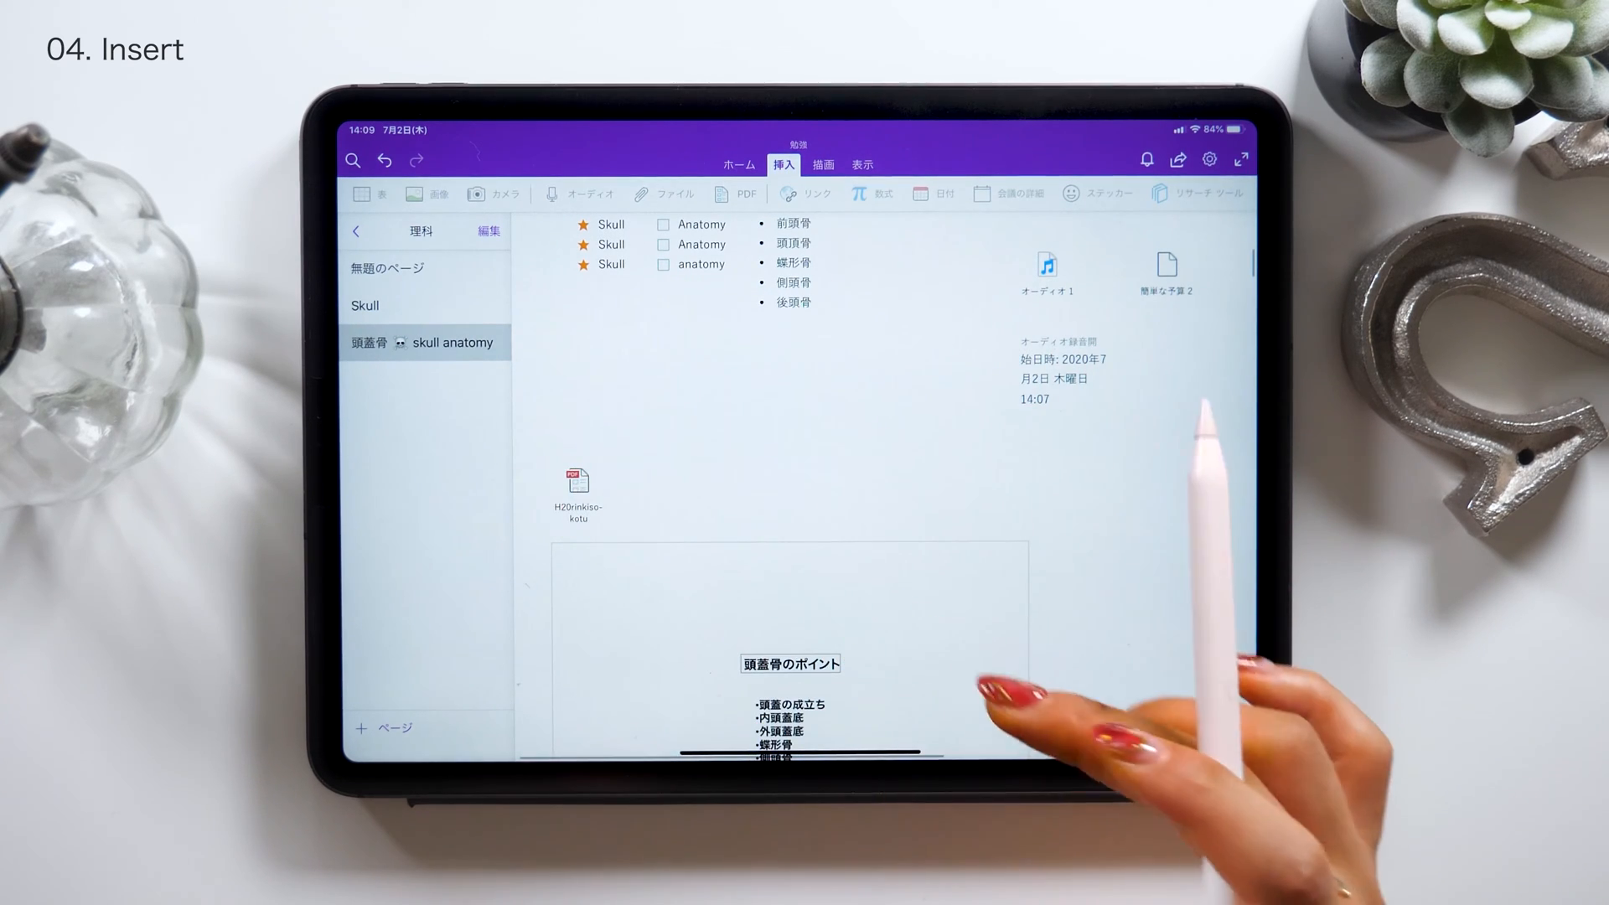
left_click(577, 483)
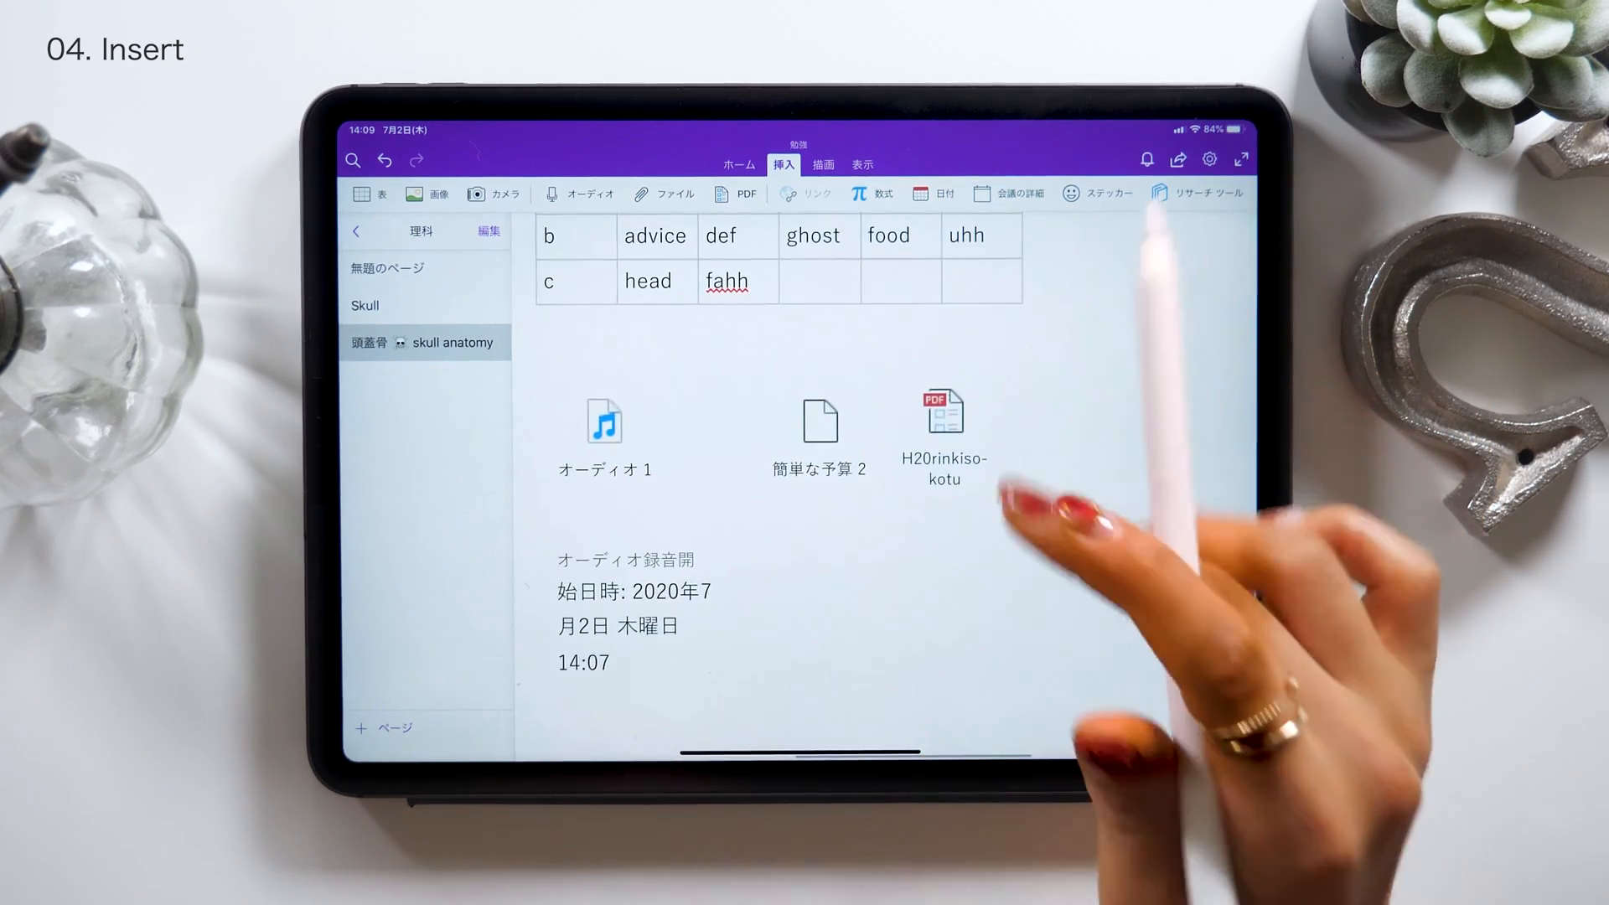
left_click(938, 416)
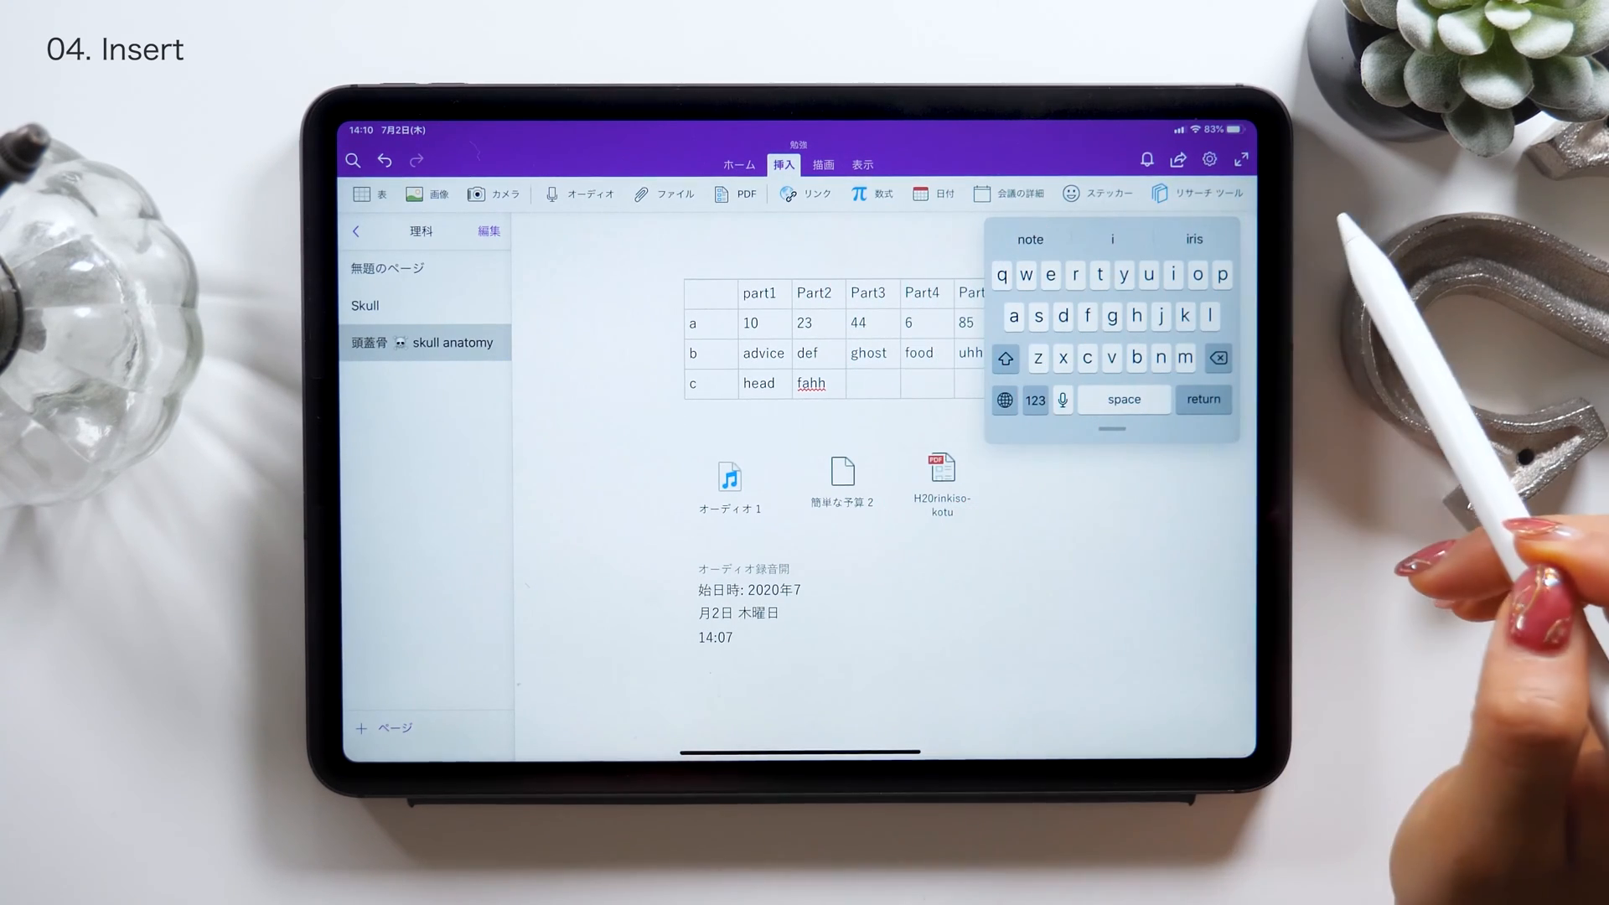
mouse_move(821, 575)
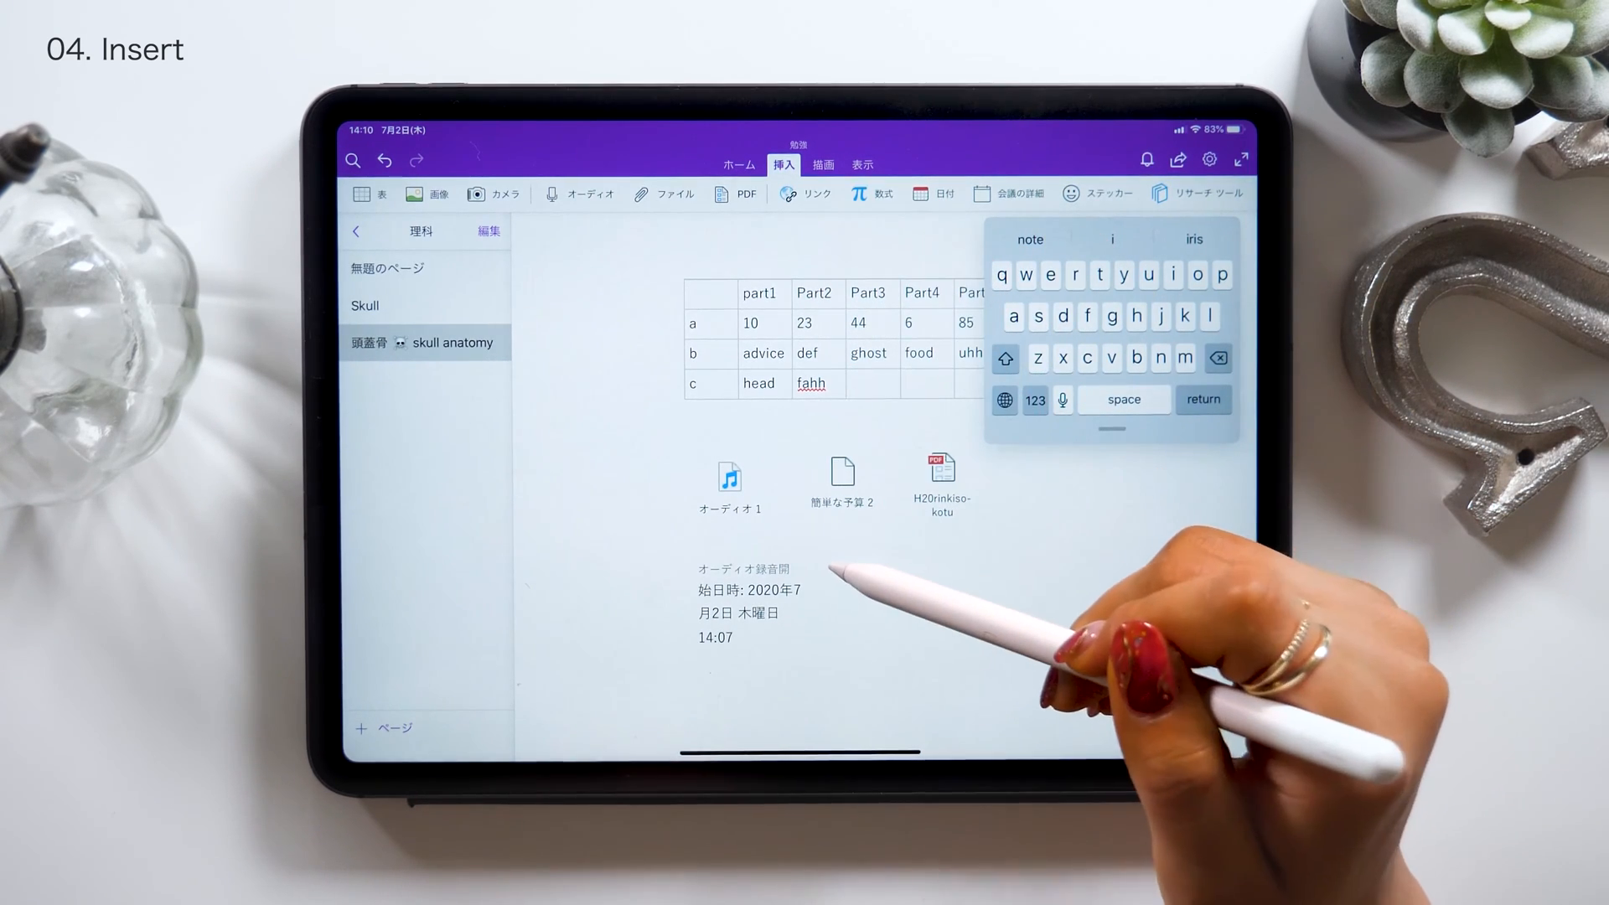
mouse_move(810, 307)
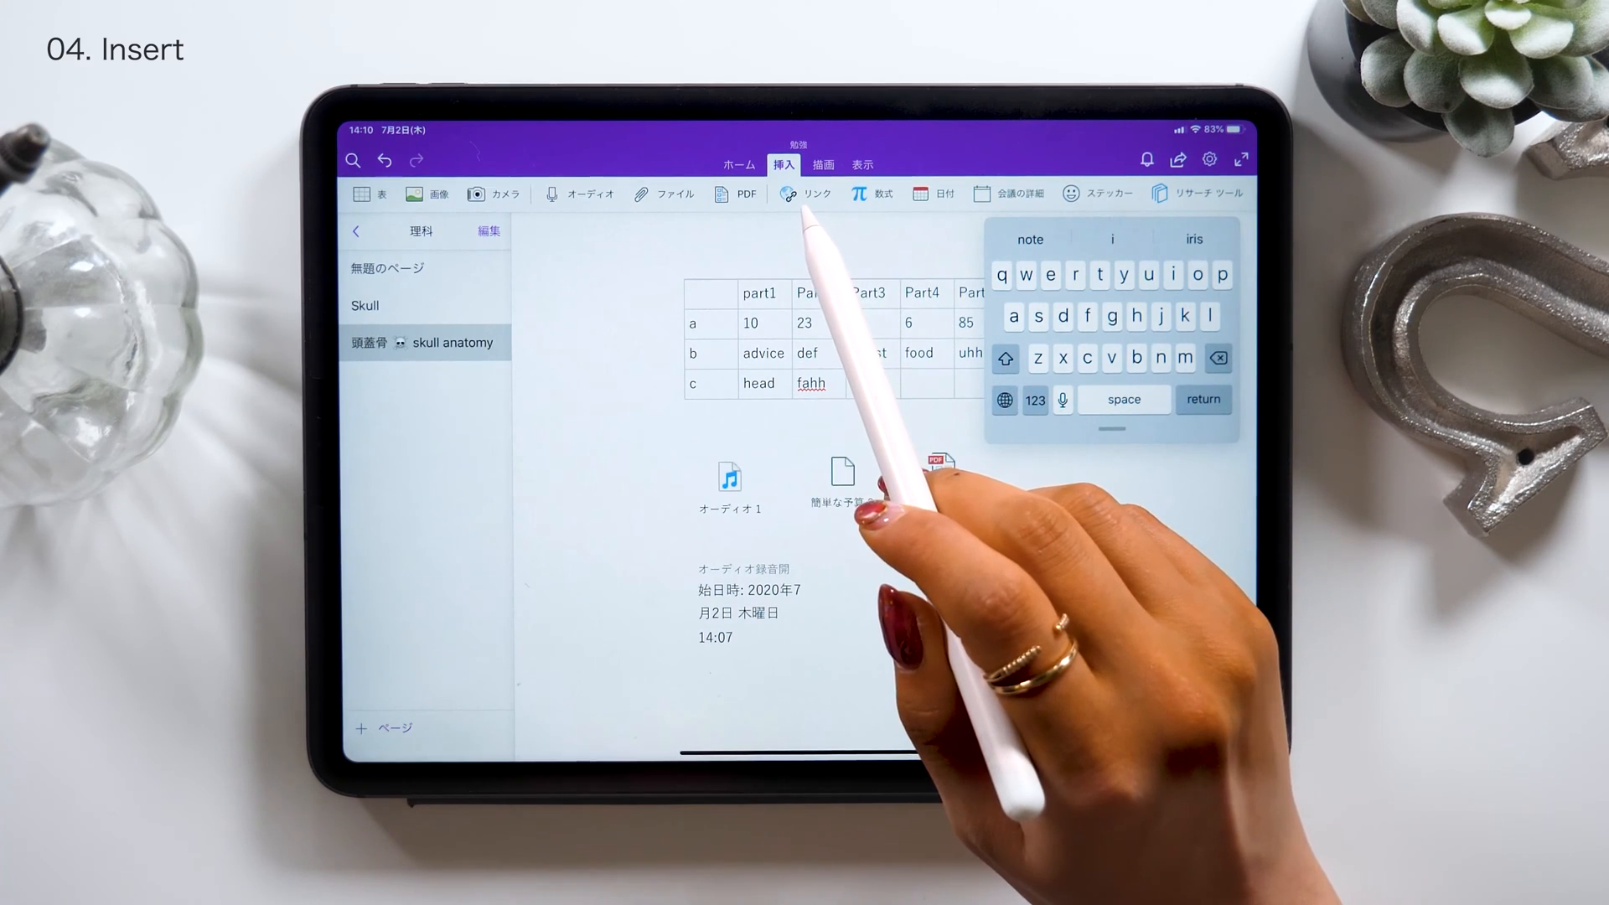
Insert the date stamp 2020/07/02 beside the recording time
left_click(1007, 193)
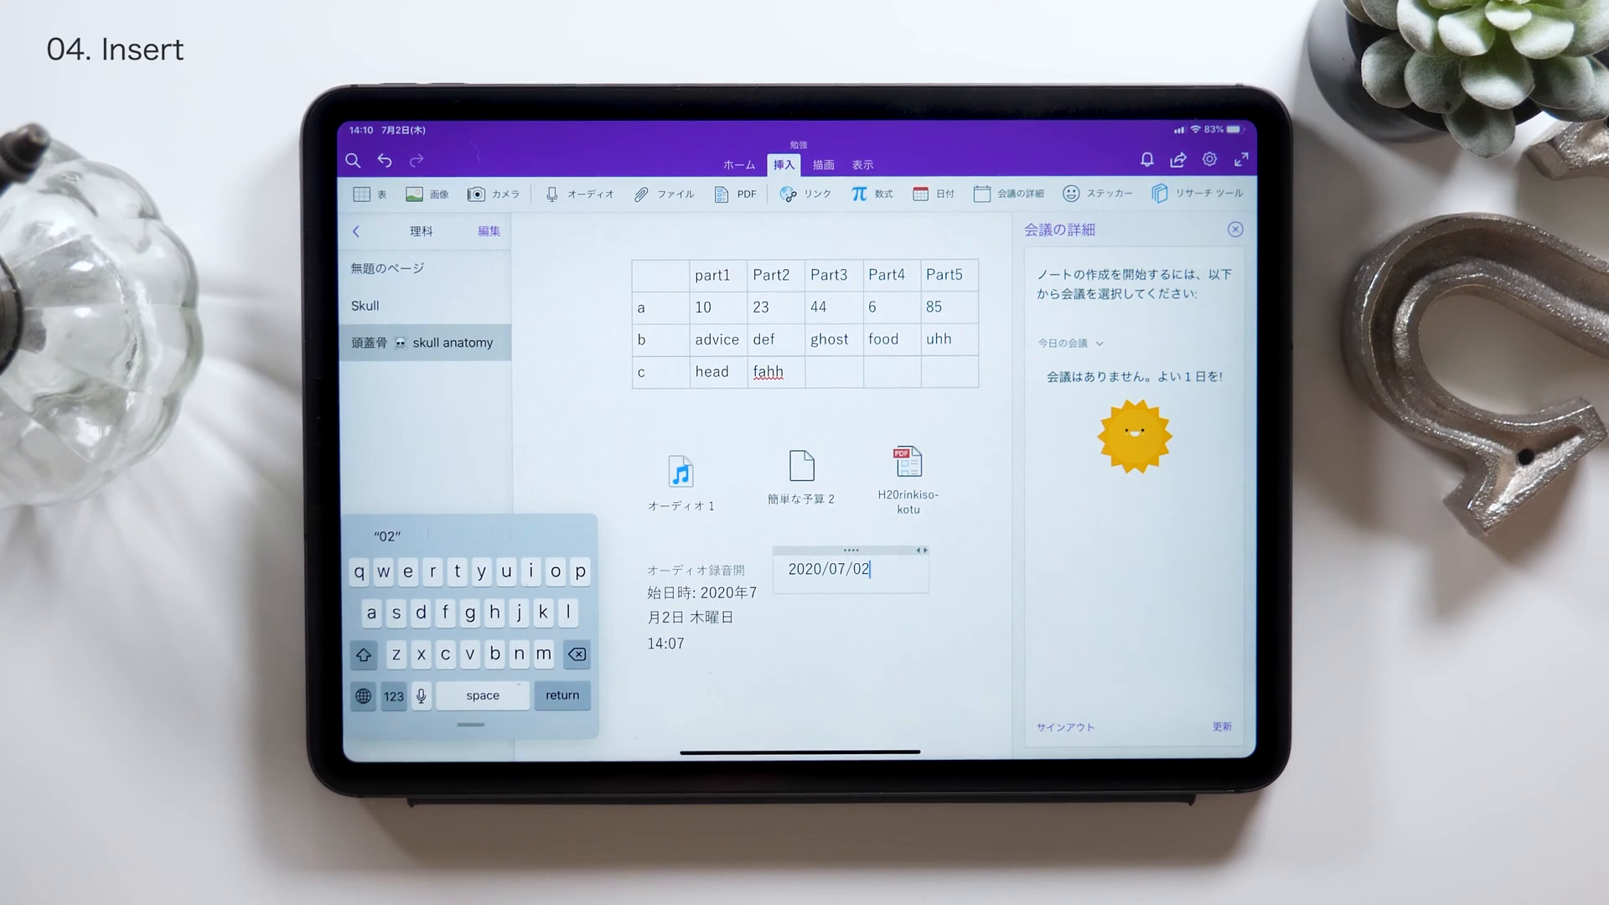
left_click(1098, 193)
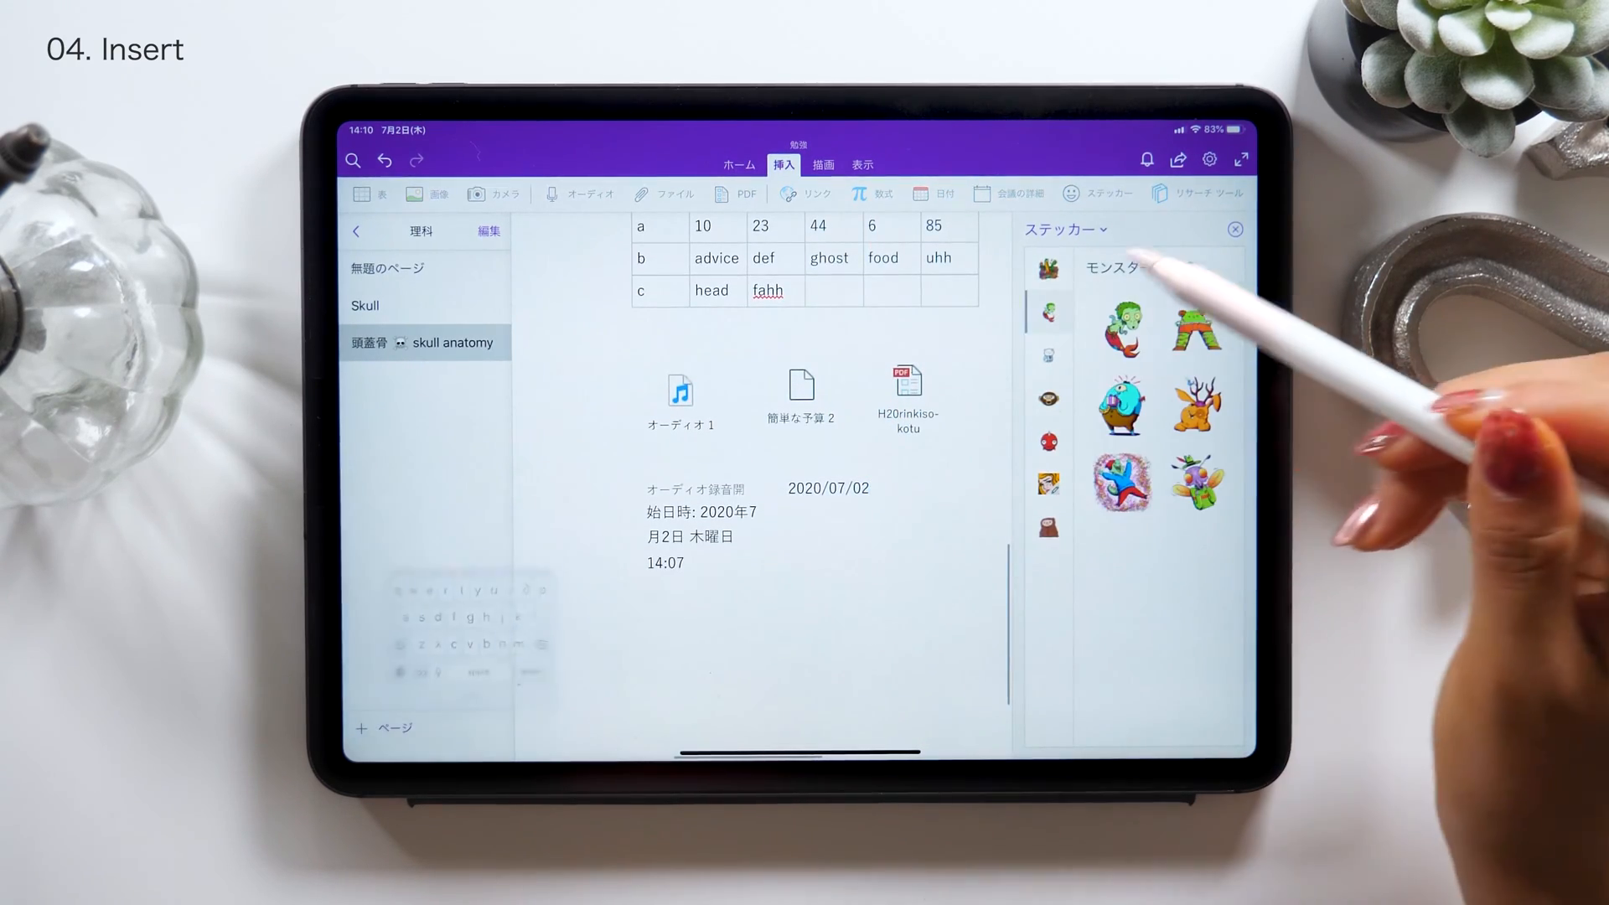
Place monster and comic speech-bubble stickers below the recording details
left_click(1120, 402)
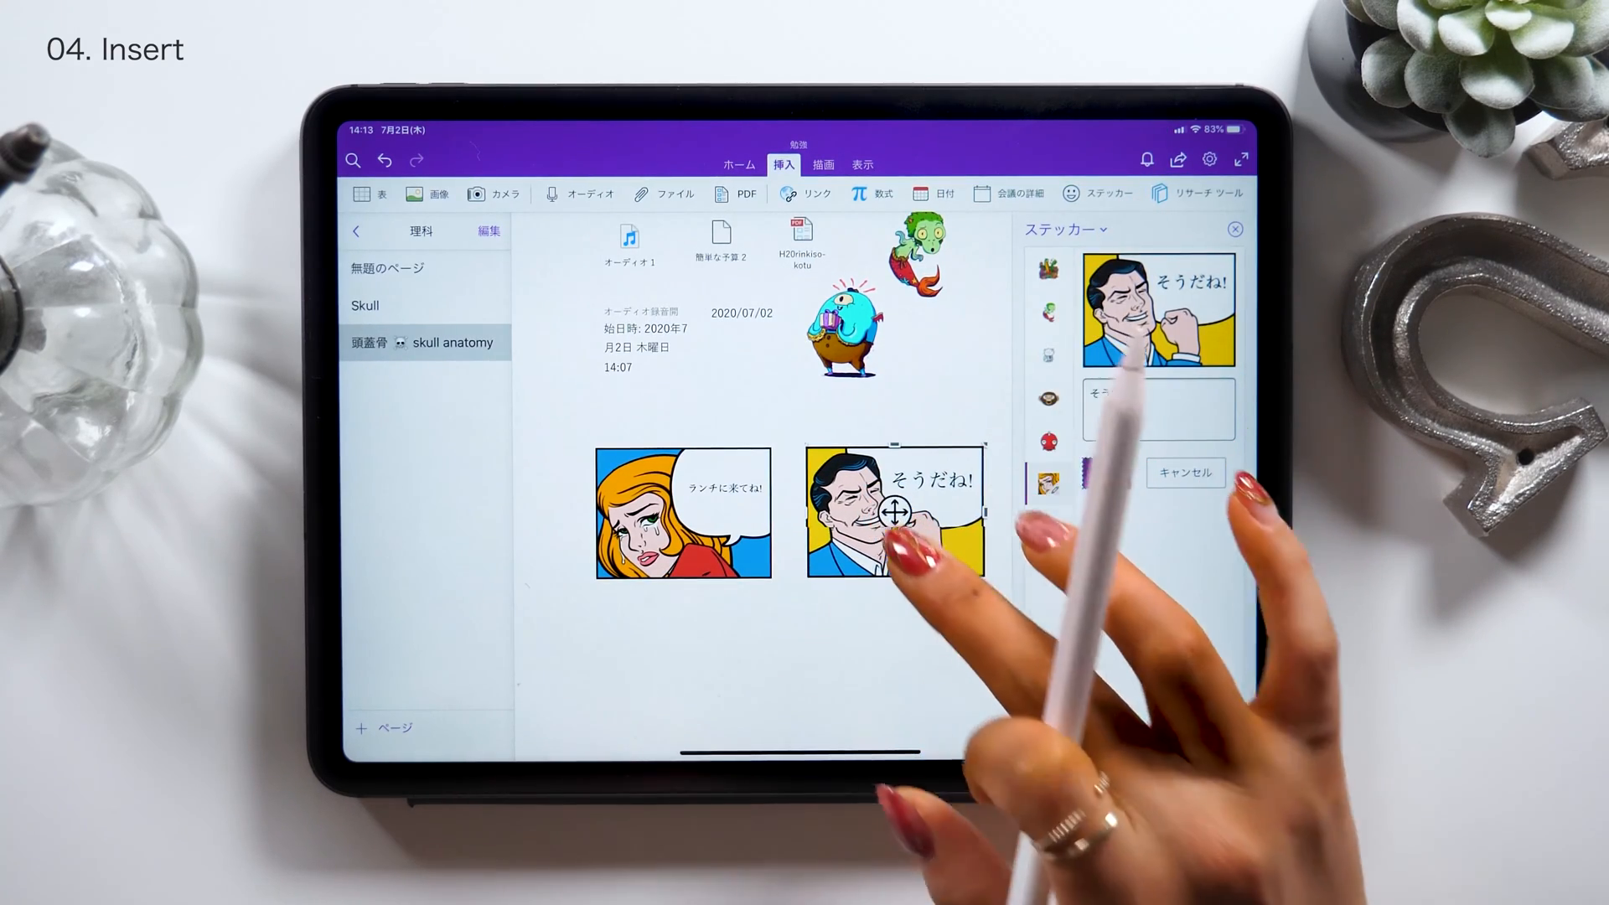
left_click(1192, 193)
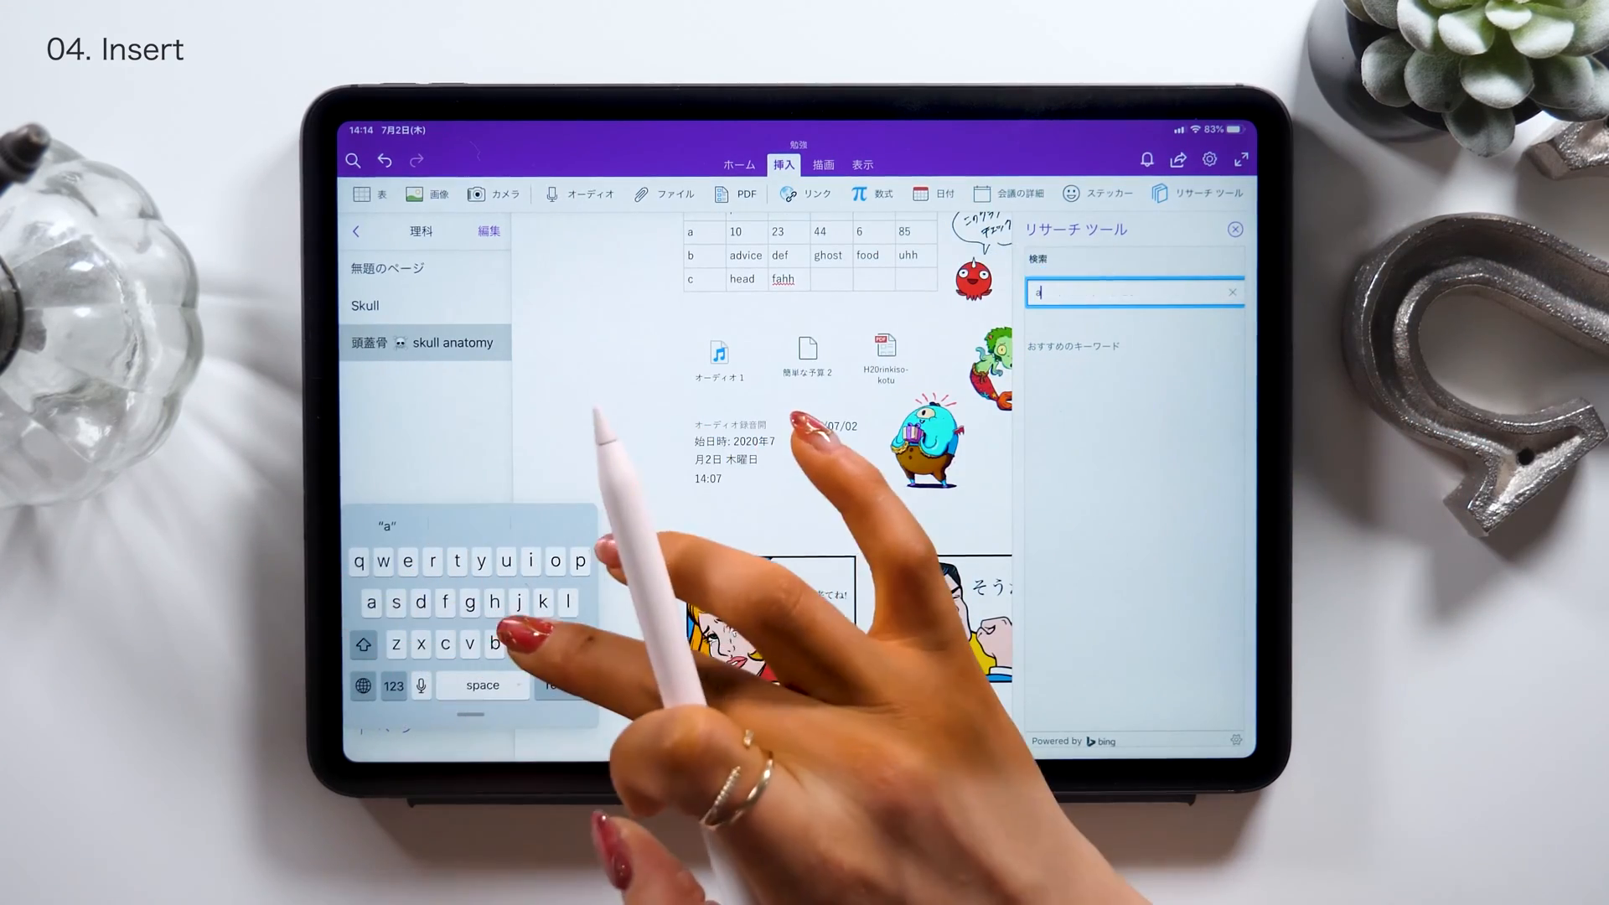
Search Research Tools for 'anatomy' and place an anatomical engraving on the page
type("anatomy")
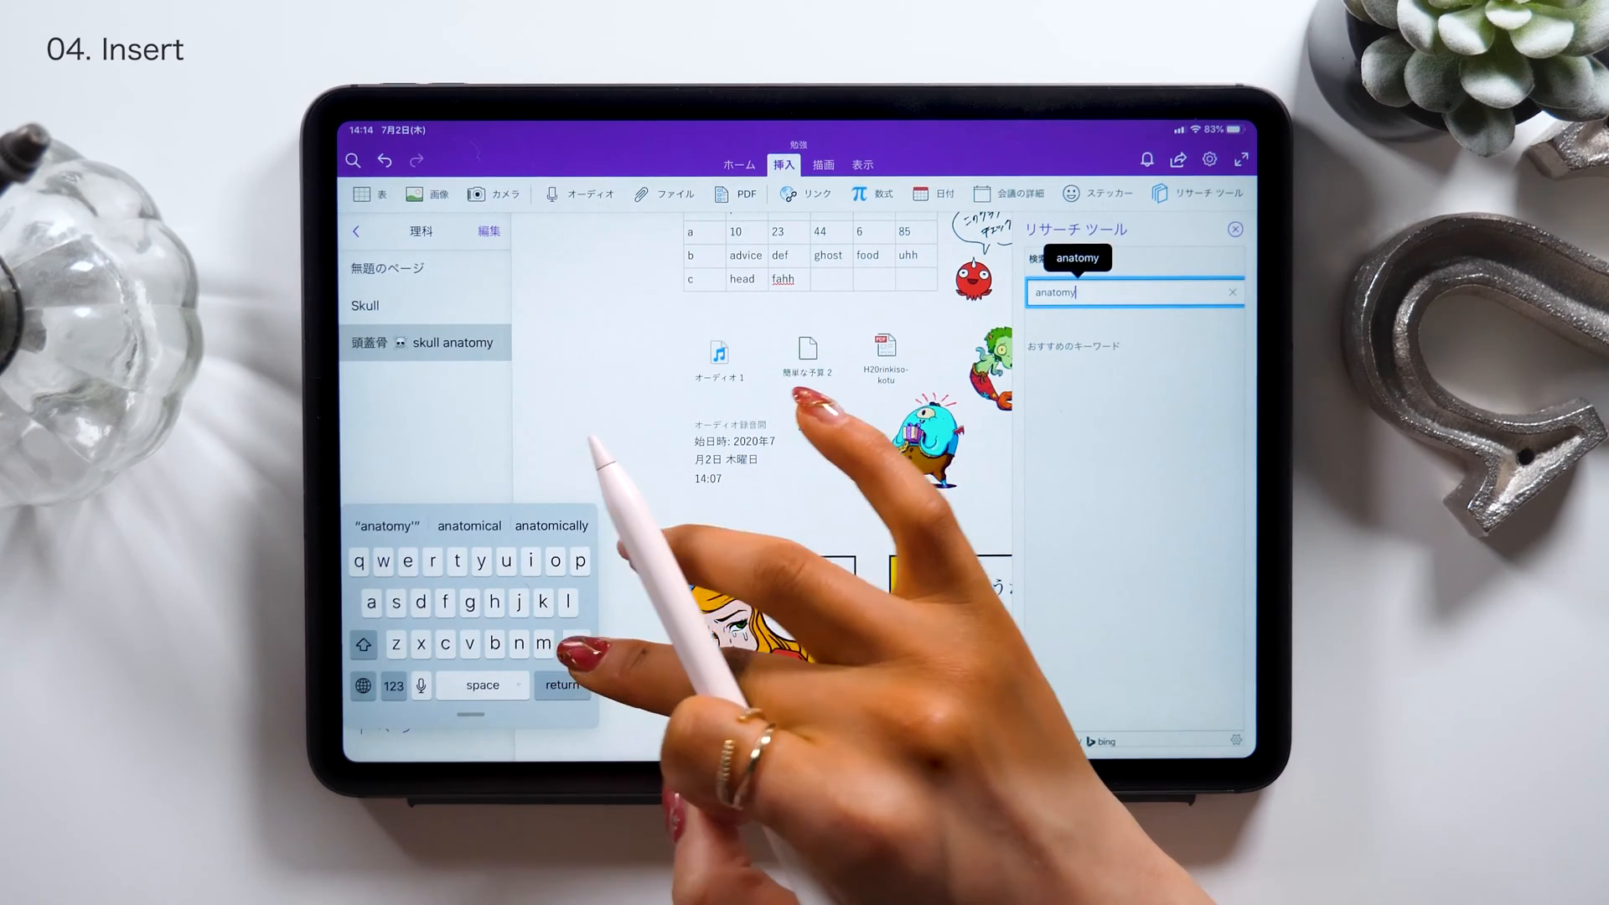
key("return")
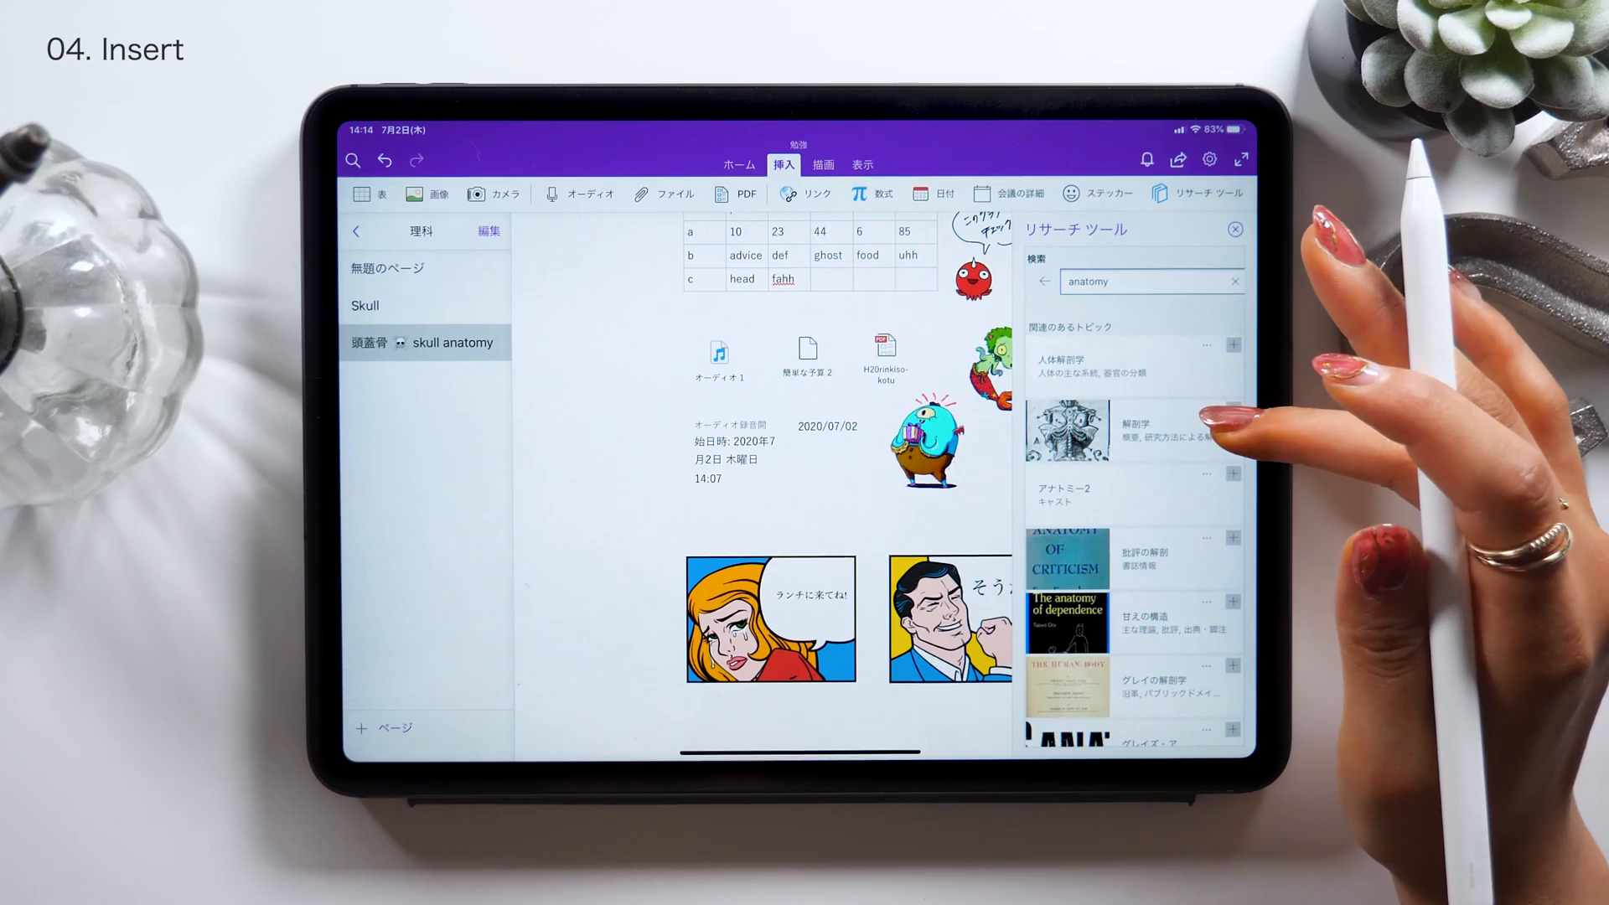
scroll("down", 3)
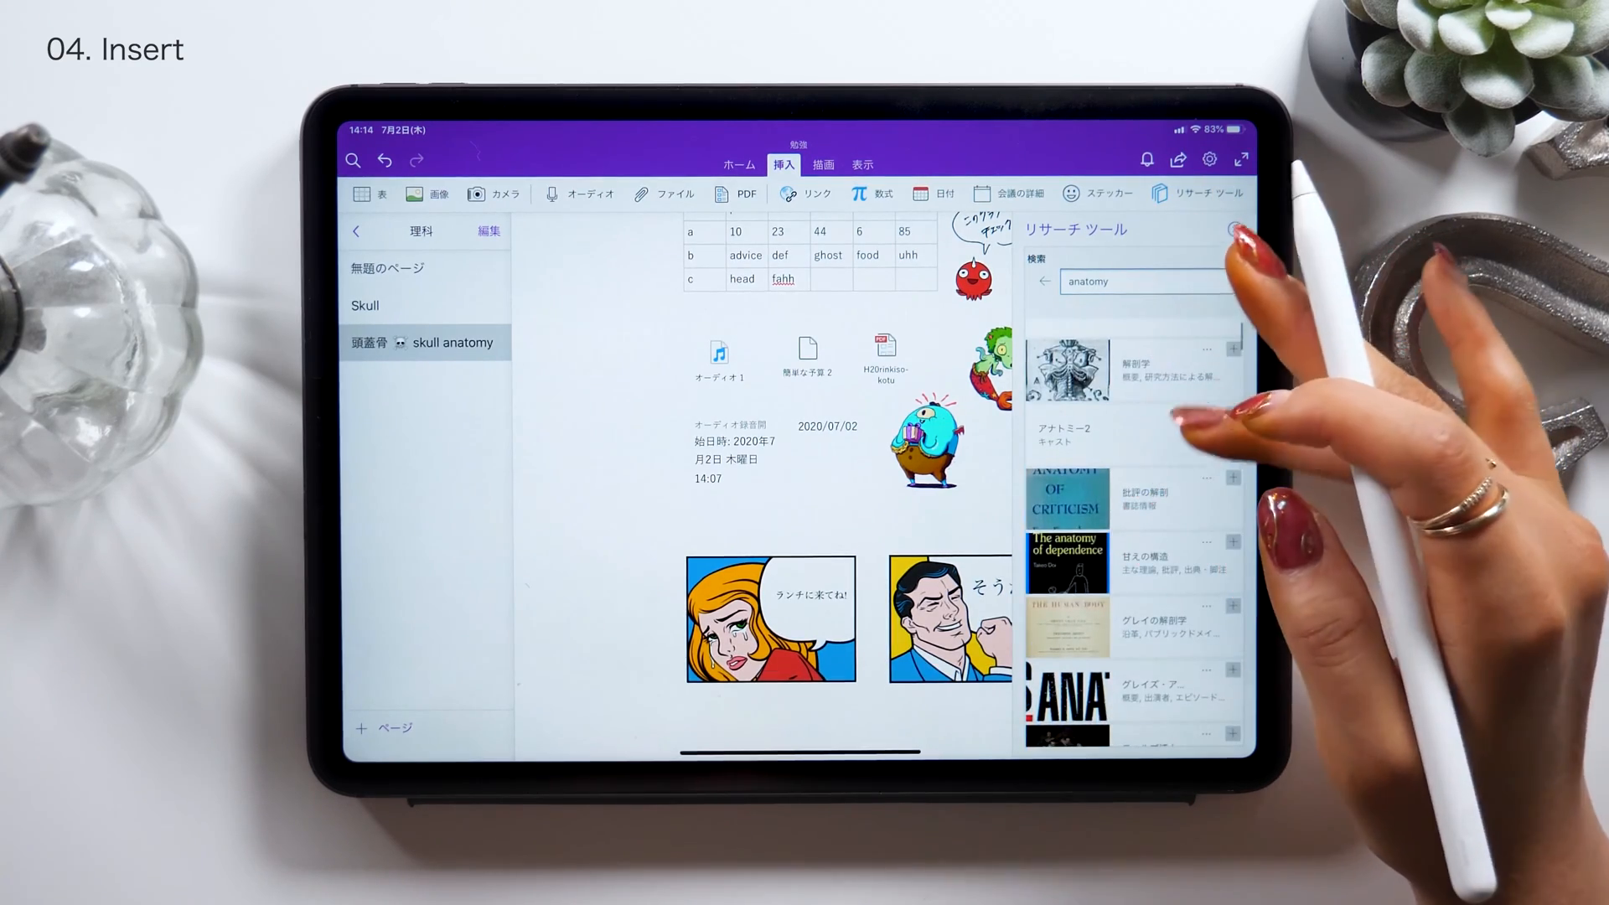
scroll("up", 3)
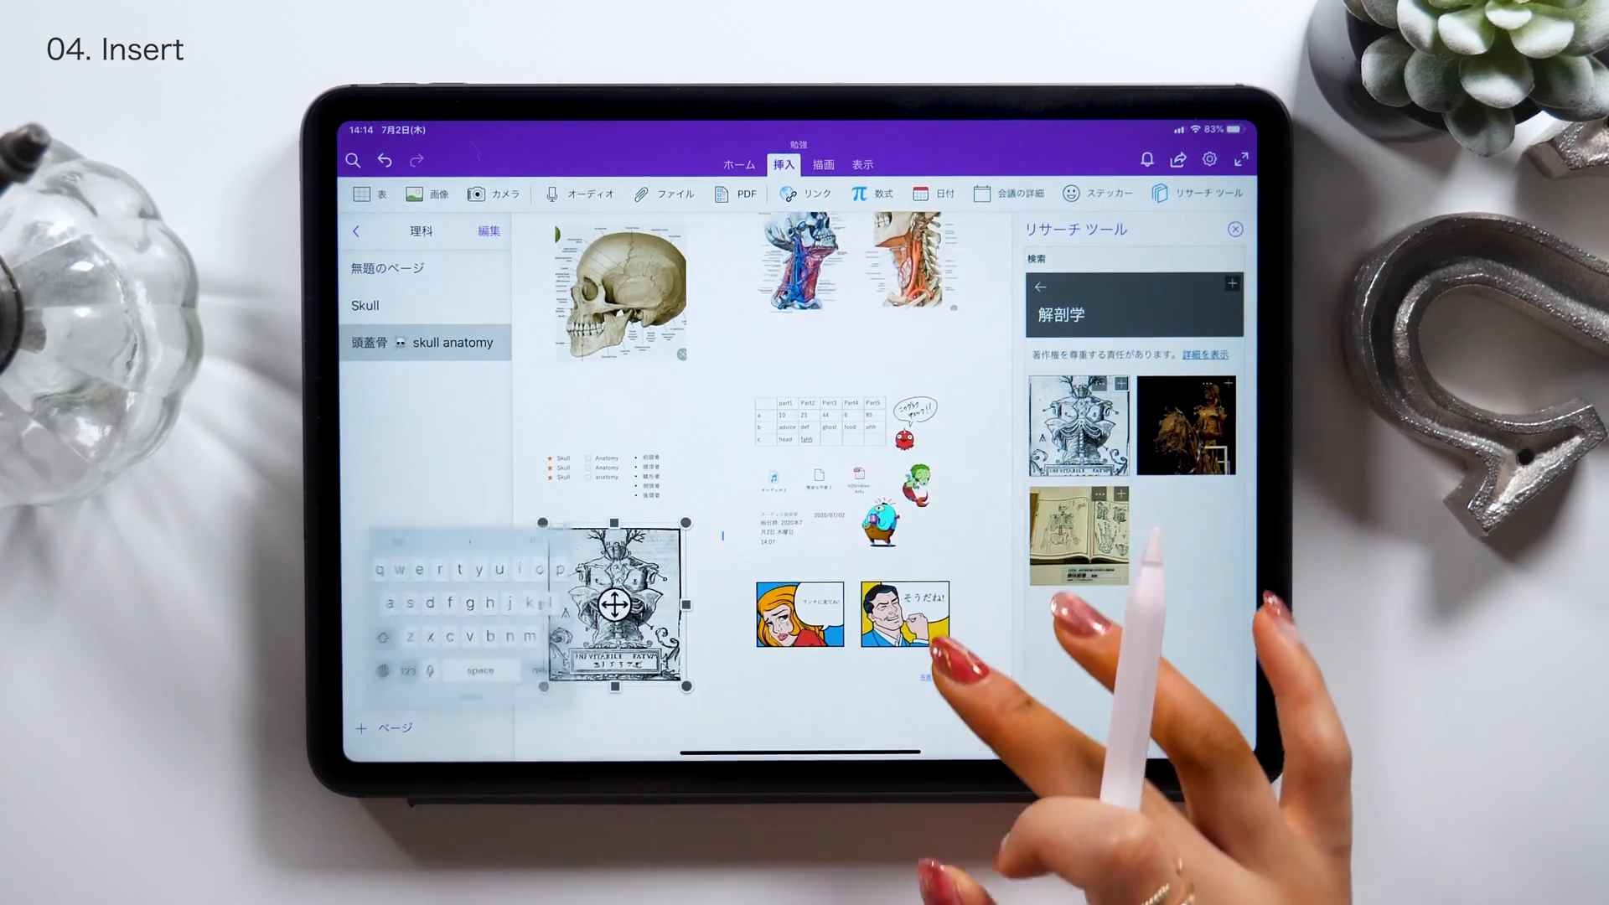
left_click(823, 164)
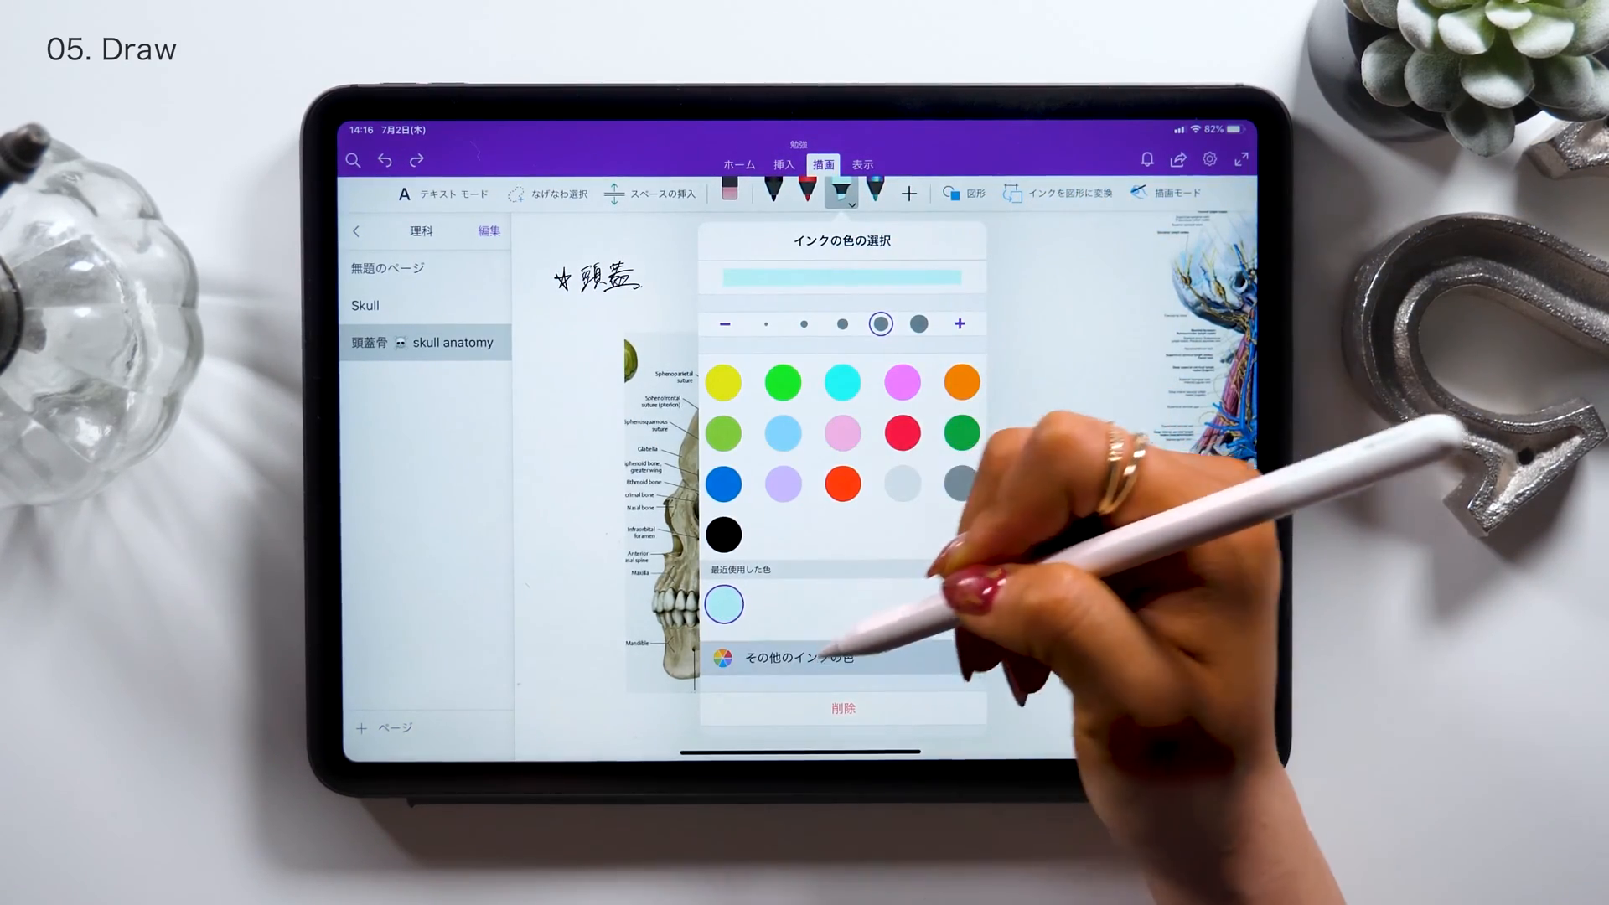
Pick a custom teal highlighter colour and paint over the parietal bone
left_click(800, 658)
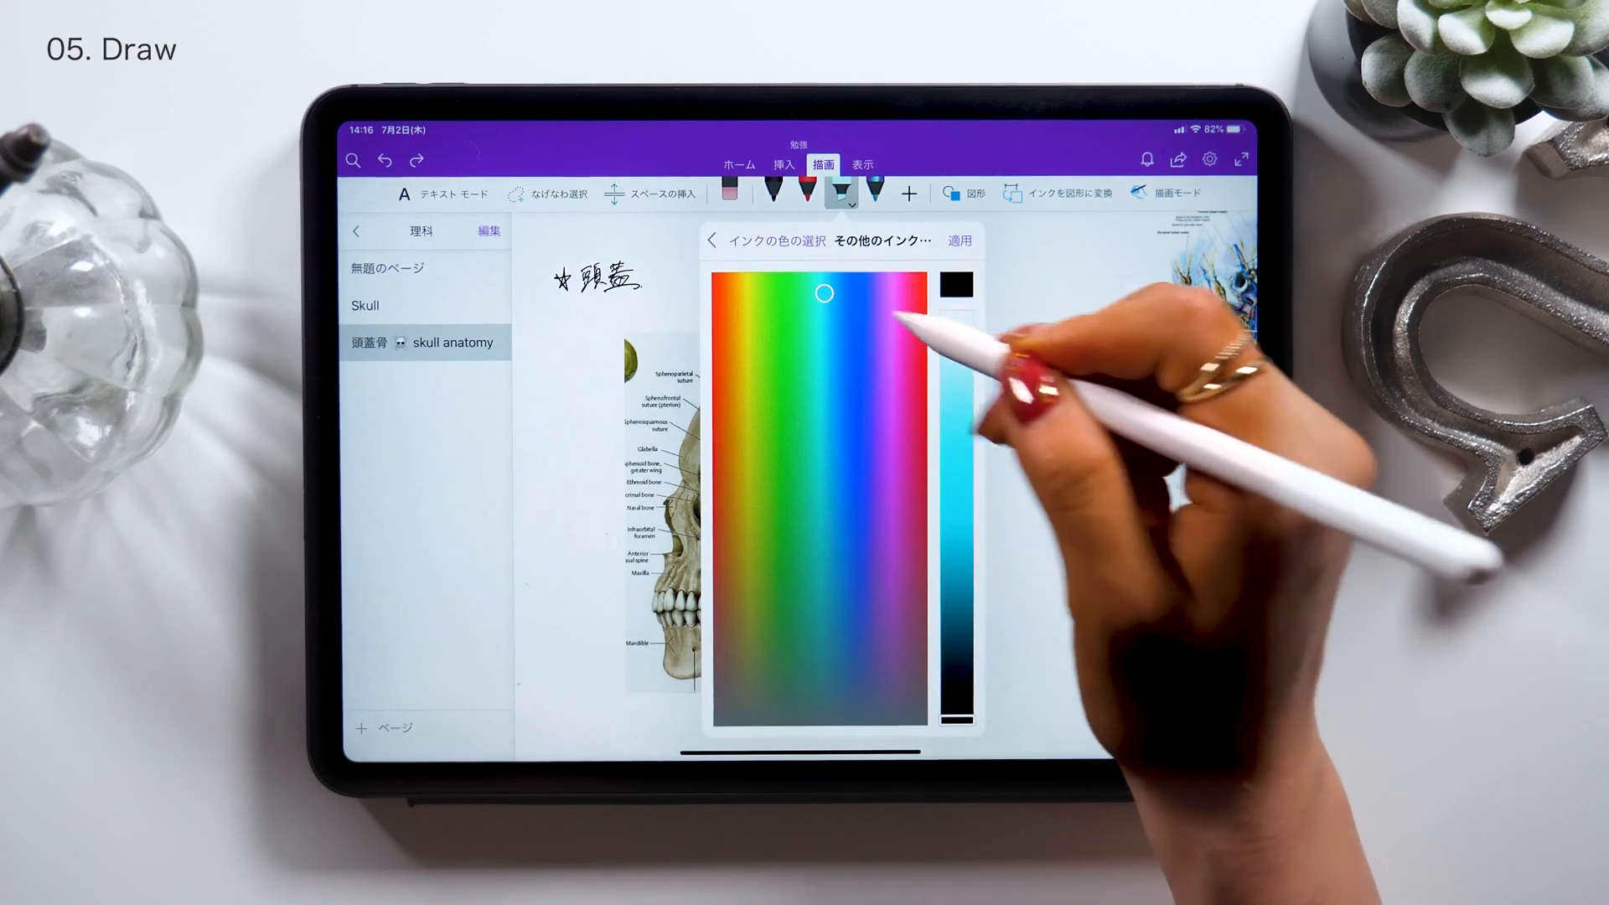
left_click(711, 239)
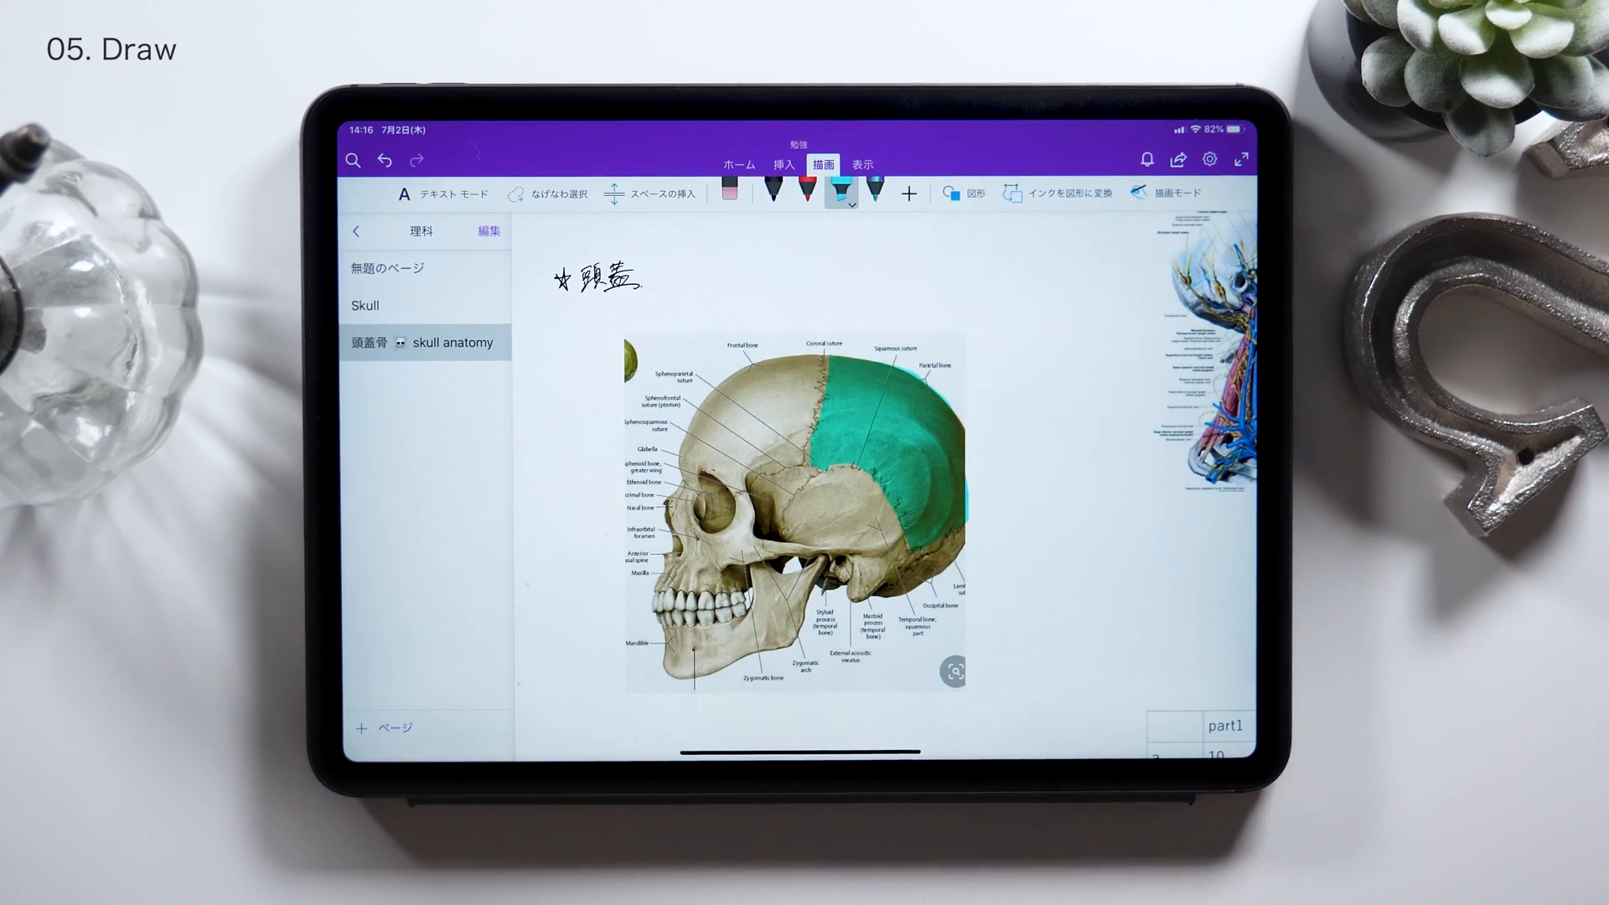
left_click(840, 192)
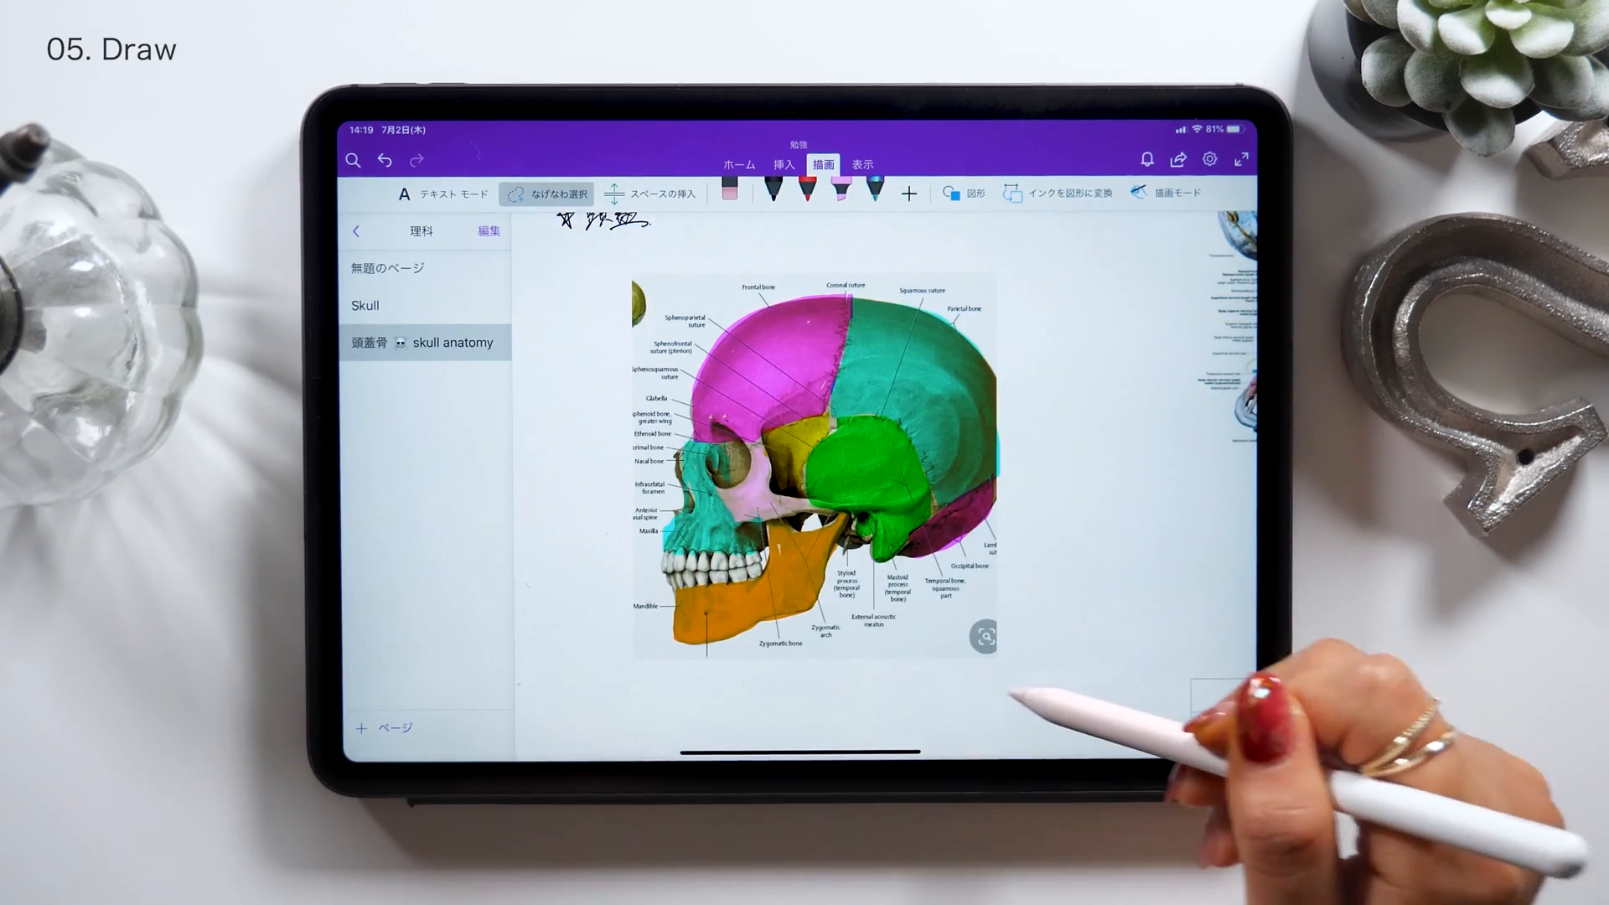
Handwrite bone names like 前頭骨, 頭頂骨 and 下顎骨 with matching highlighter swatches
left_click(816, 467)
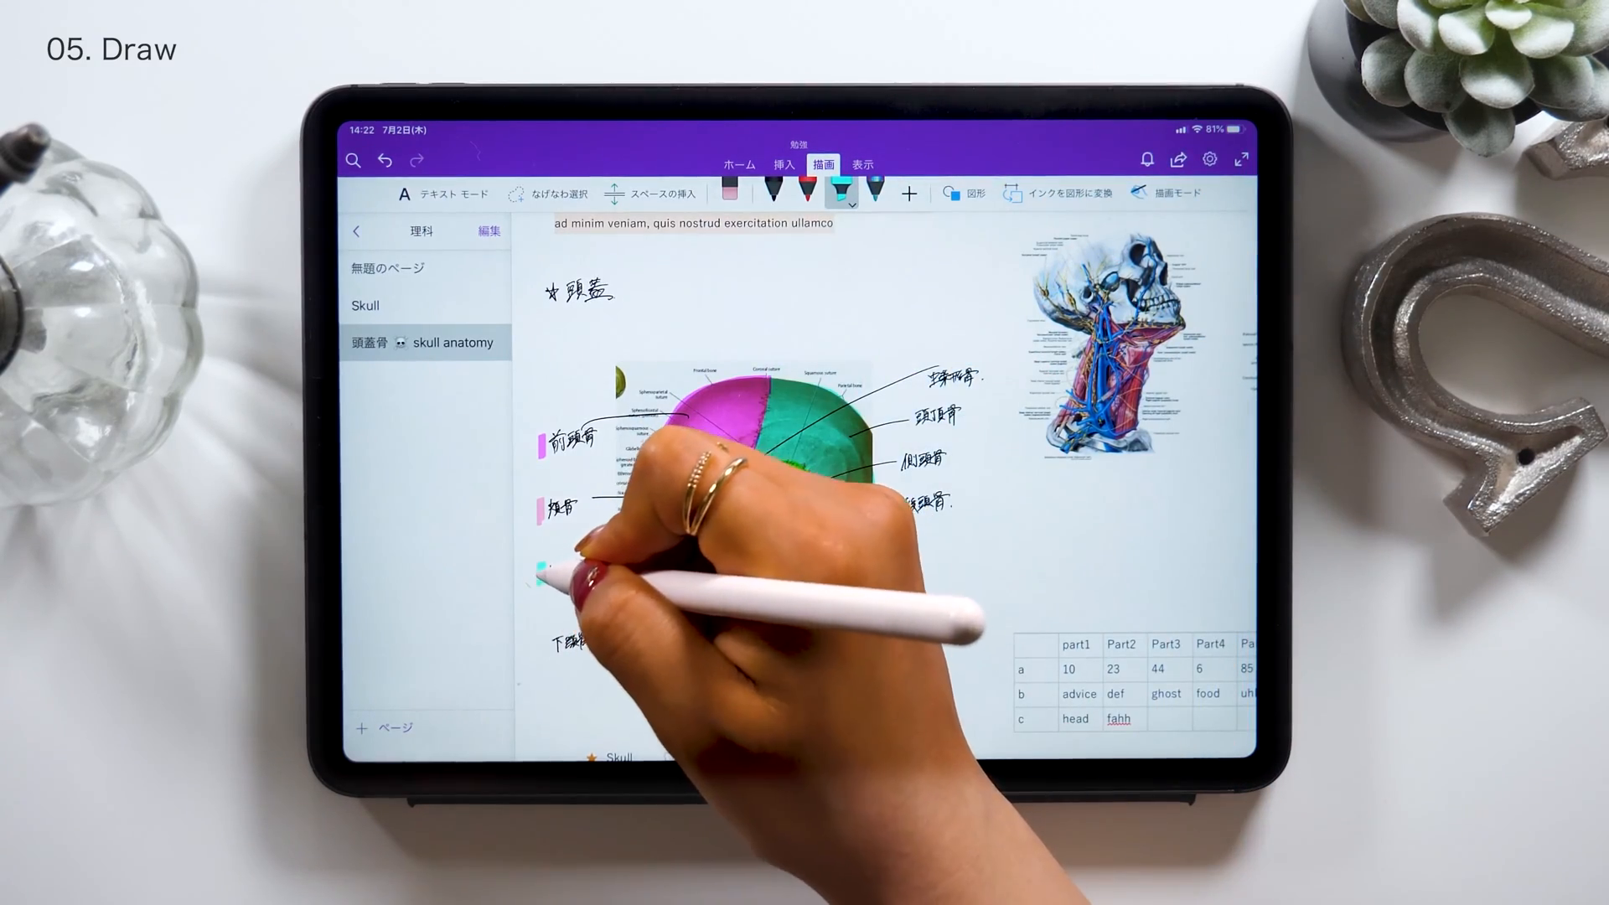
left_click(843, 191)
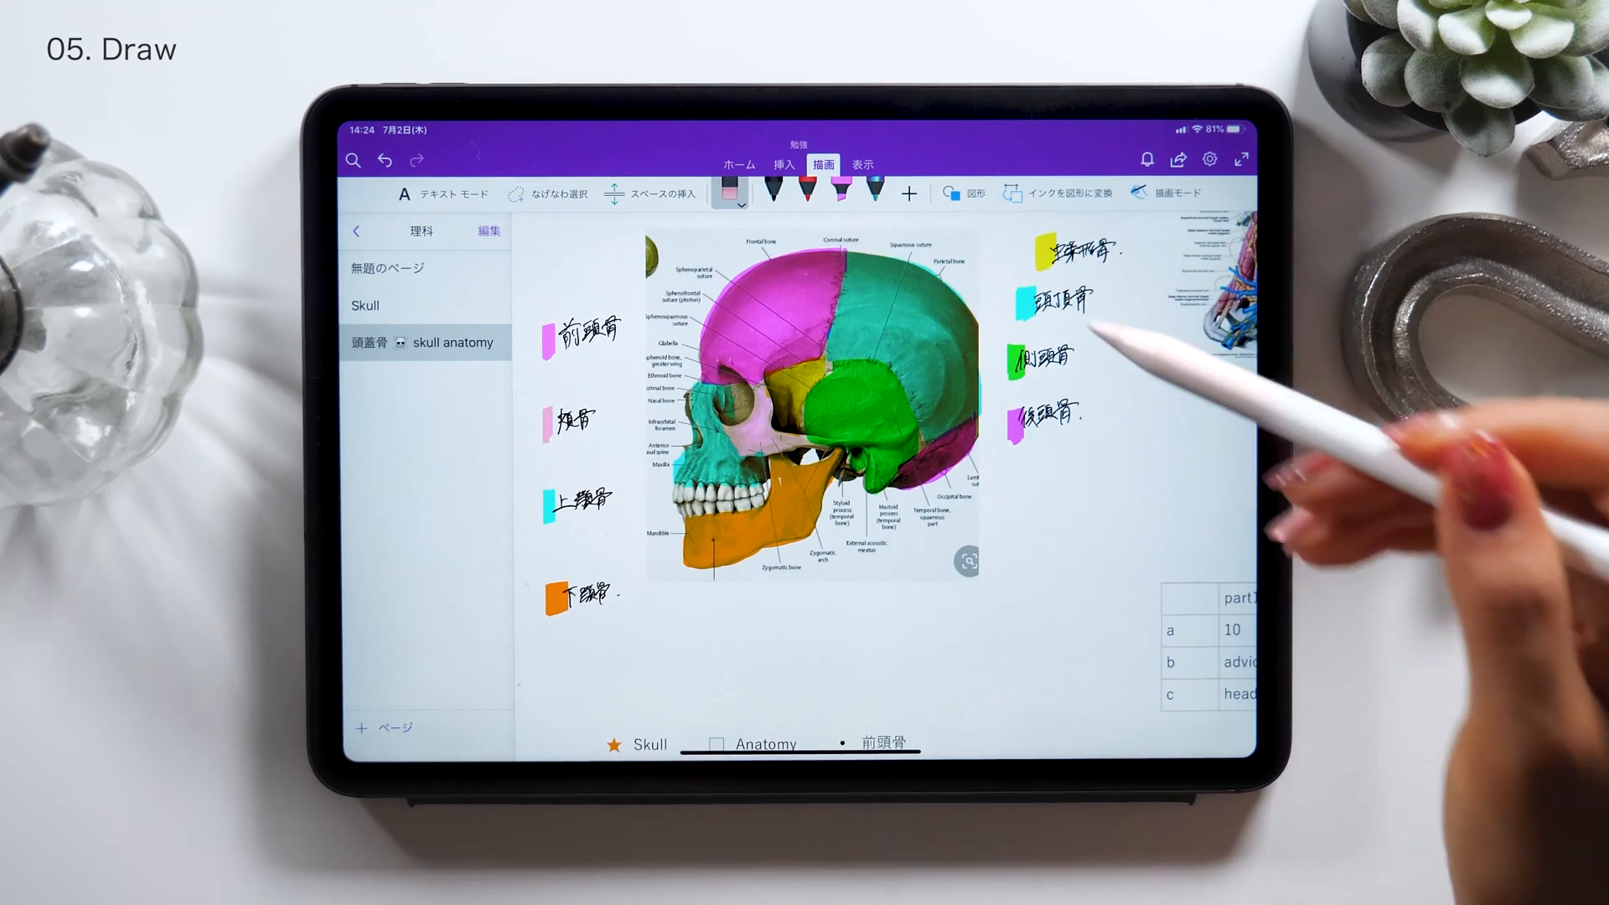
Draw arrows from the right- and left-side labels to their bones, plus a circle
left_click(964, 192)
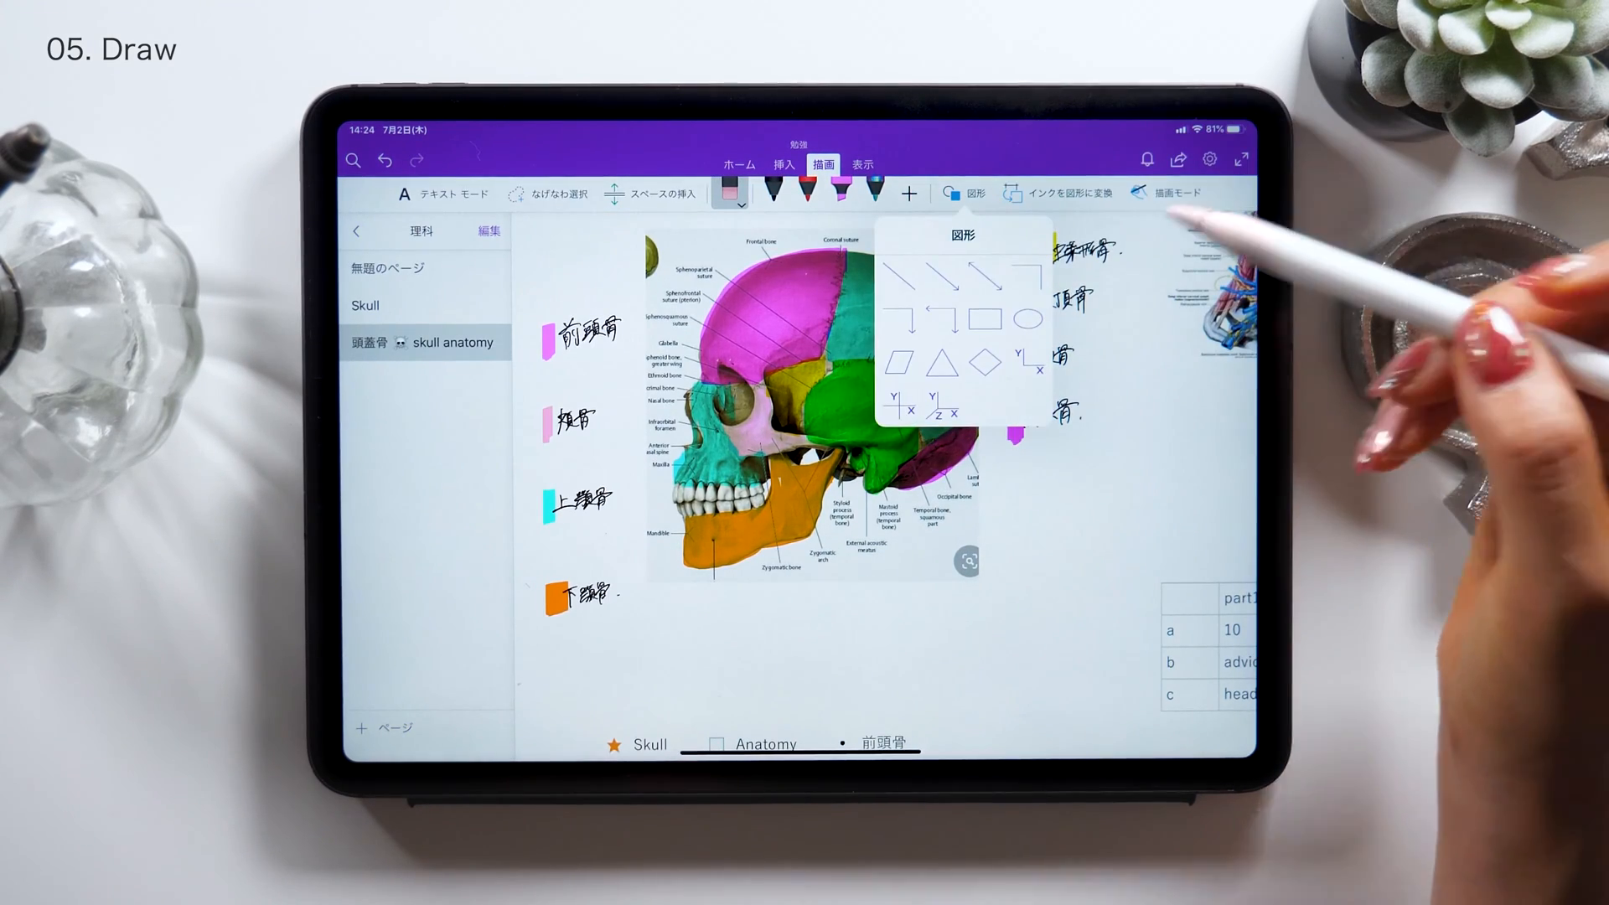
mouse_move(954, 277)
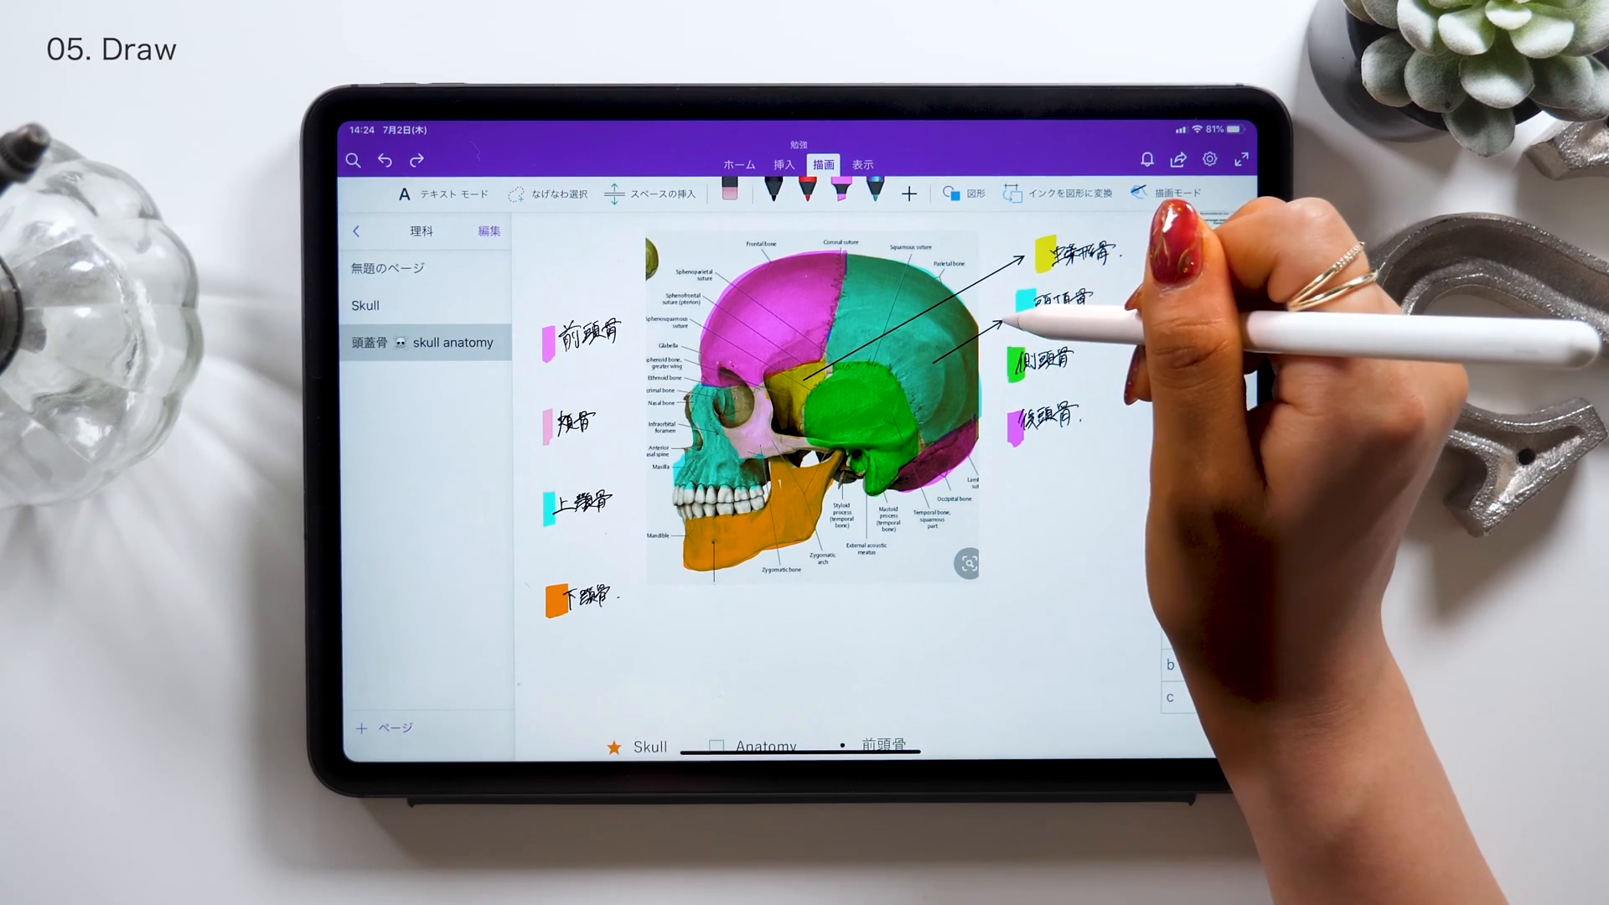
left_click(961, 193)
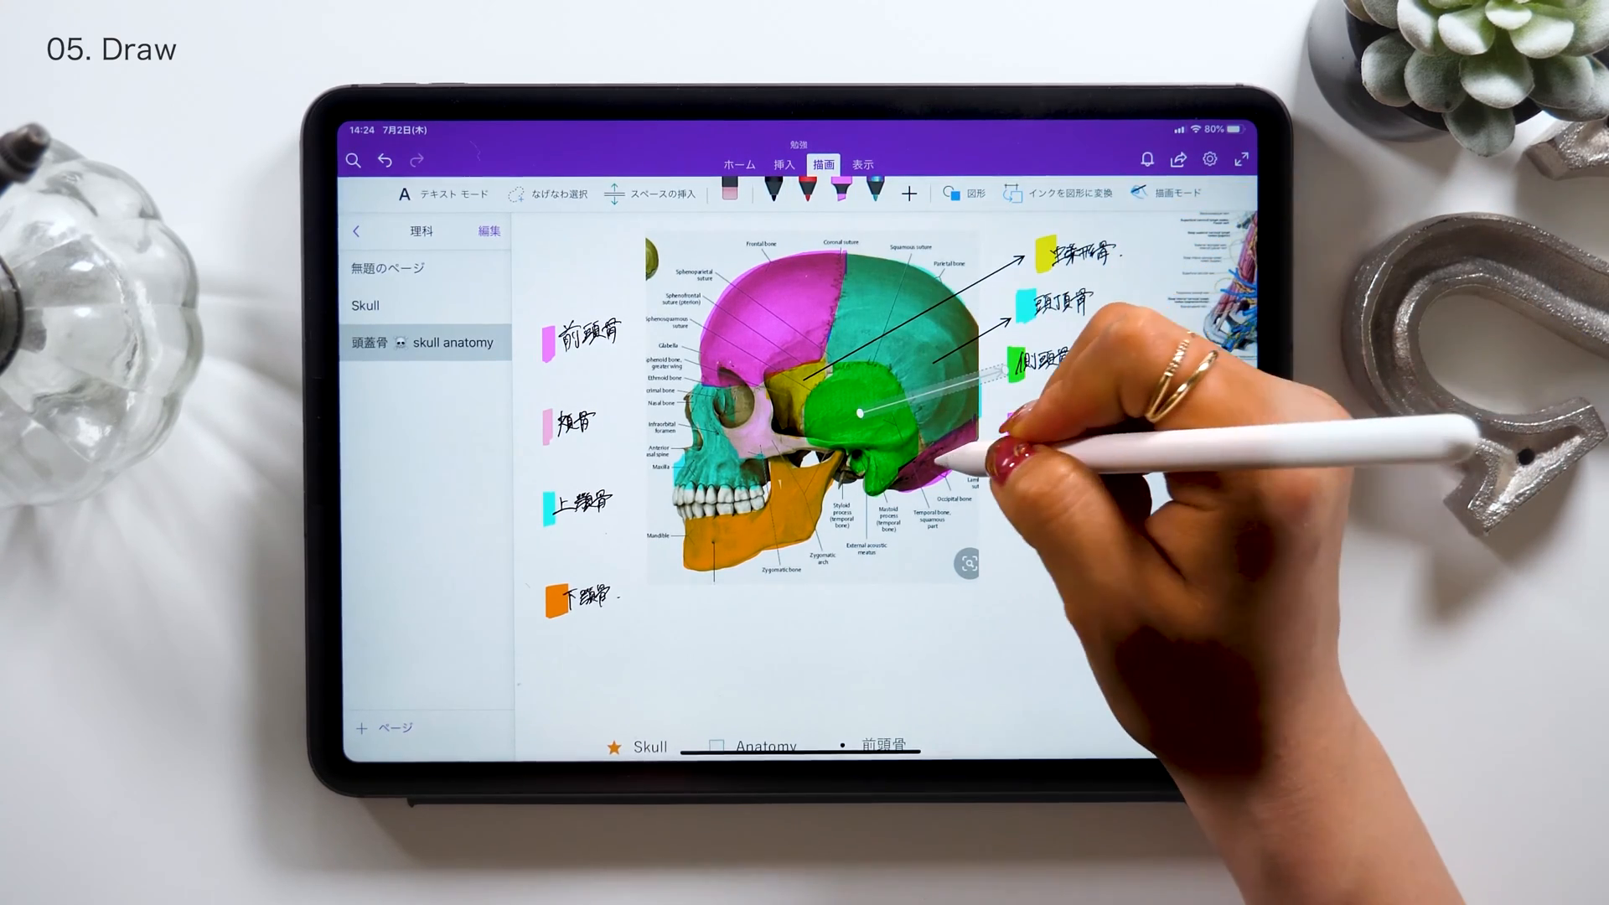
left_click(970, 192)
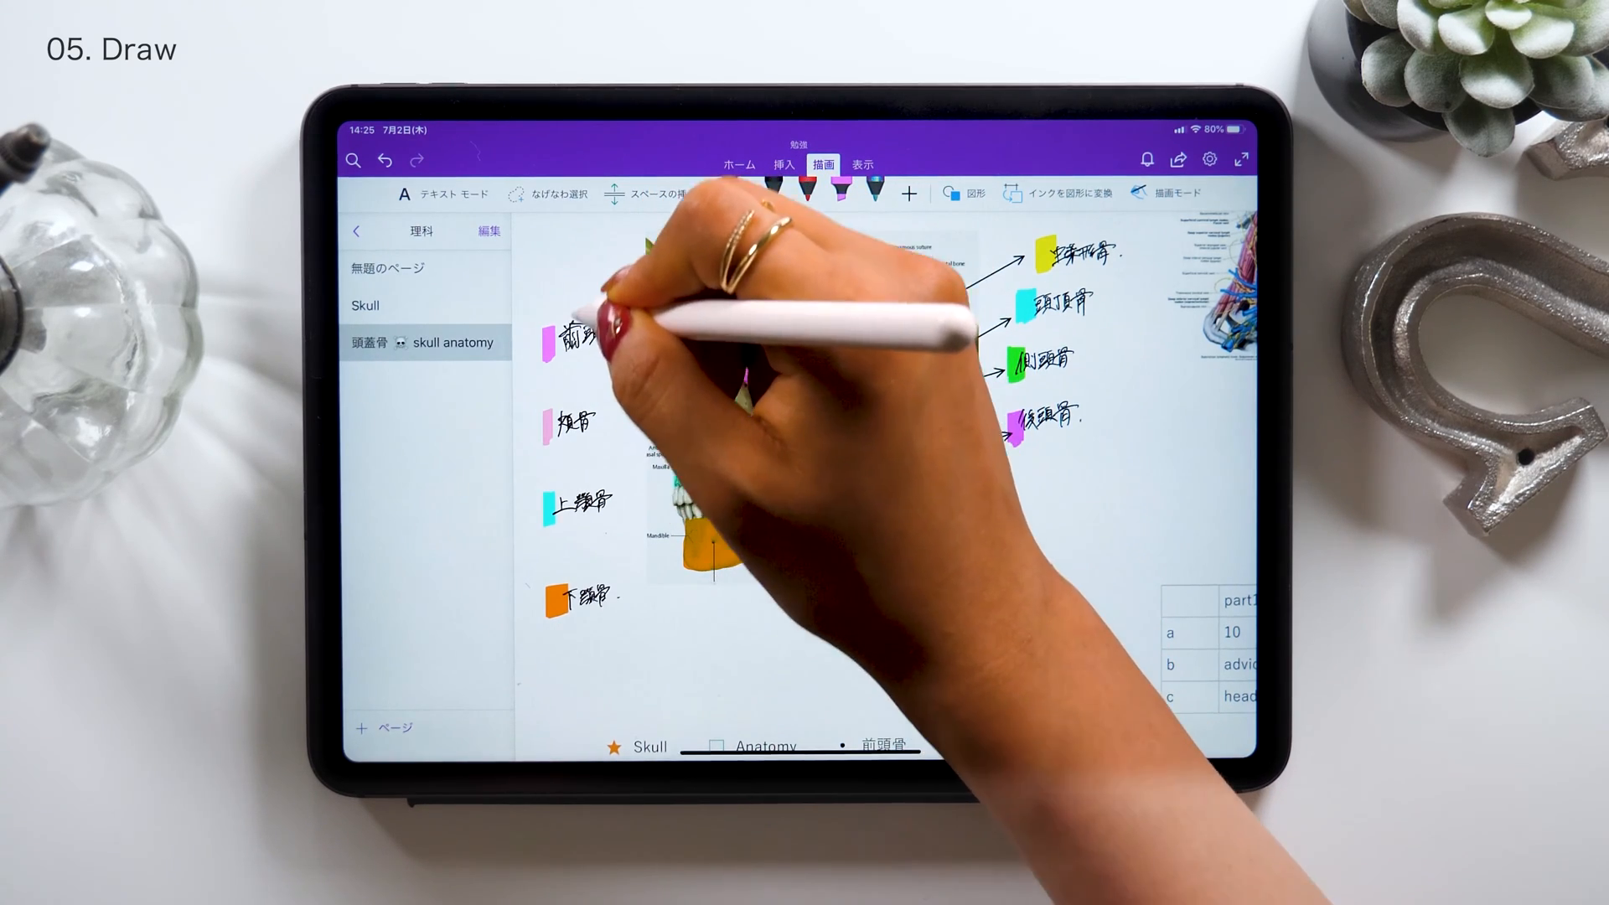
left_click(963, 193)
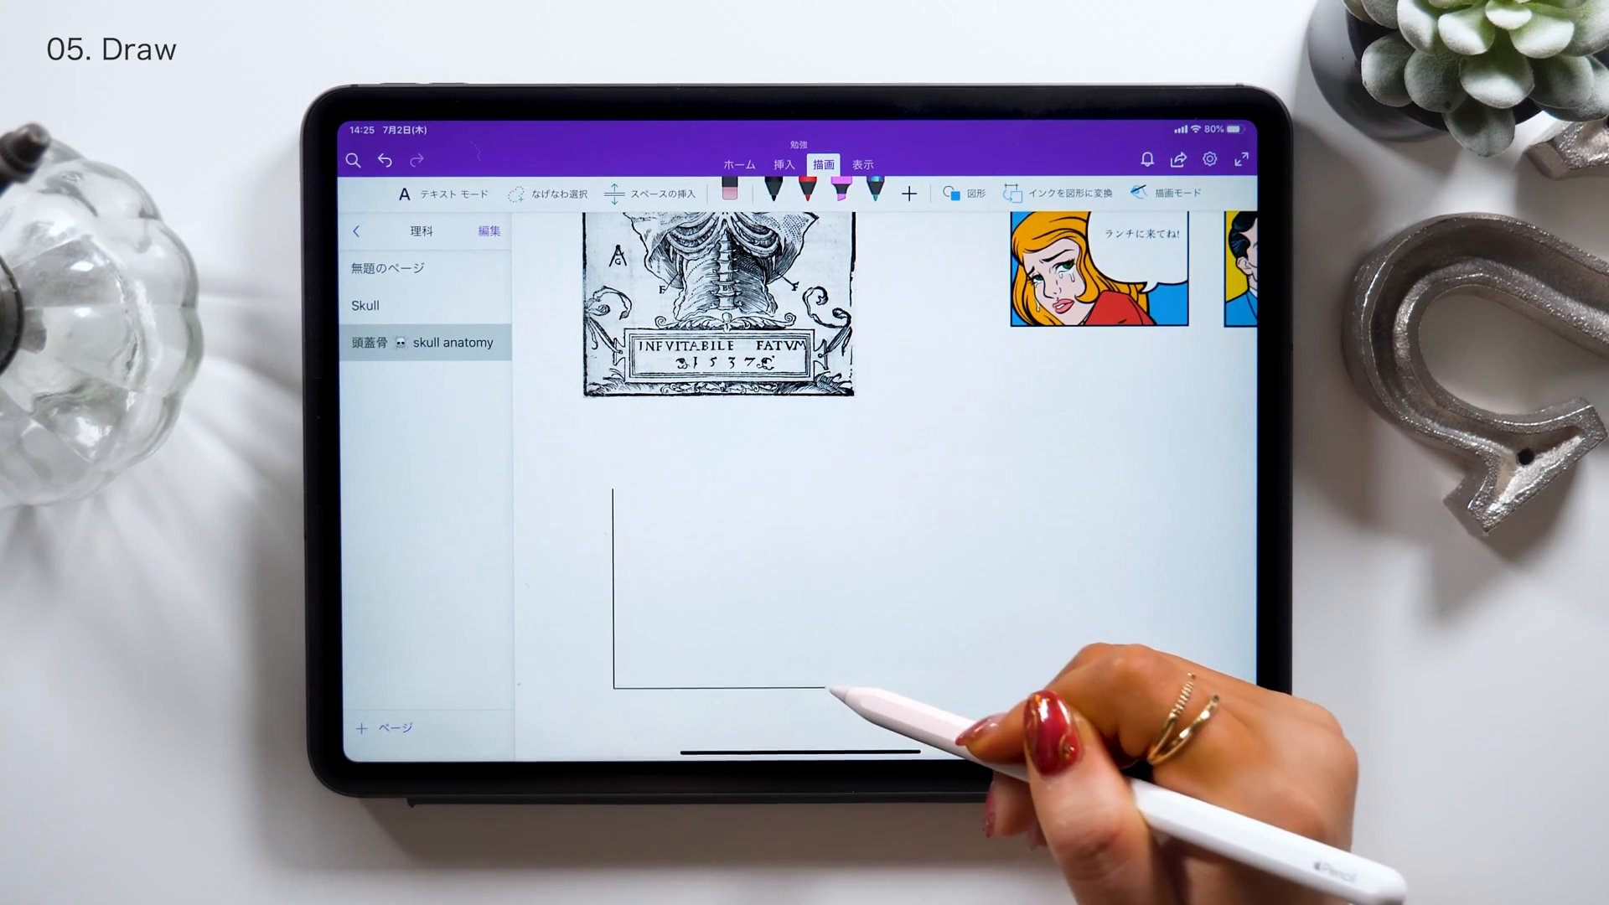
left_click(968, 193)
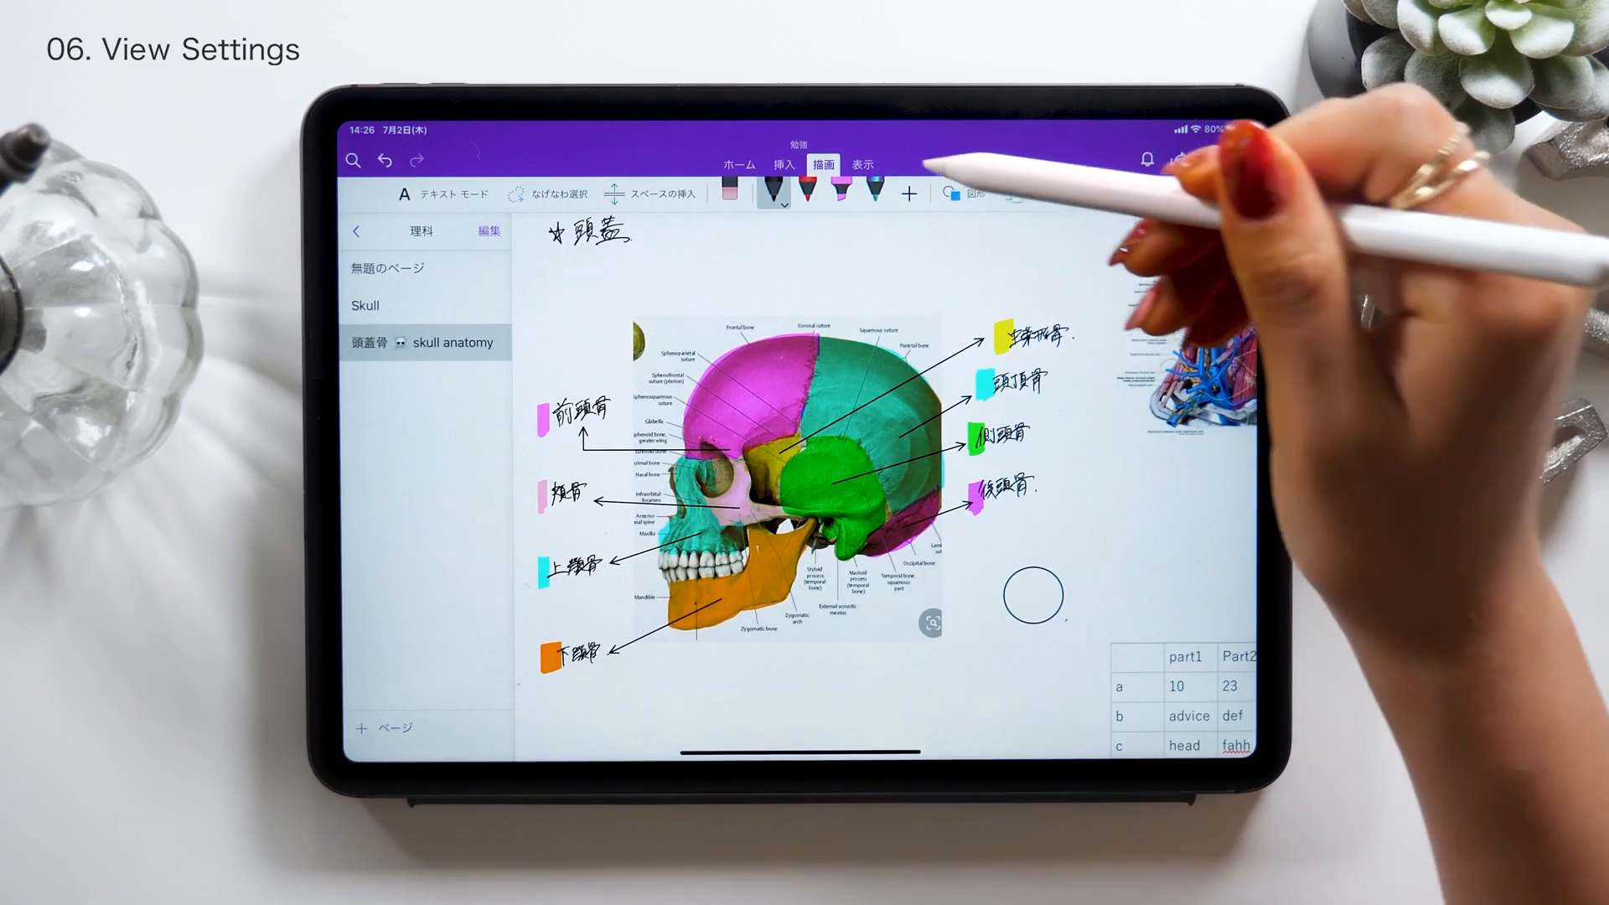
Show the view-only and view-and-edit link options for the notebook
left_click(863, 164)
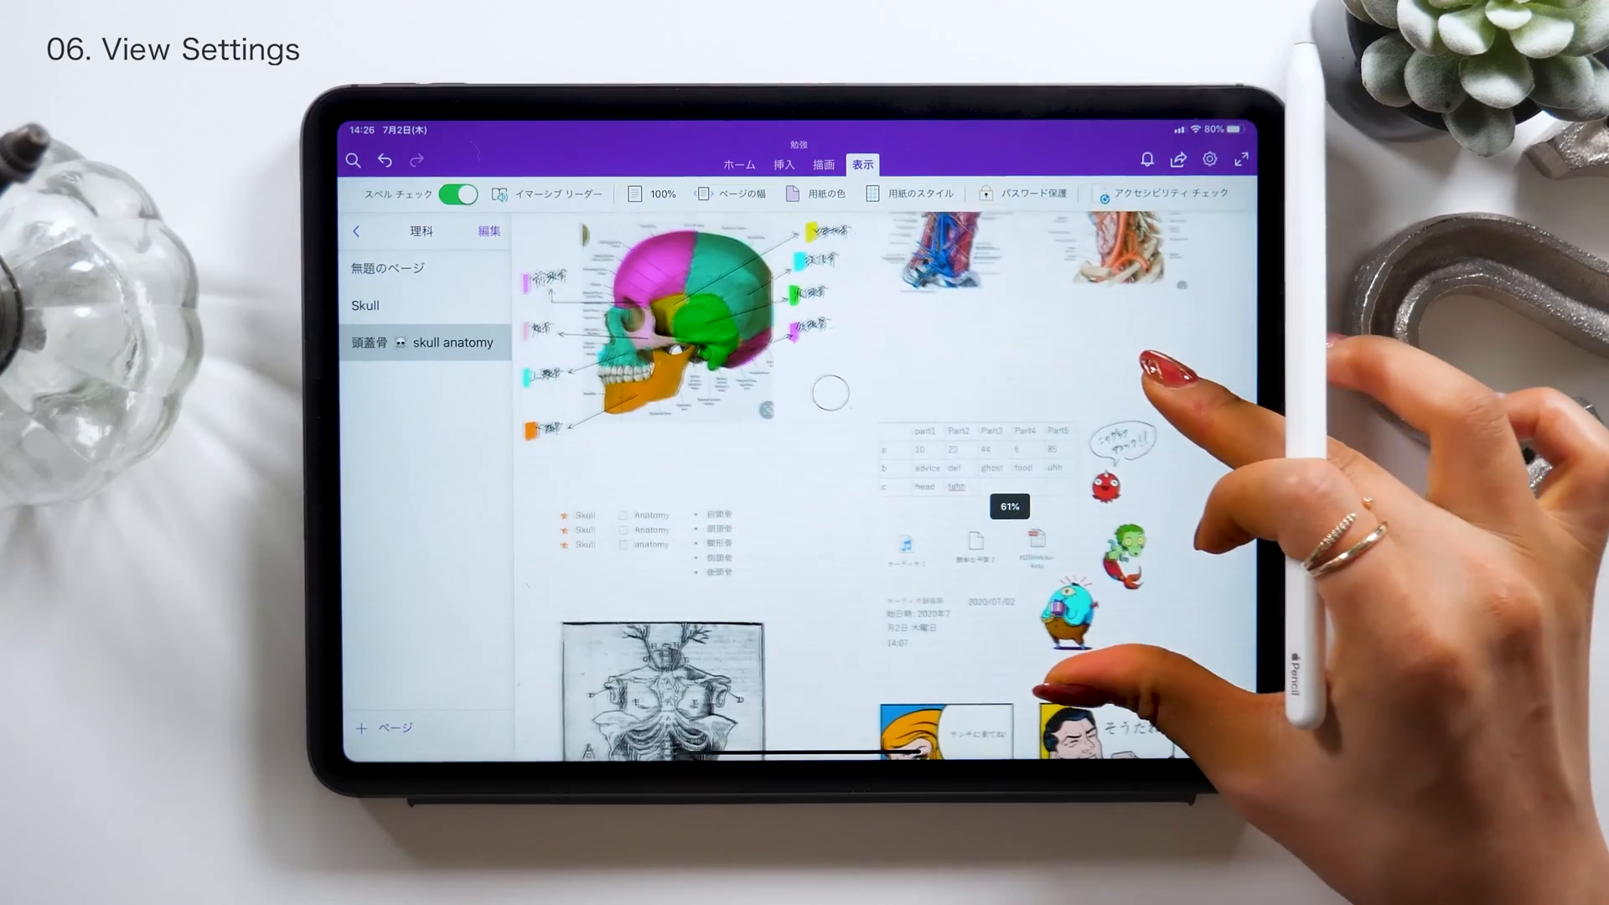
left_click(918, 193)
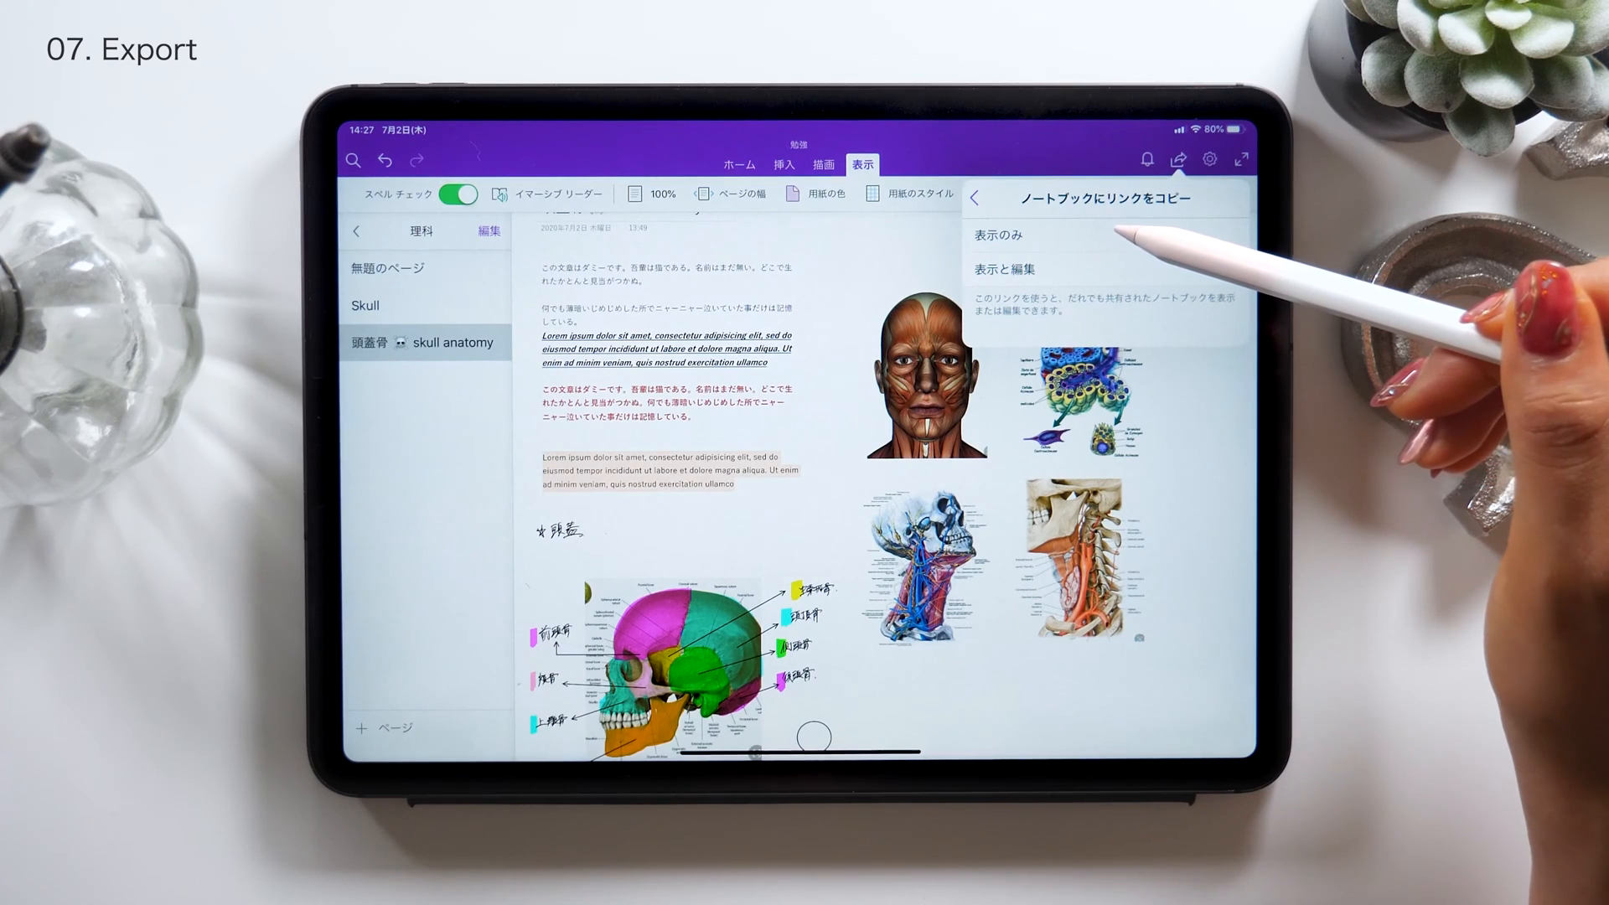
Cancel the view-only notebook link and choose to send a copy of the page instead
left_click(997, 235)
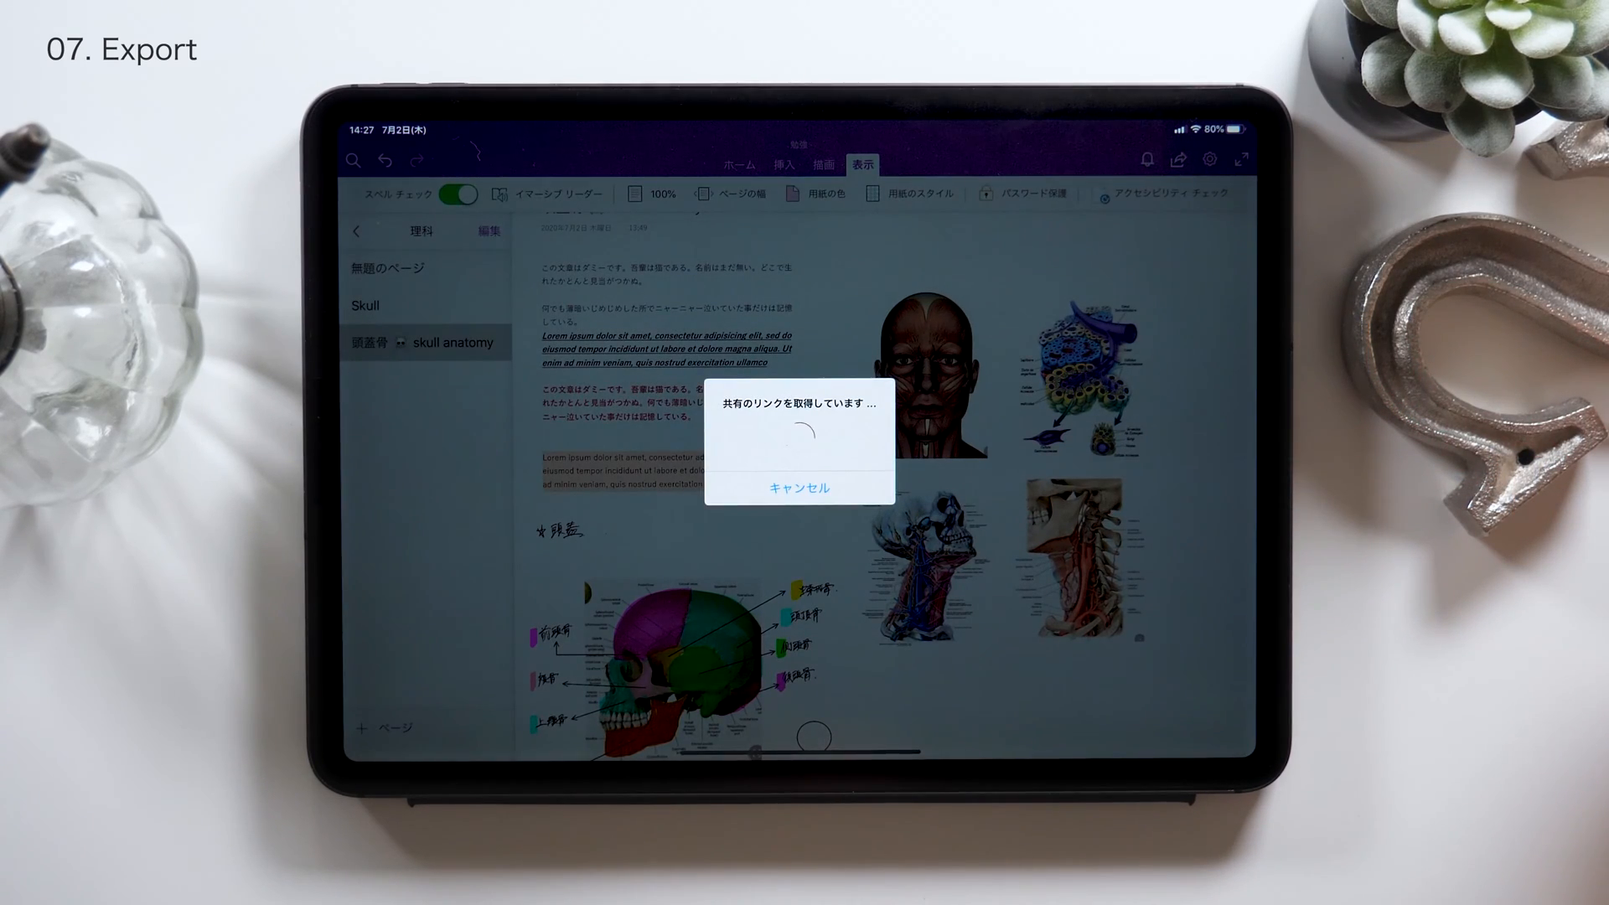
left_click(799, 486)
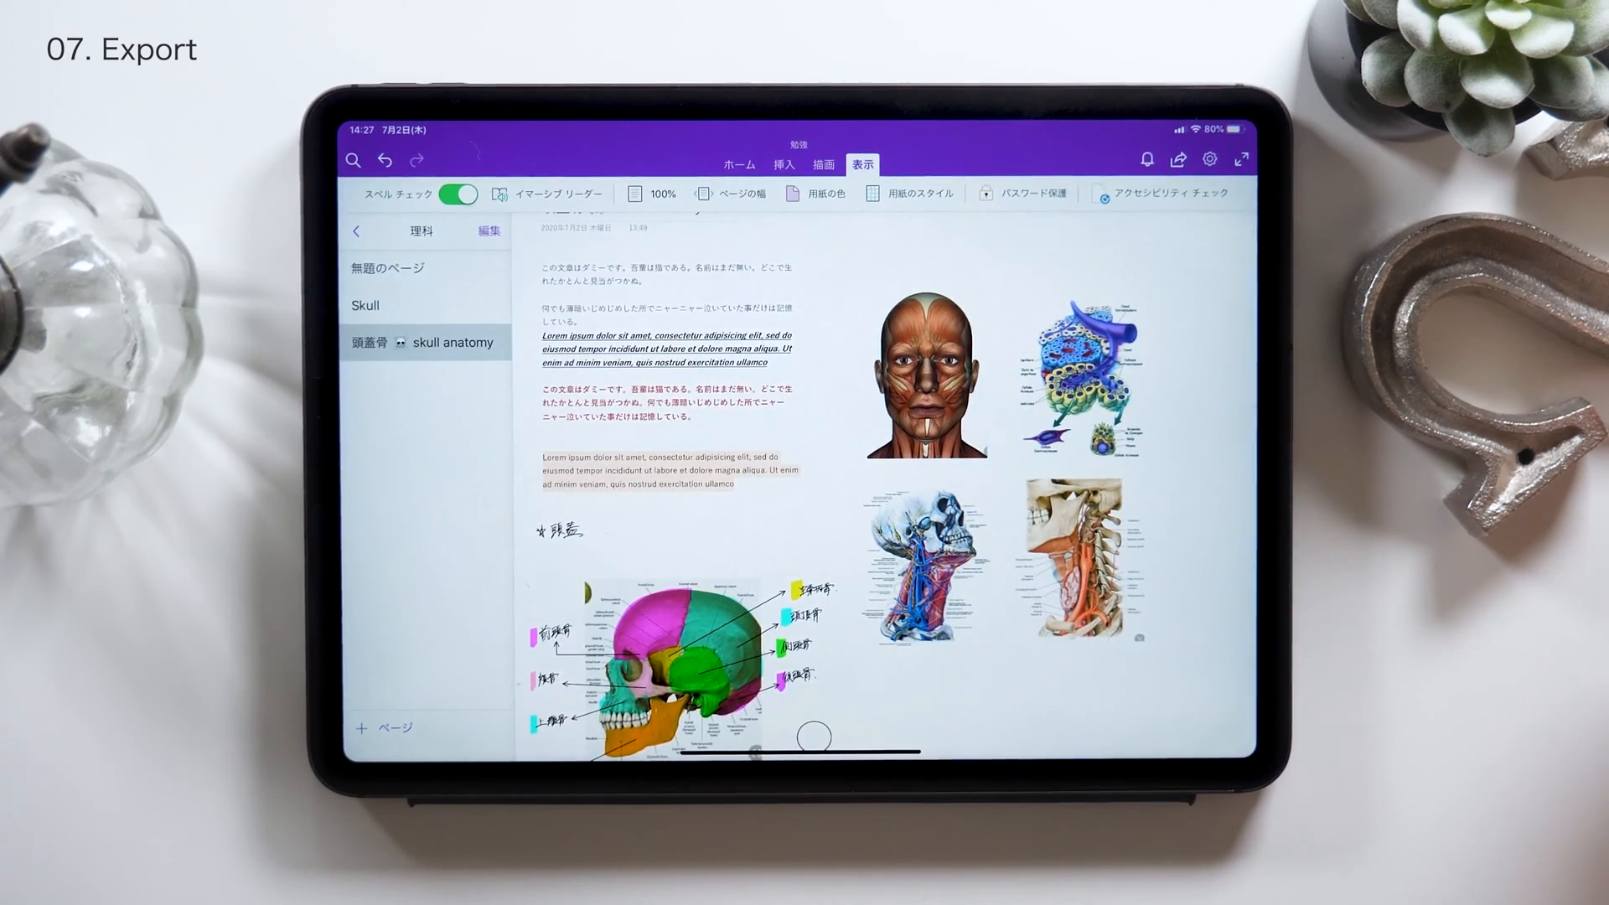
left_click(1178, 159)
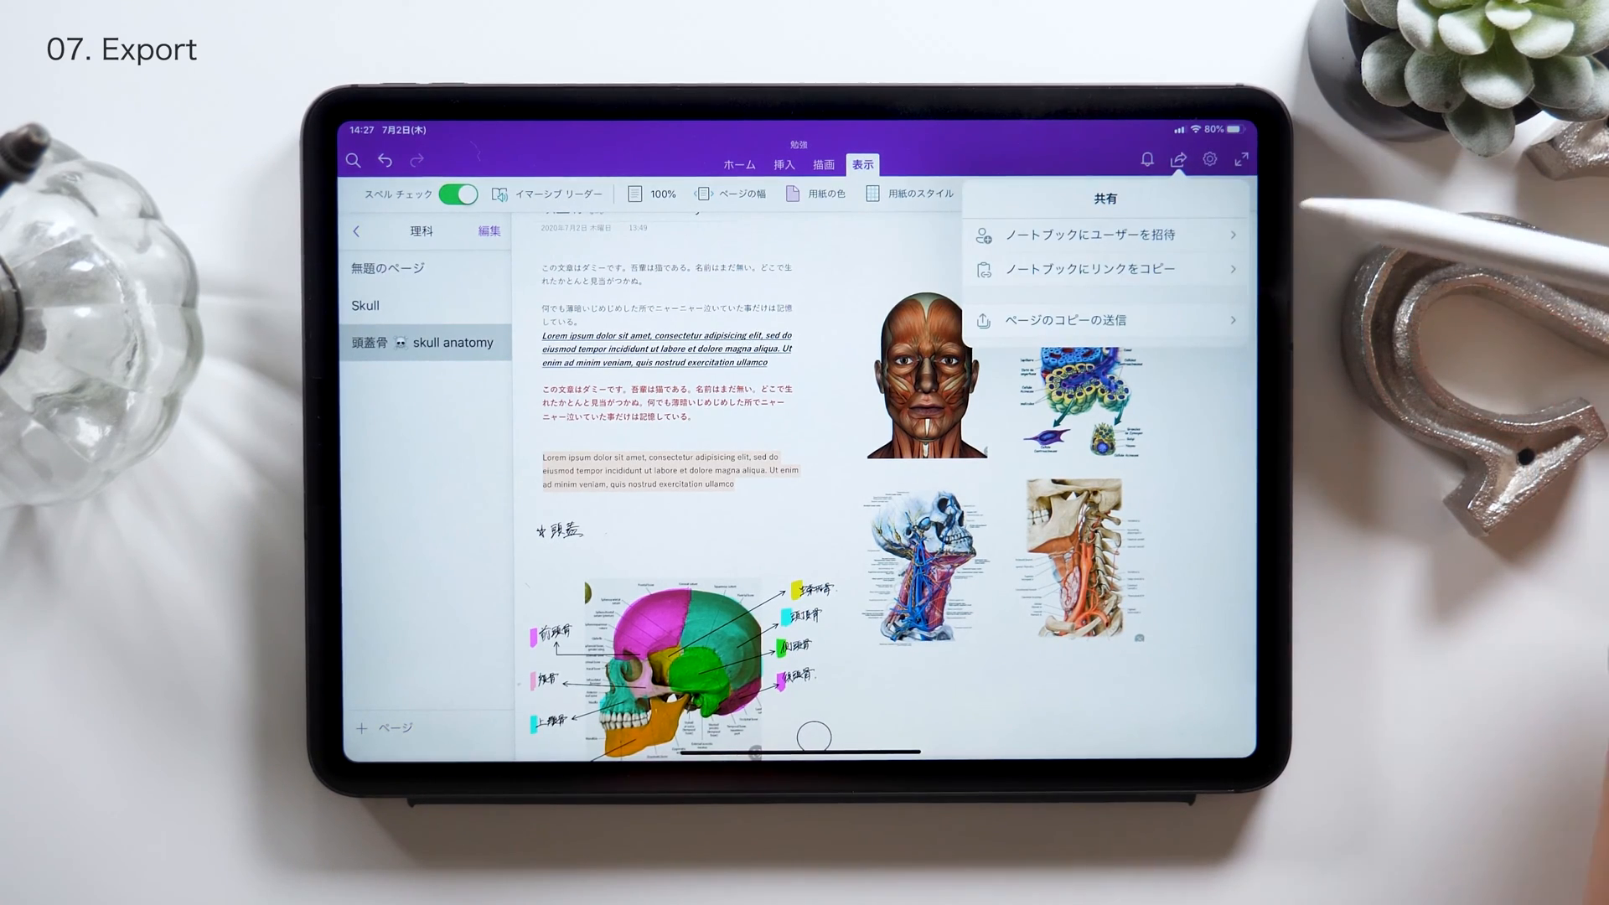
left_click(1070, 319)
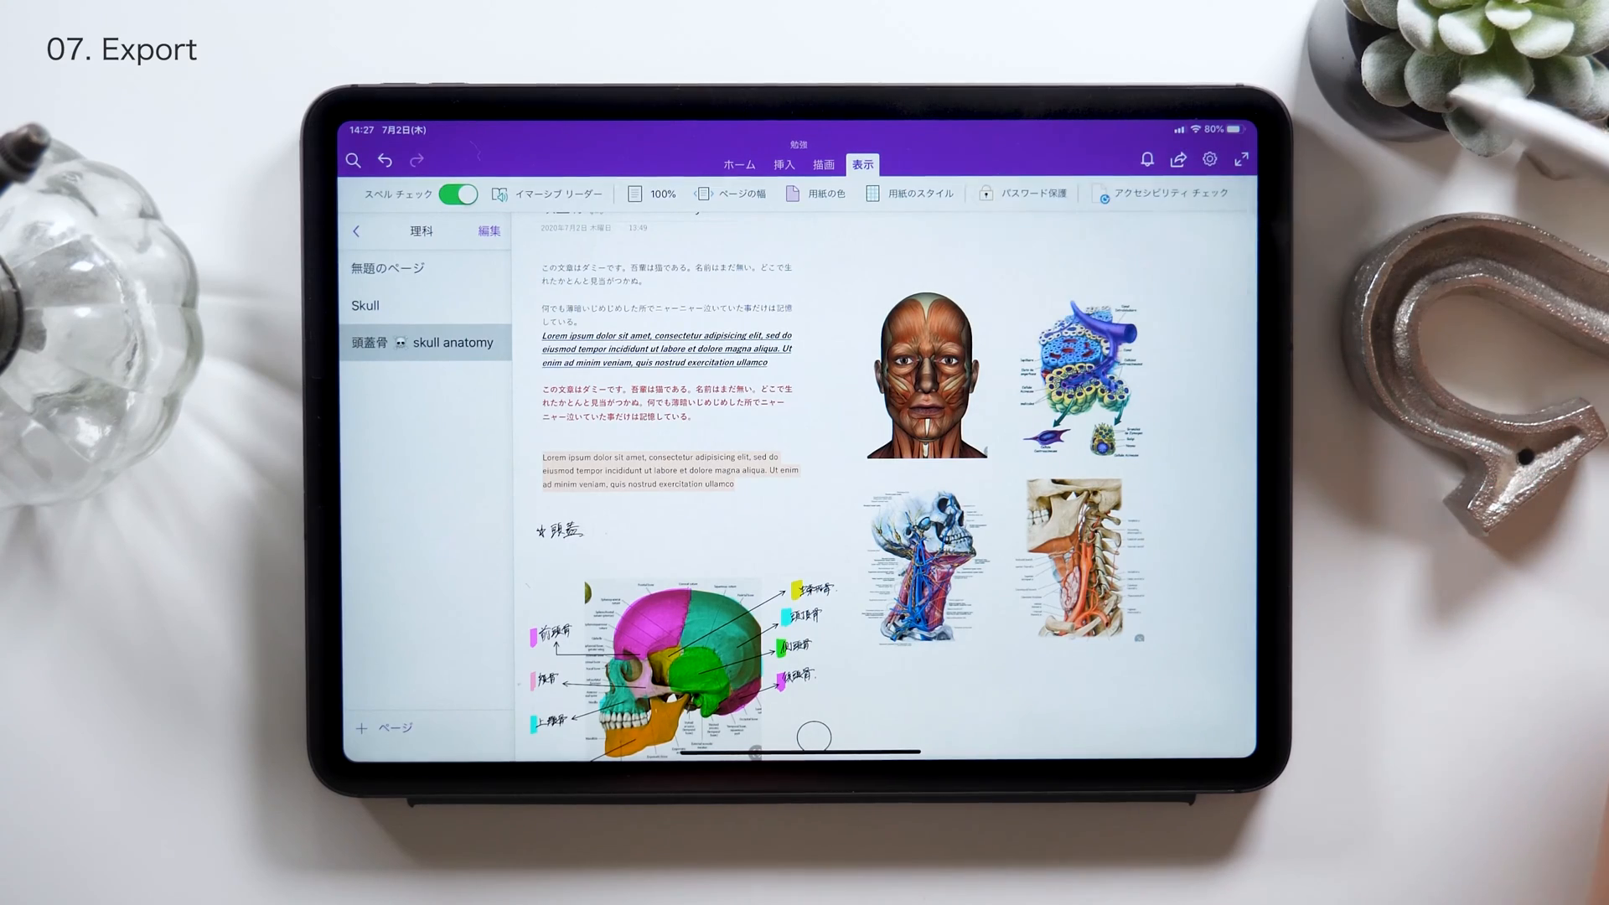
Send the page PDF to Notability from the full share app list
left_click(1179, 159)
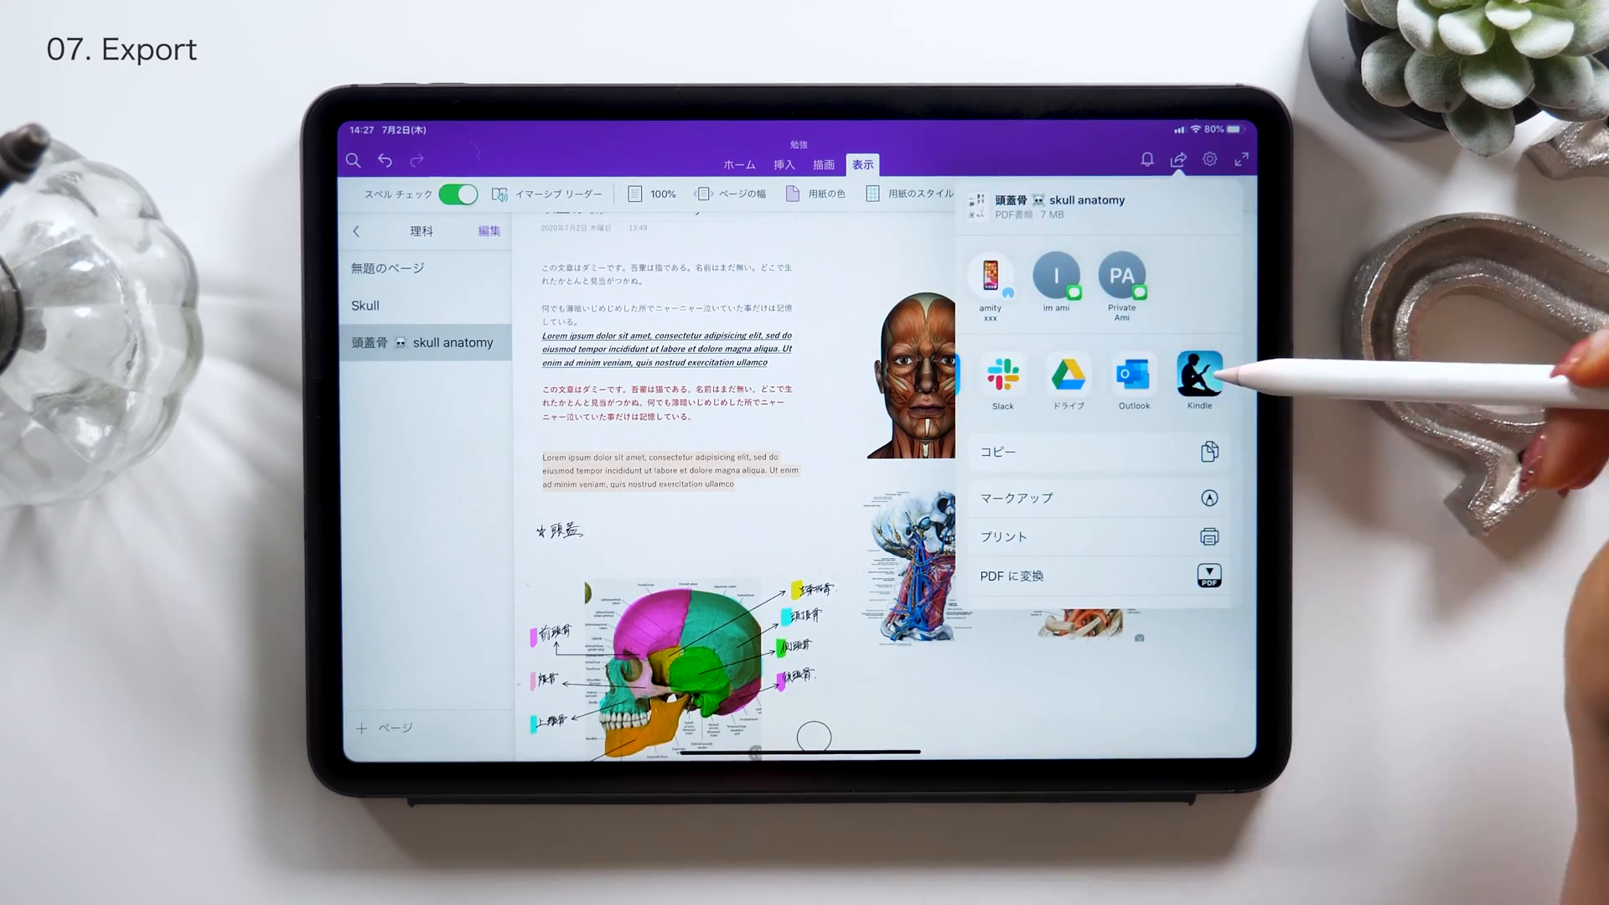
left_click(1206, 380)
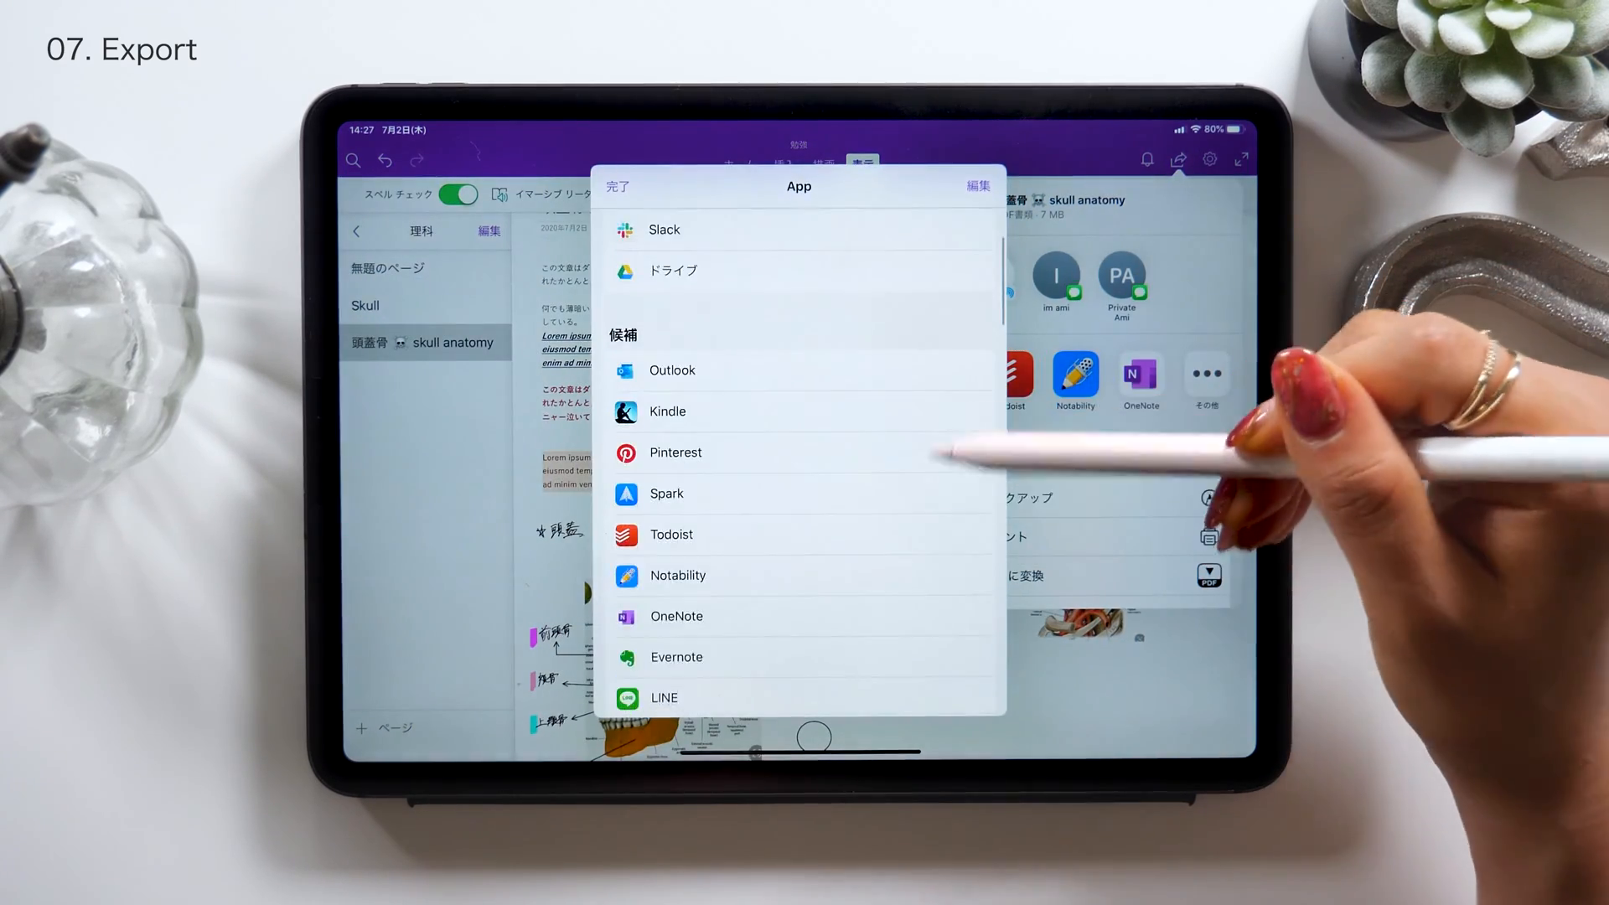
scroll("down", 3)
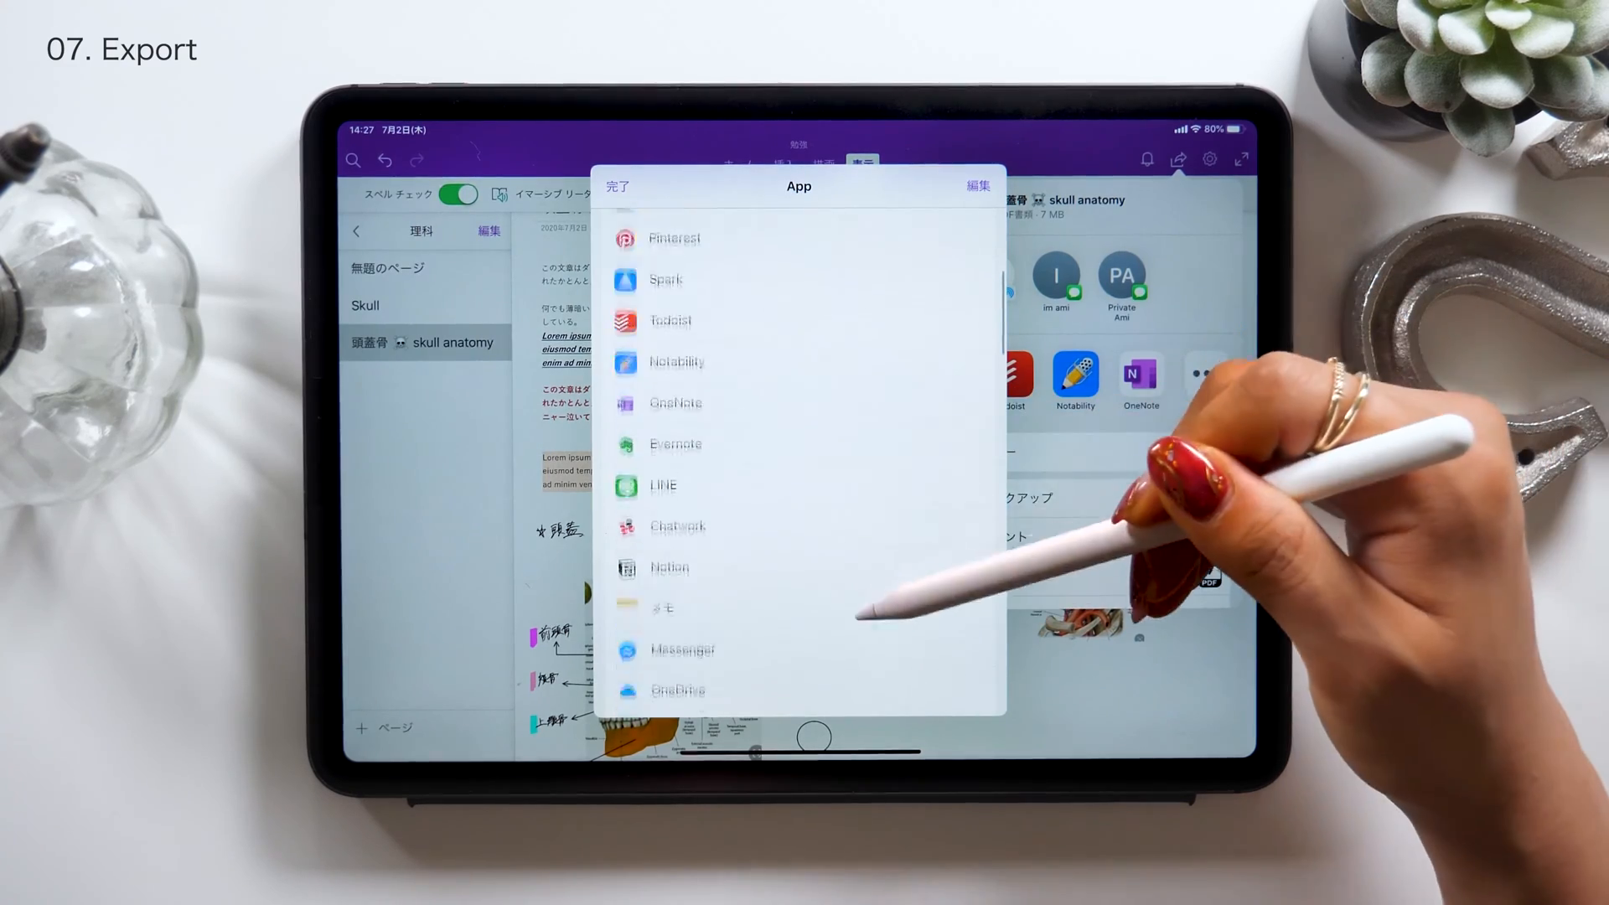
left_click(675, 362)
type("no")
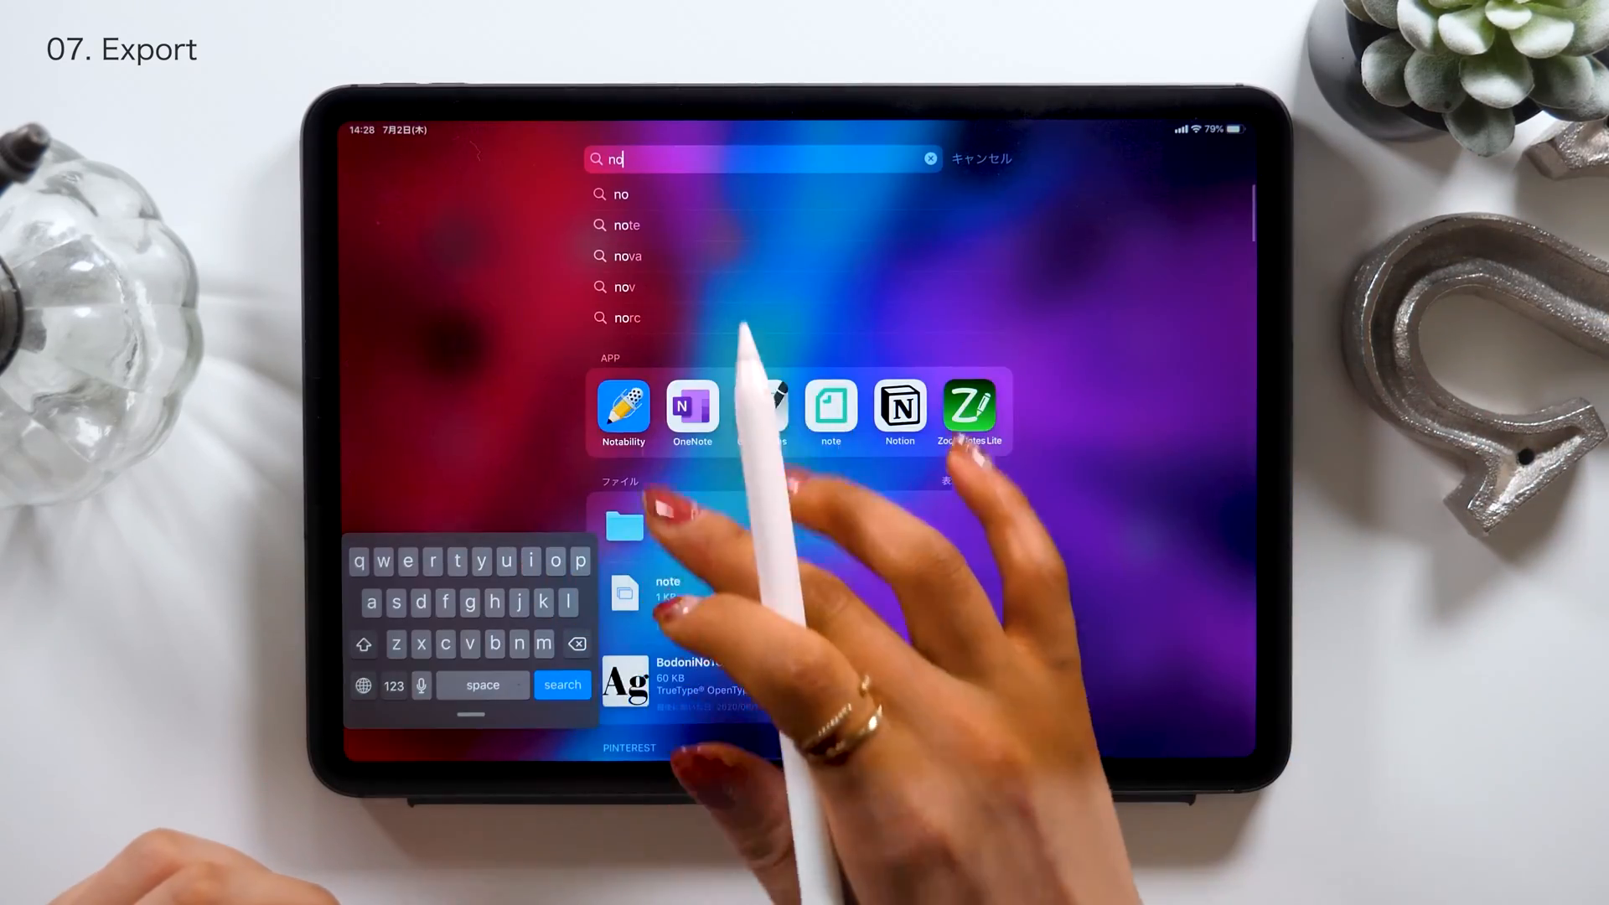
Launch Notability, open the imported skull anatomy note and scroll through its contents
left_click(623, 408)
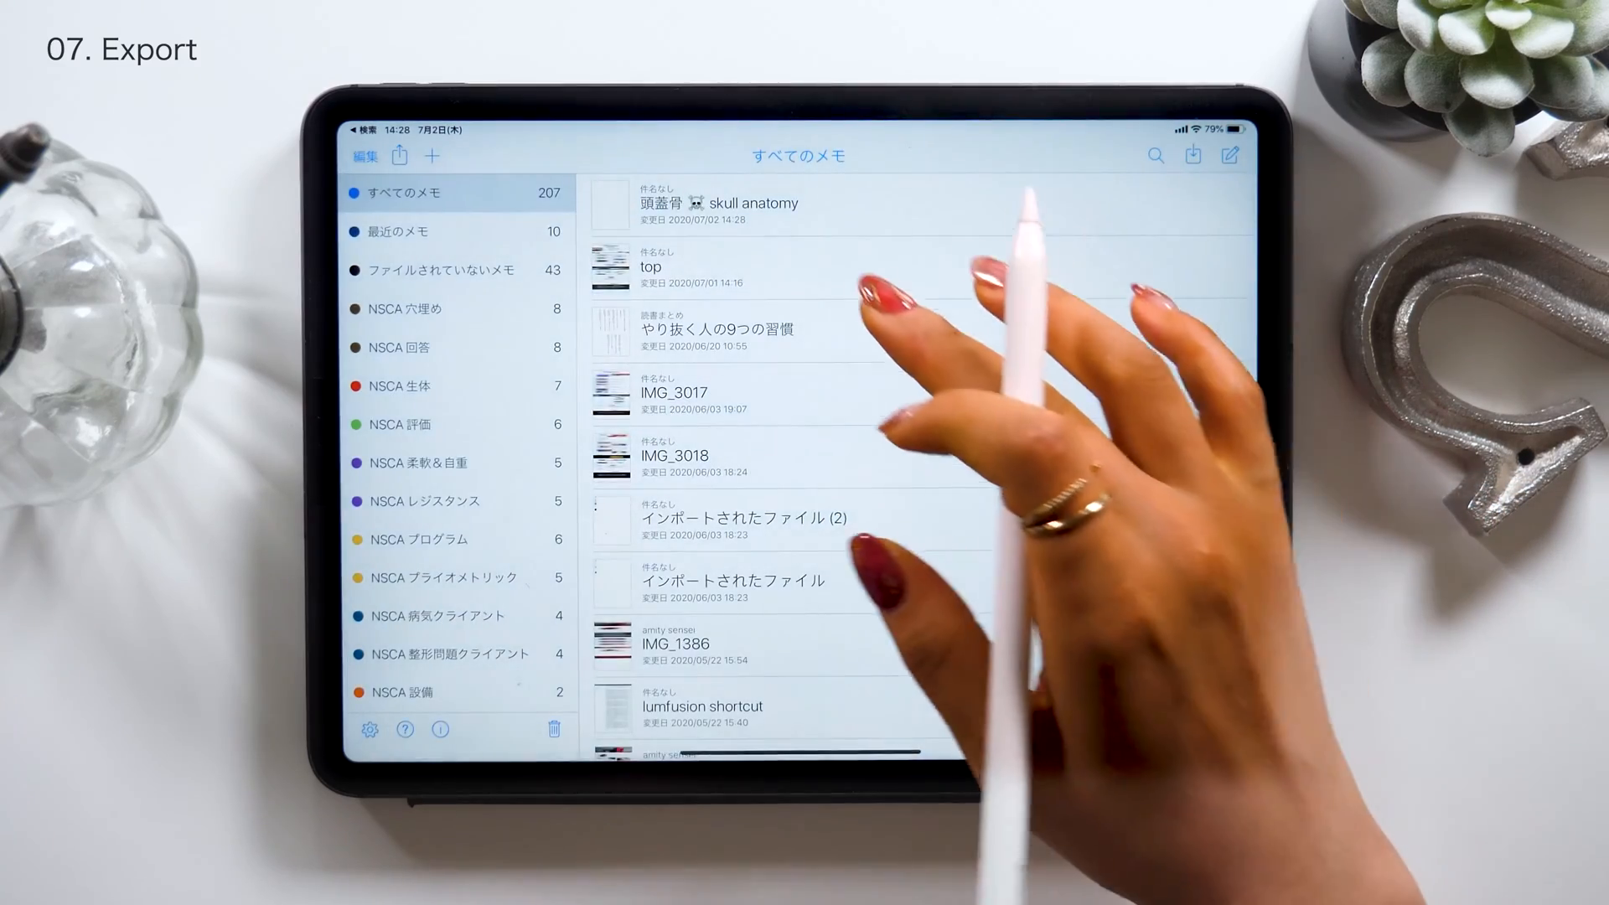
left_click(718, 202)
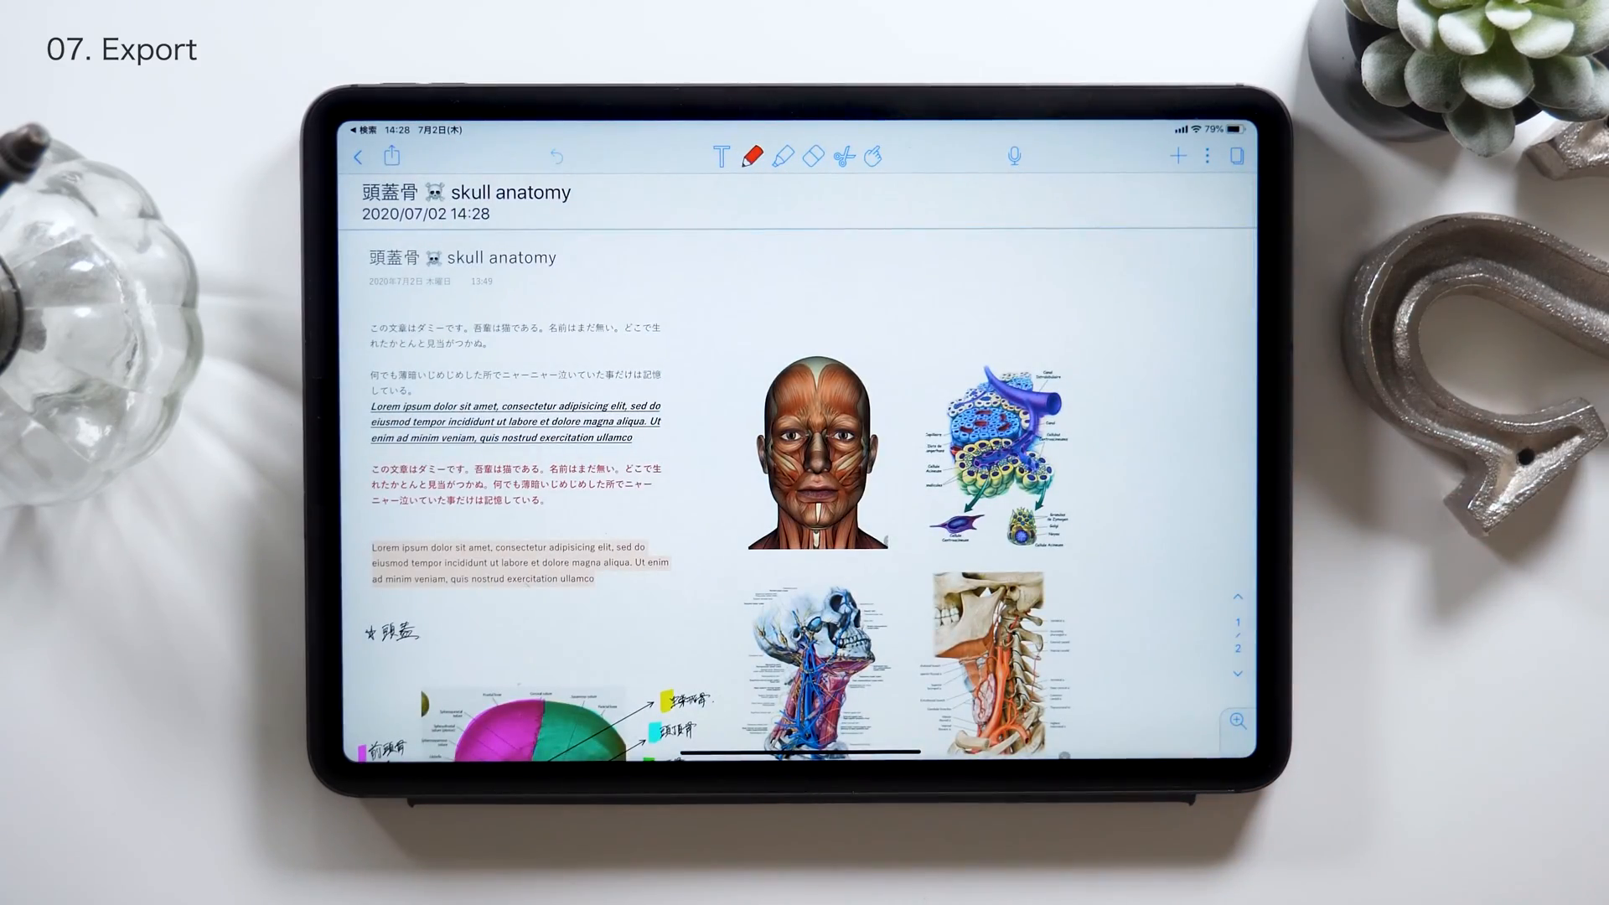
scroll("down", 3)
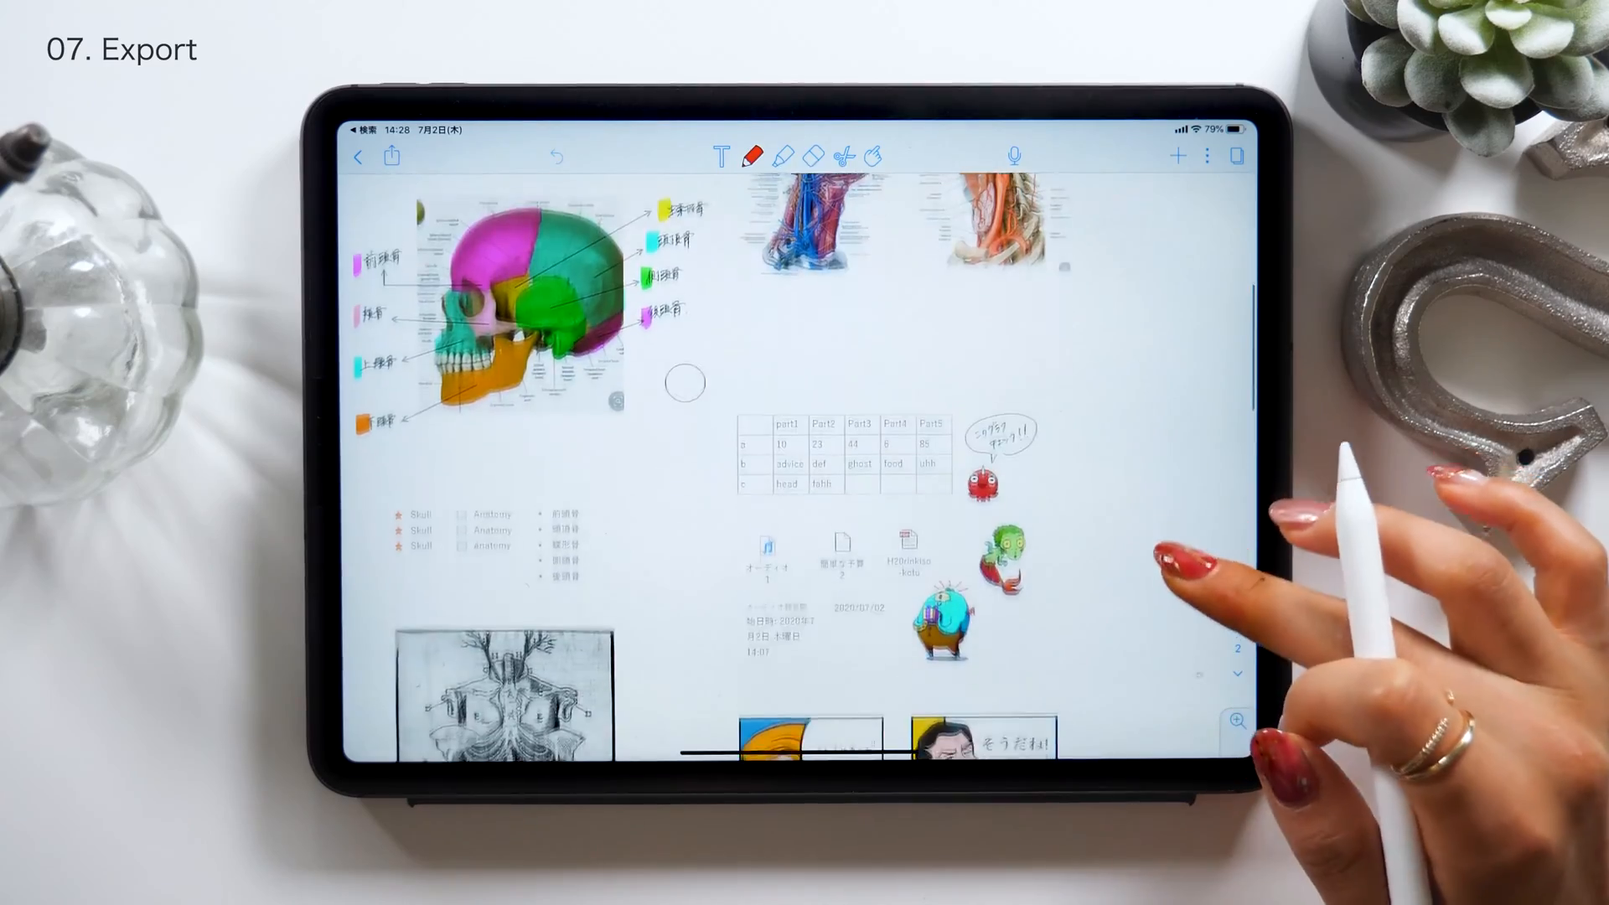
scroll("up", 3)
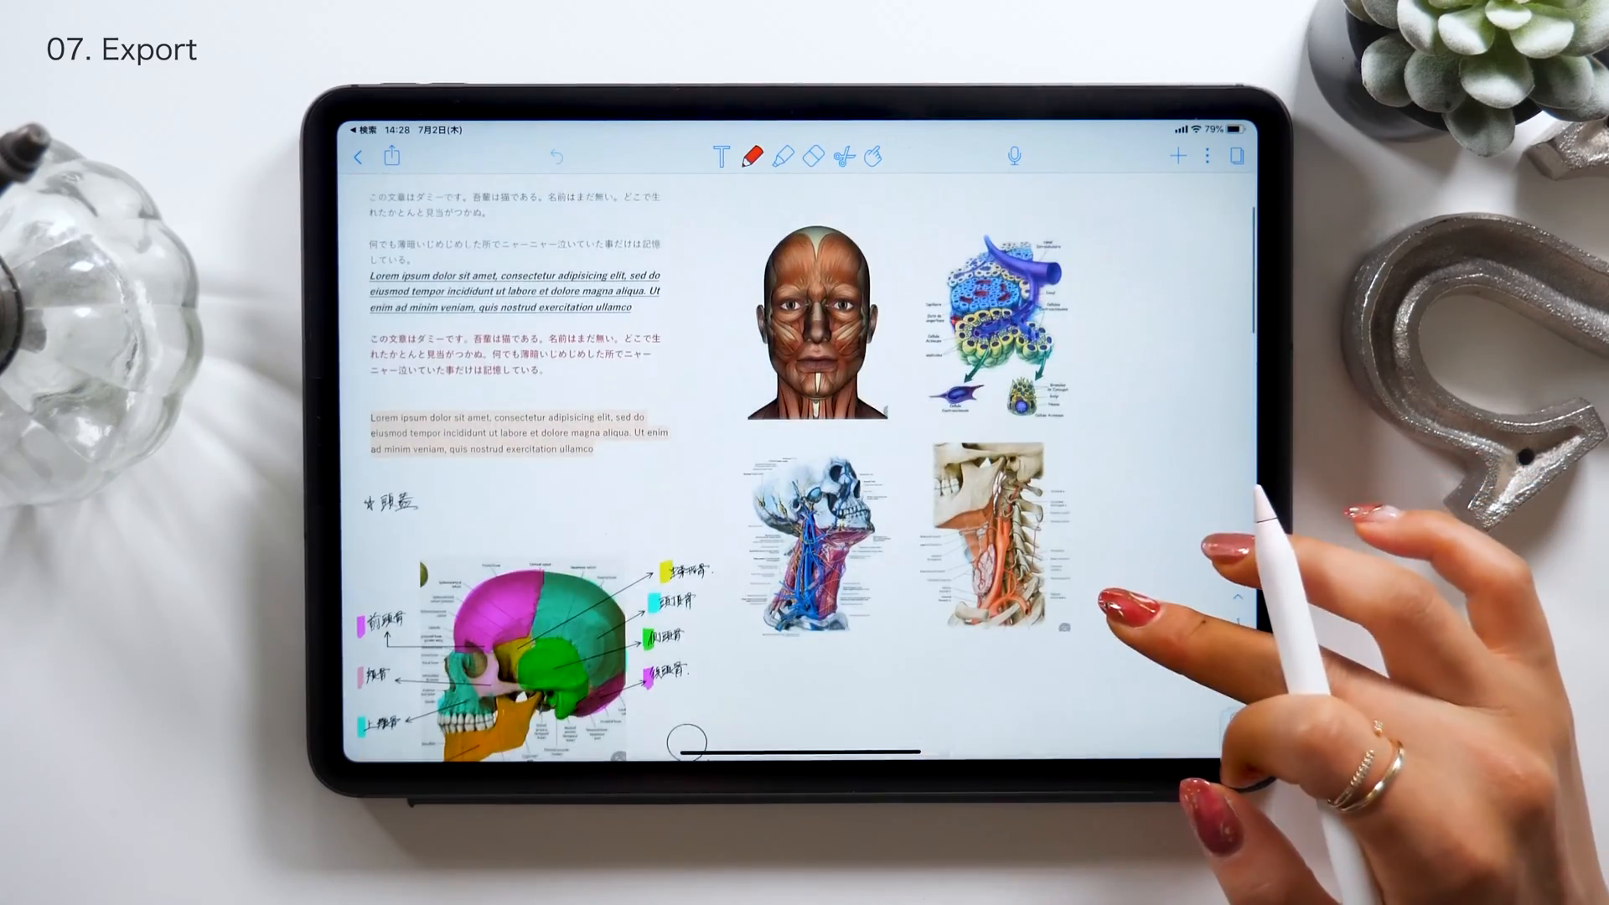
scroll("down", 3)
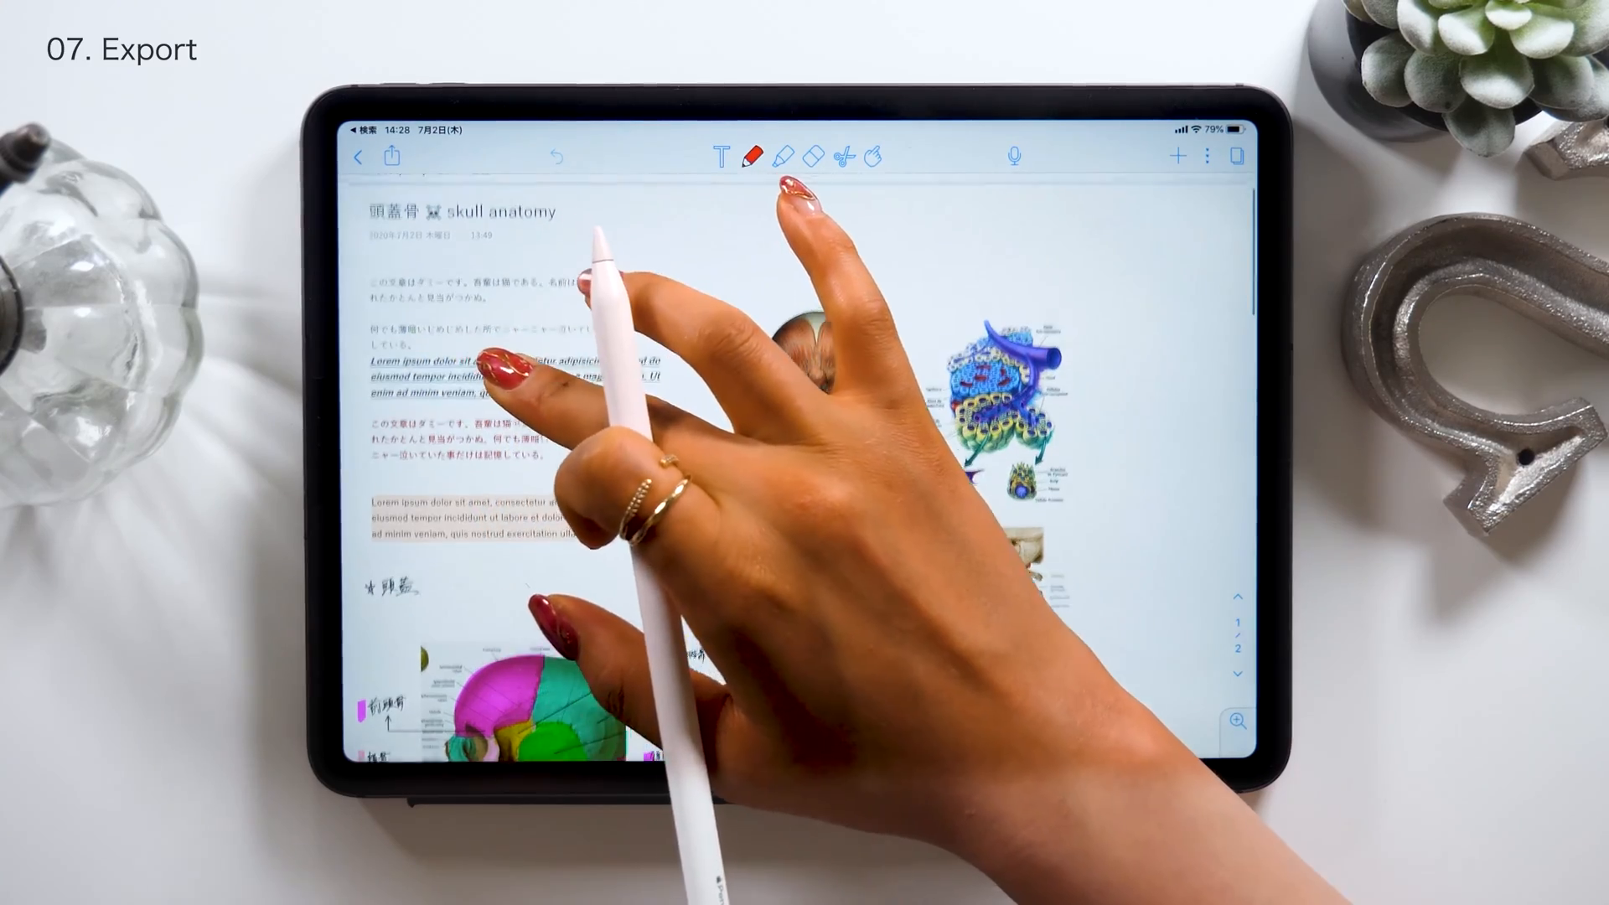
scroll("down", 3)
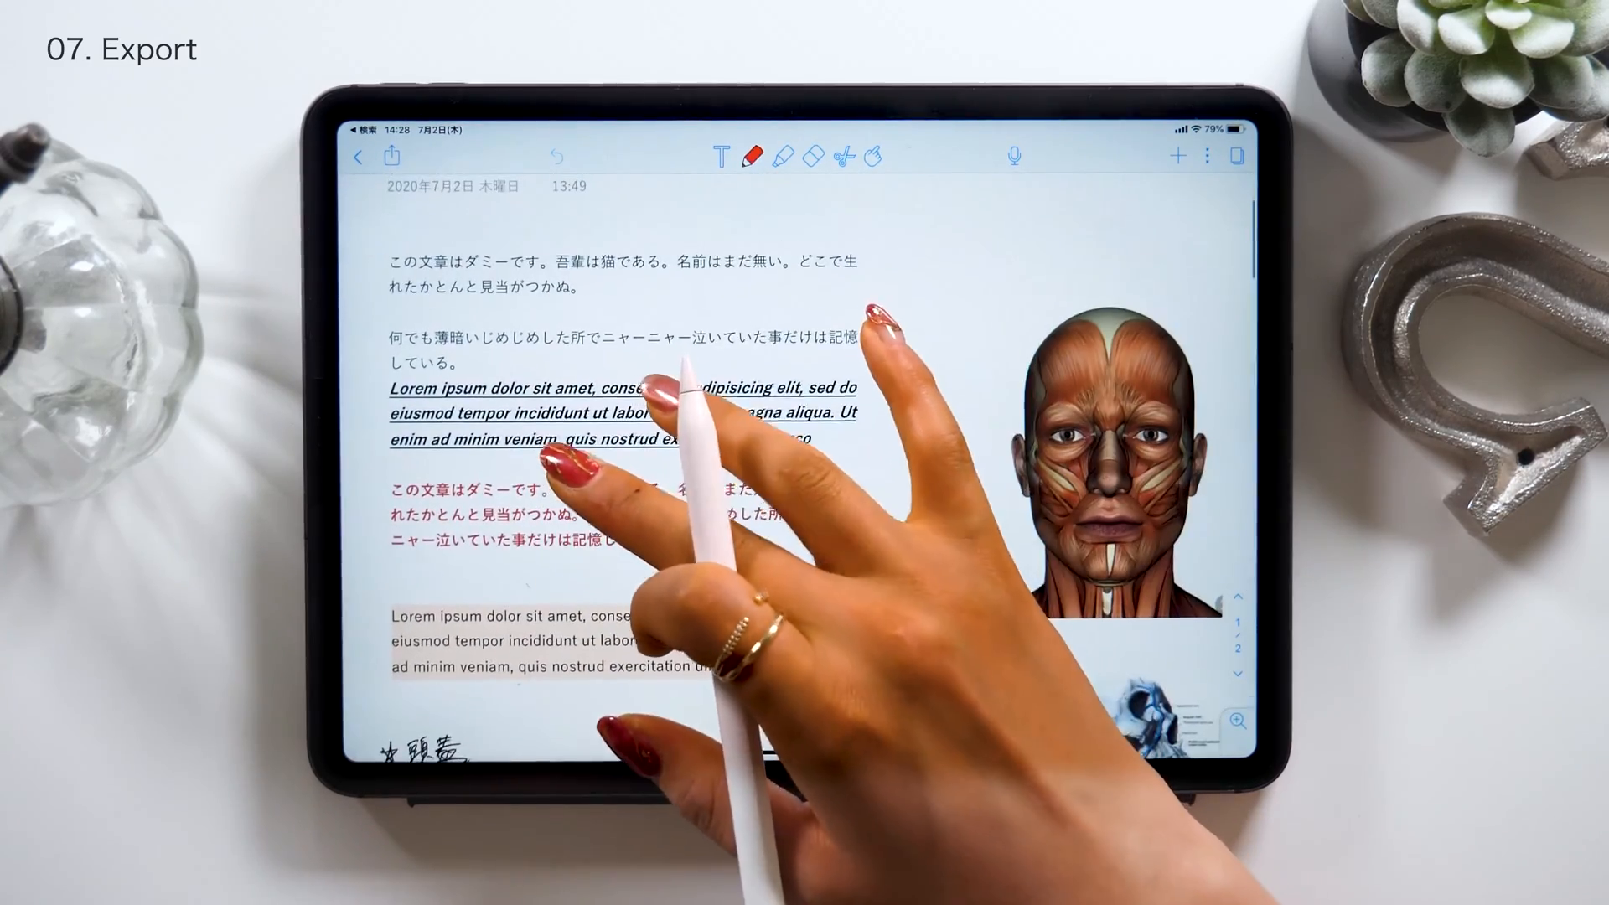
left_click(719, 156)
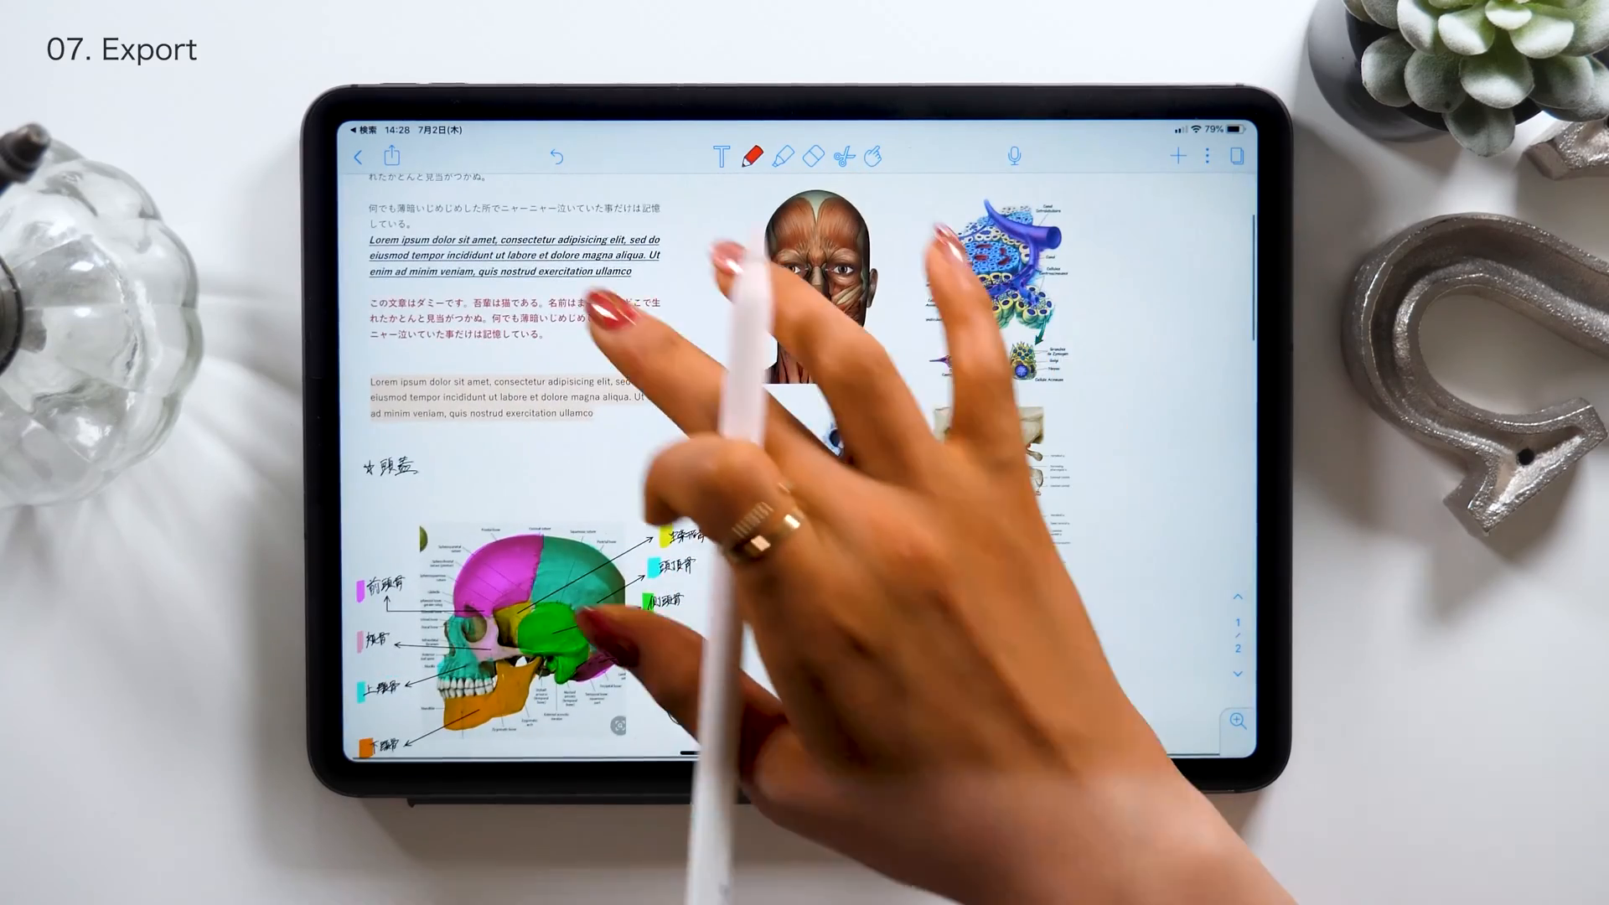
scroll("up", 3)
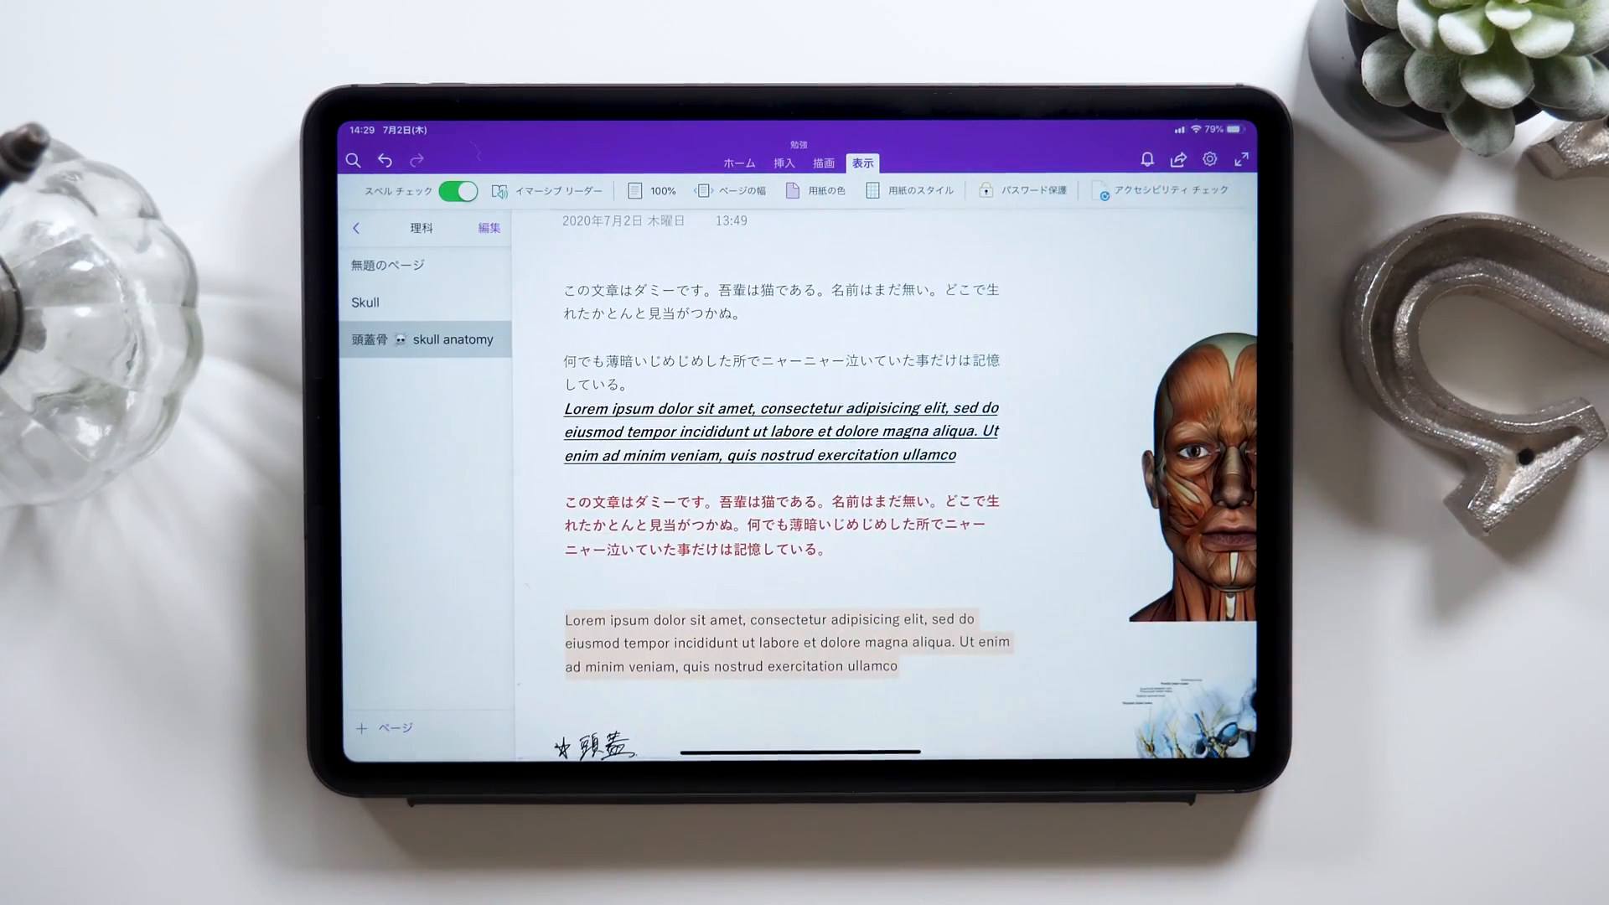
Back in OneNote, pass through the Insert and Home tabs and zoom out over the page
left_click(782, 163)
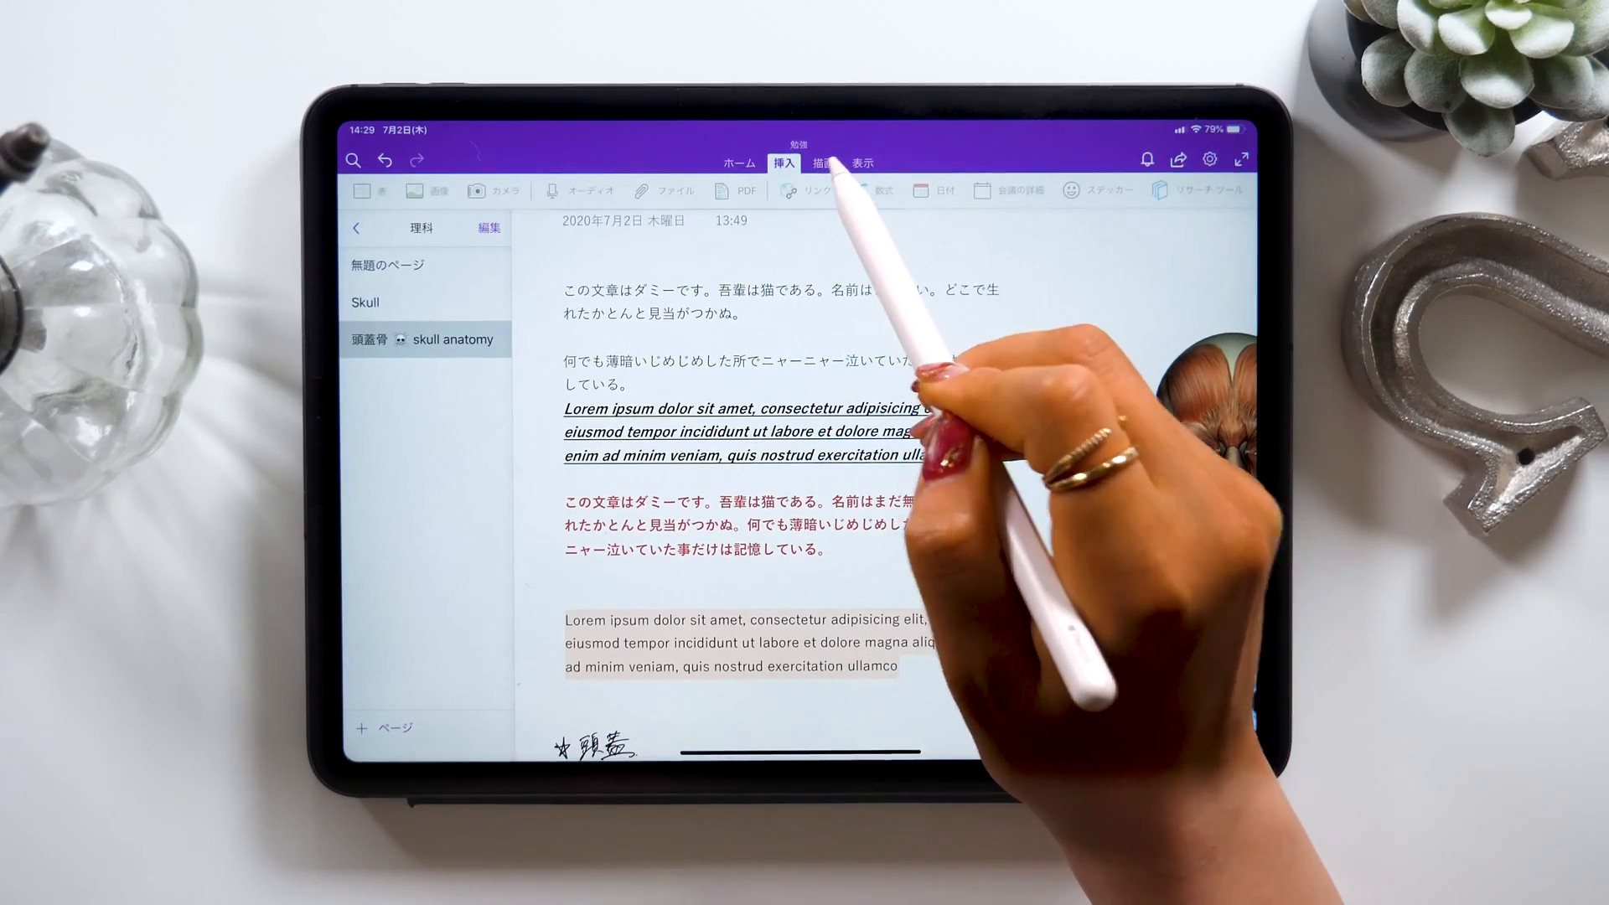
left_click(737, 163)
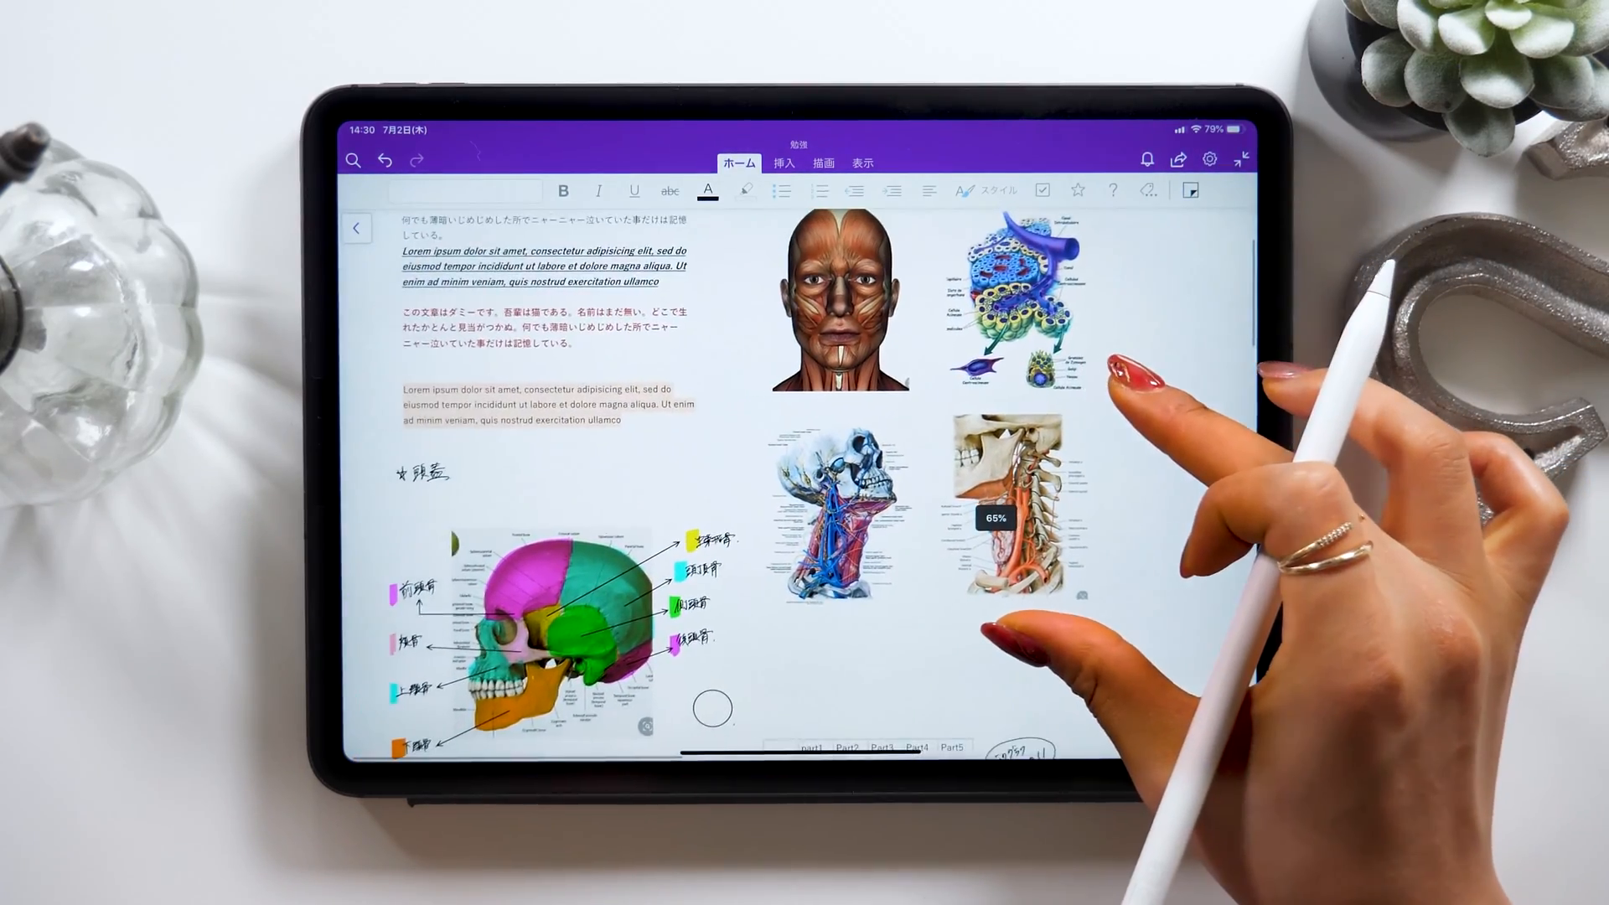
scroll("up", 3)
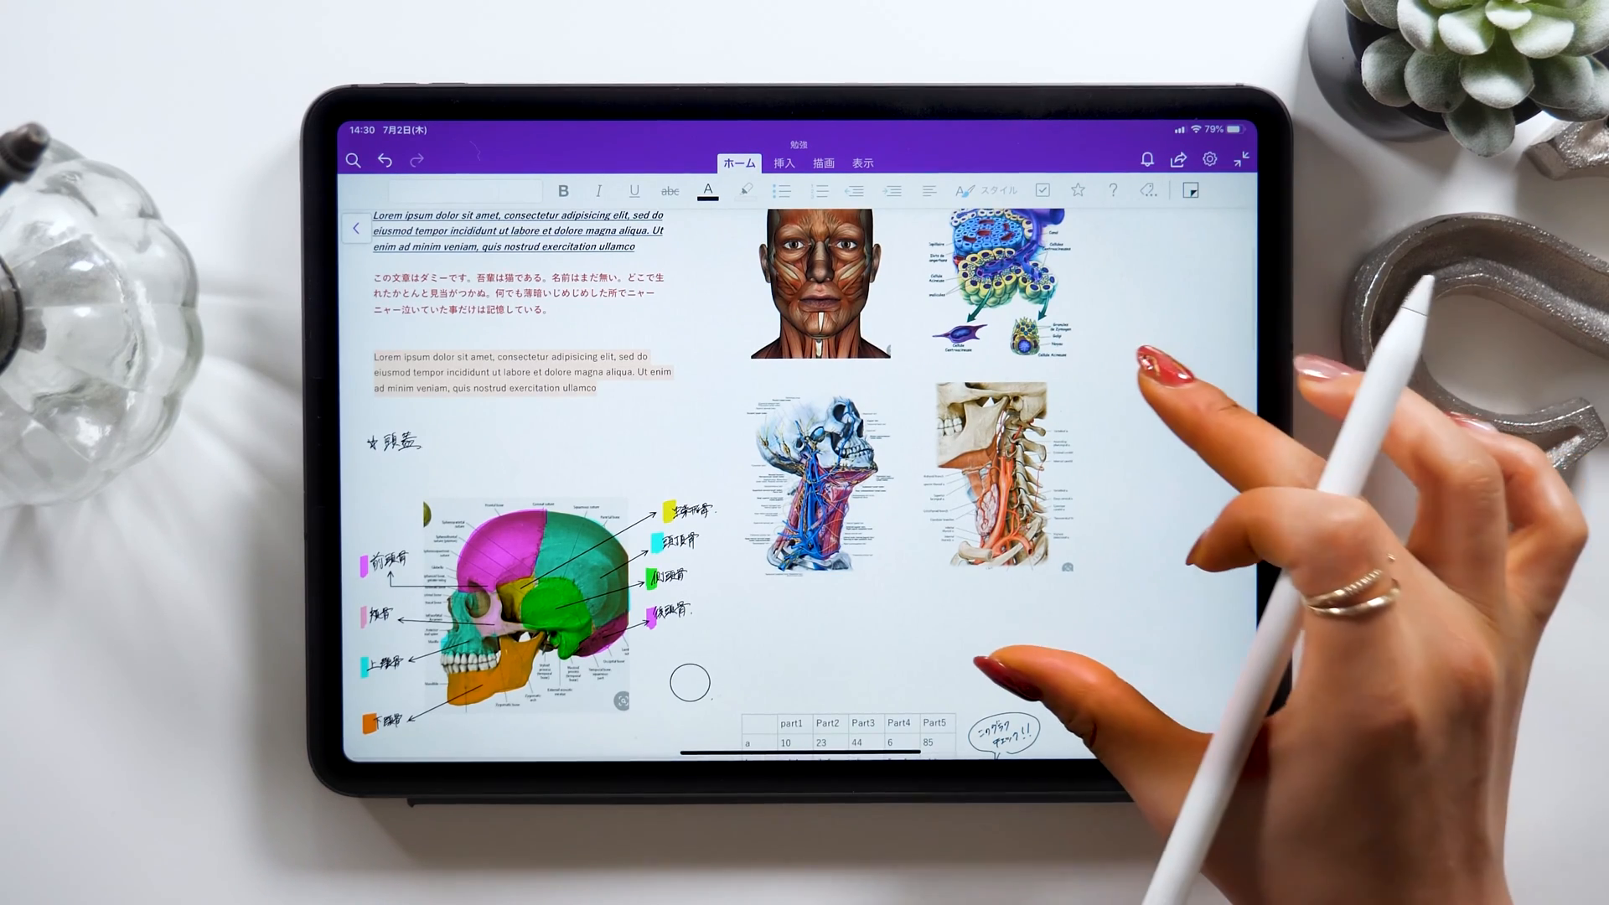